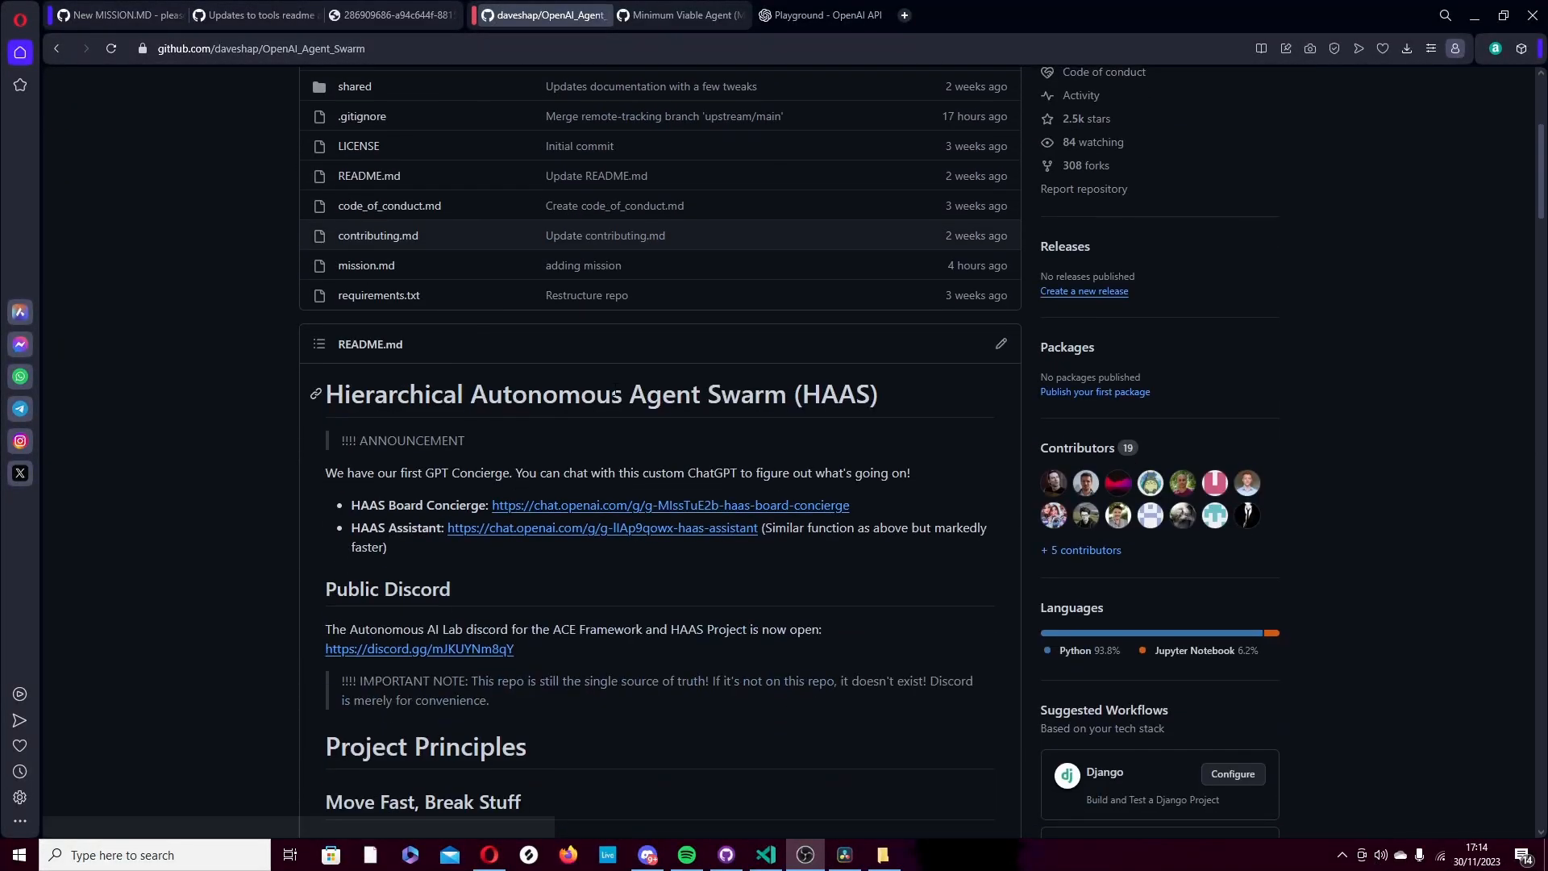
- Scroll through the repository page on GitHub to review its contents
scroll("down", 3)
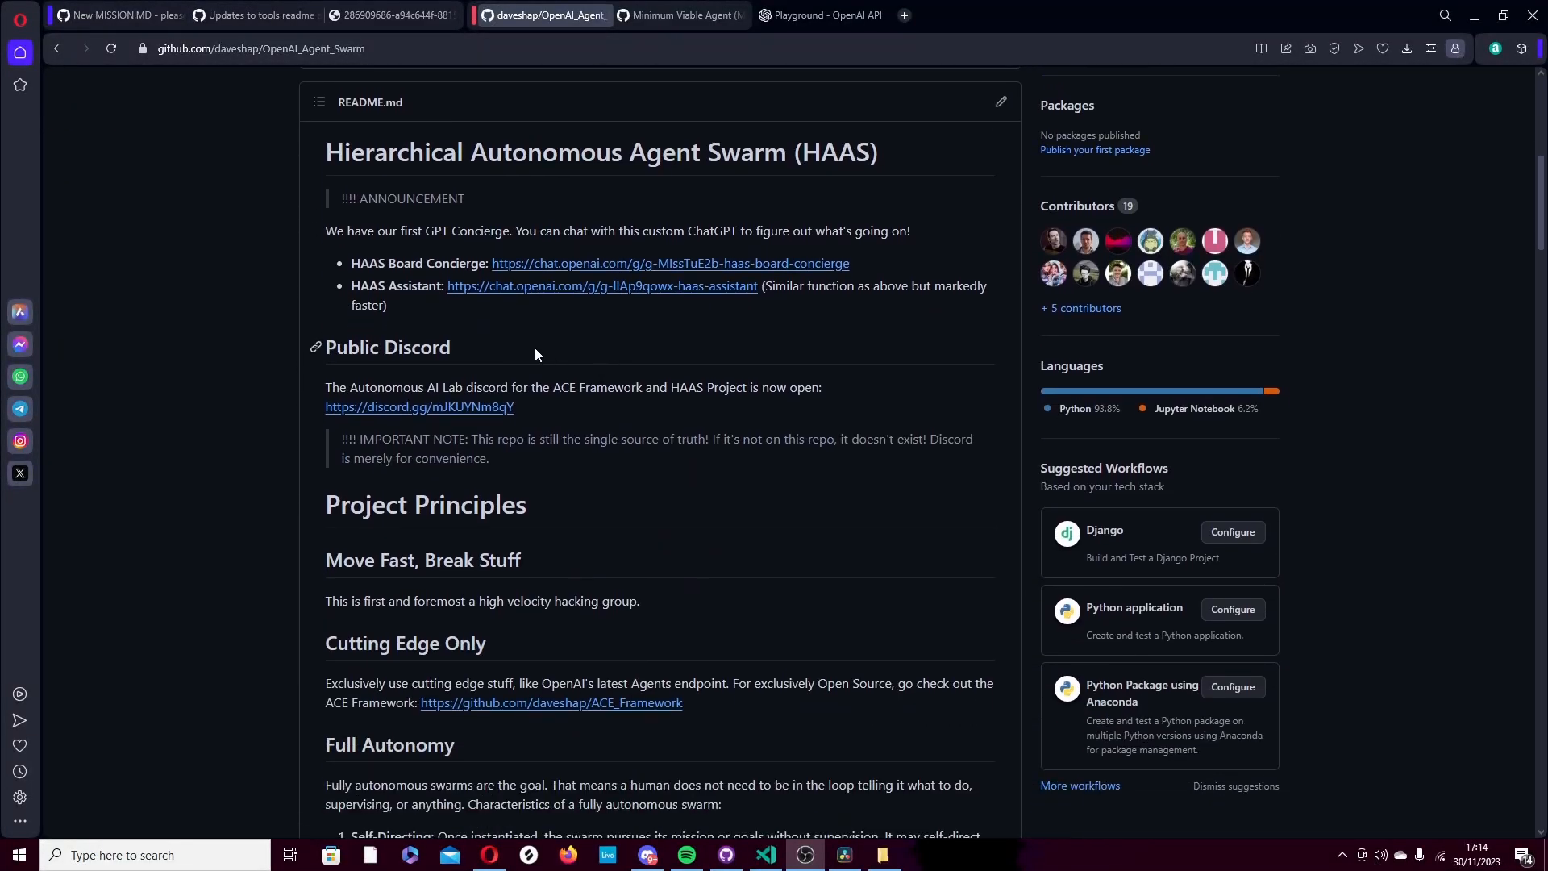
mouse_move(425, 321)
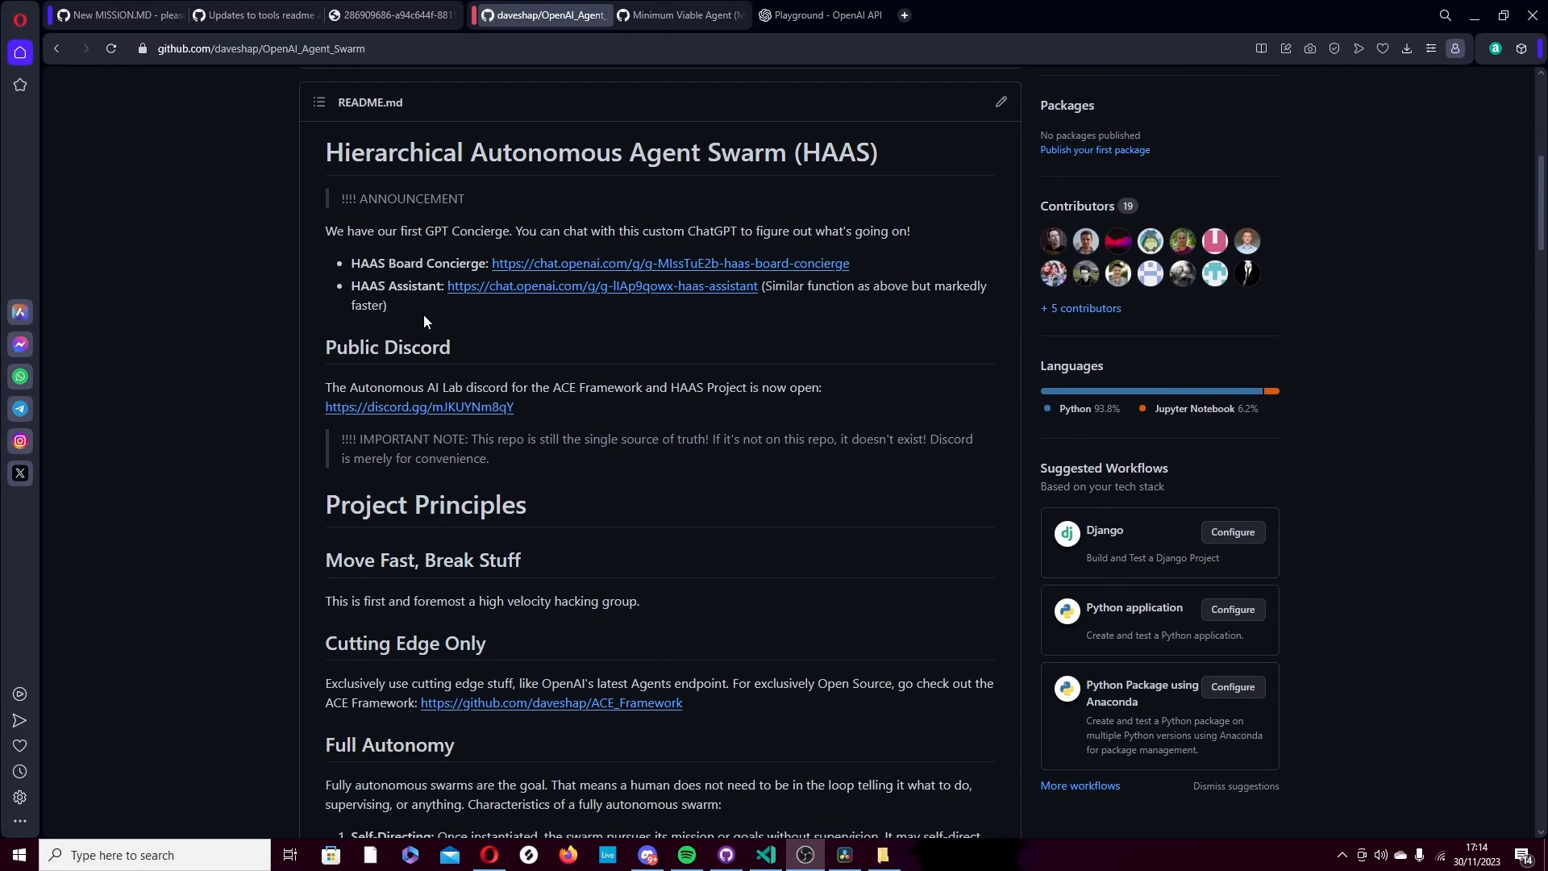
mouse_move(414, 312)
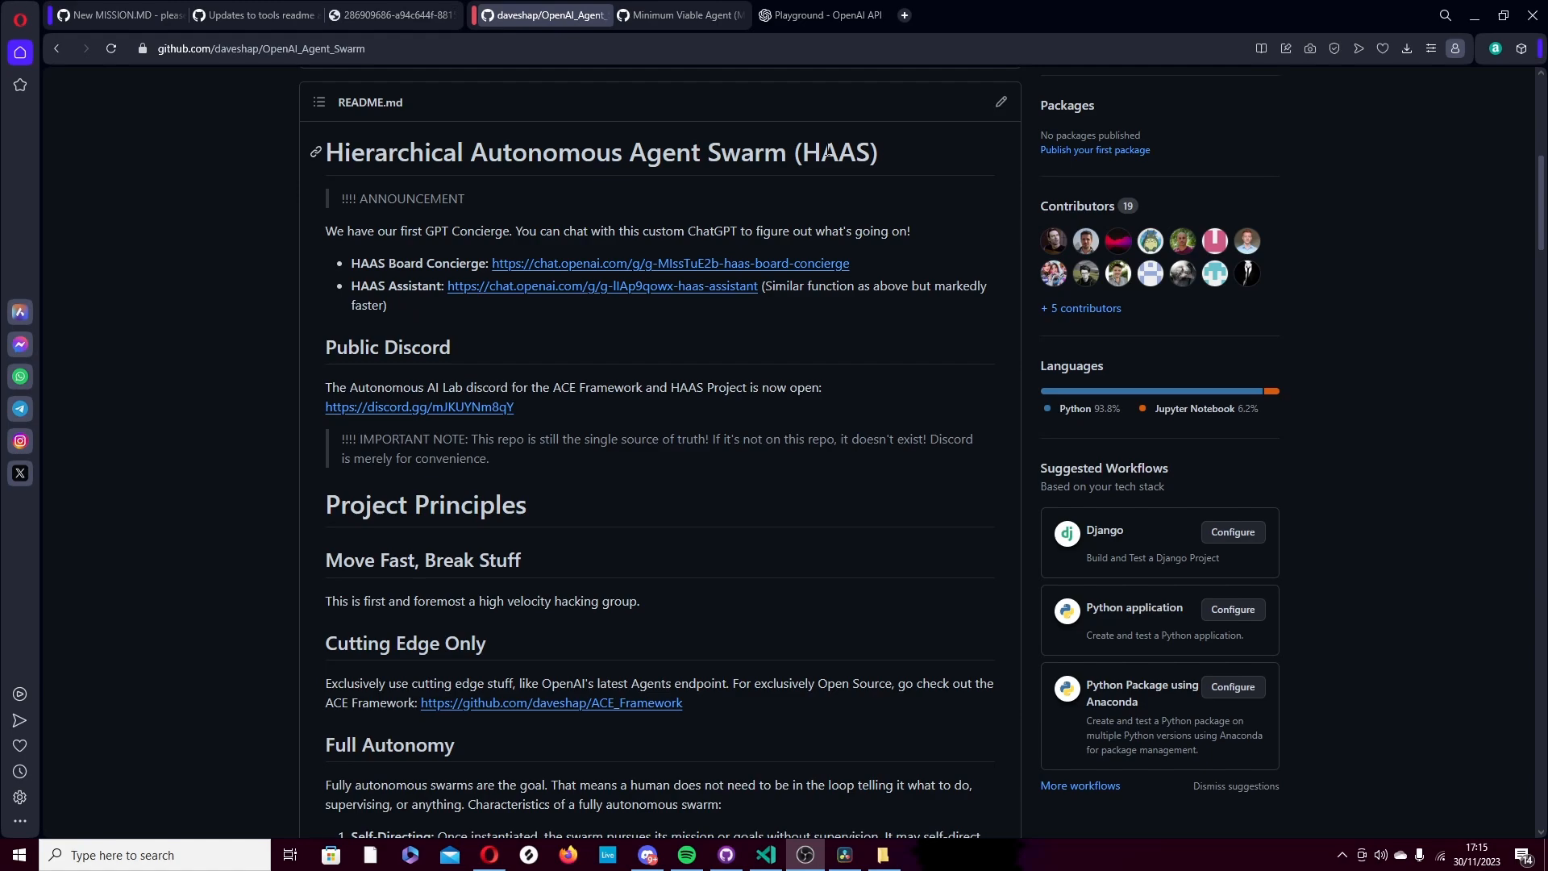
mouse_move(706, 335)
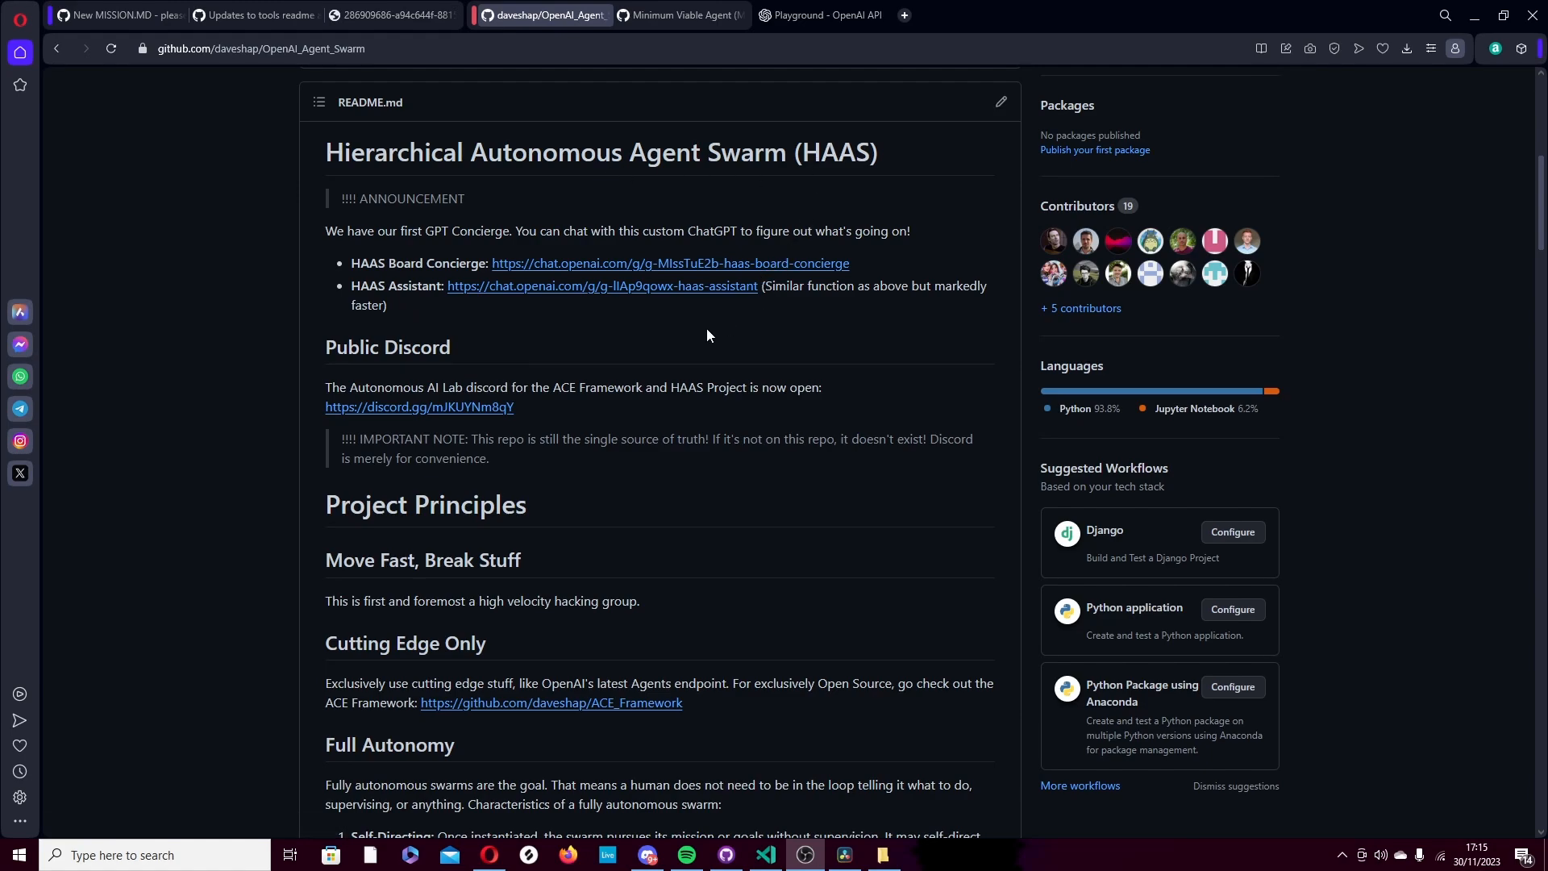
mouse_move(645, 340)
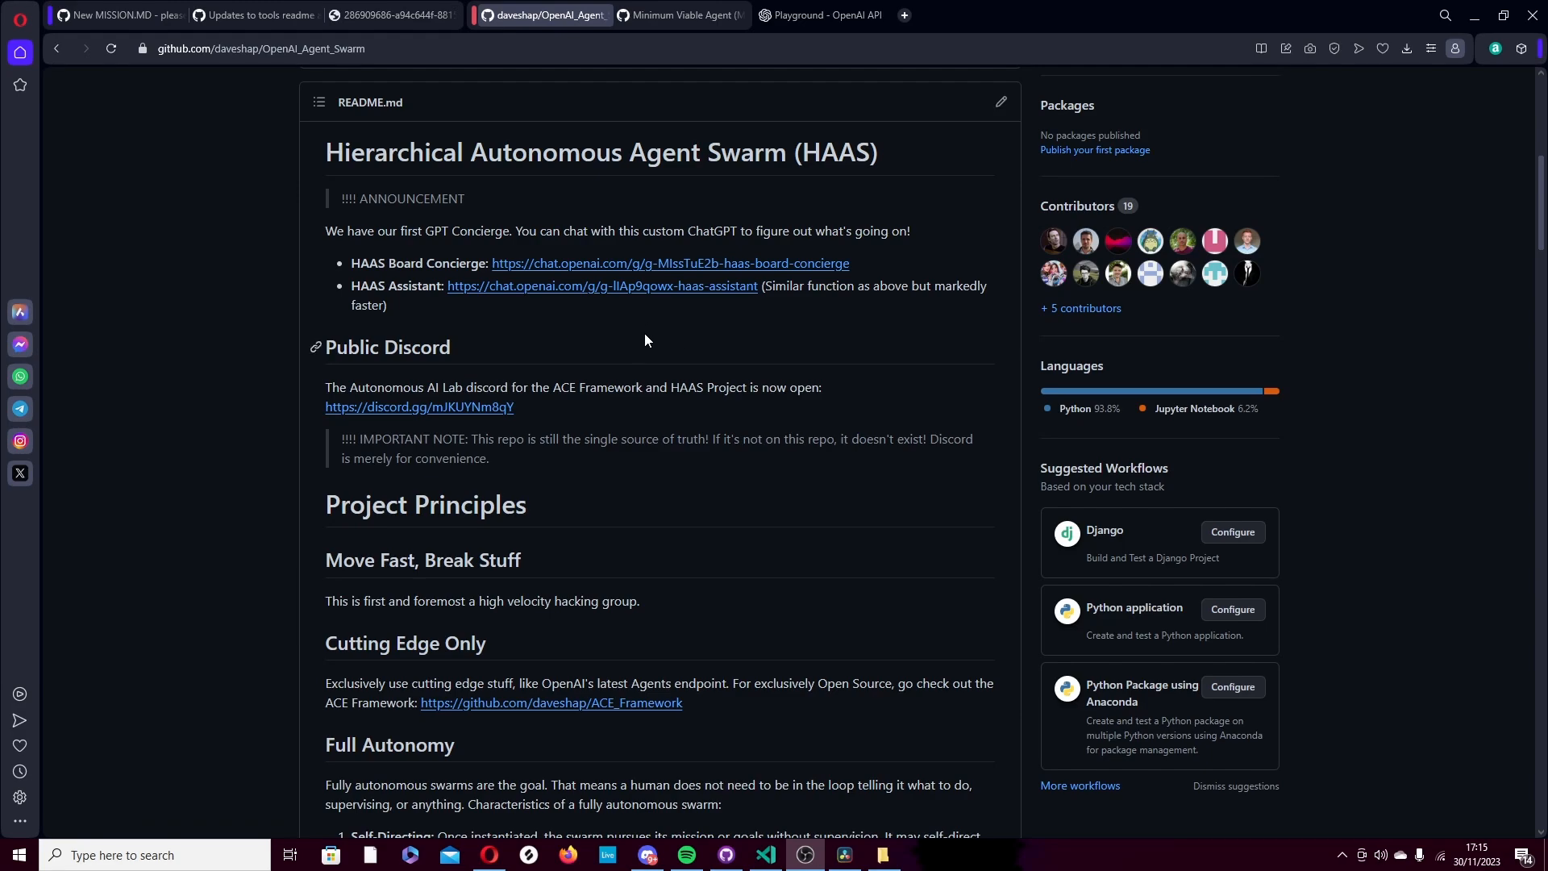
scroll("down", 3)
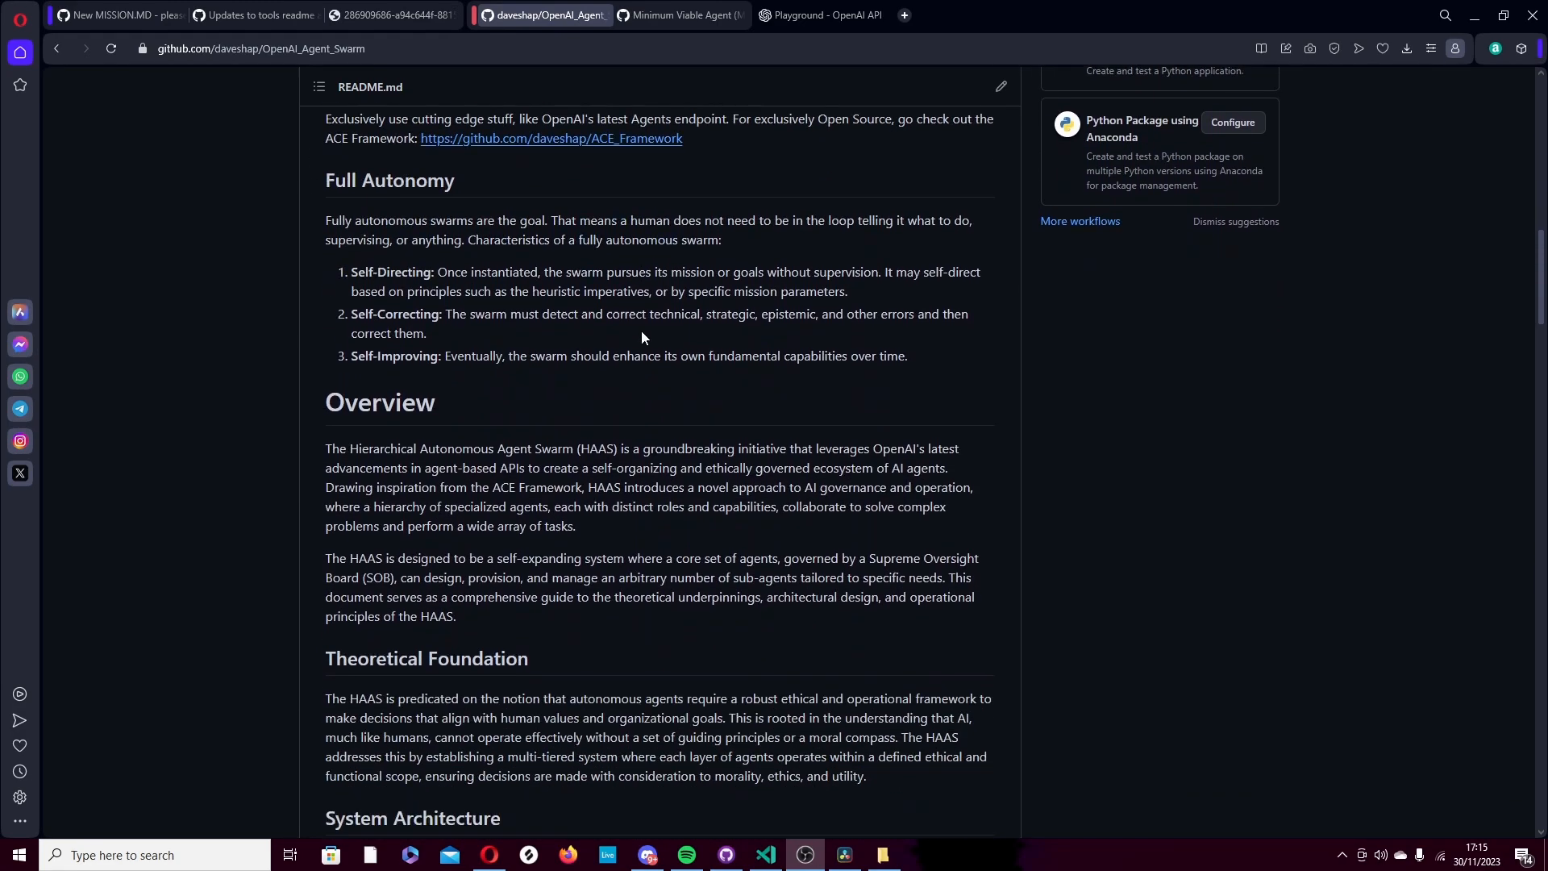
mouse_move(611, 344)
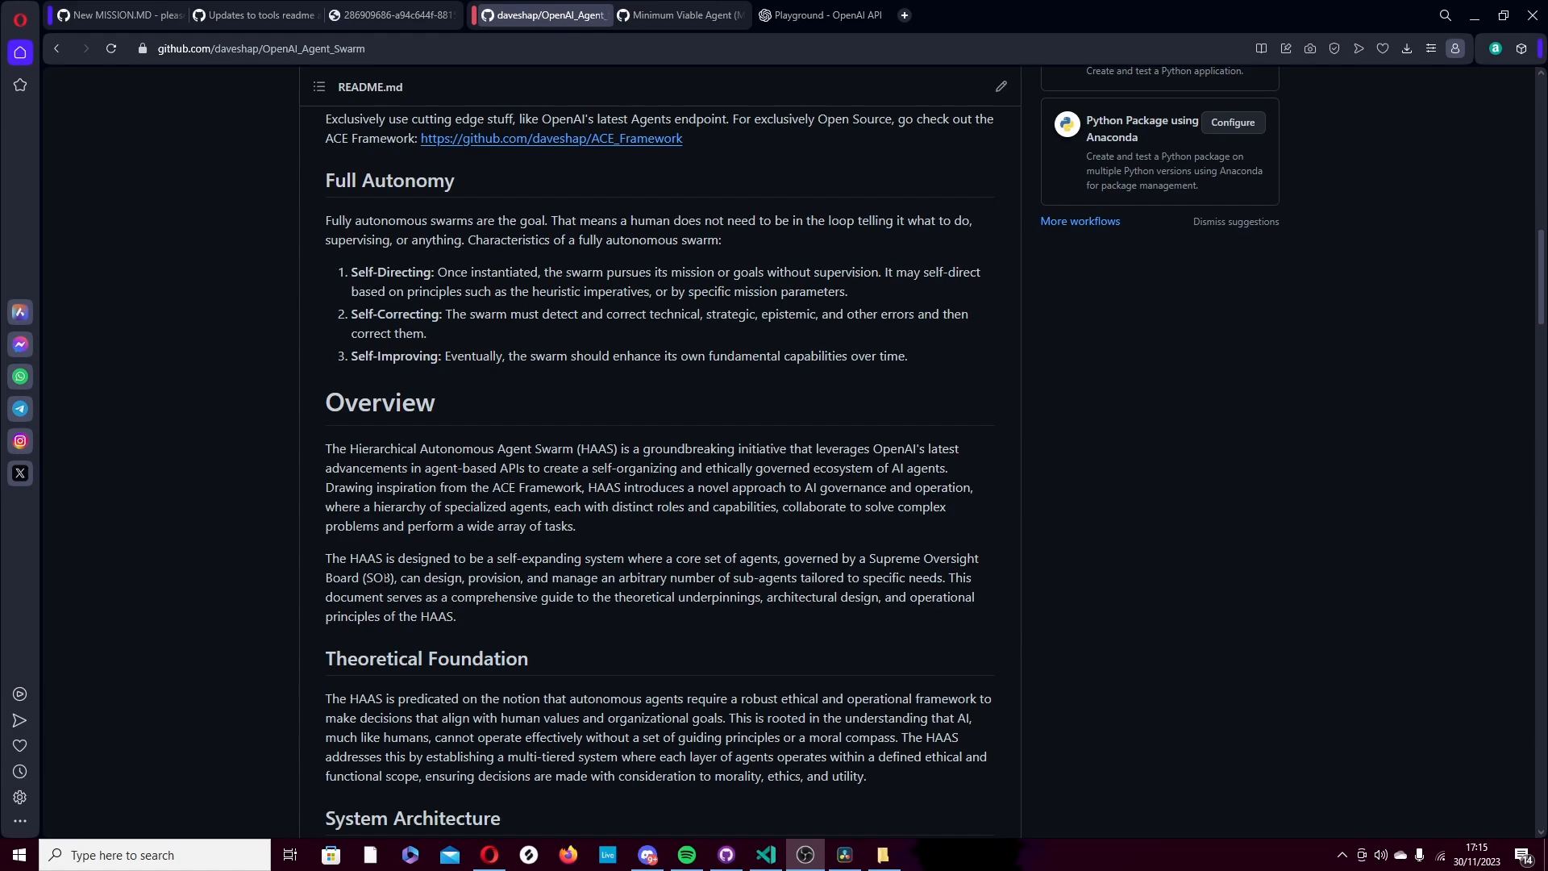
scroll("down", 3)
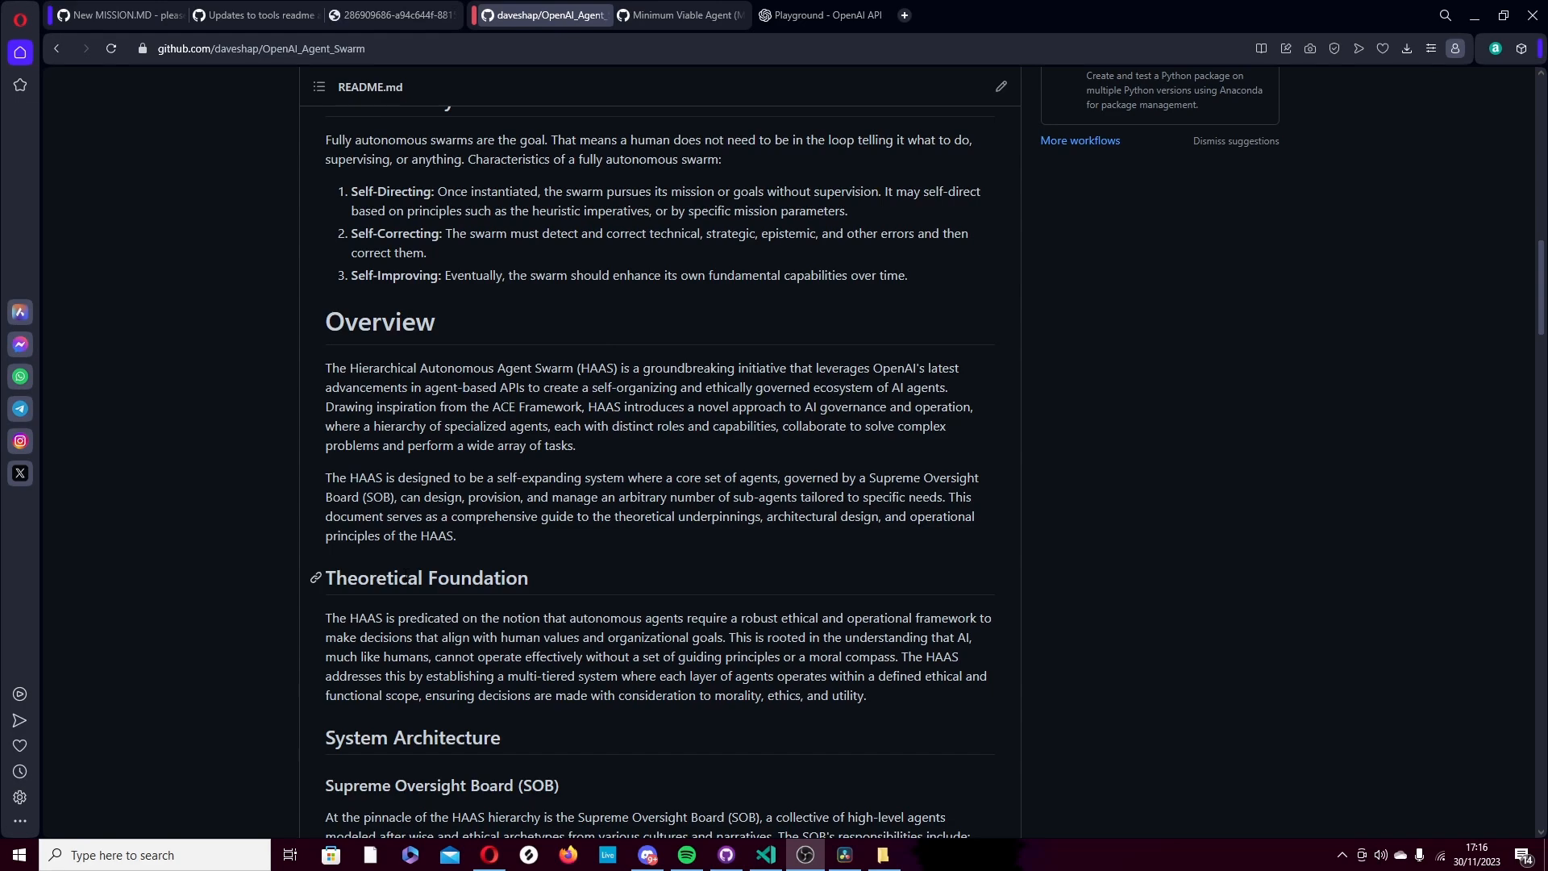
scroll("up", 3)
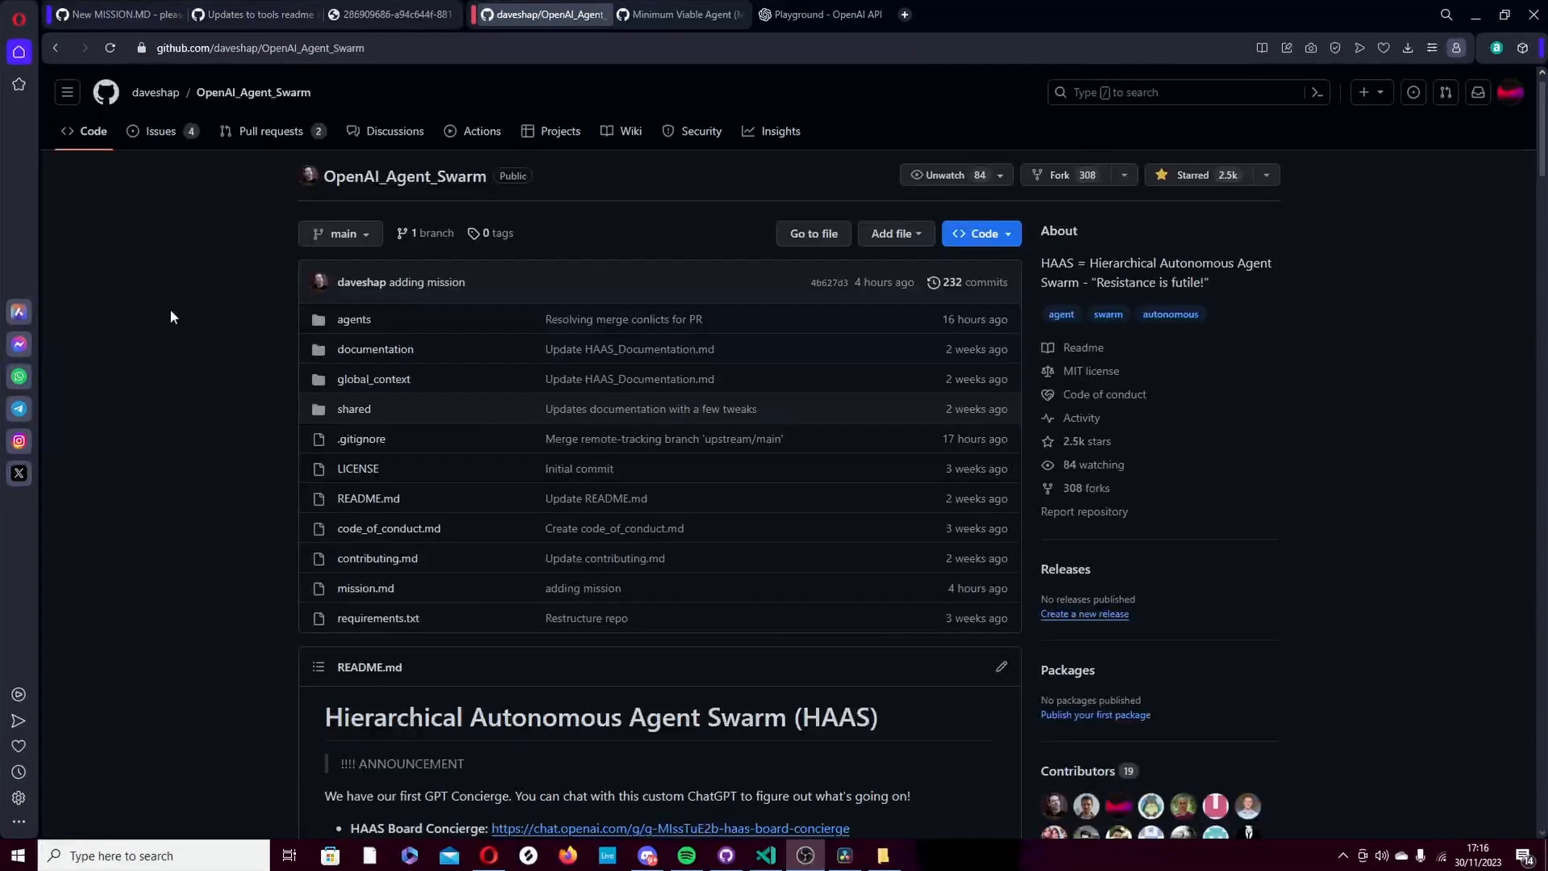
mouse_move(353, 409)
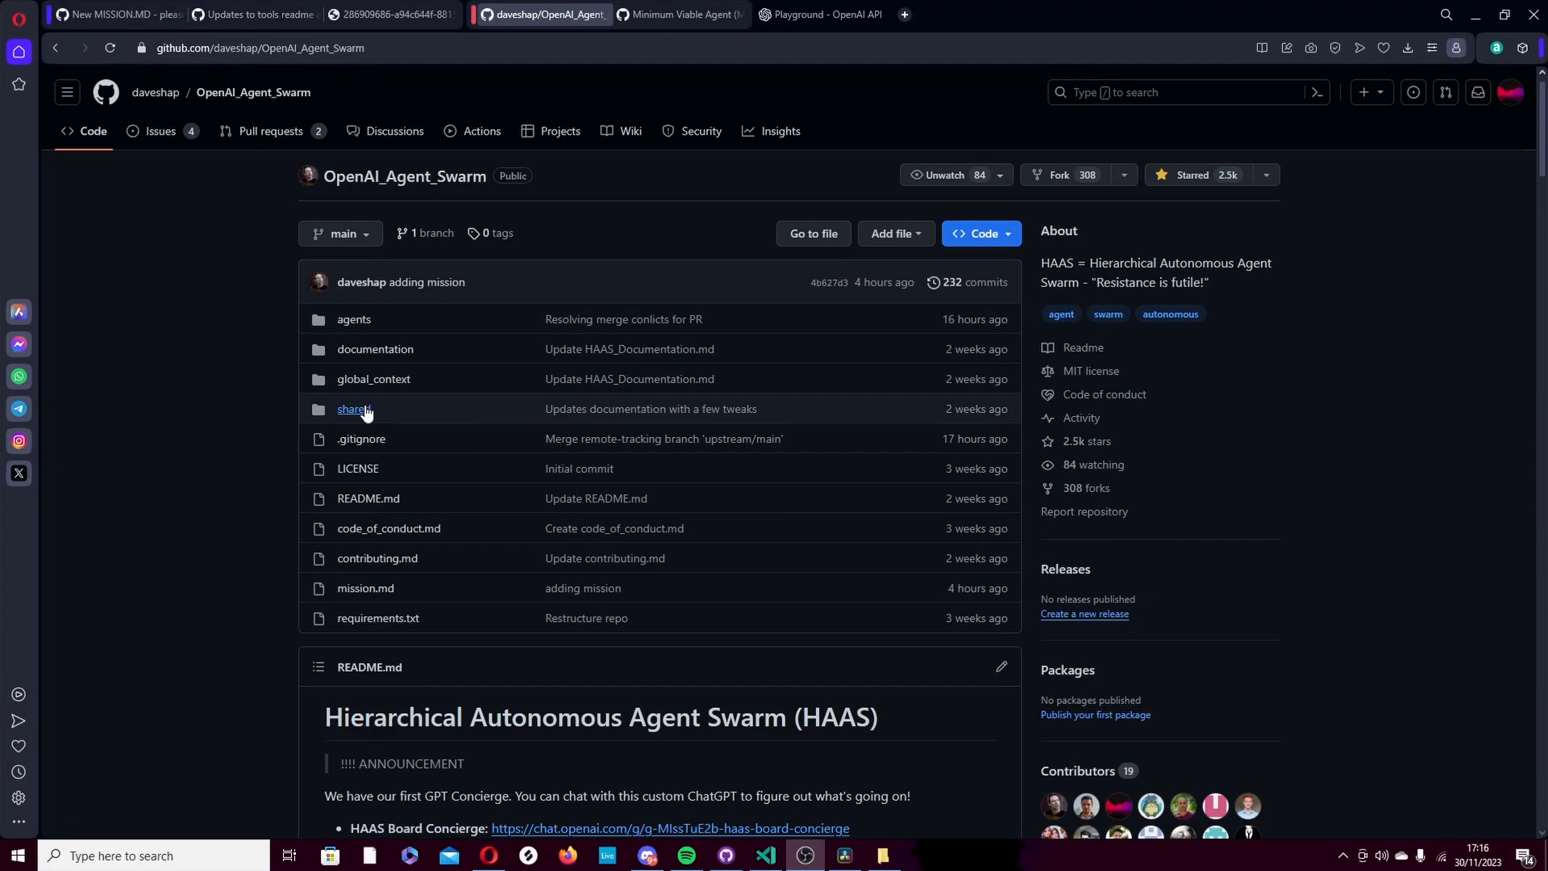
- Browse agents/tool_maker and its README, then return to the Minimum Viable Agent discussion
left_click(353, 319)
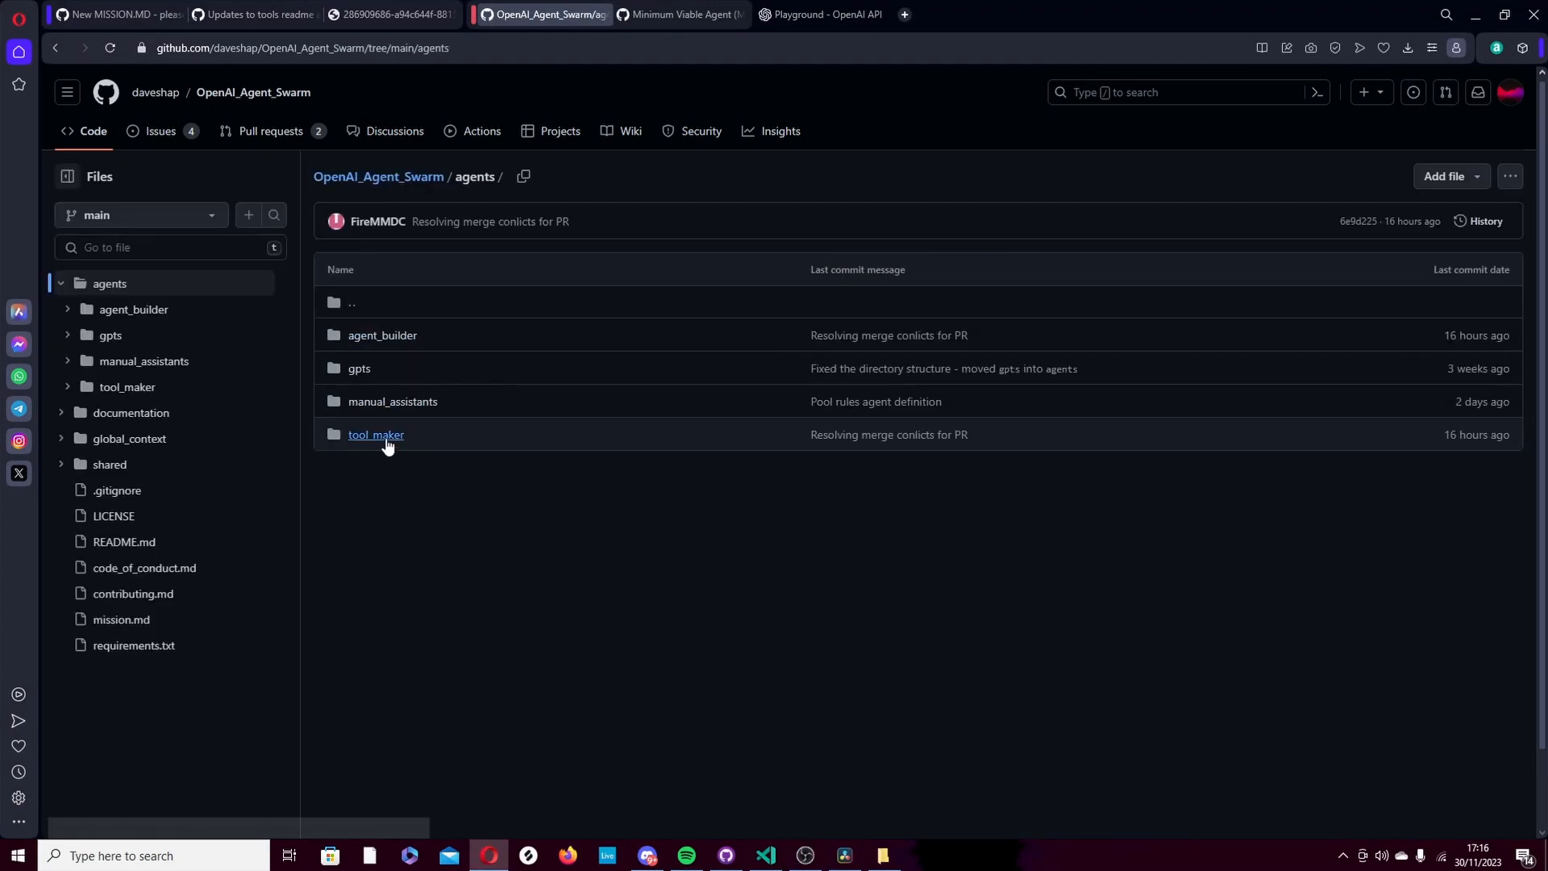
left_click(377, 435)
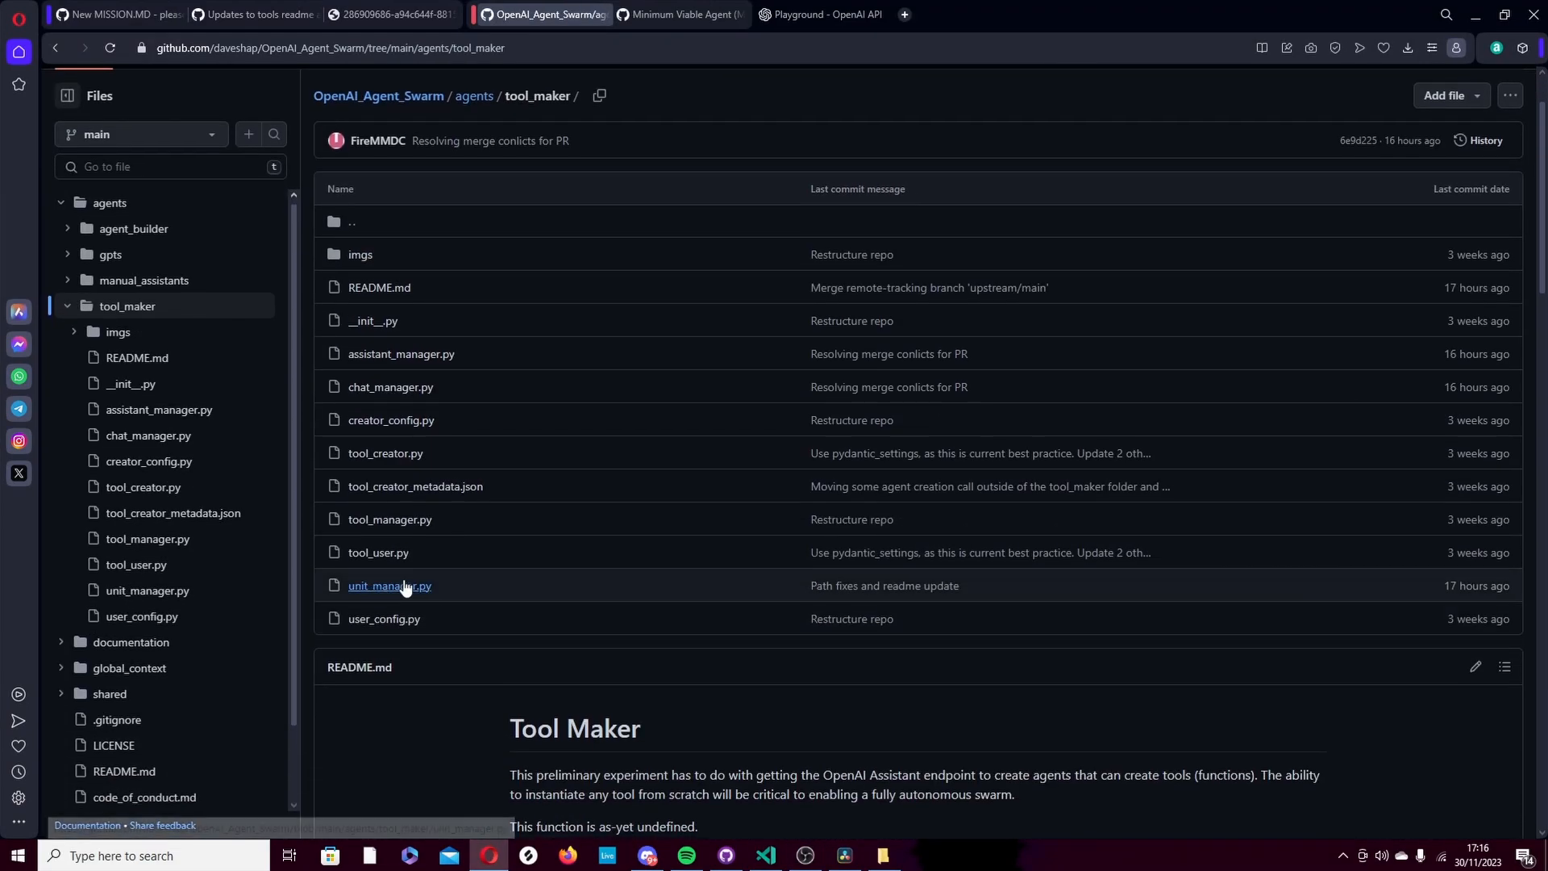
scroll("down", 3)
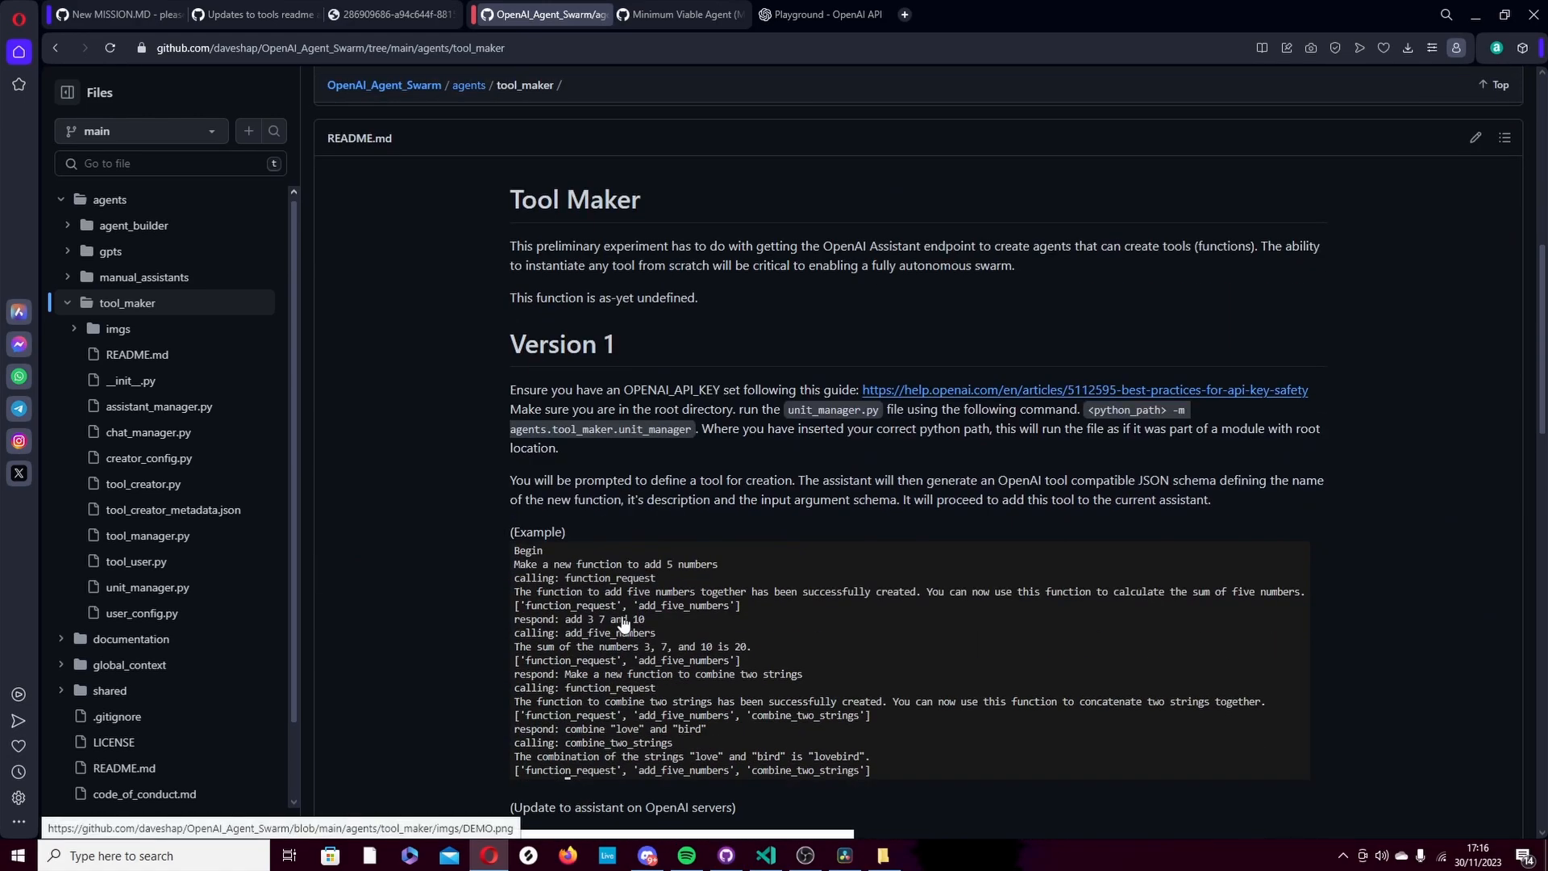
scroll("down", 3)
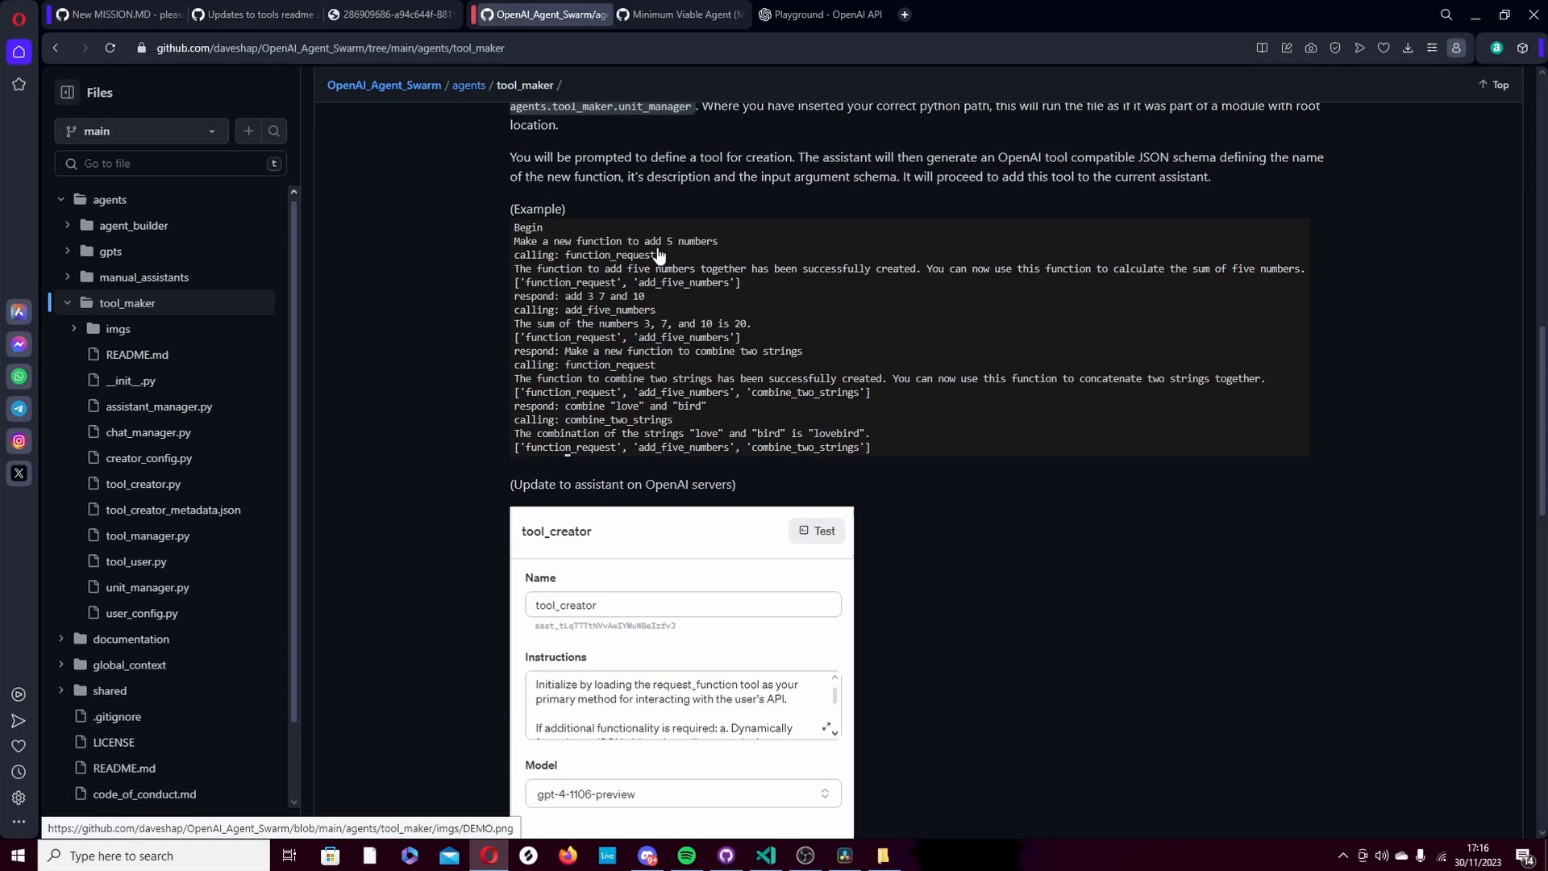
left_click(679, 14)
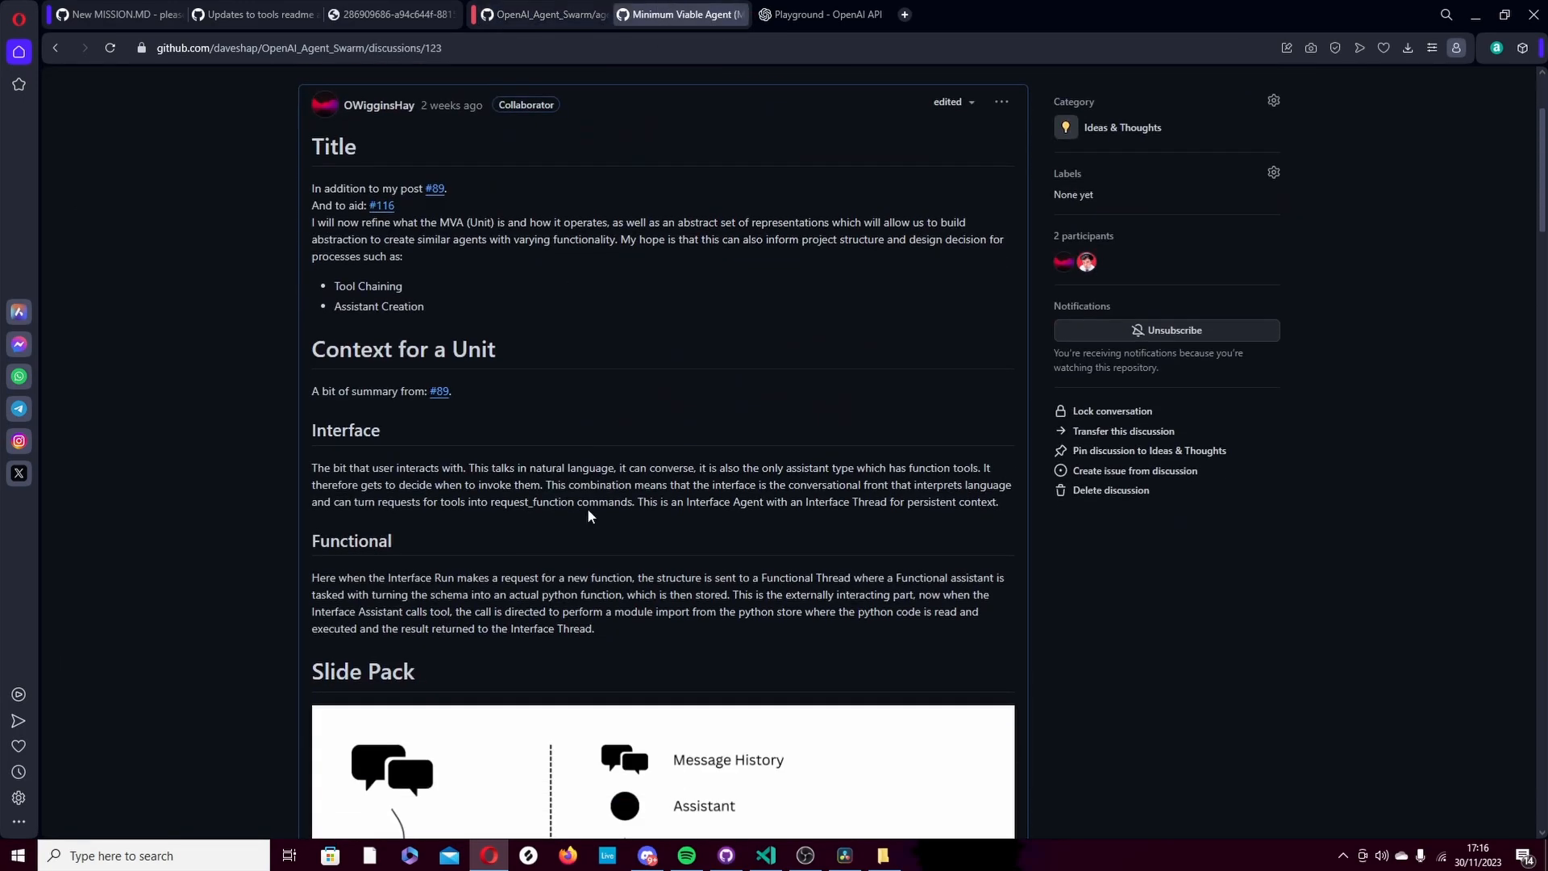
mouse_move(821, 77)
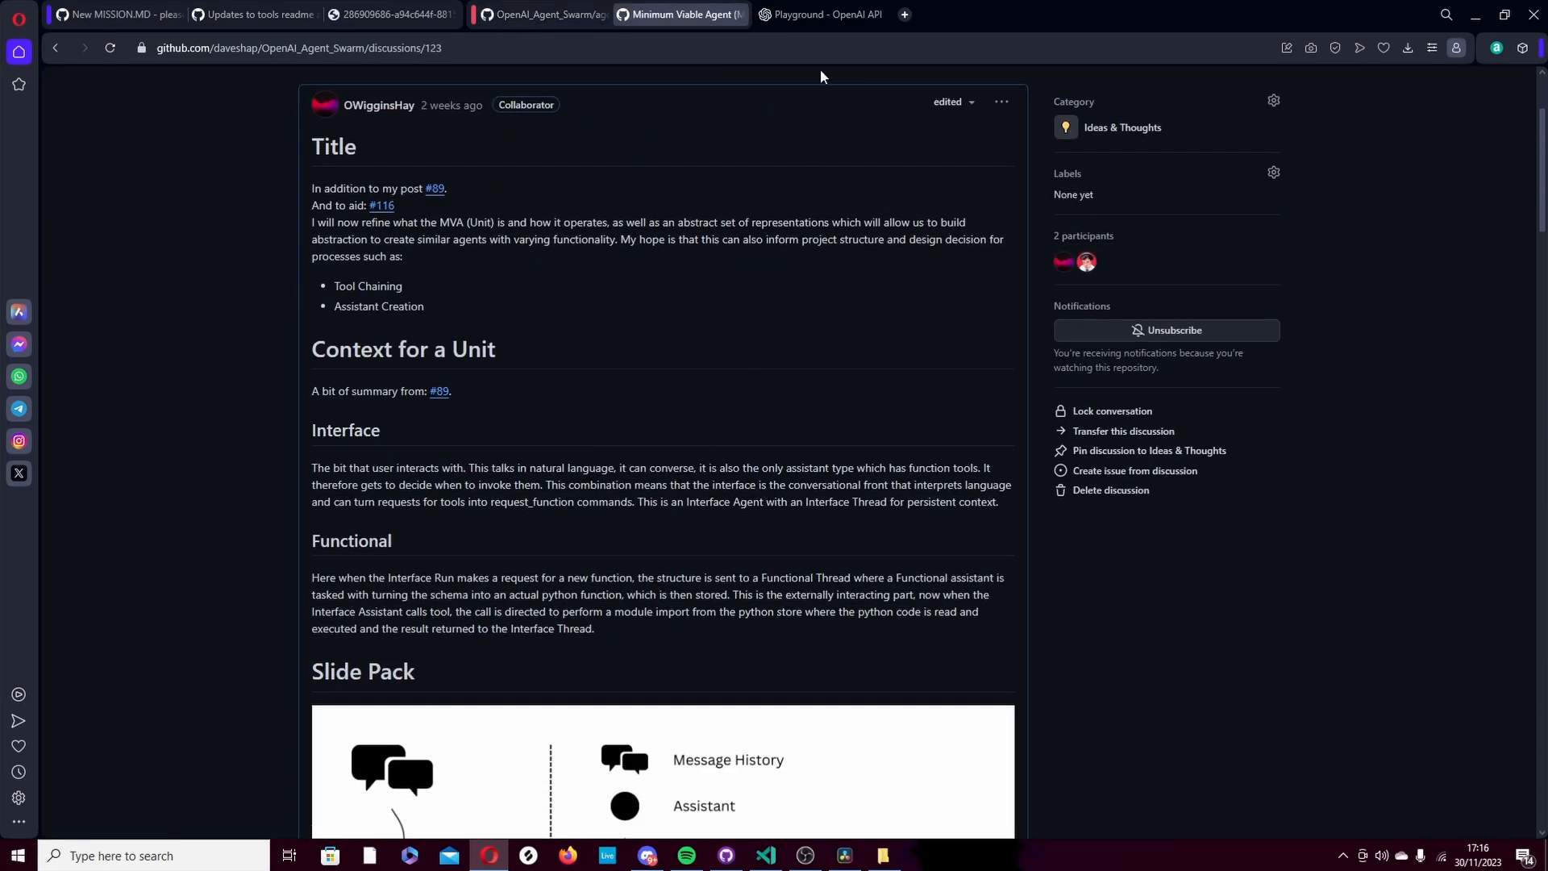
left_click(819, 14)
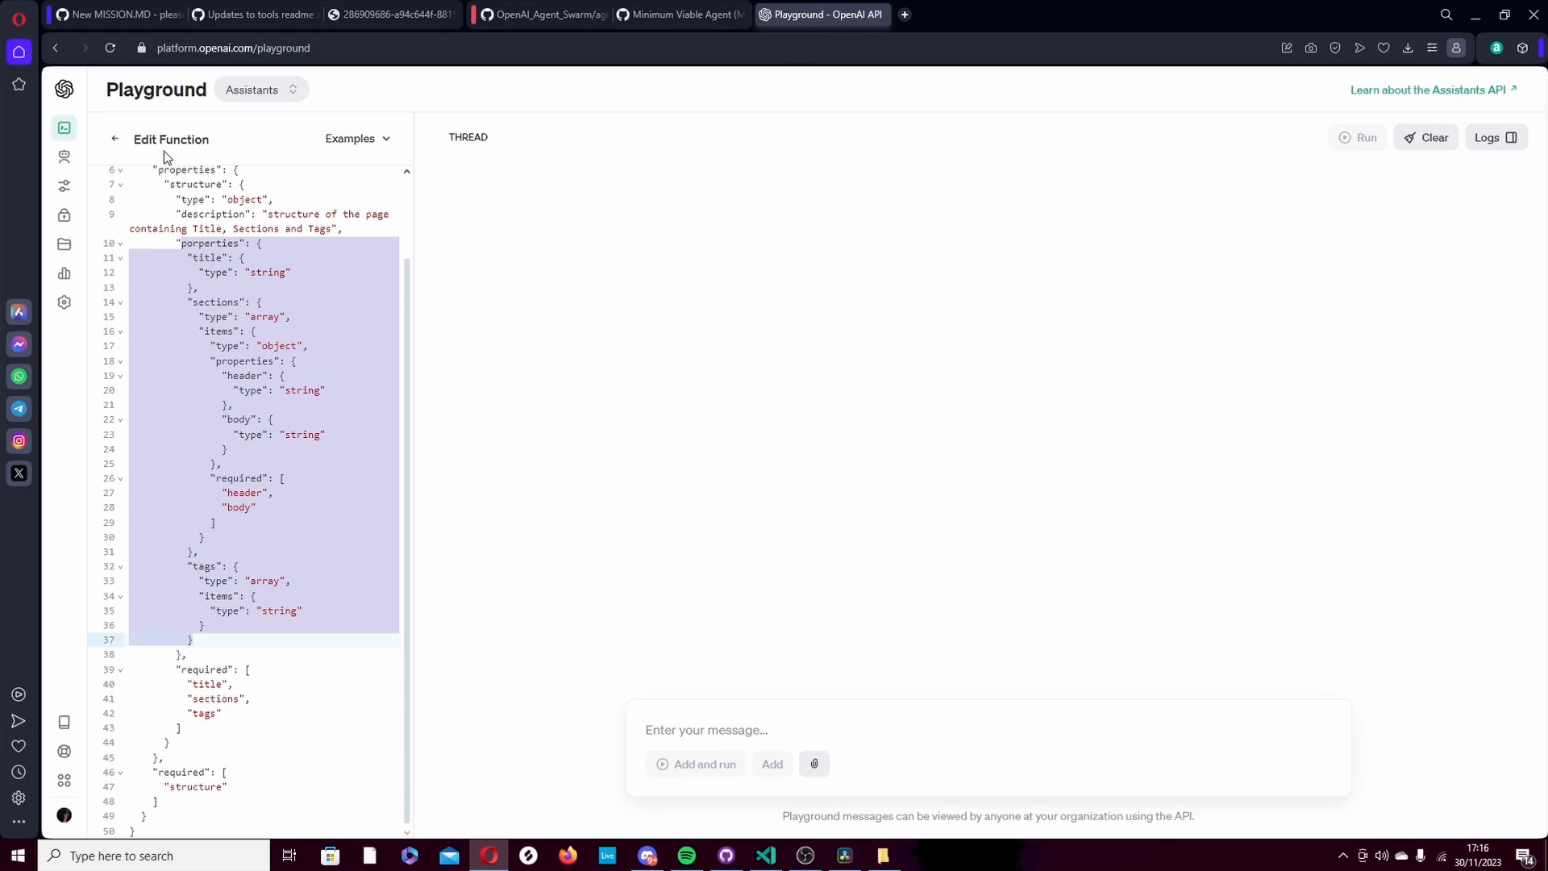
left_click(114, 138)
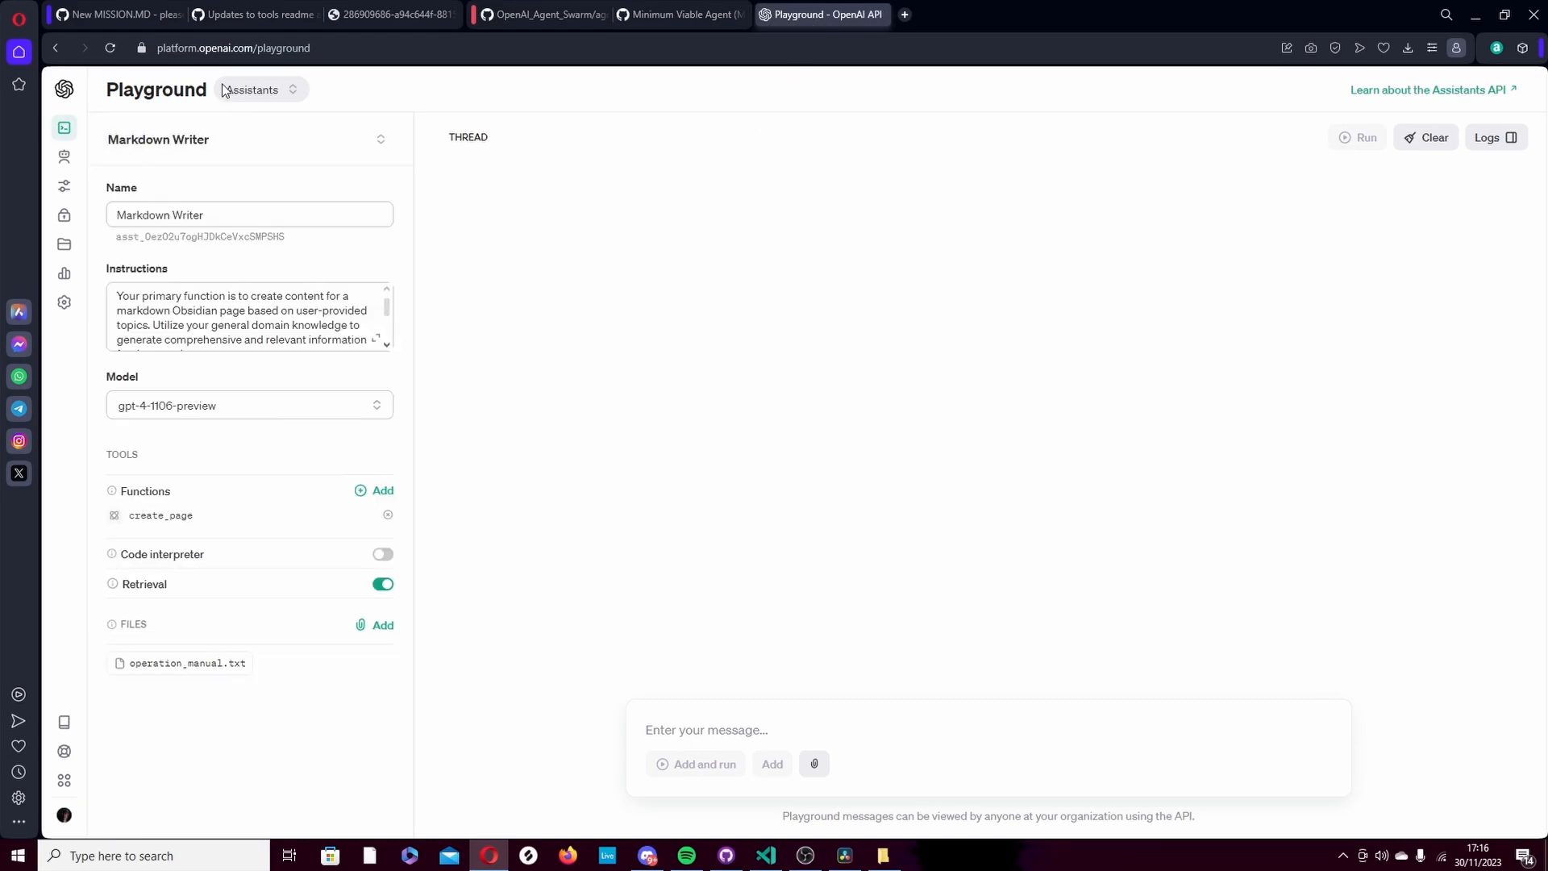
mouse_move(290, 384)
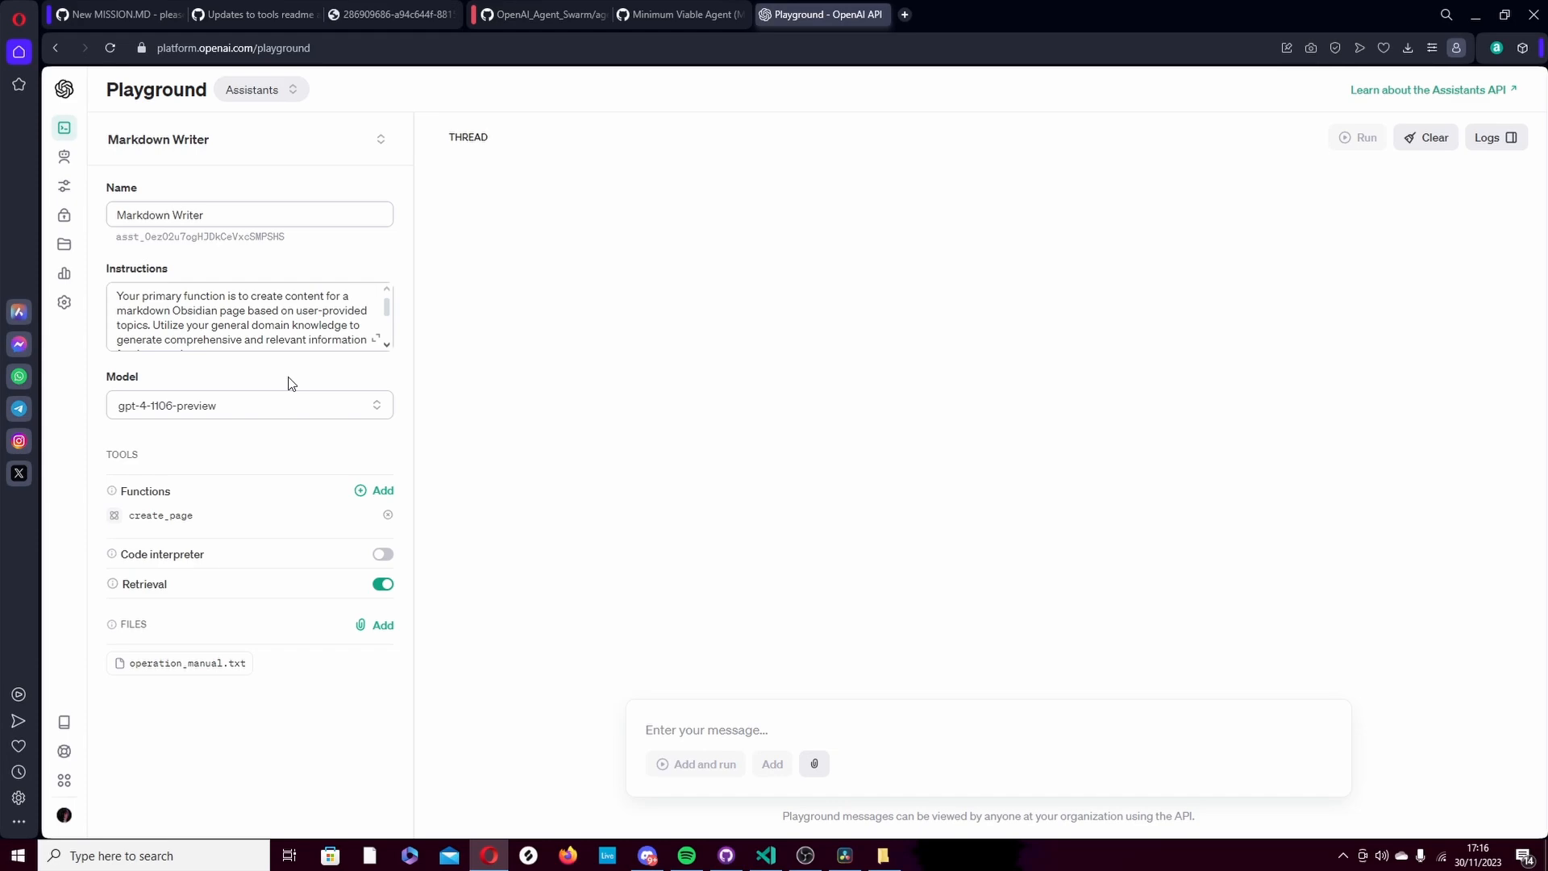
left_click(247, 316)
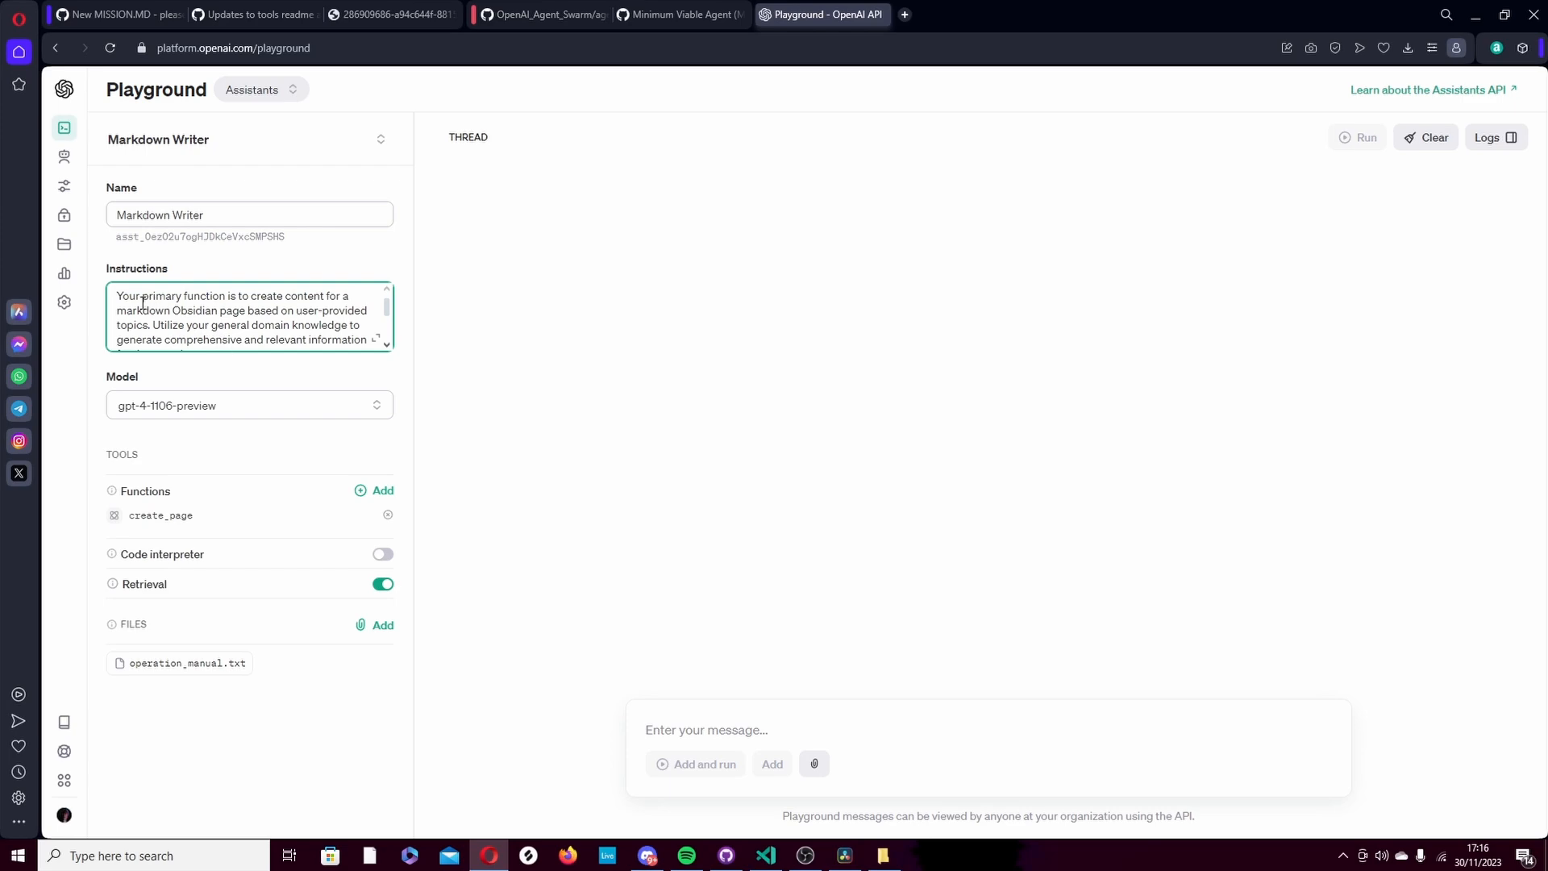
scroll("down", 3)
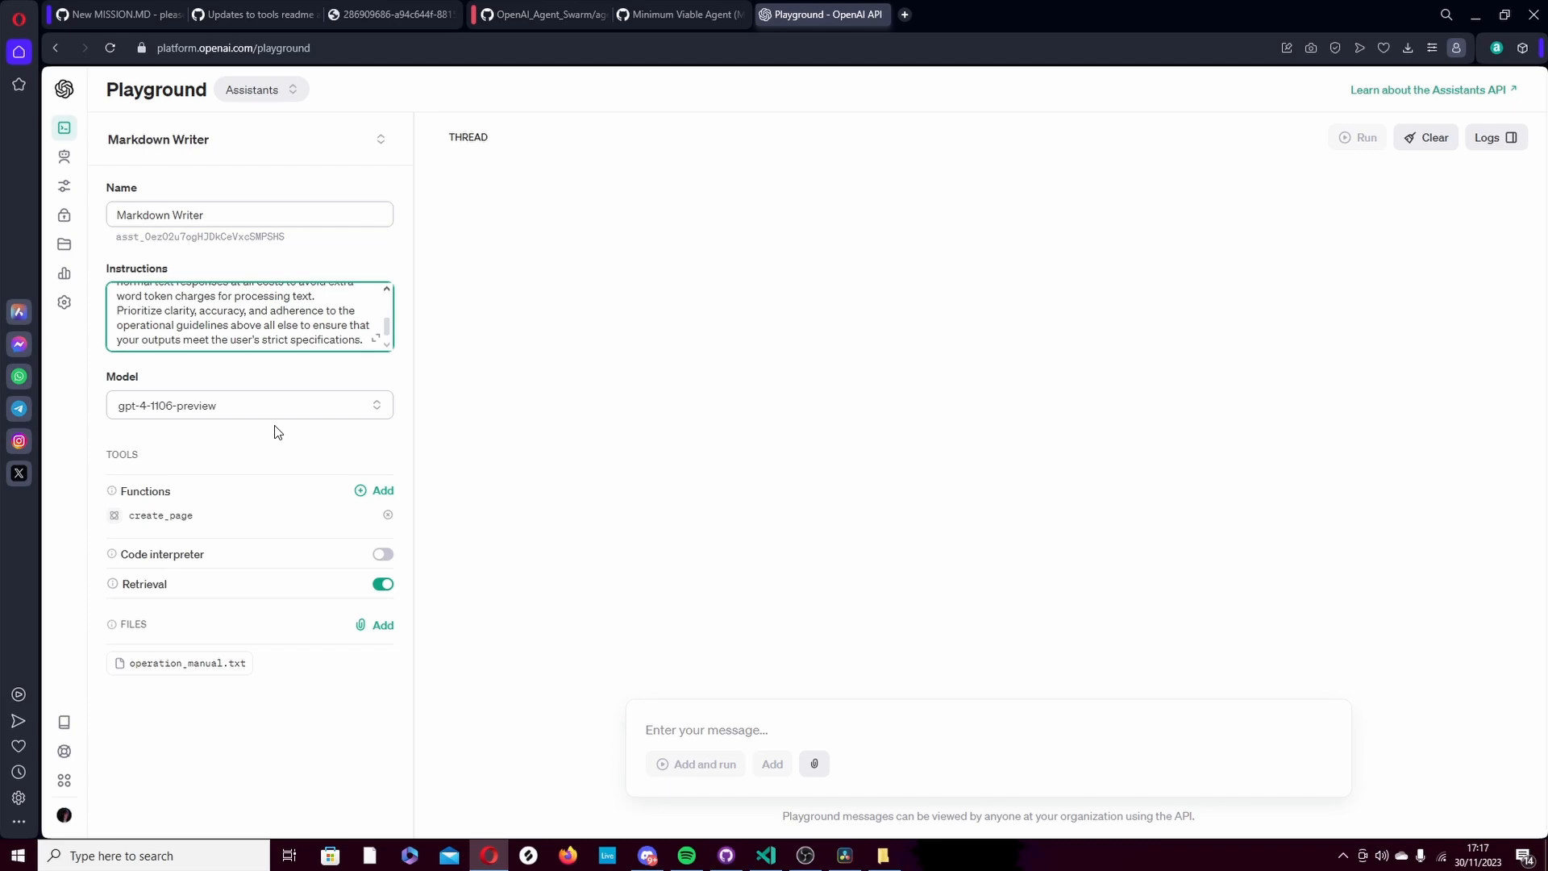
mouse_move(236, 519)
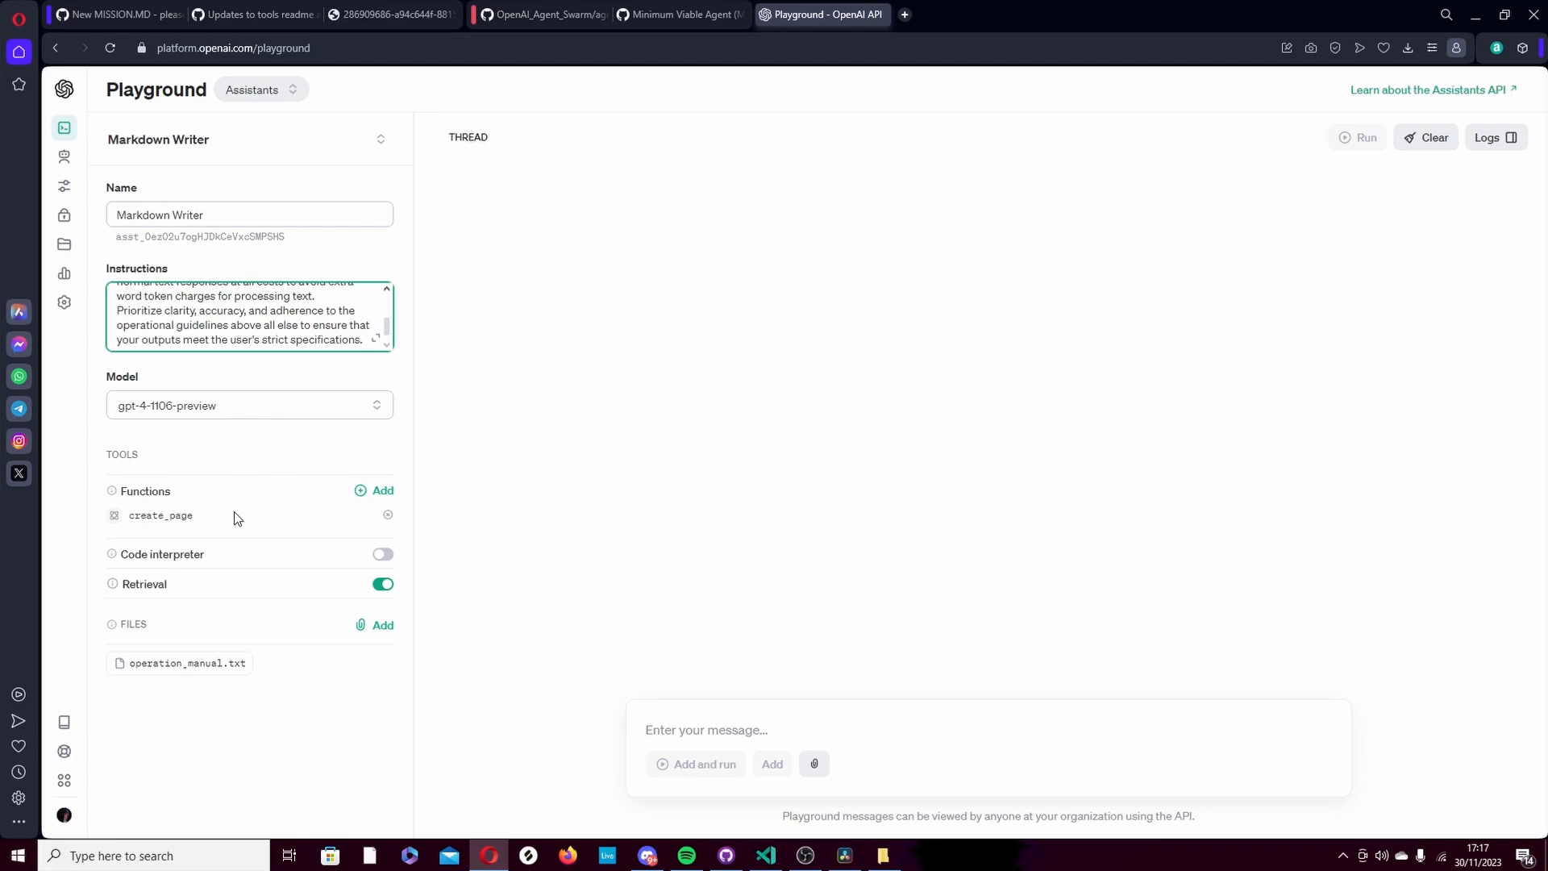
mouse_move(161, 503)
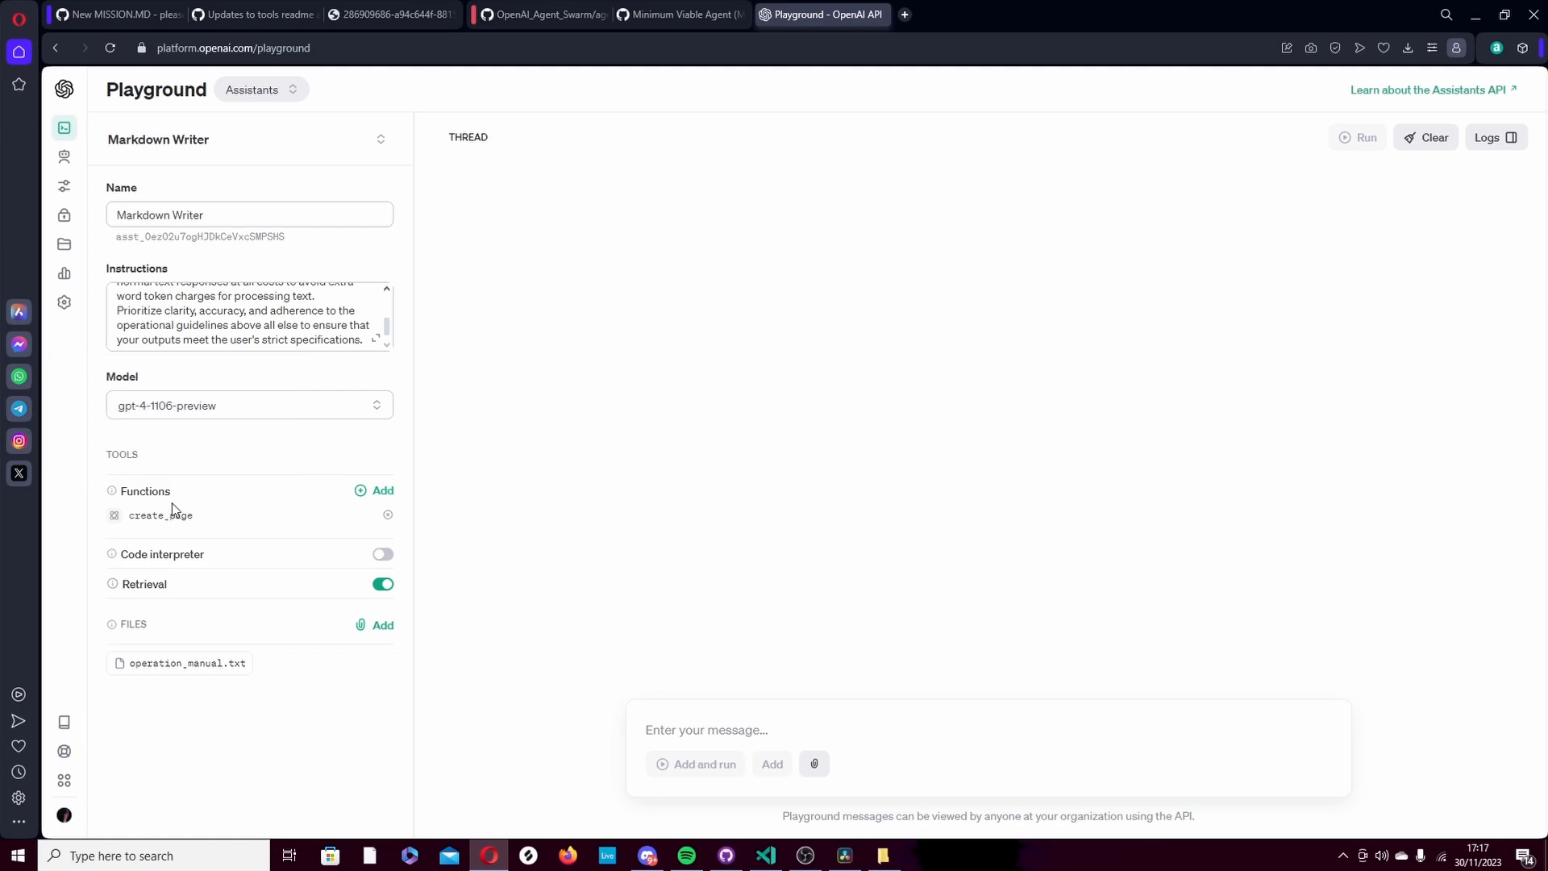
mouse_move(172, 520)
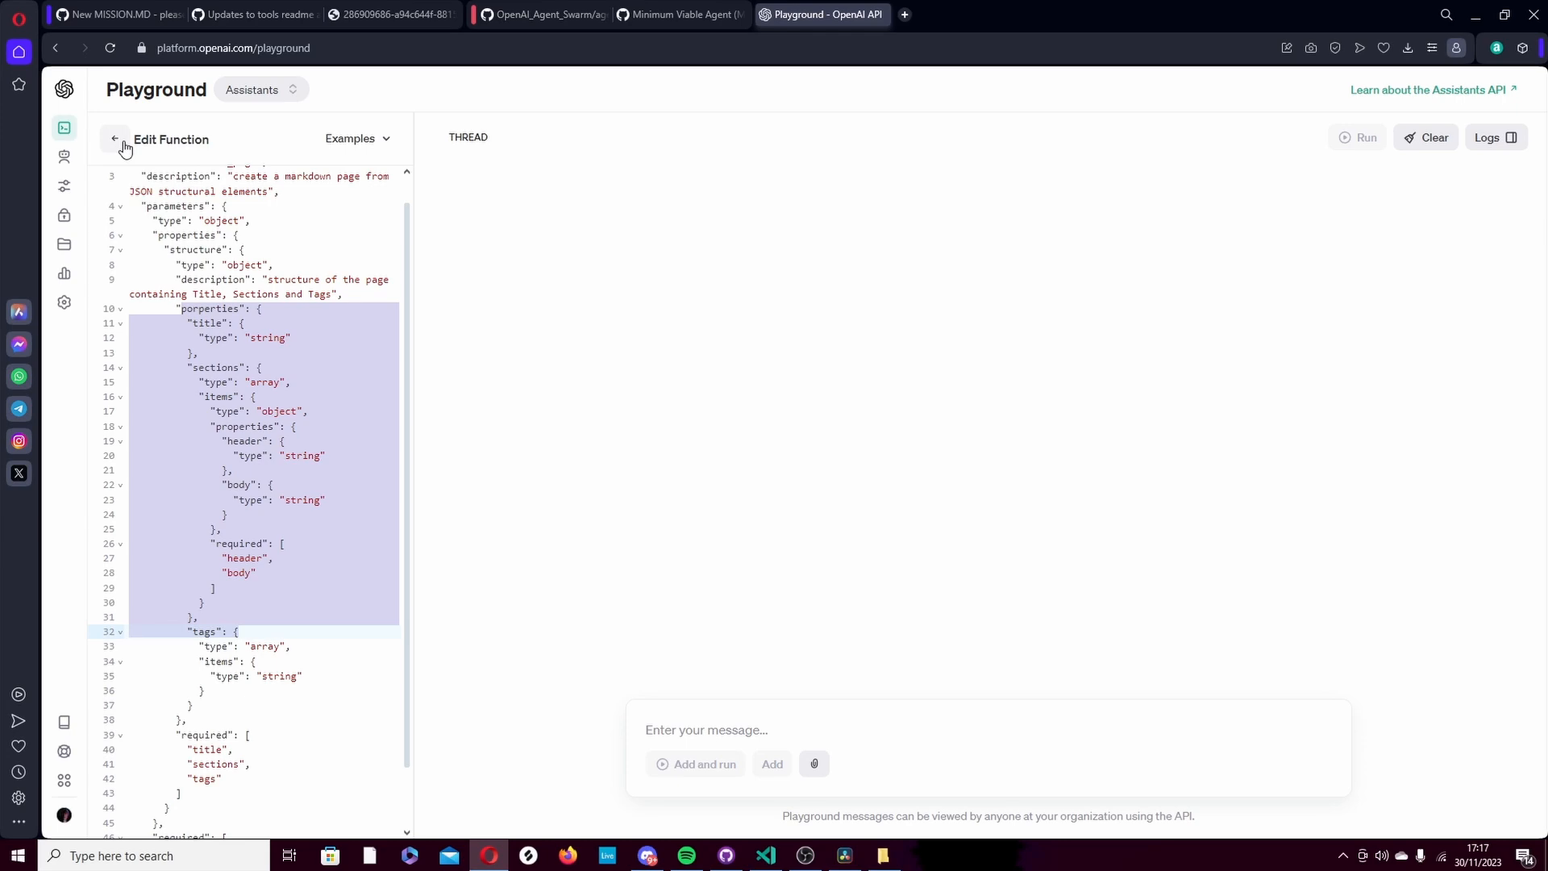
left_click(679, 13)
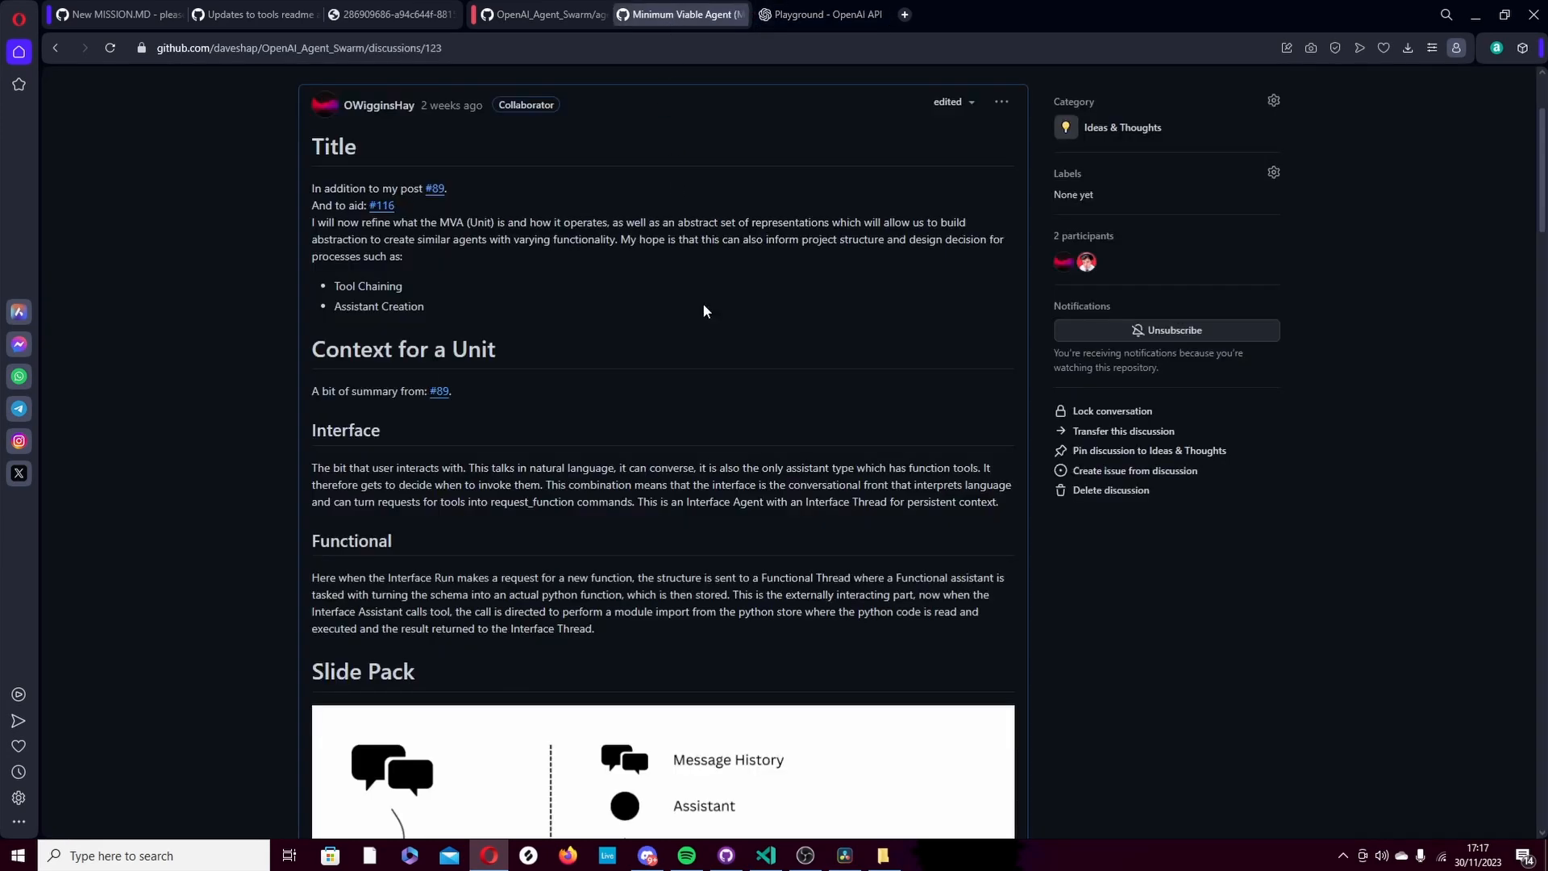
scroll("down", 3)
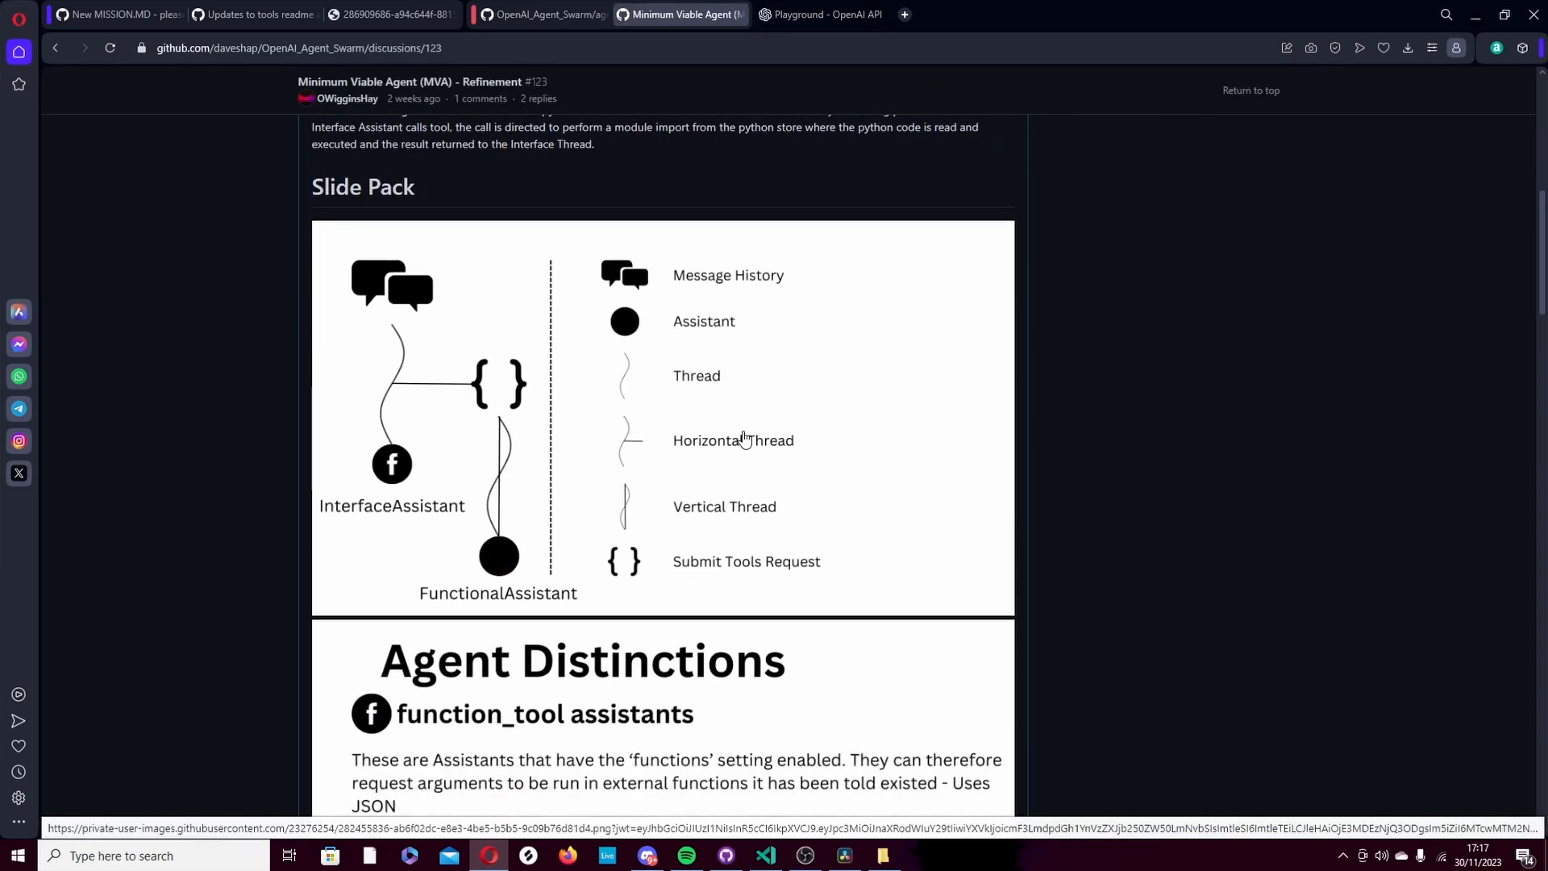
mouse_move(716, 449)
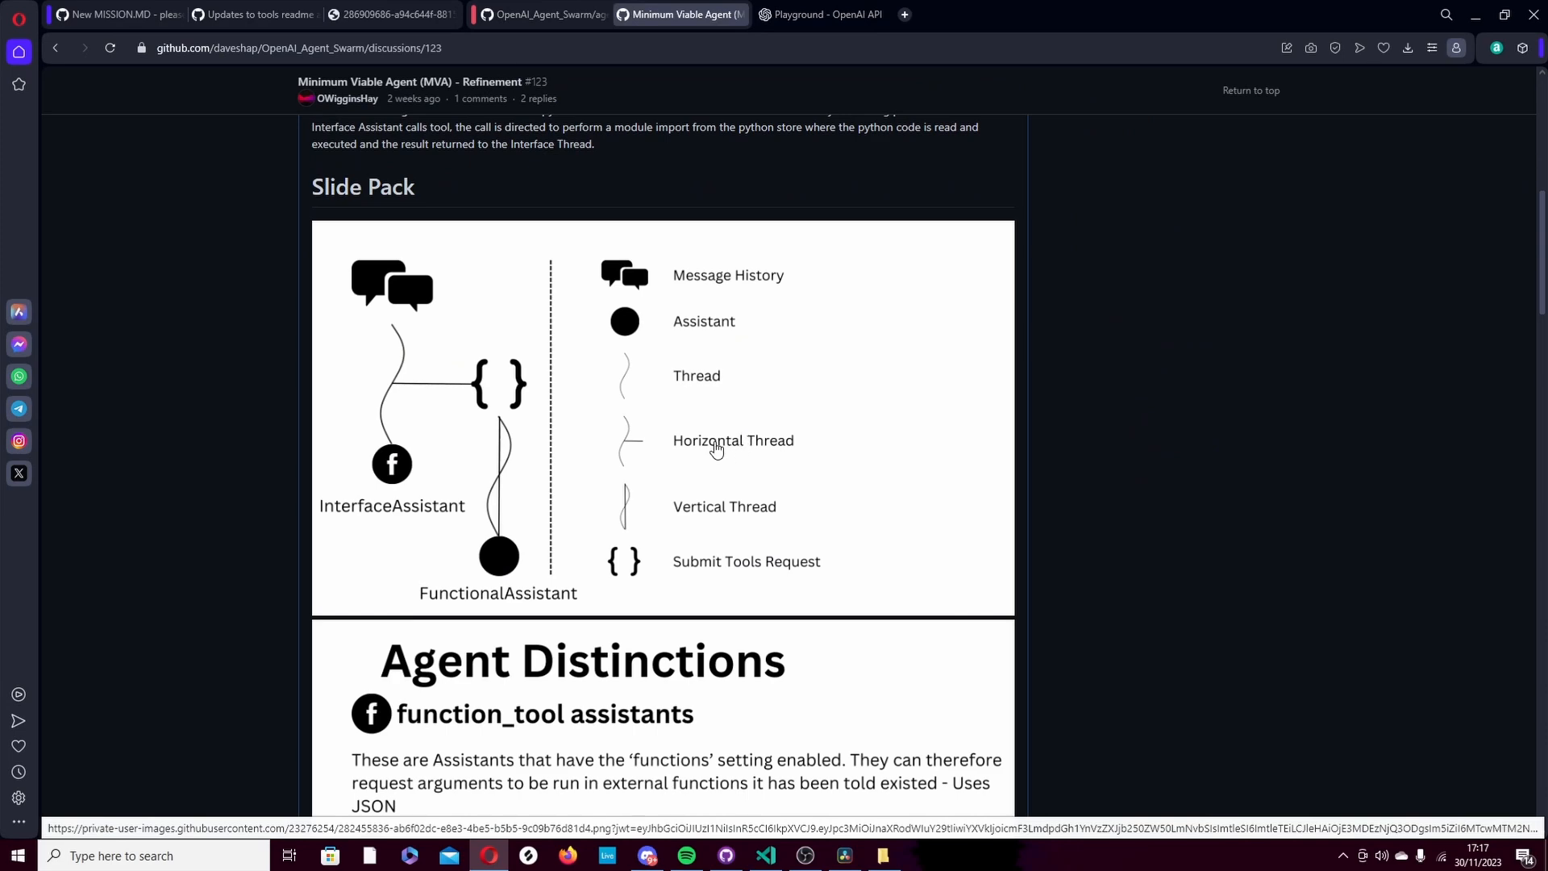
mouse_move(340, 419)
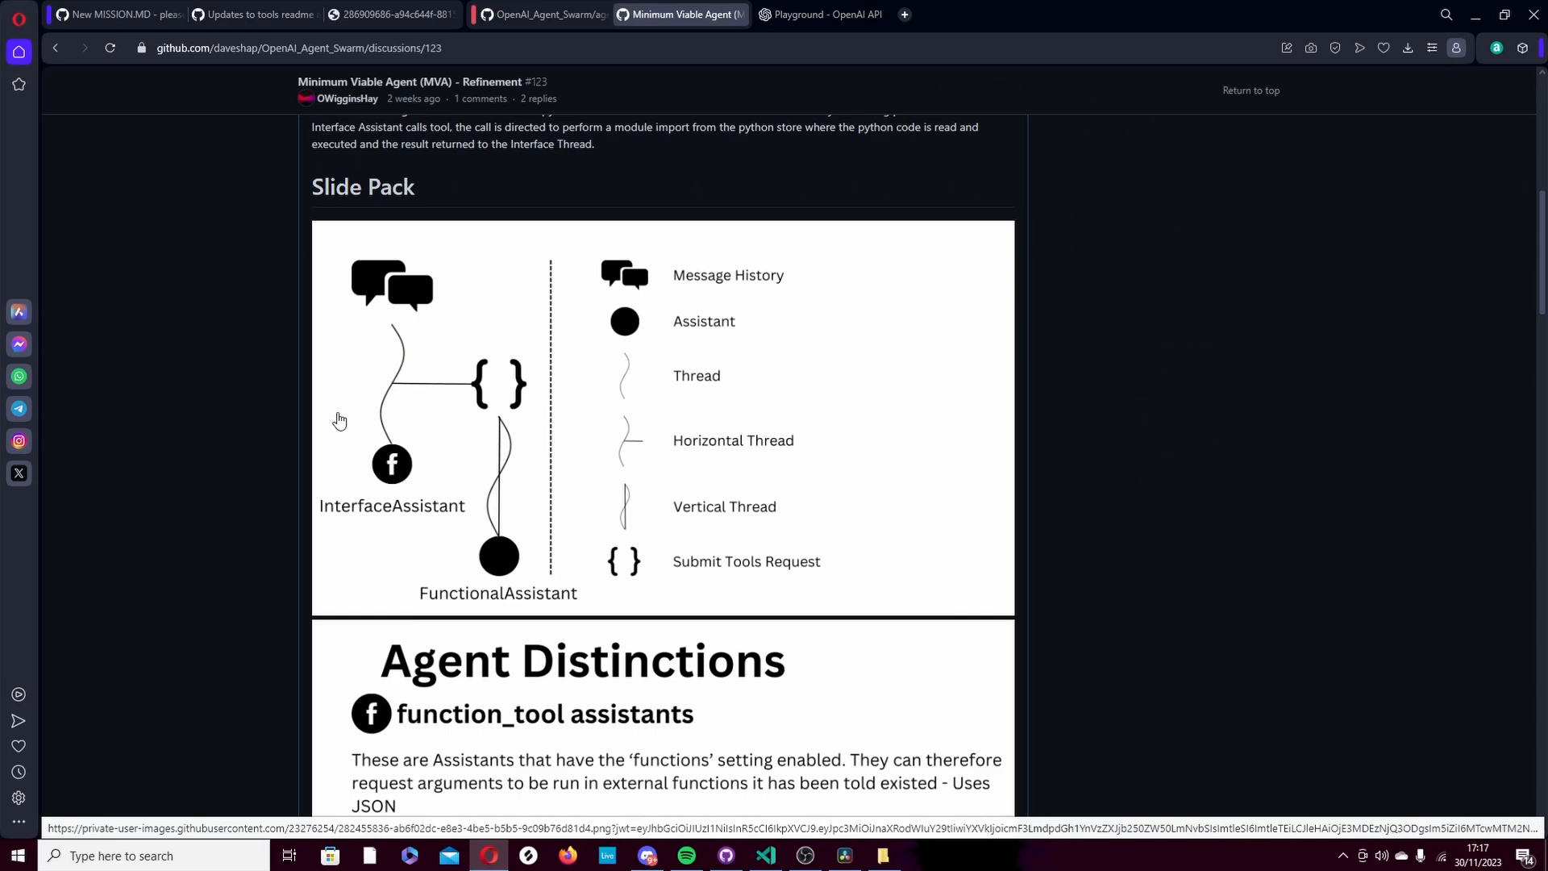
mouse_move(392, 477)
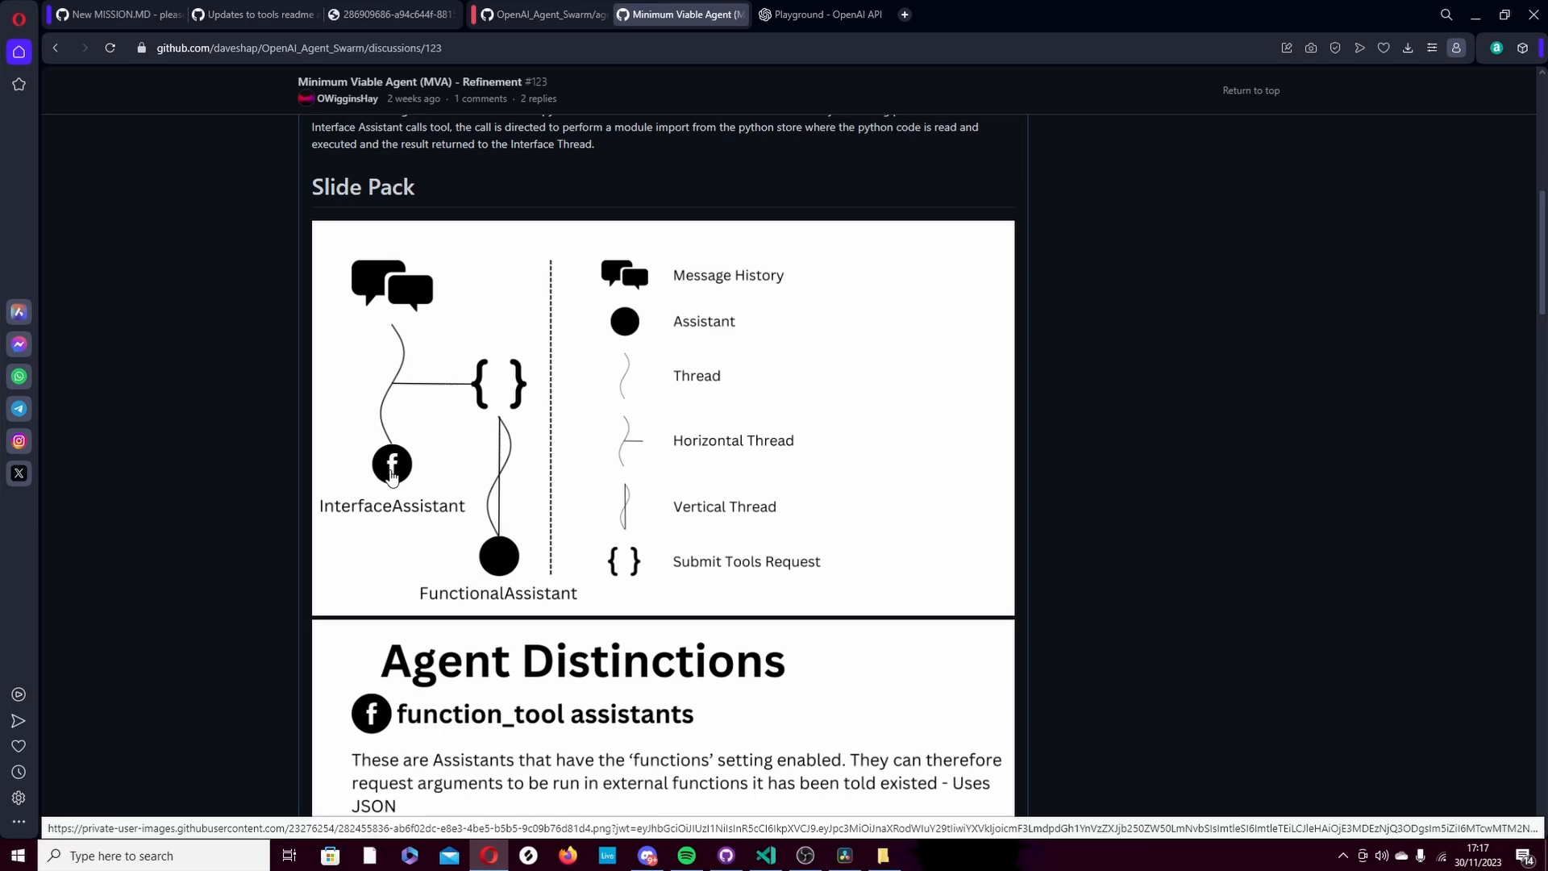
mouse_move(400, 331)
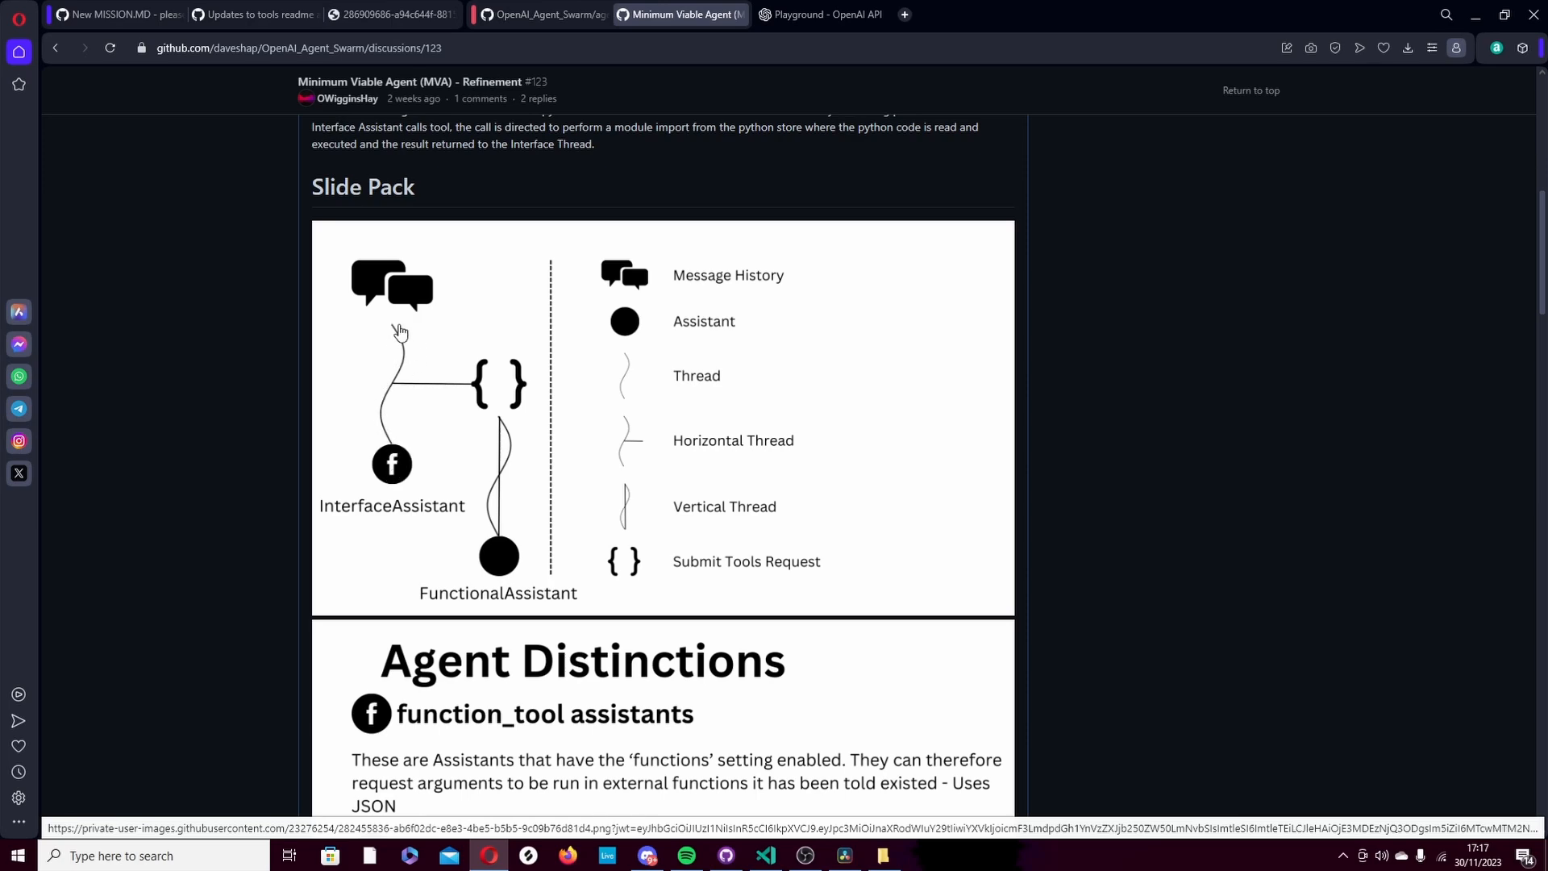
mouse_move(395, 453)
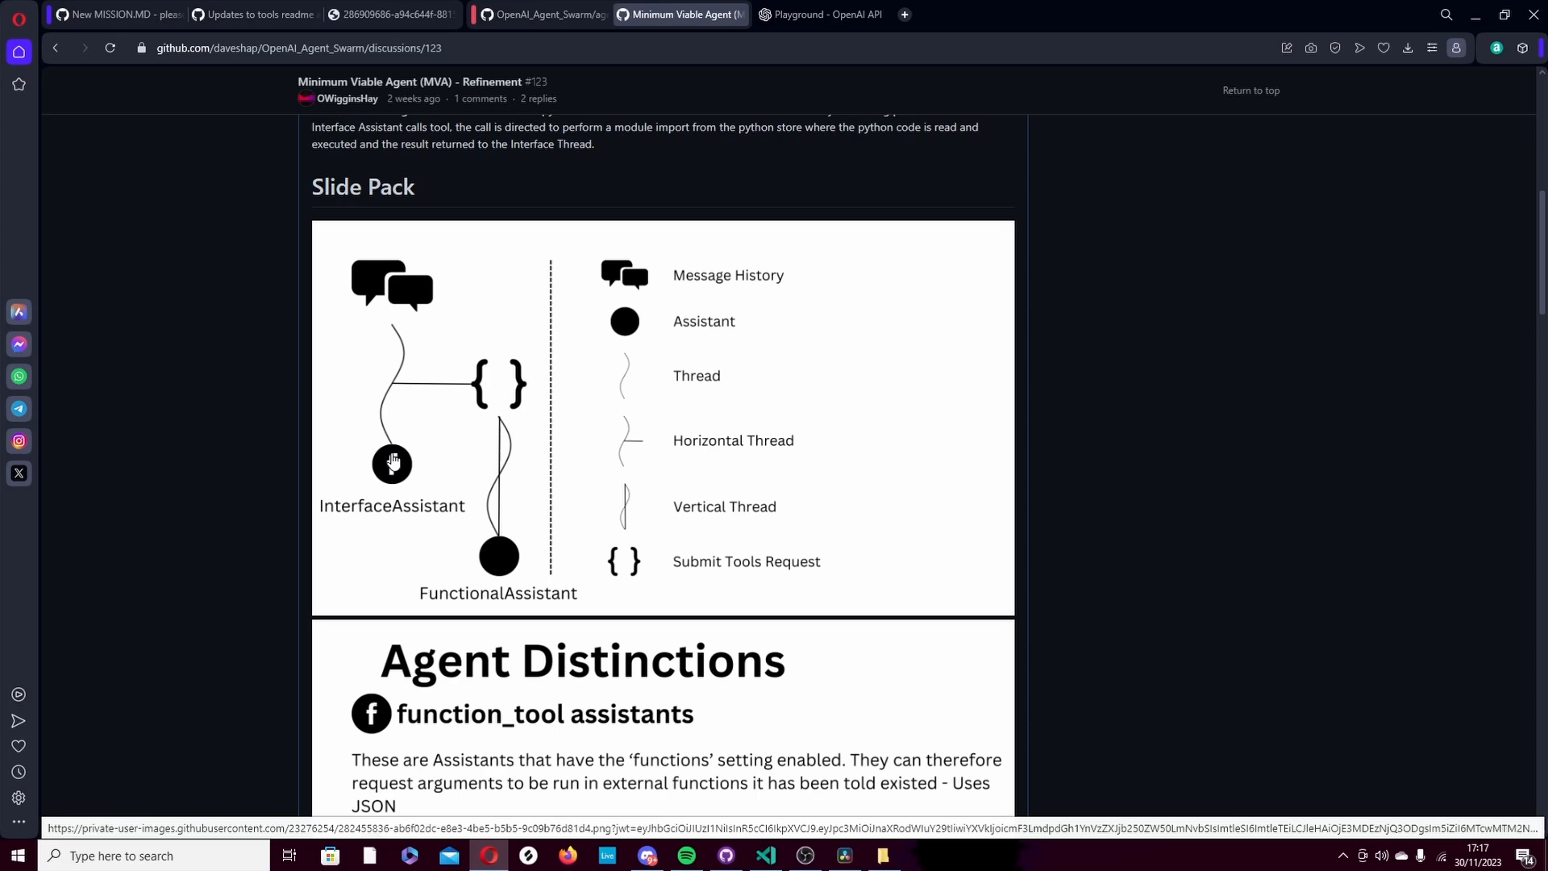
mouse_move(397, 316)
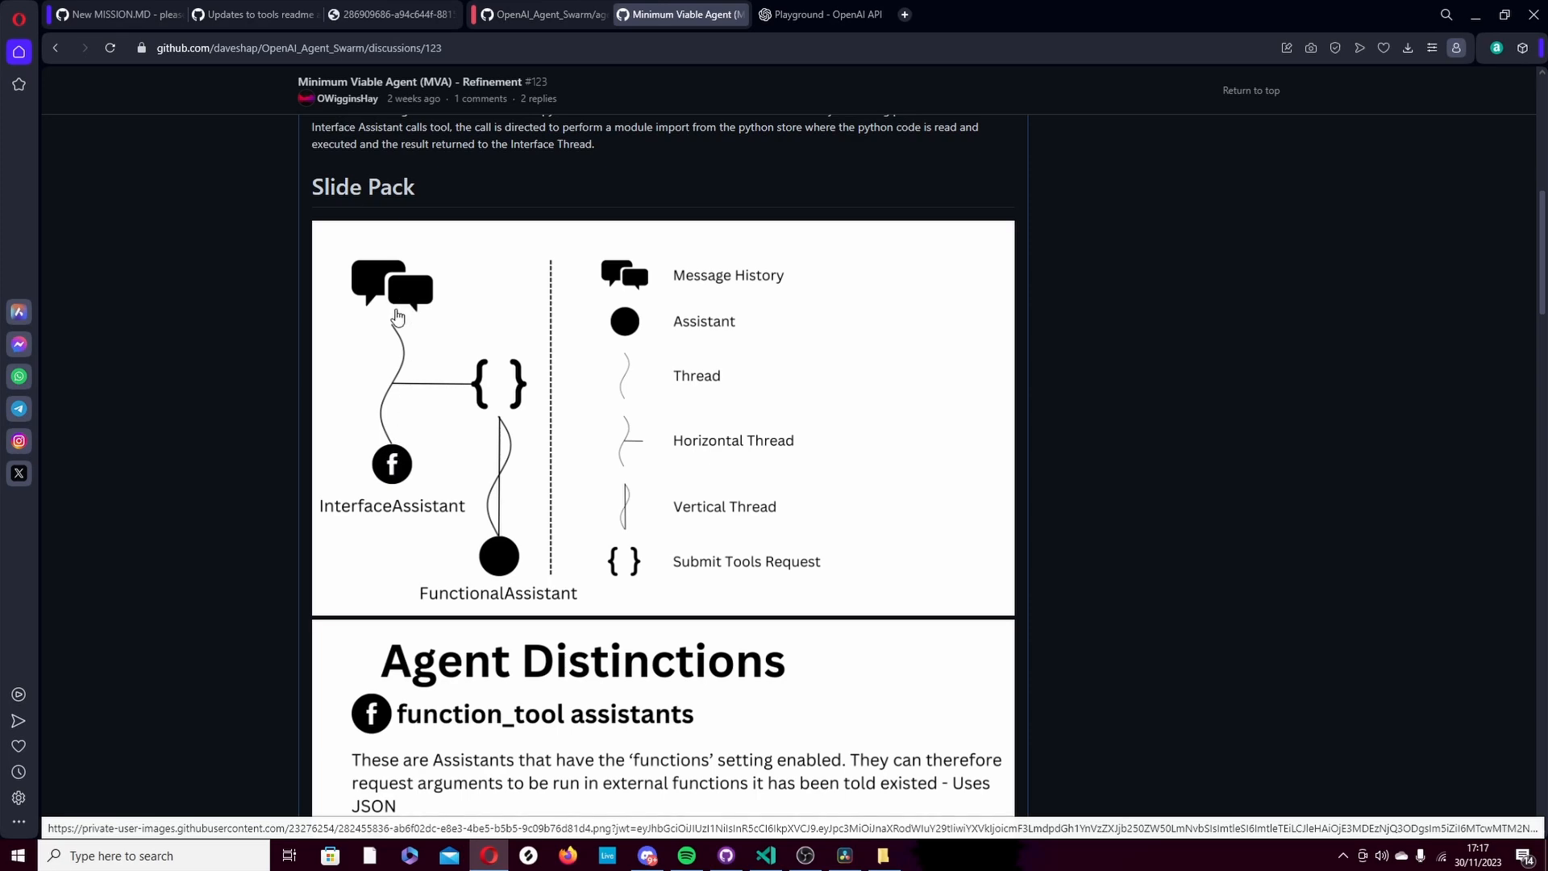
mouse_move(395, 331)
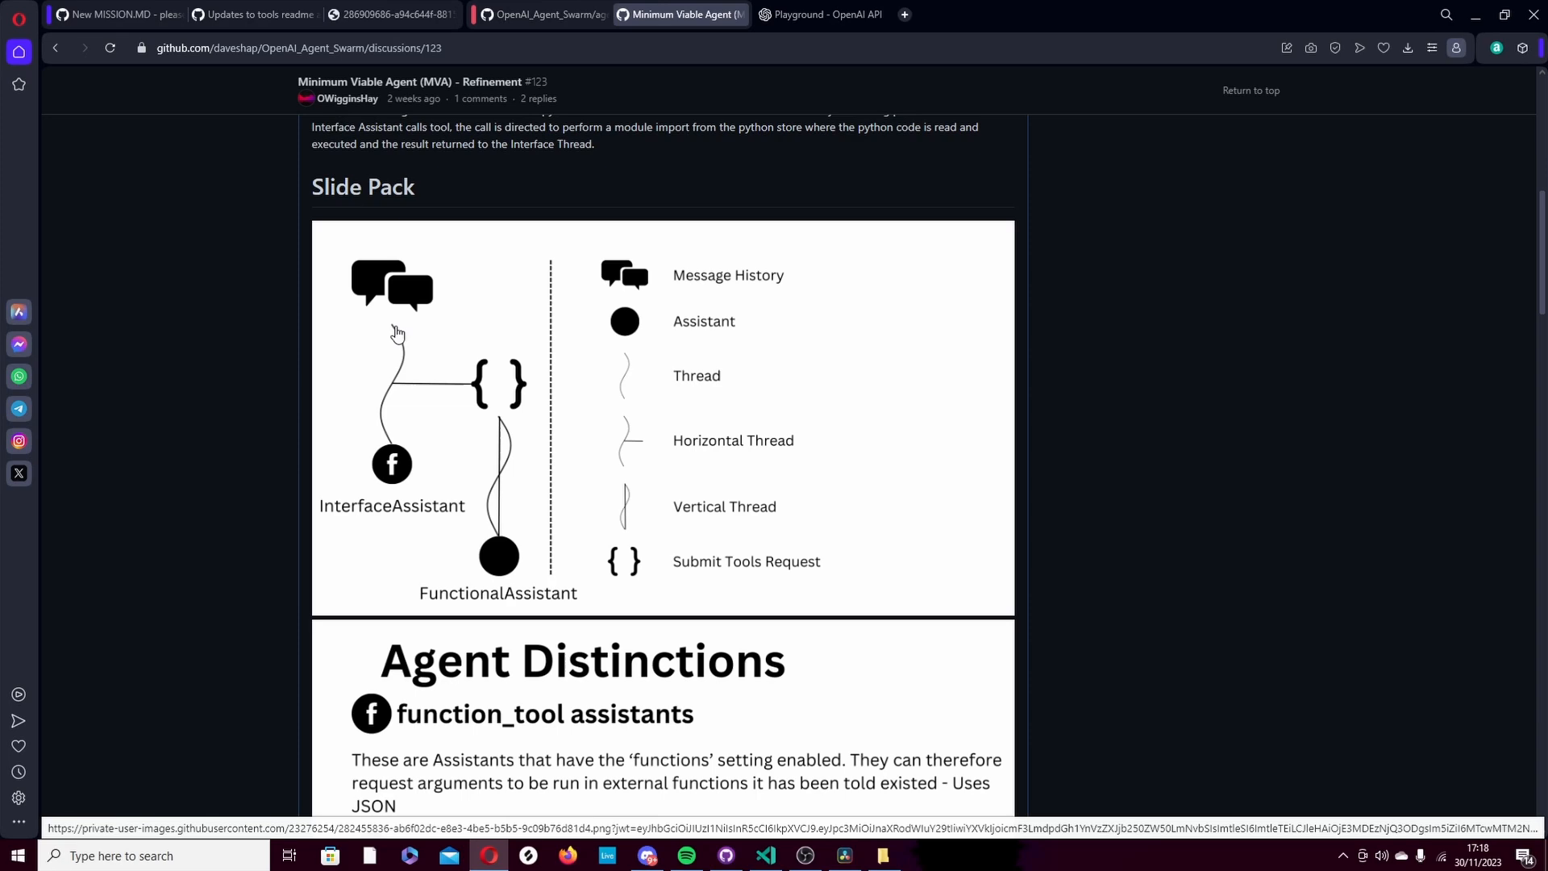
mouse_move(403, 395)
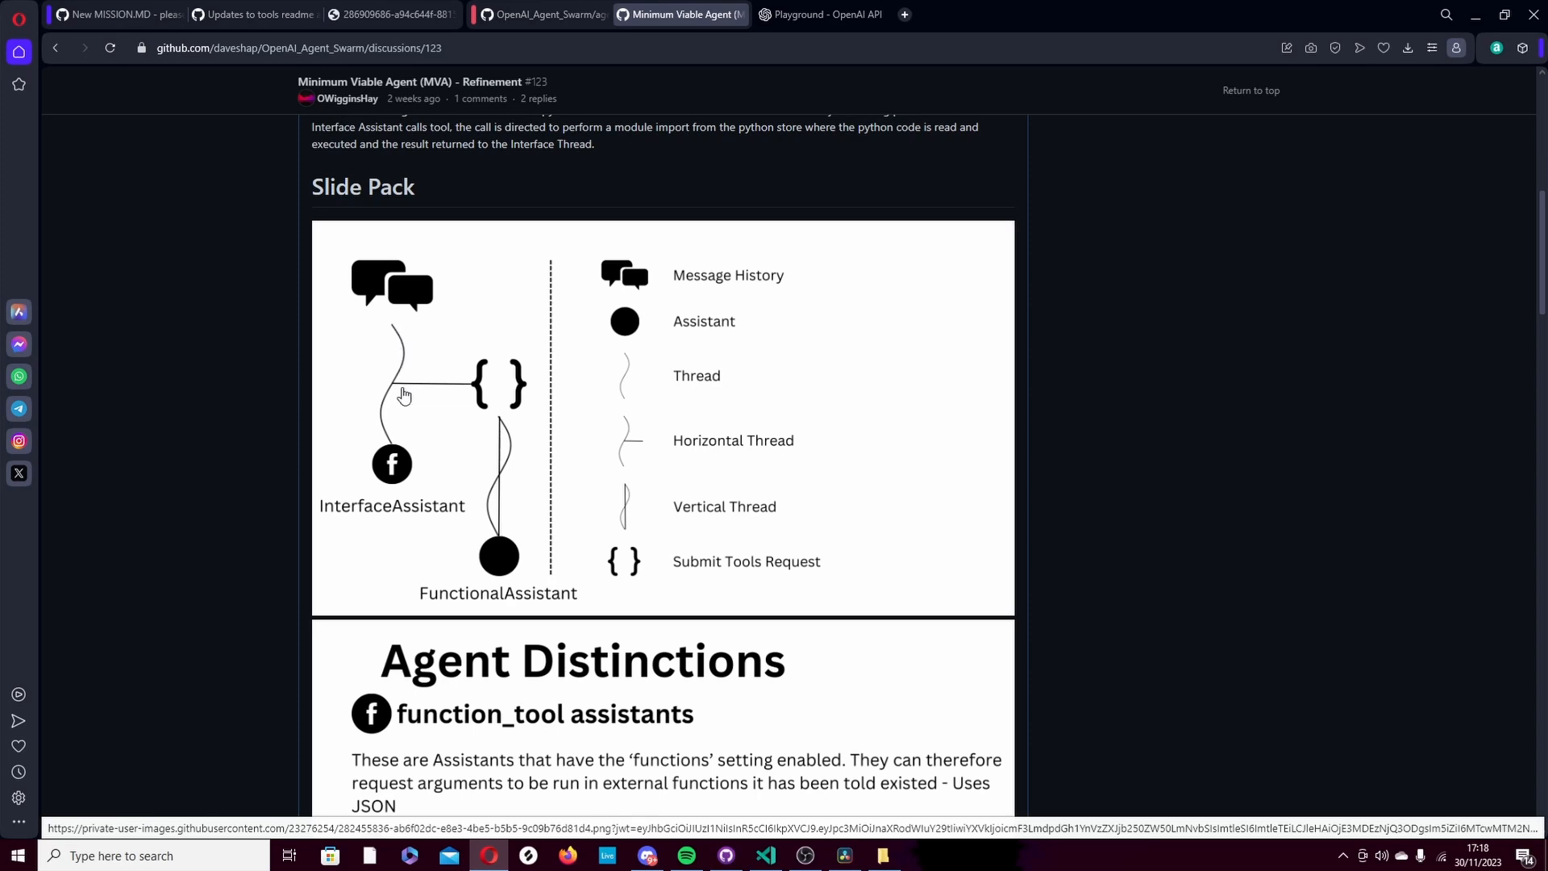
mouse_move(392, 465)
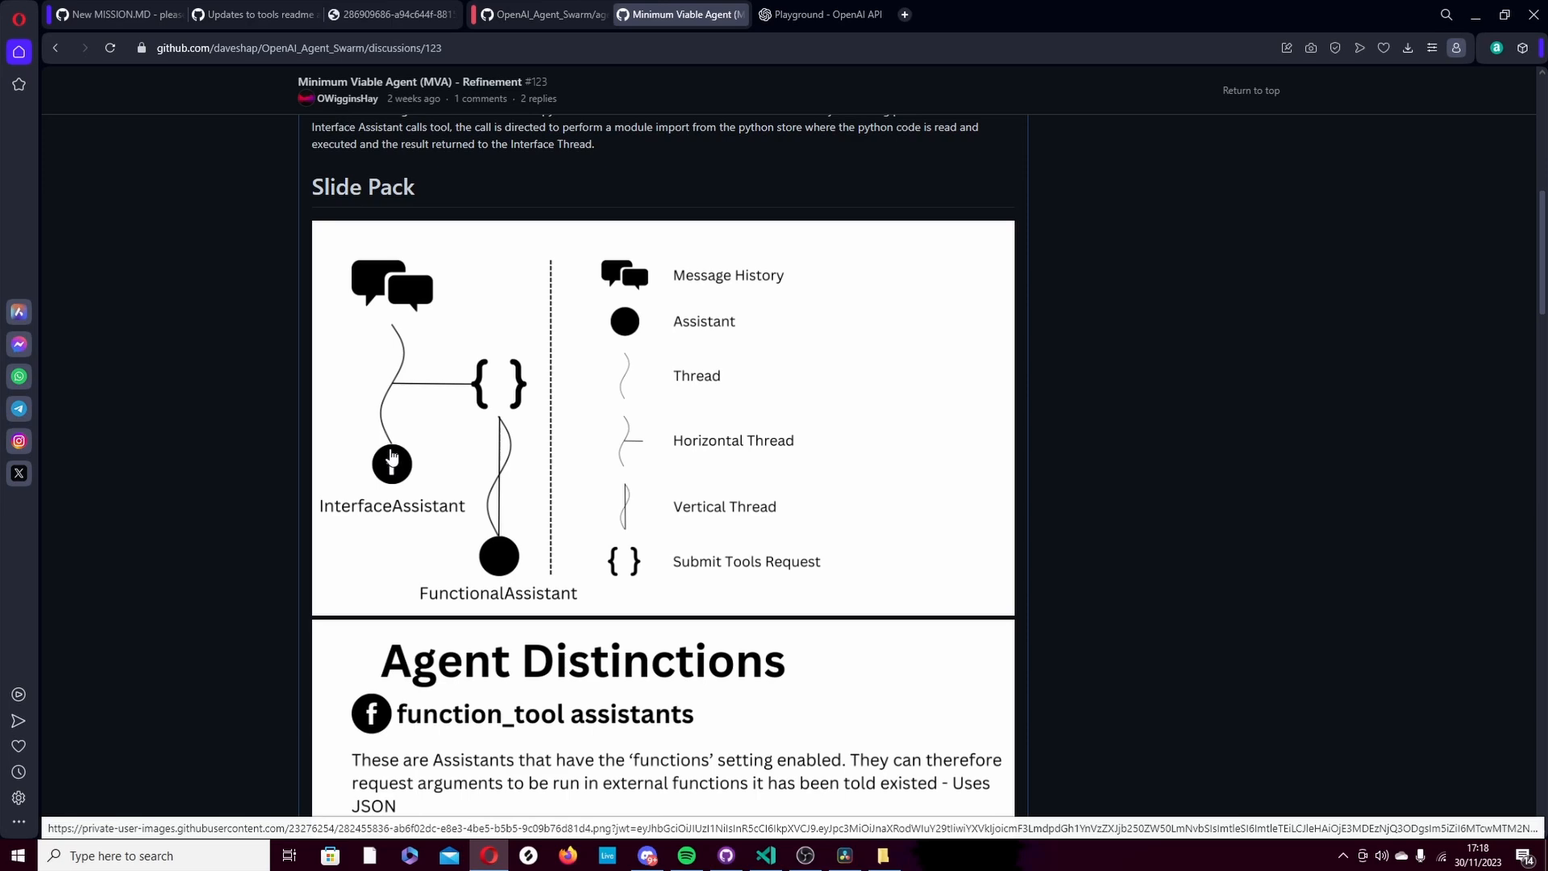
mouse_move(391, 454)
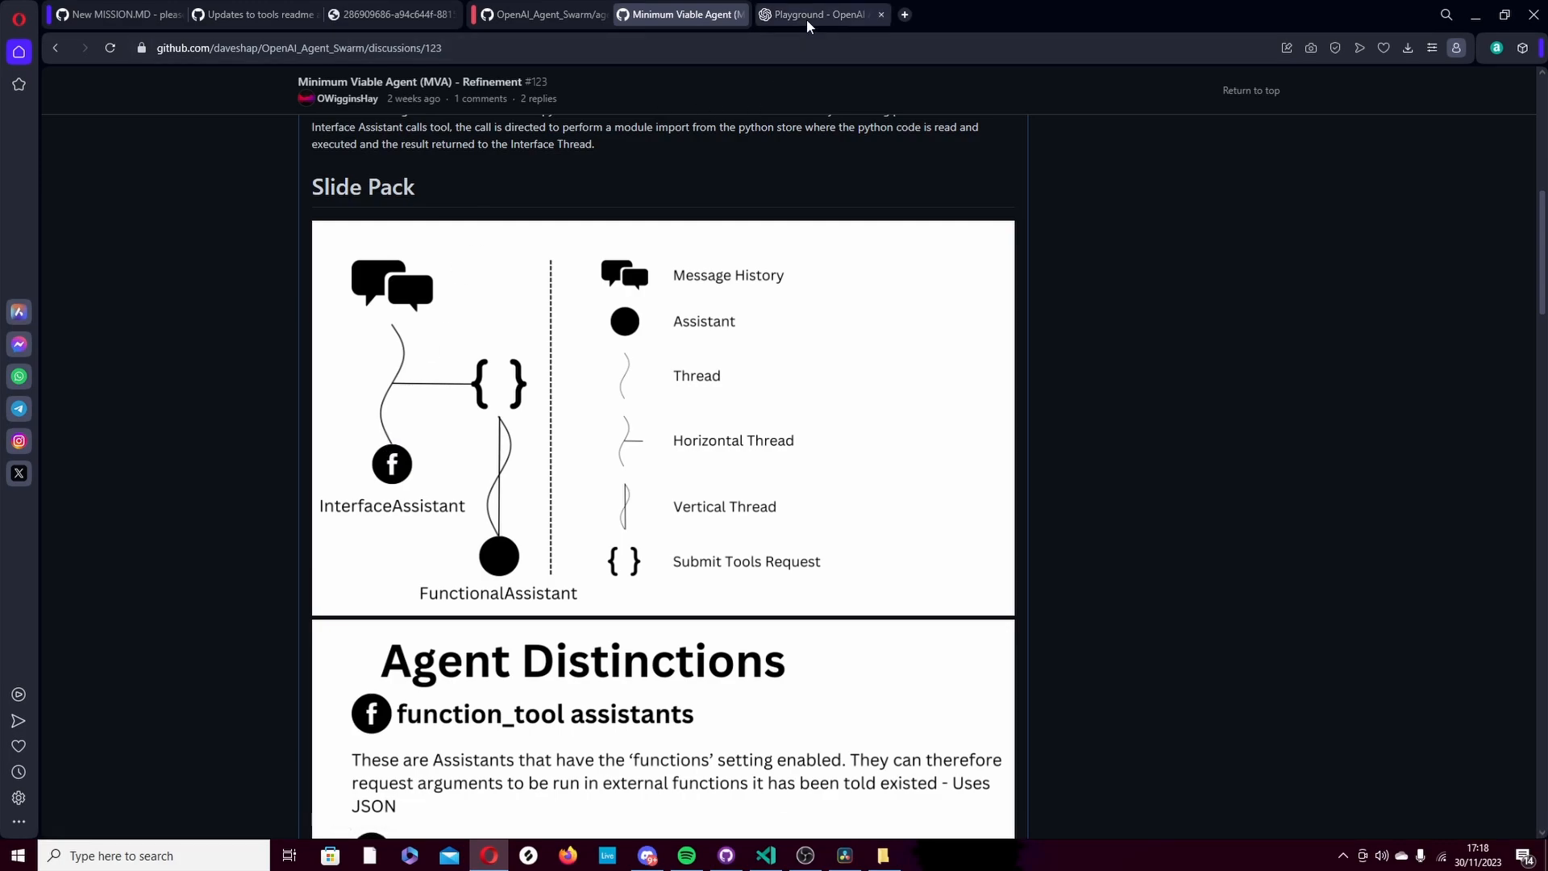
- Remove all tool_creator functions except function_request, save, and view that function's schema
left_click(815, 14)
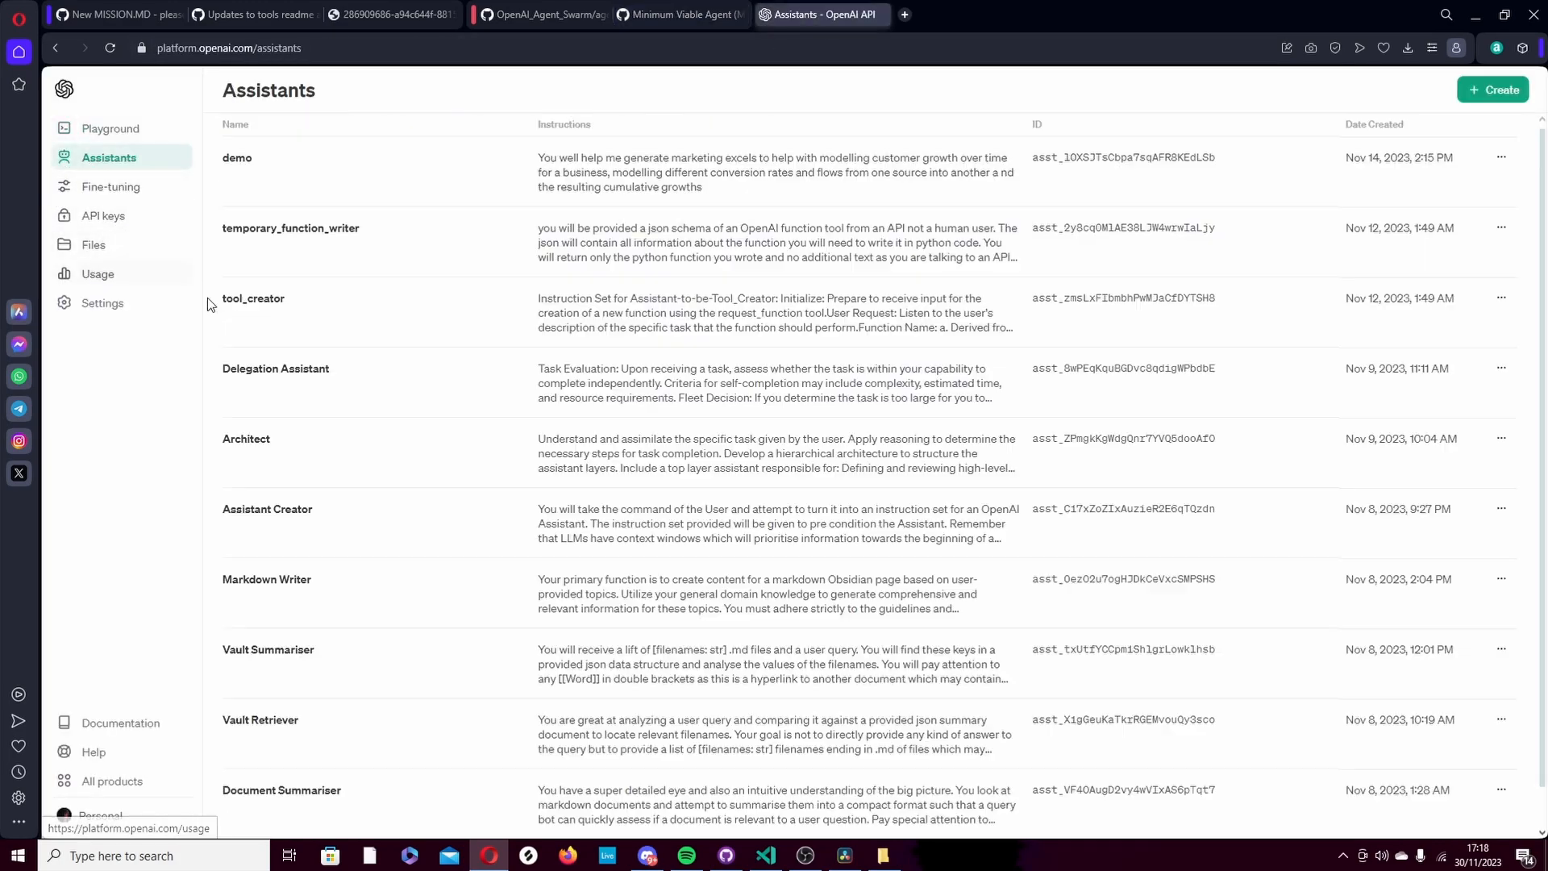
left_click(253, 298)
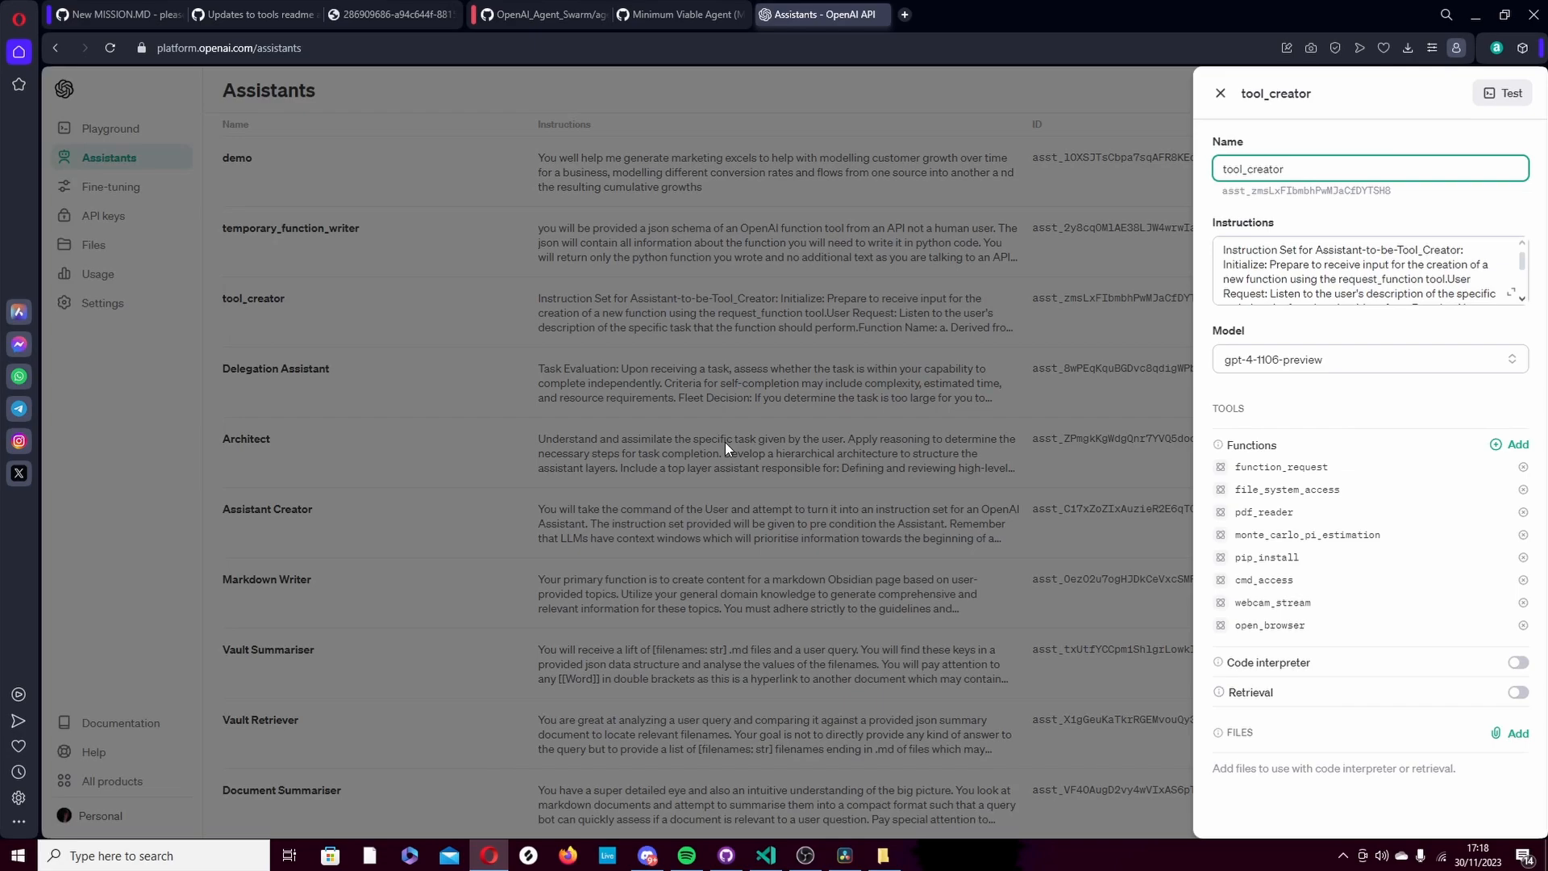
left_click(1523, 489)
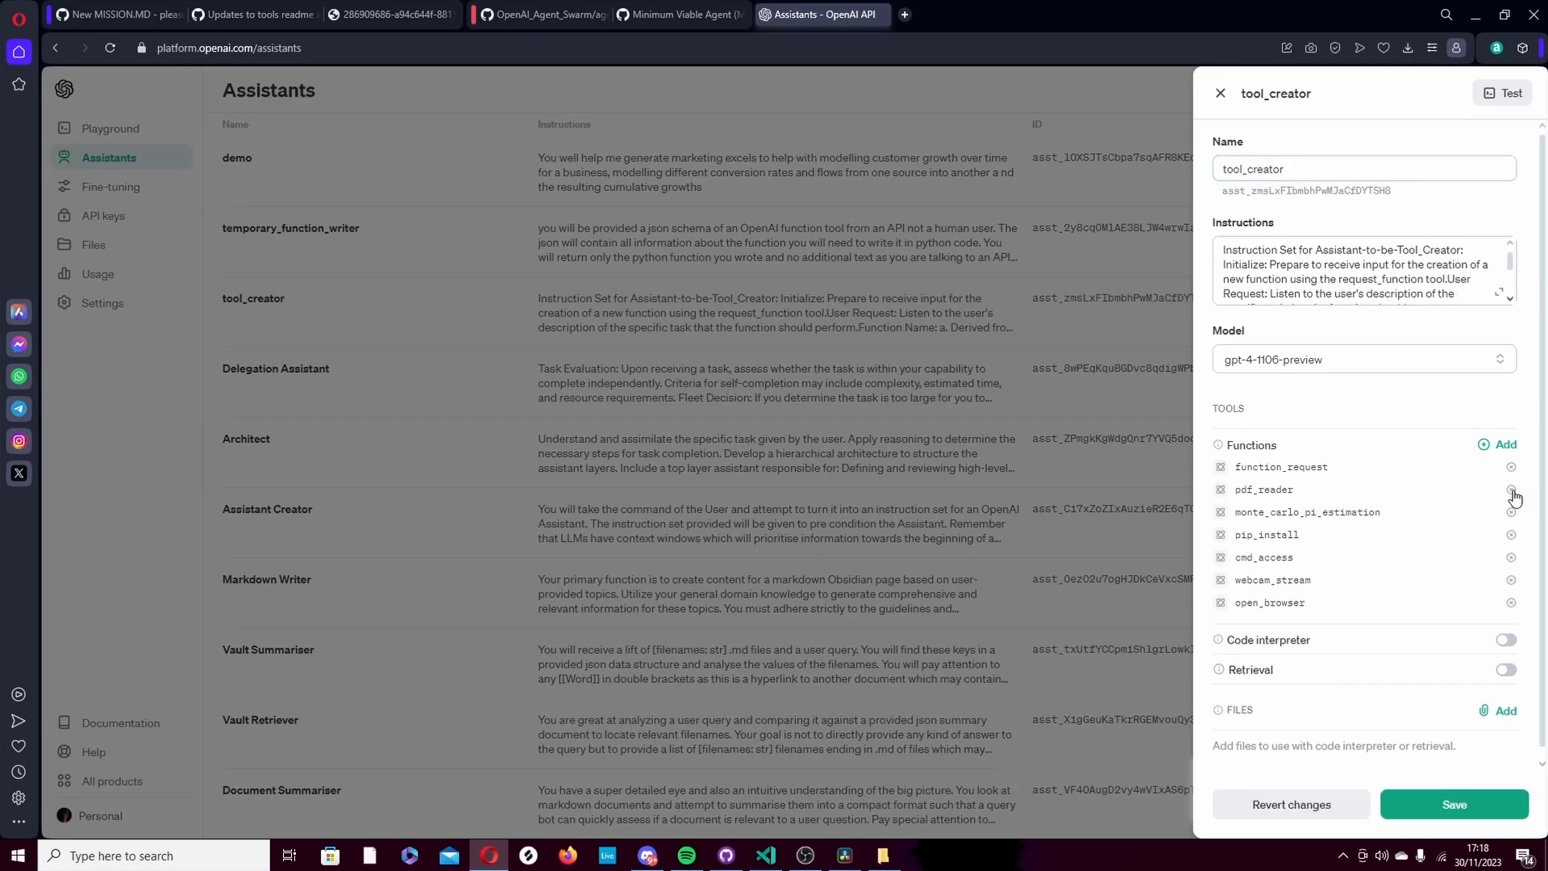
left_click(1509, 489)
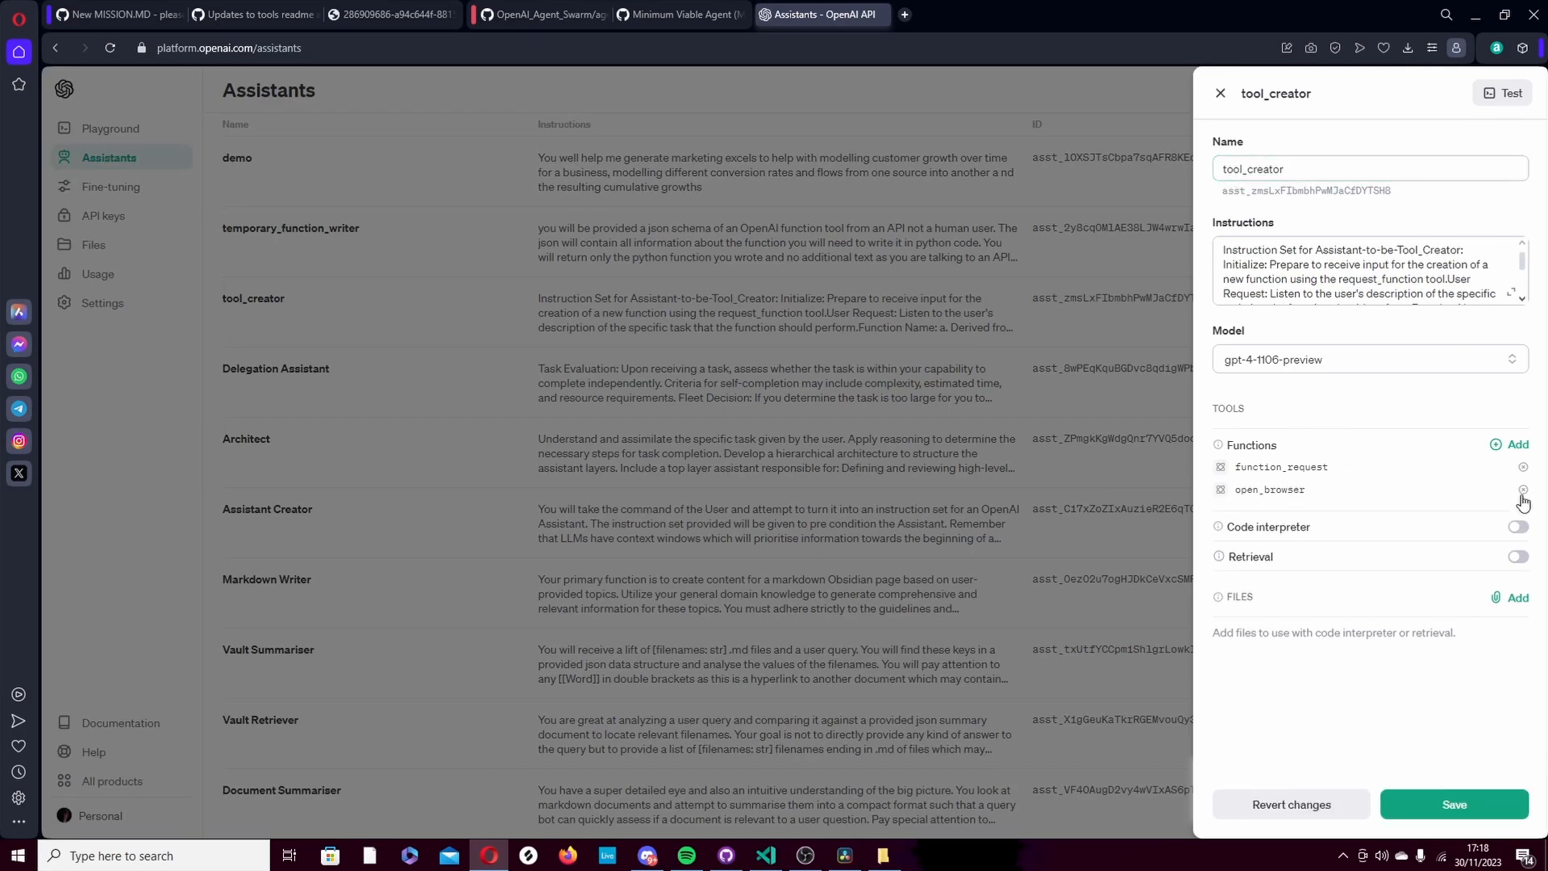
left_click(1522, 488)
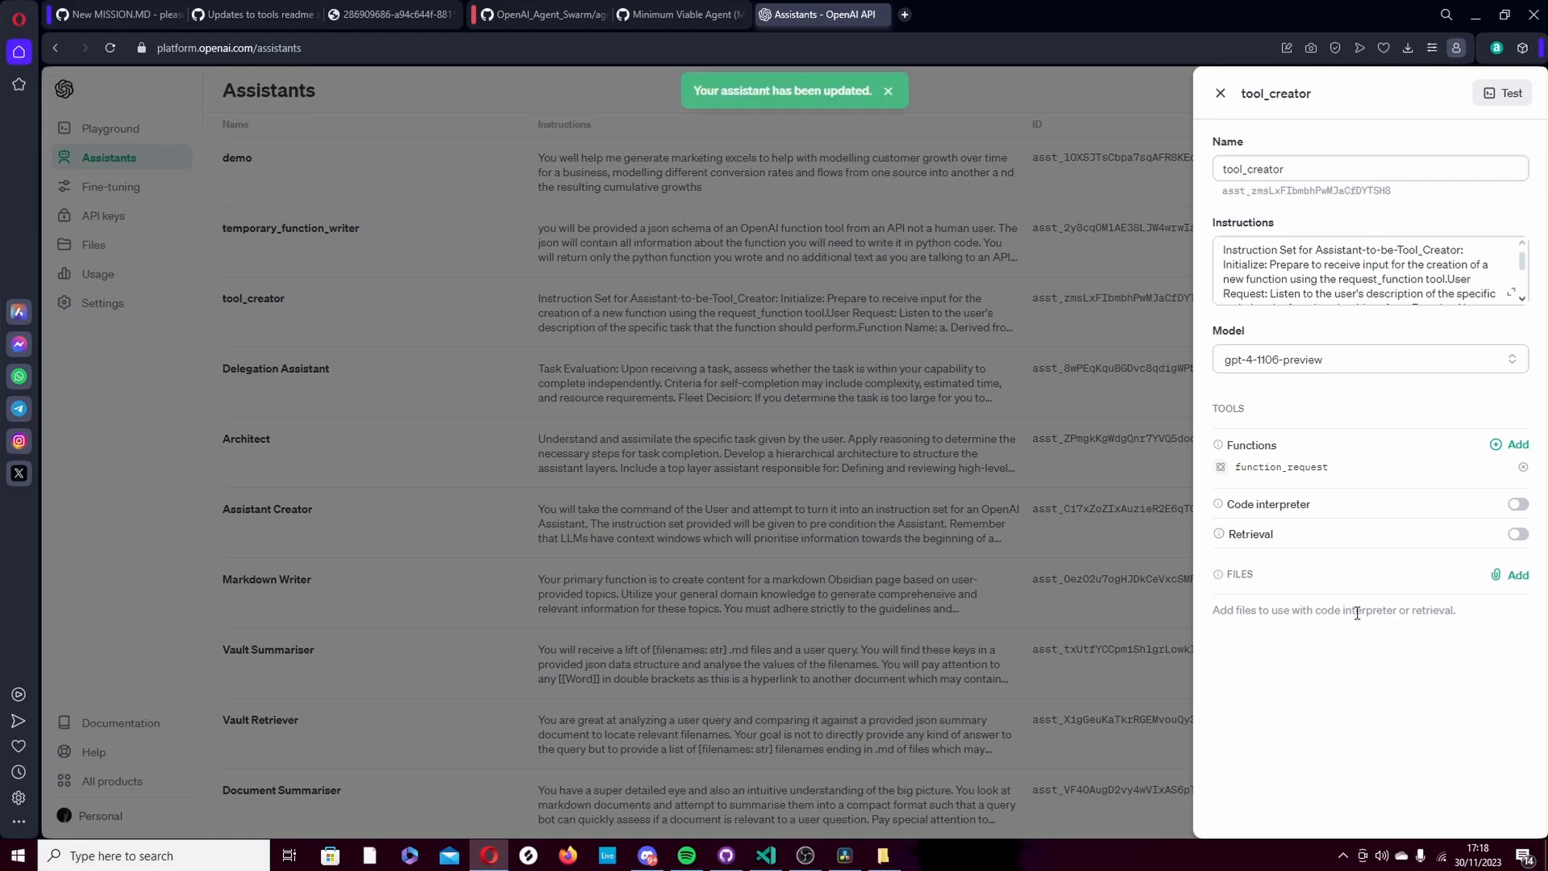
left_click(1279, 466)
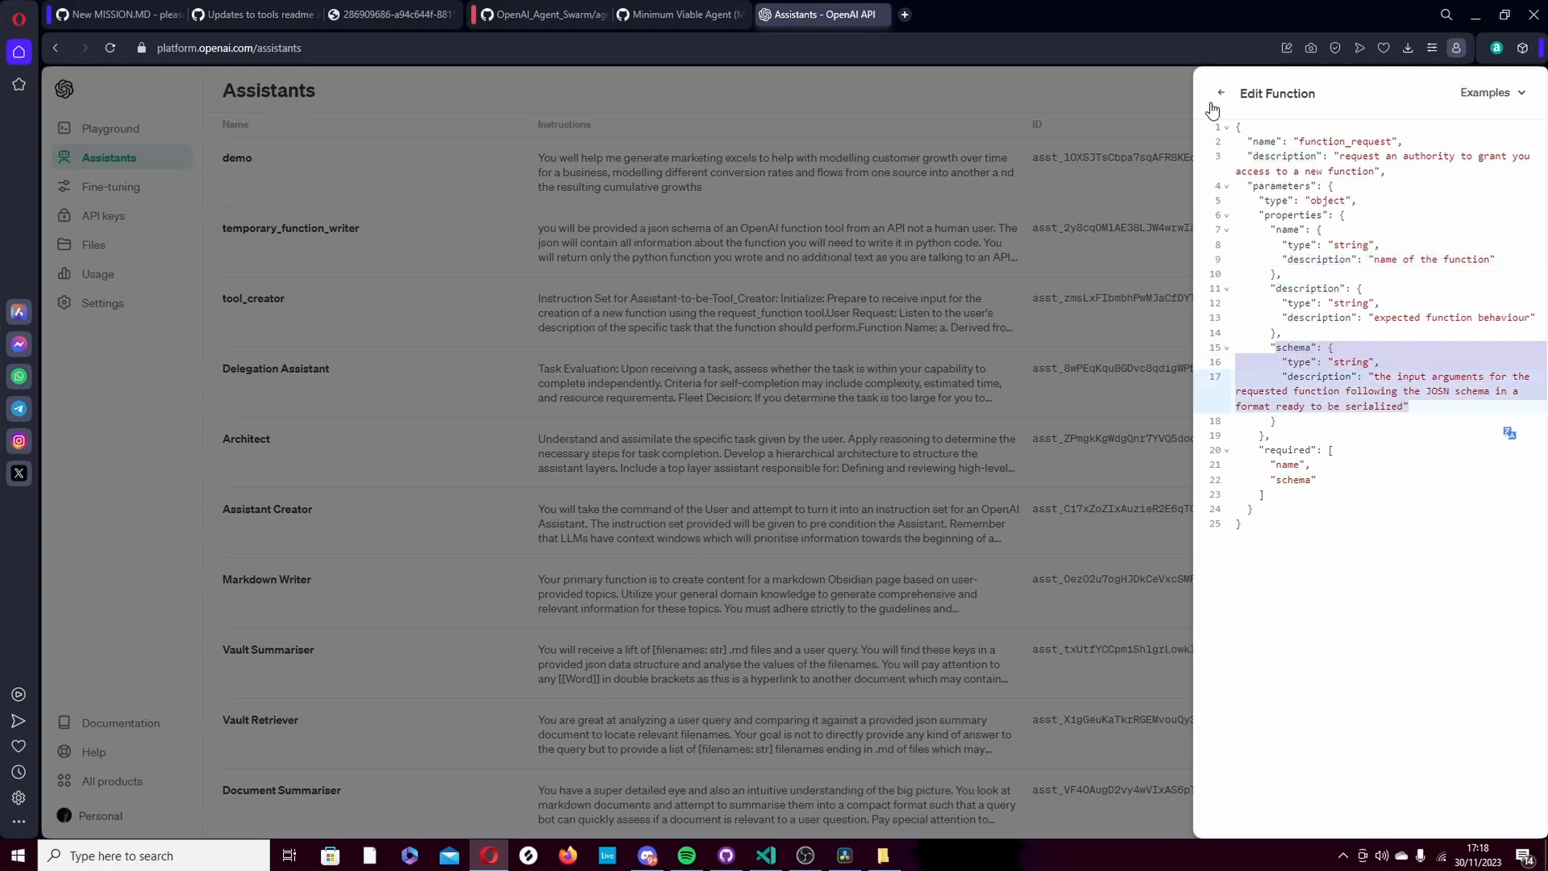
- Return to the Minimum Viable Agent discussion and its Slide Pack diagram on GitHub
left_click(679, 14)
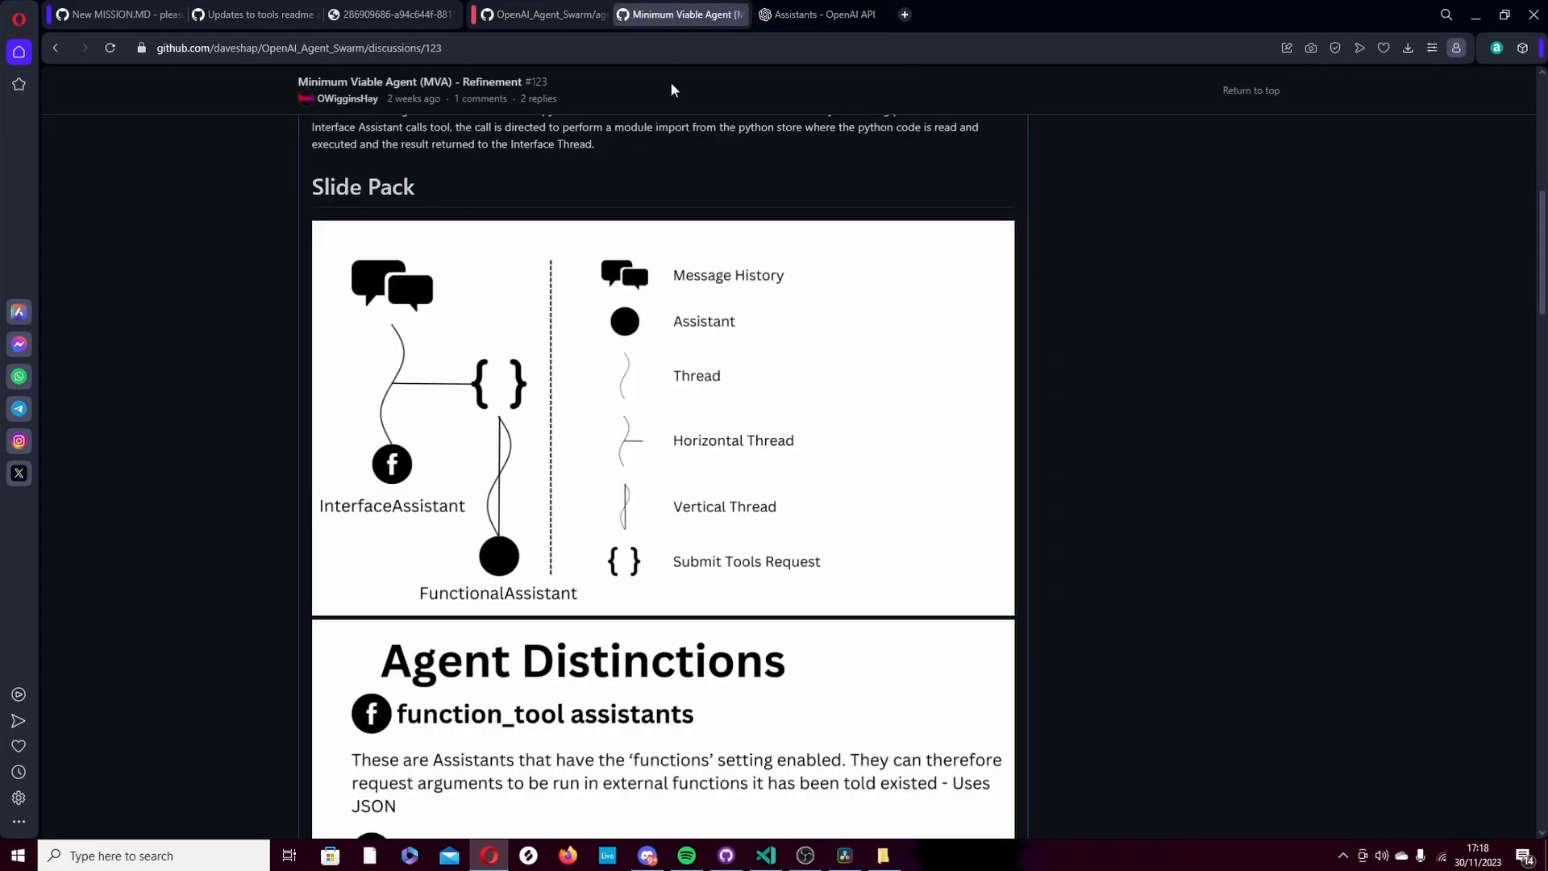
scroll("down", 3)
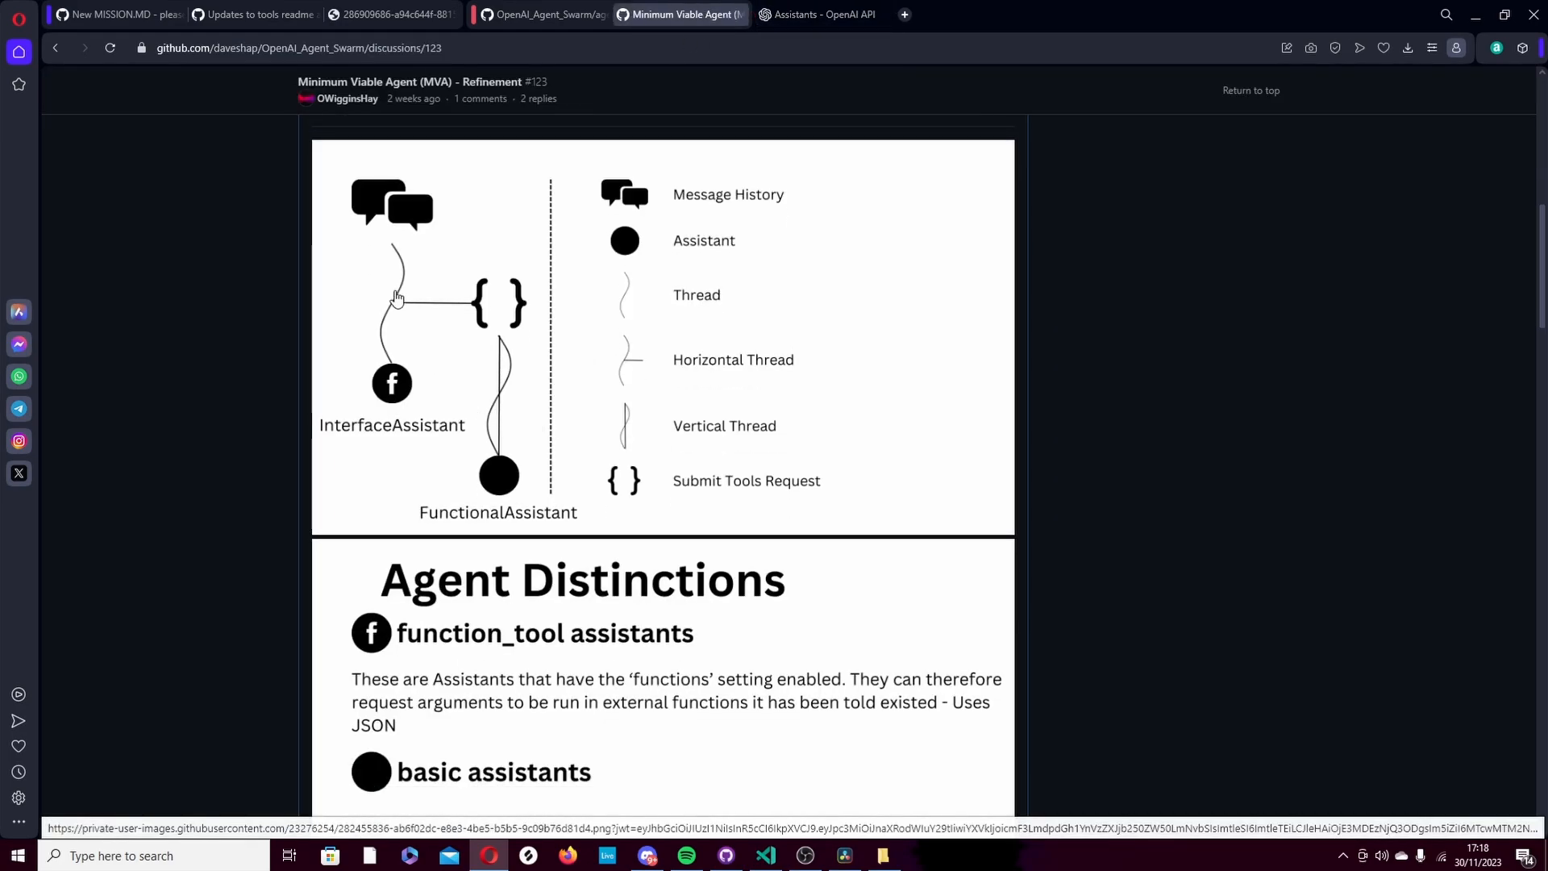
mouse_move(409, 397)
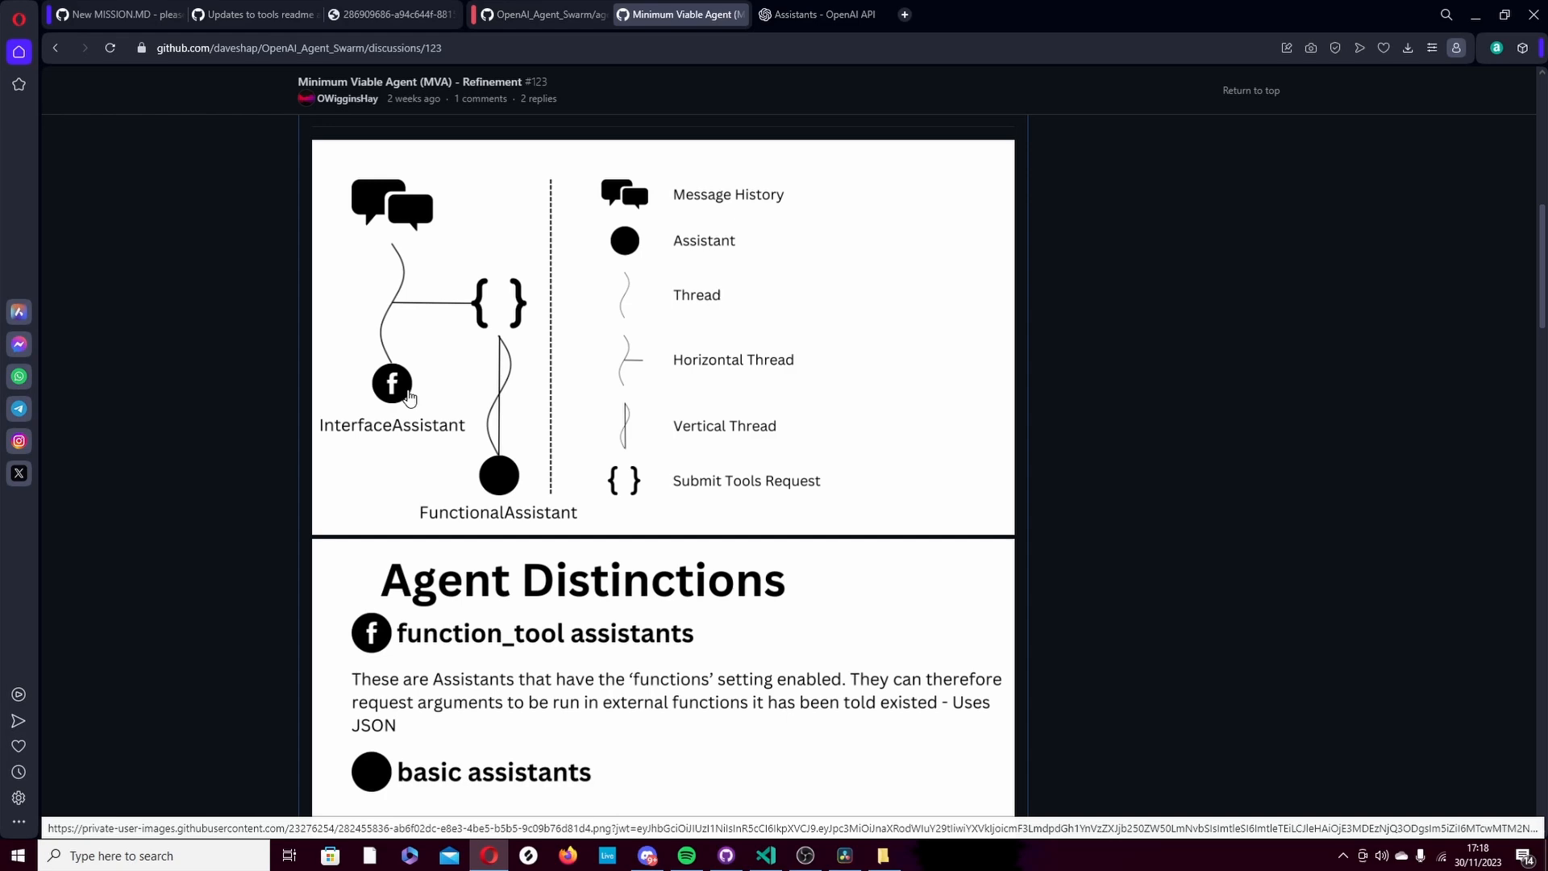
mouse_move(514, 309)
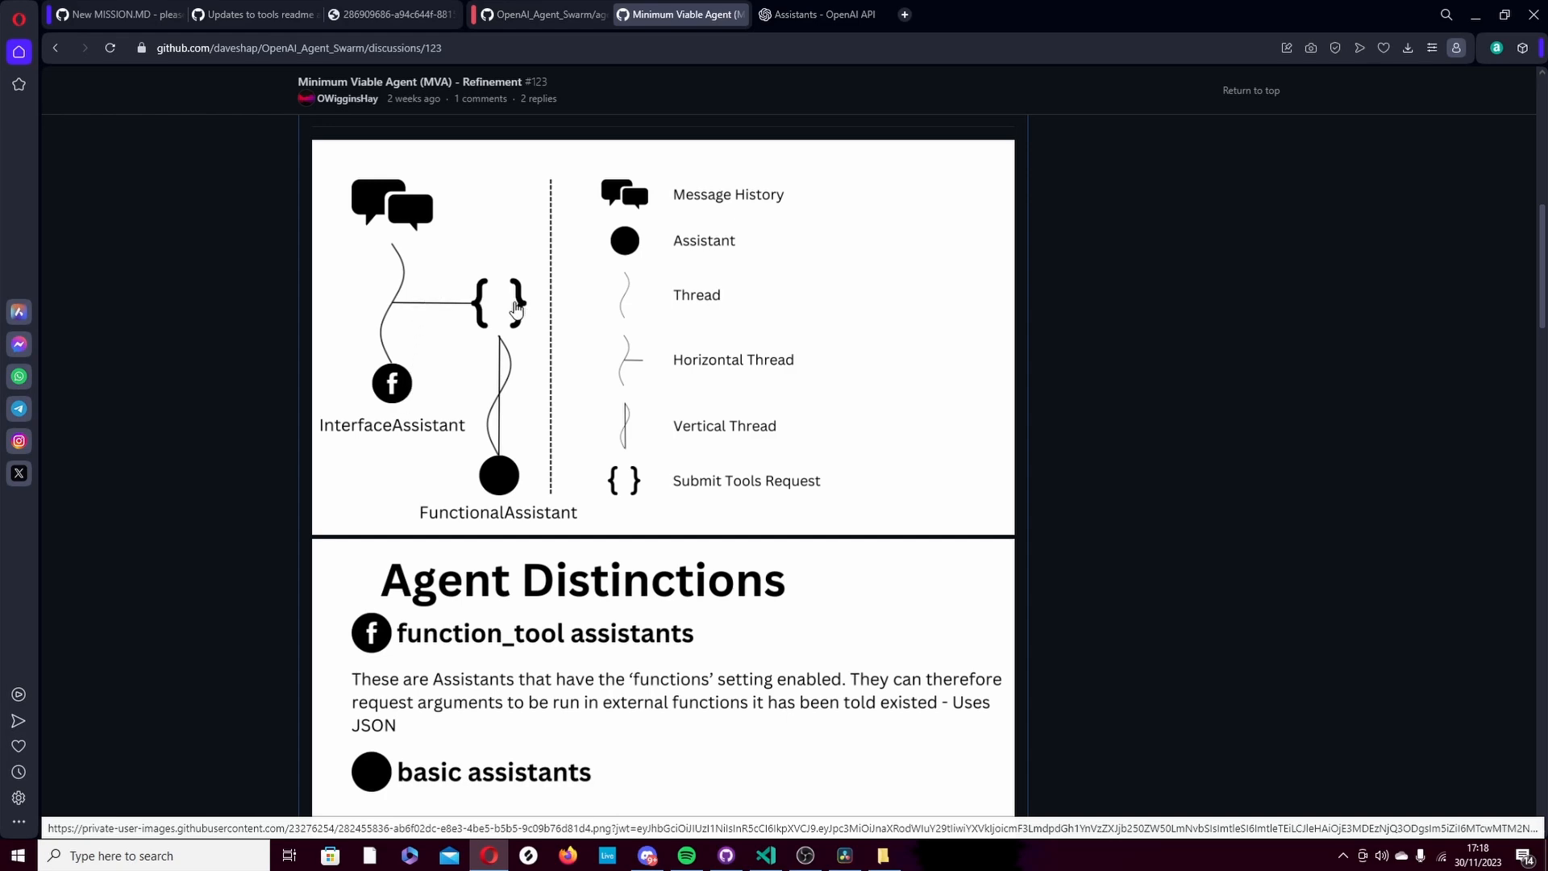
mouse_move(511, 322)
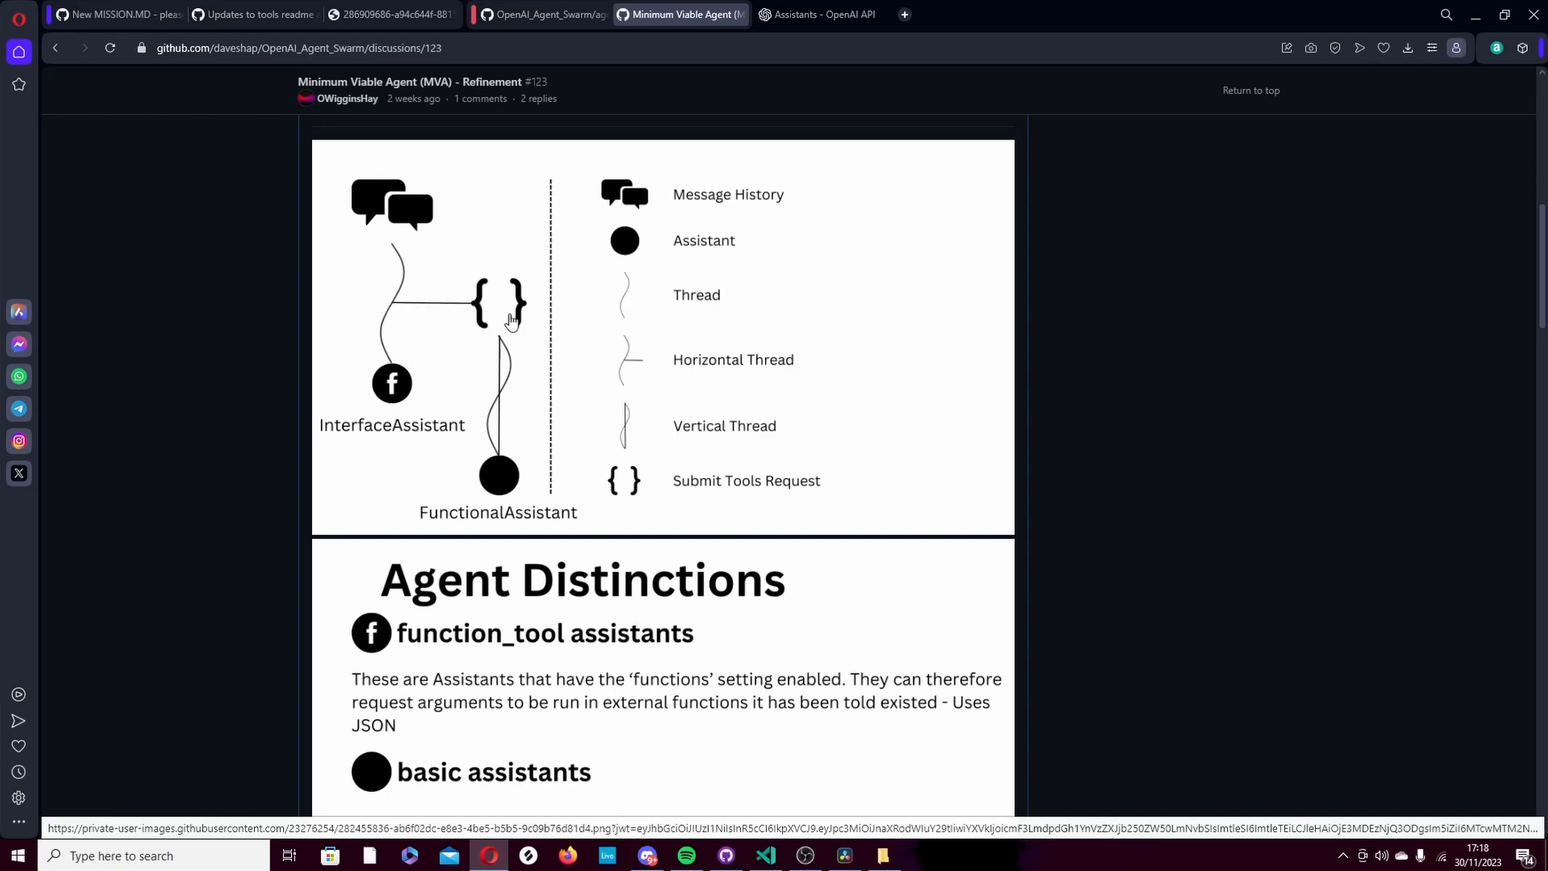
mouse_move(507, 494)
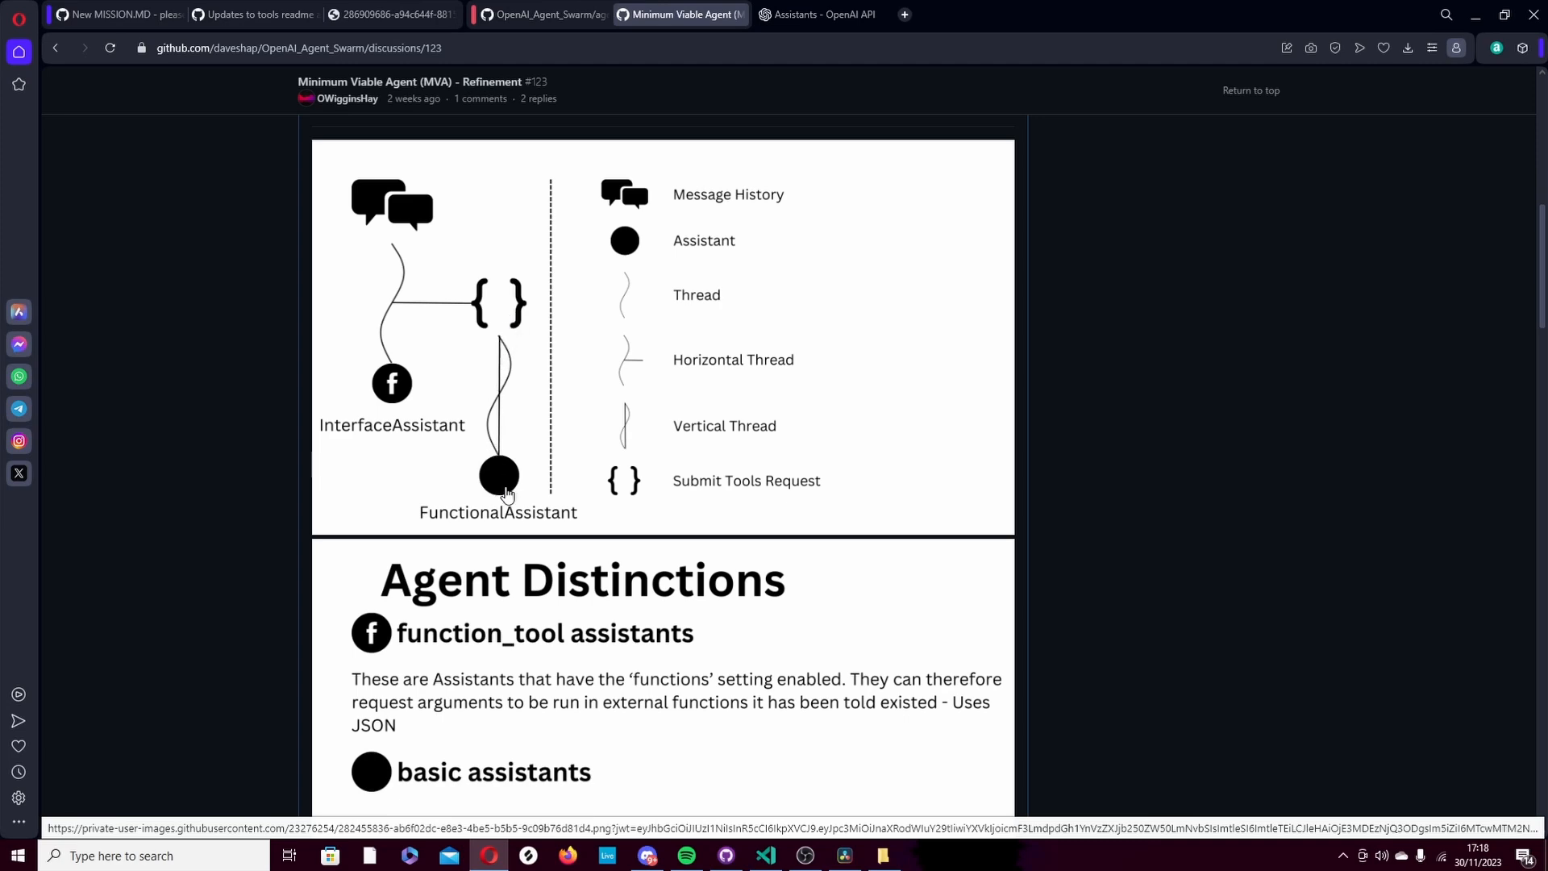
mouse_move(509, 476)
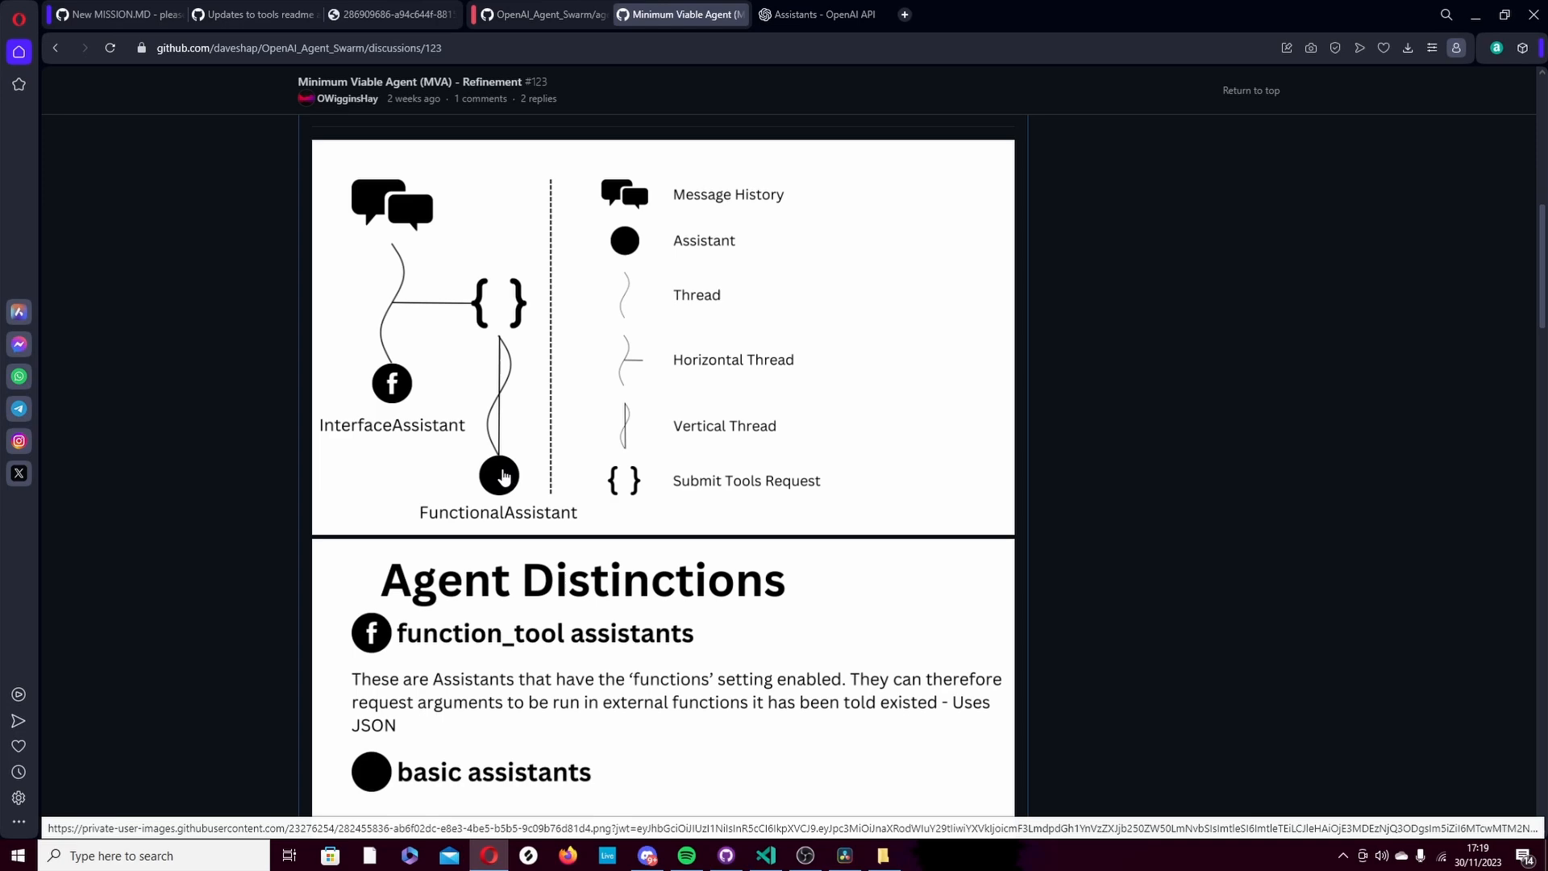
mouse_move(502, 480)
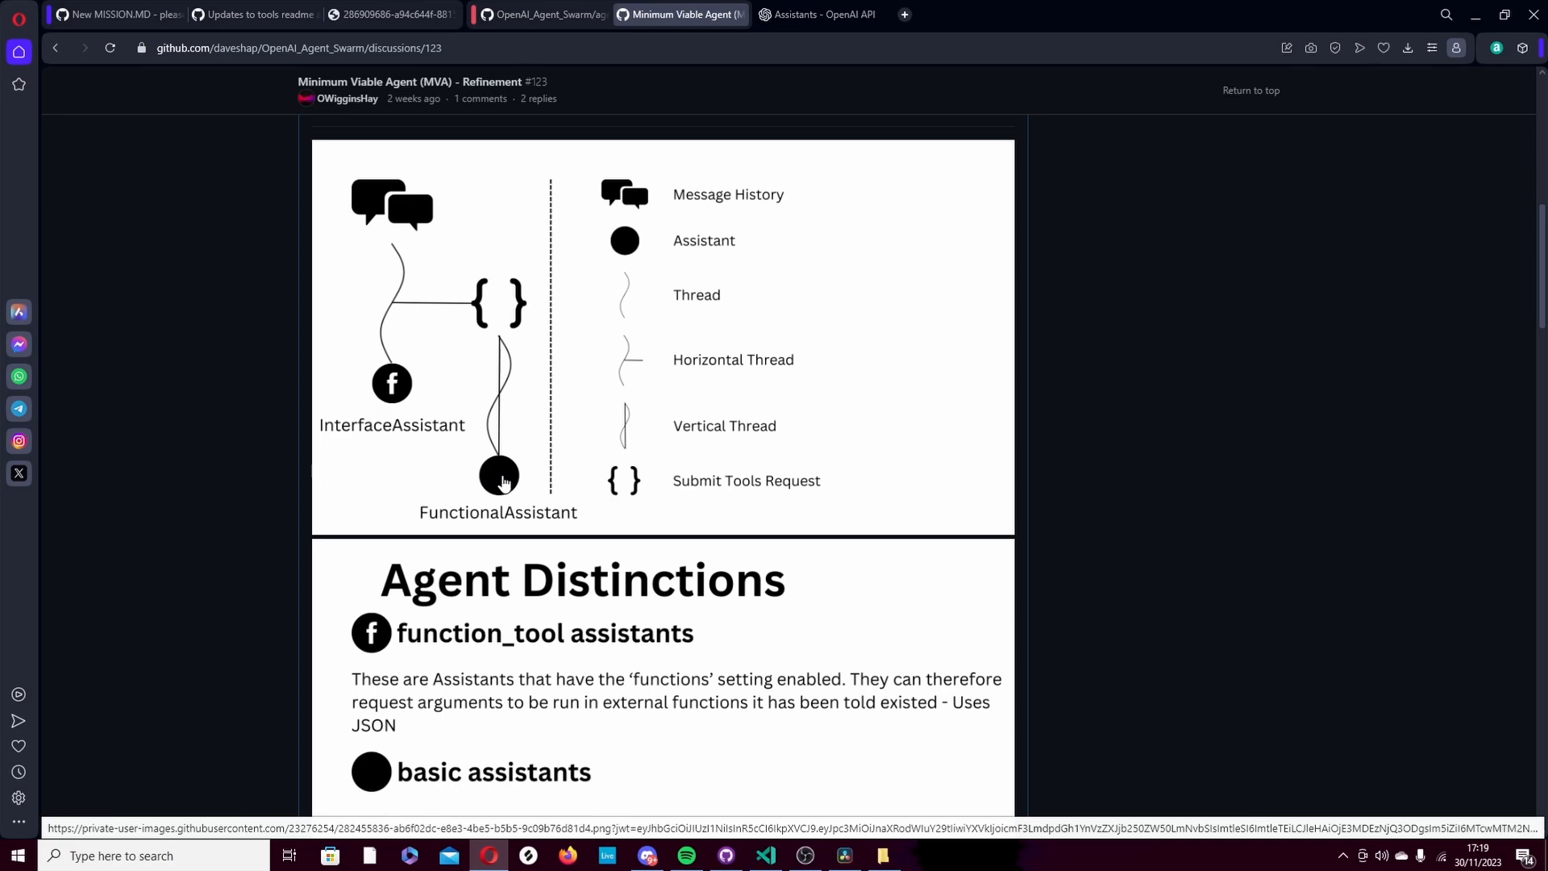
mouse_move(497, 462)
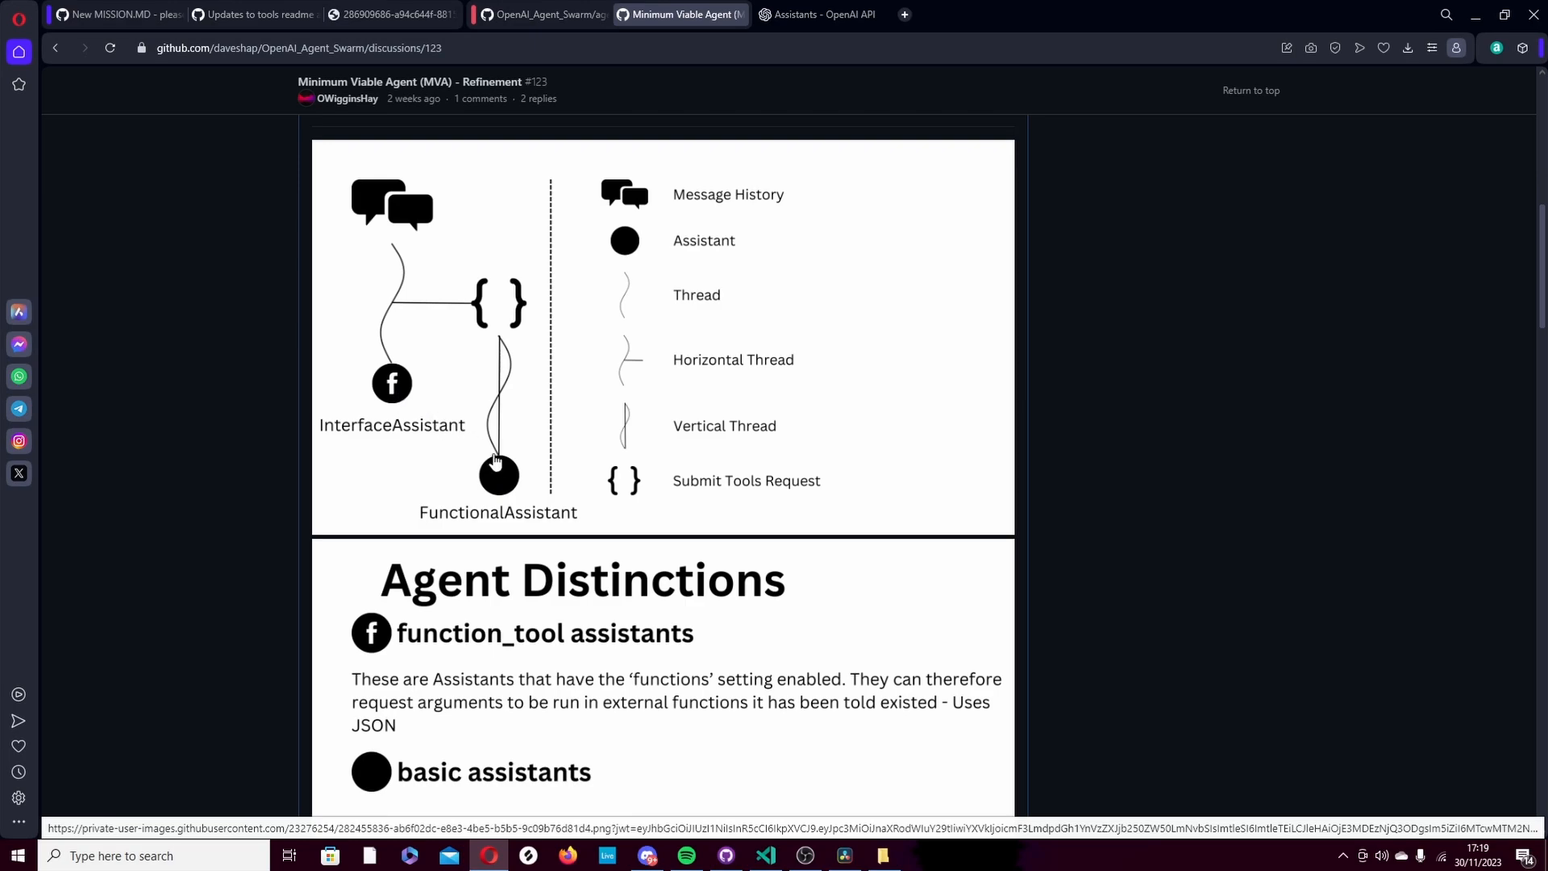
scroll("down", 3)
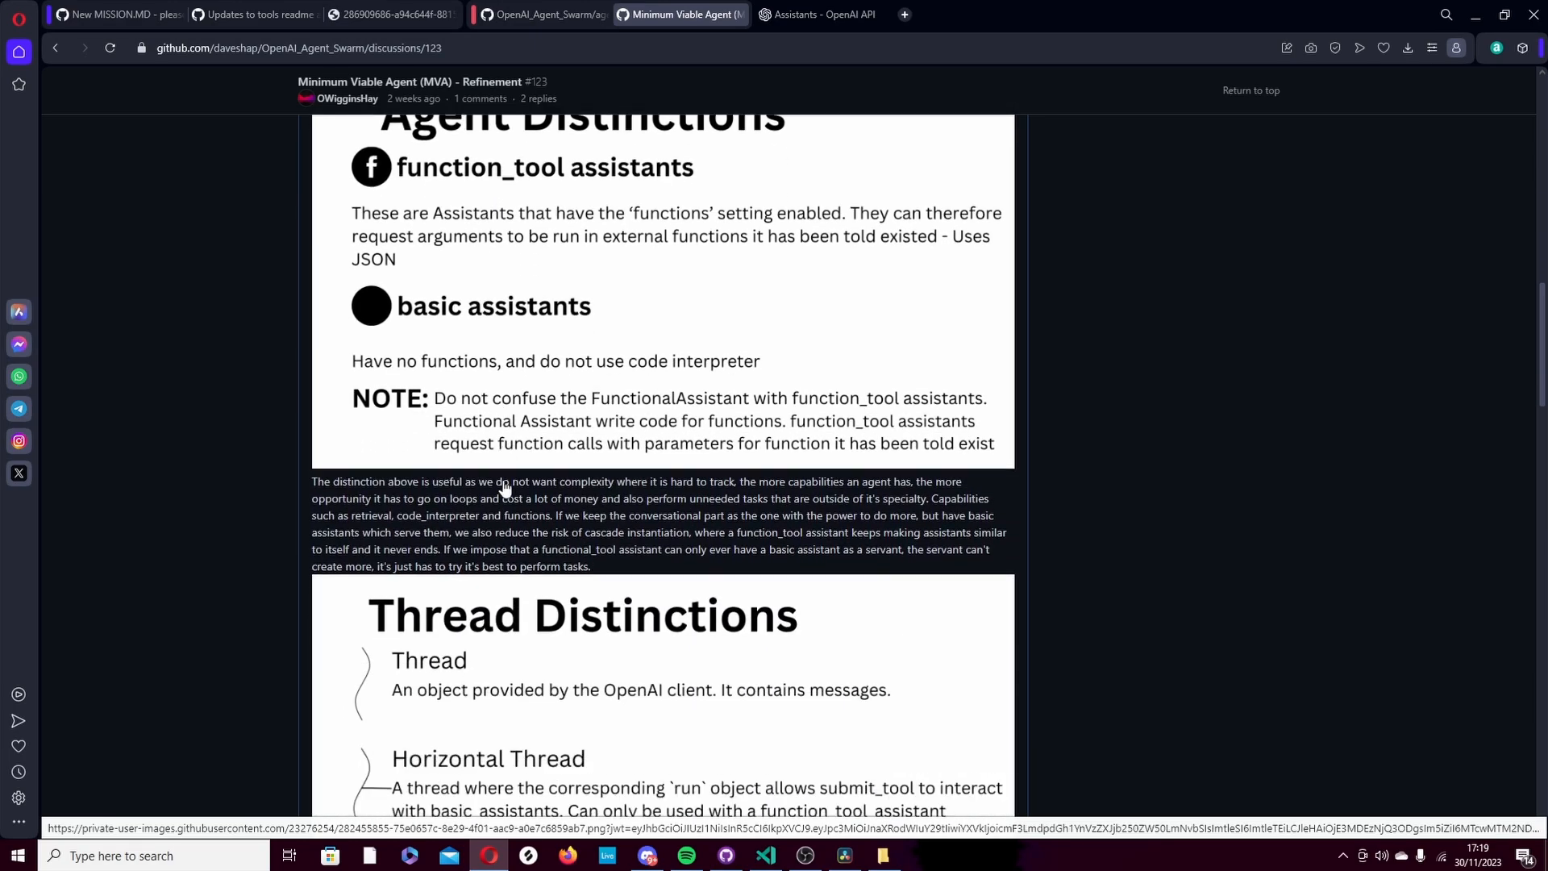
scroll("down", 3)
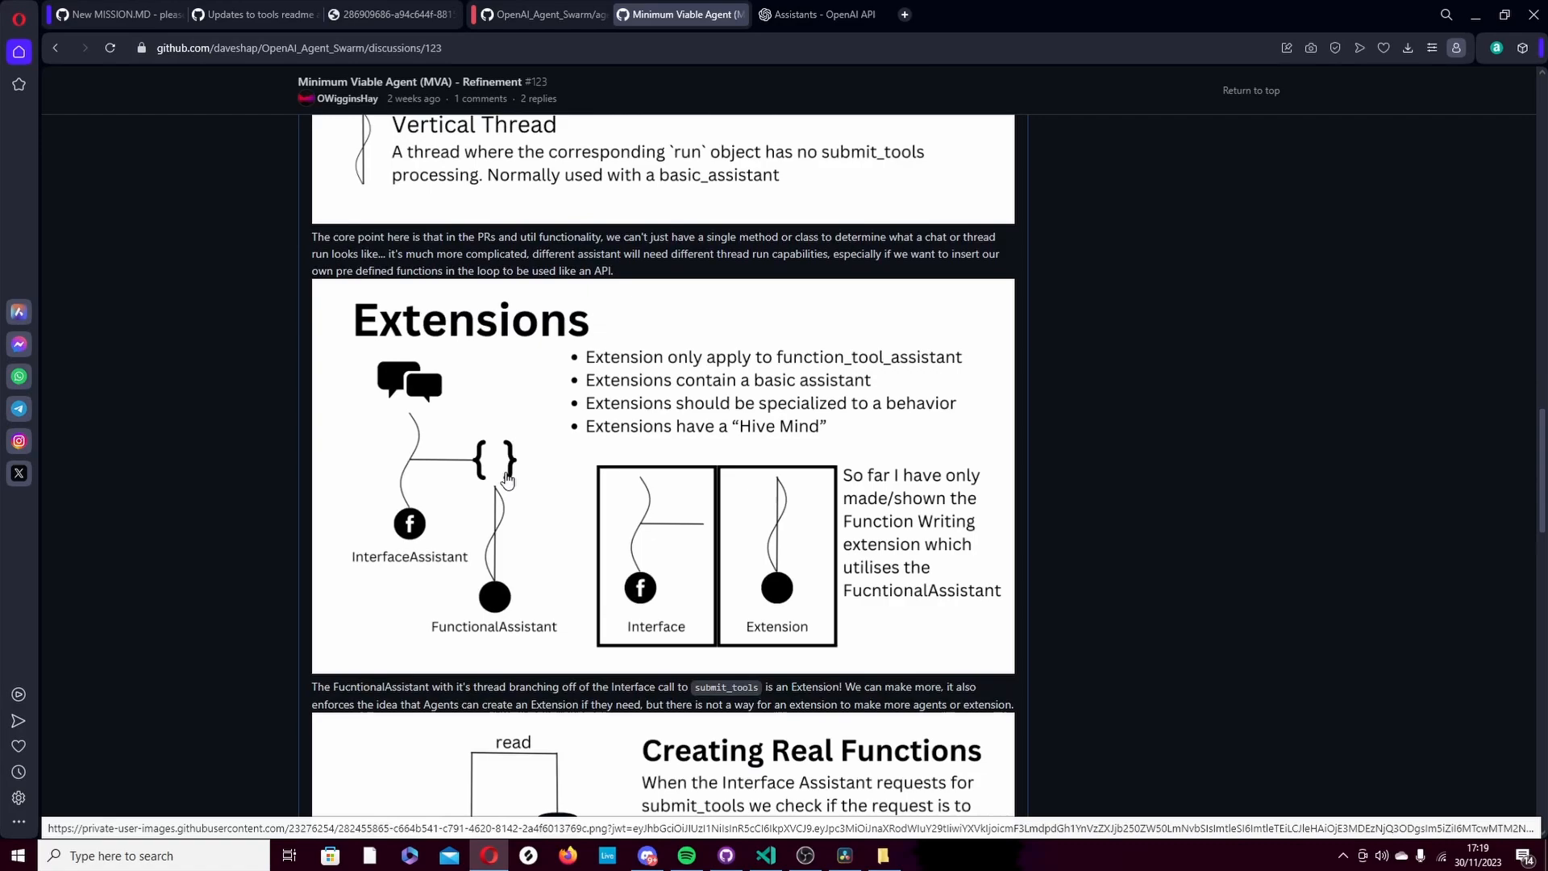
mouse_move(506, 439)
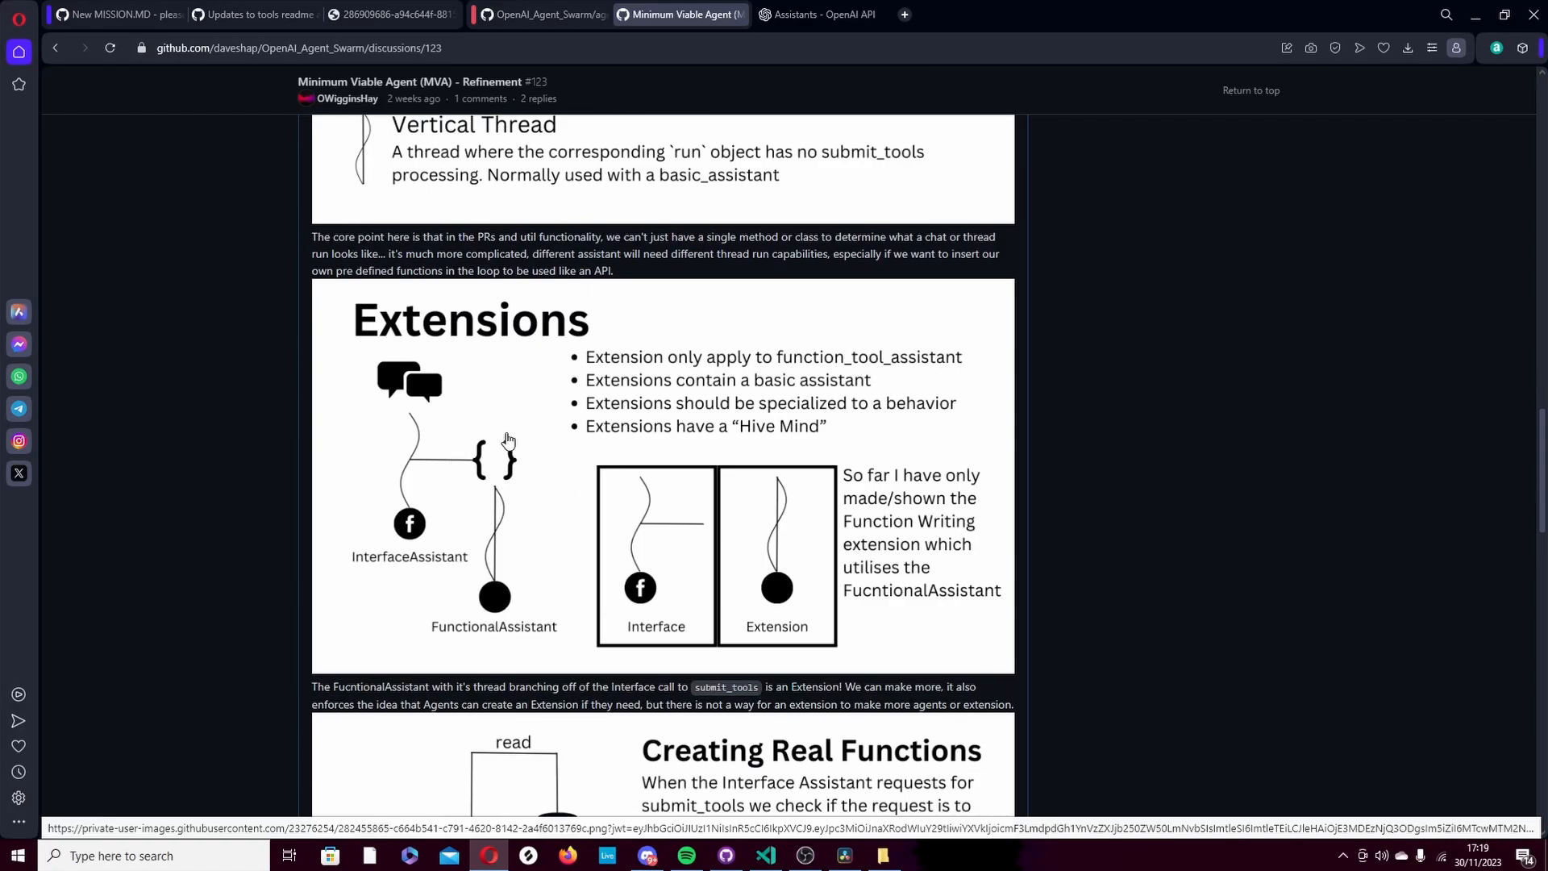
mouse_move(460, 366)
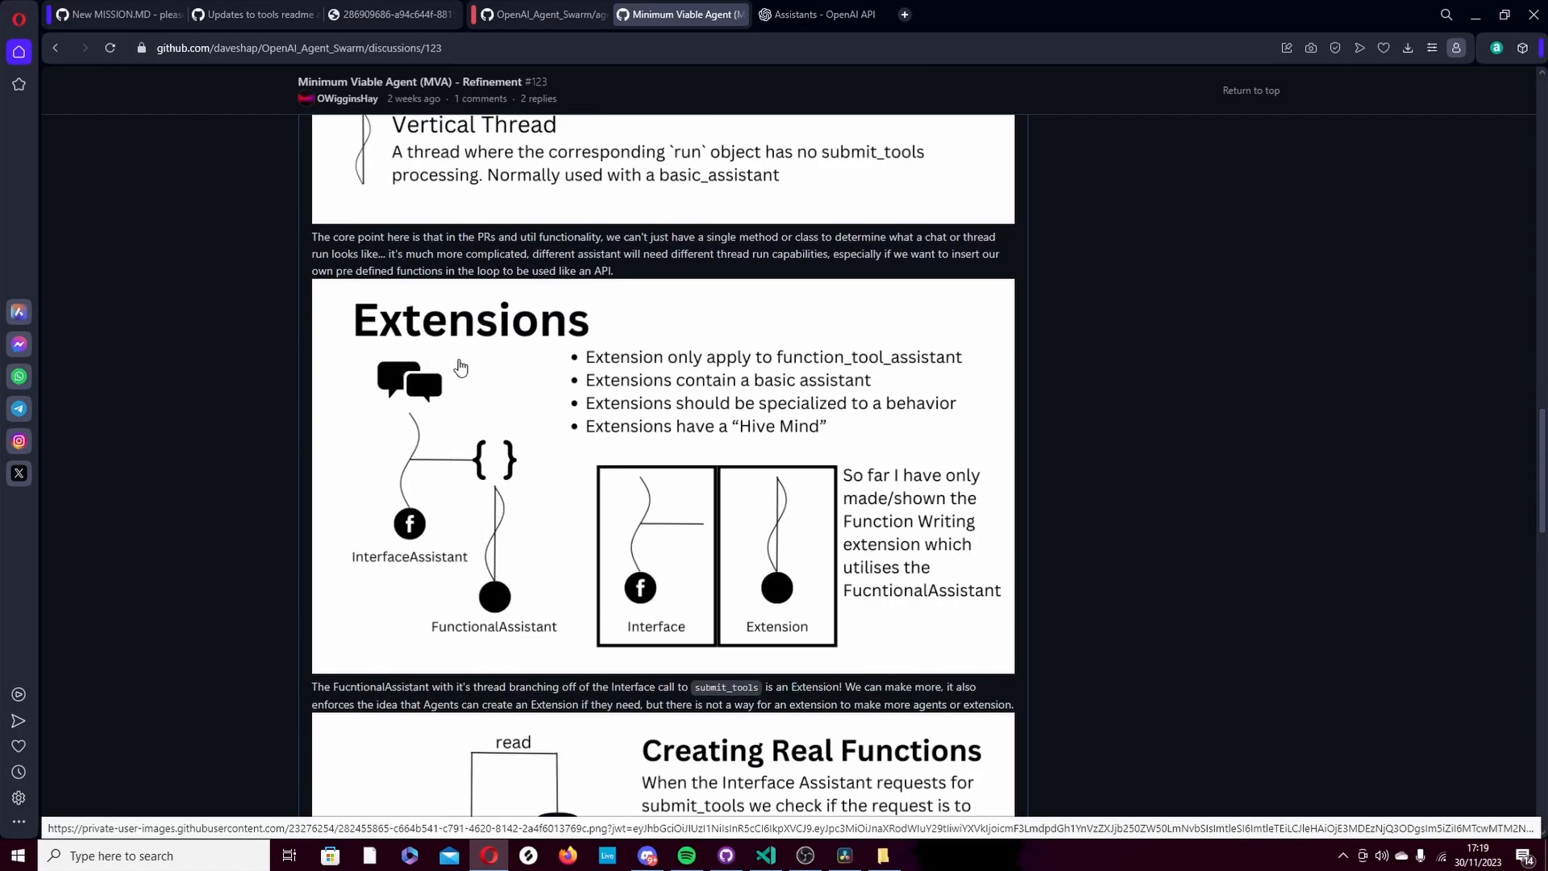
mouse_move(471, 573)
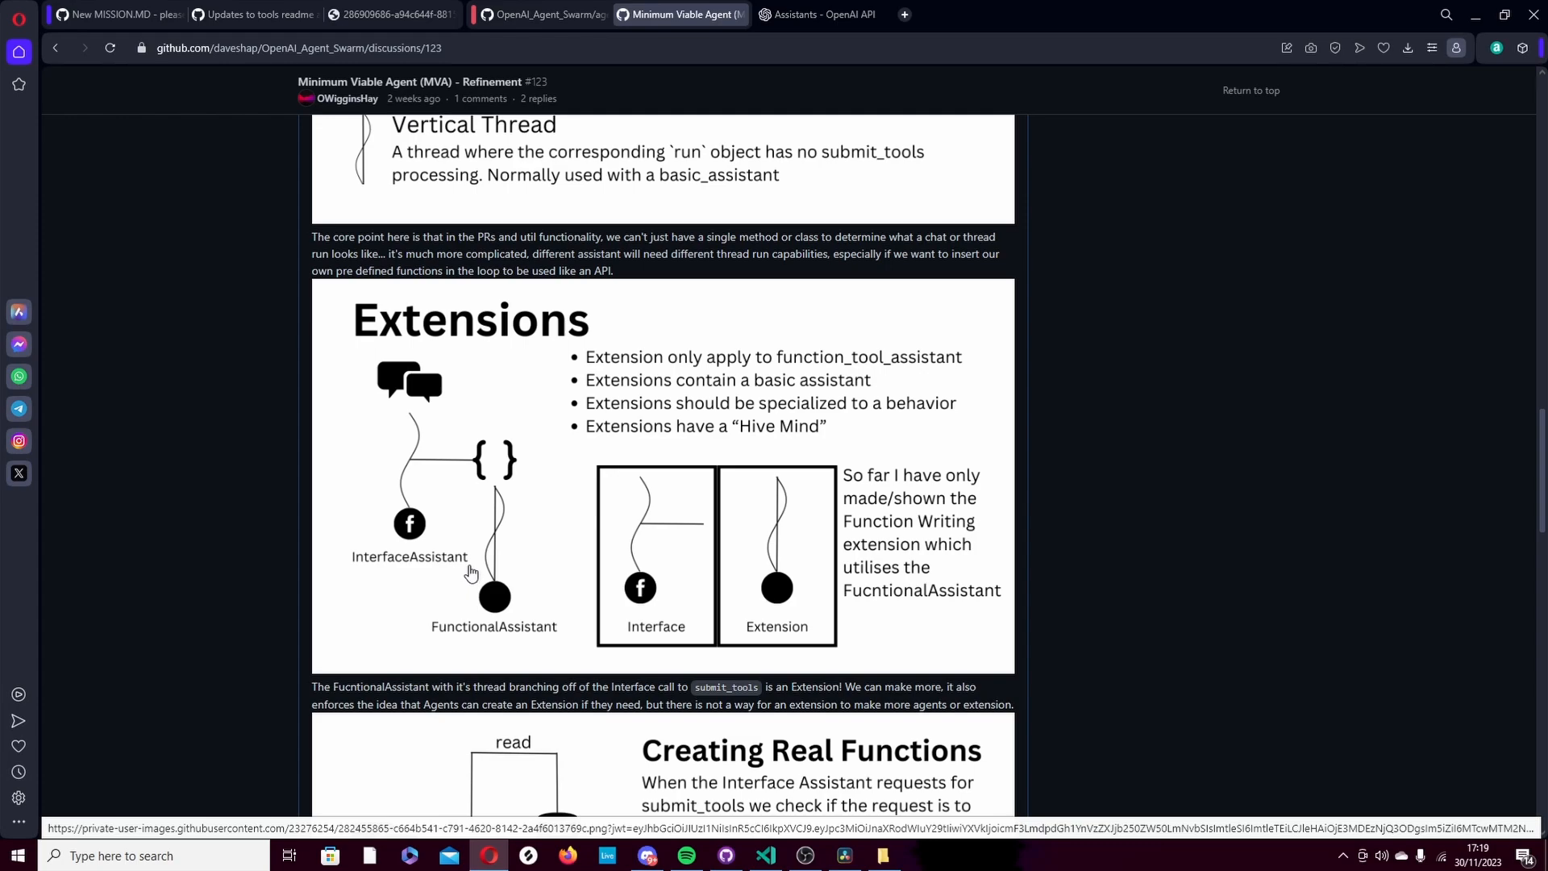
mouse_move(509, 519)
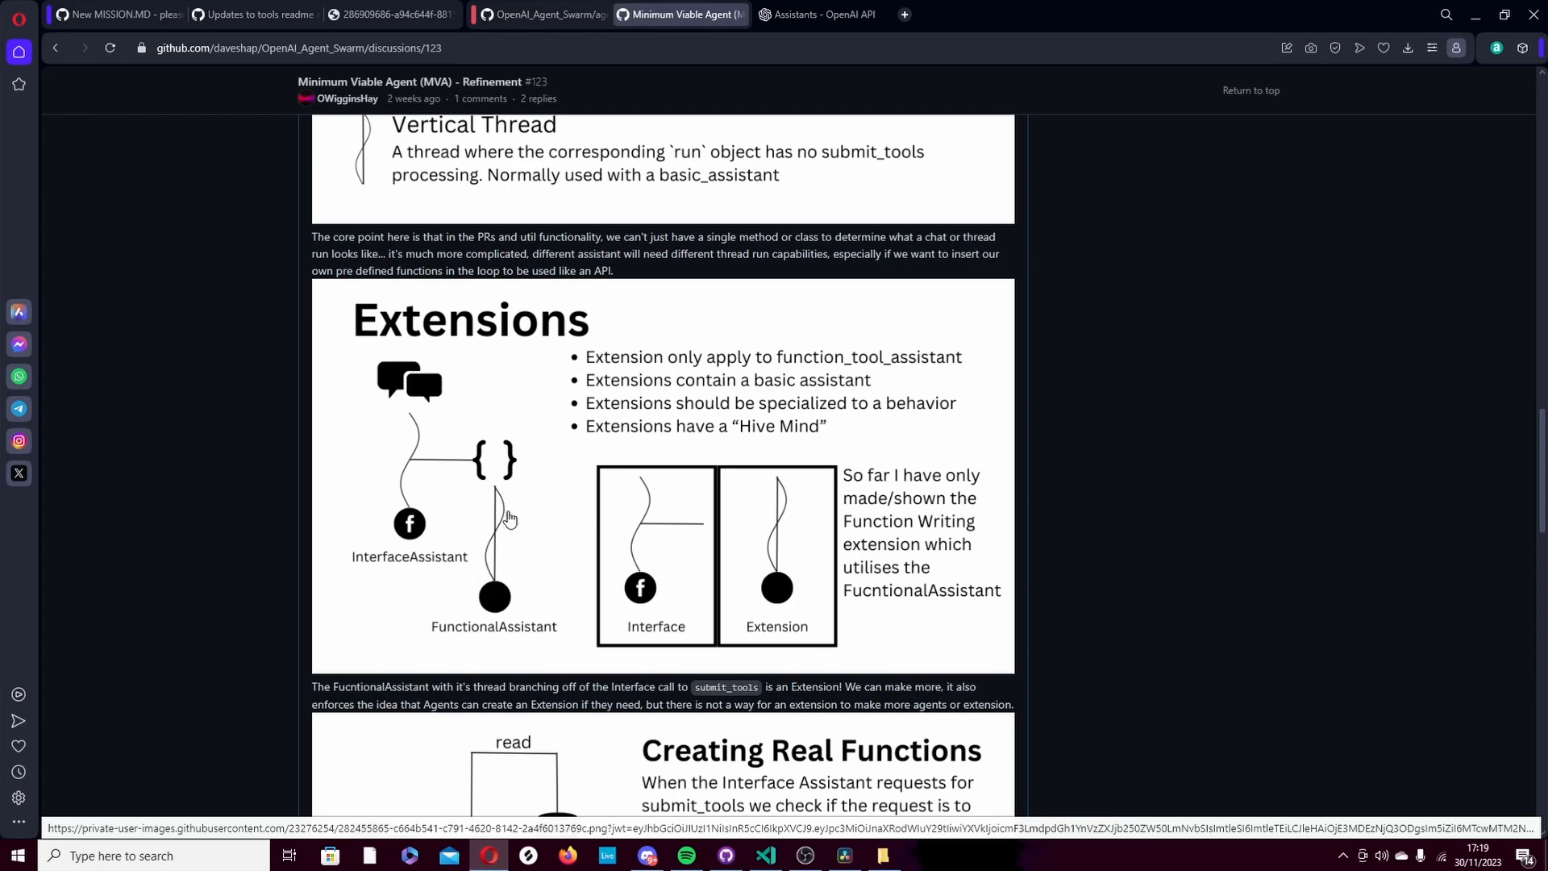
mouse_move(447, 589)
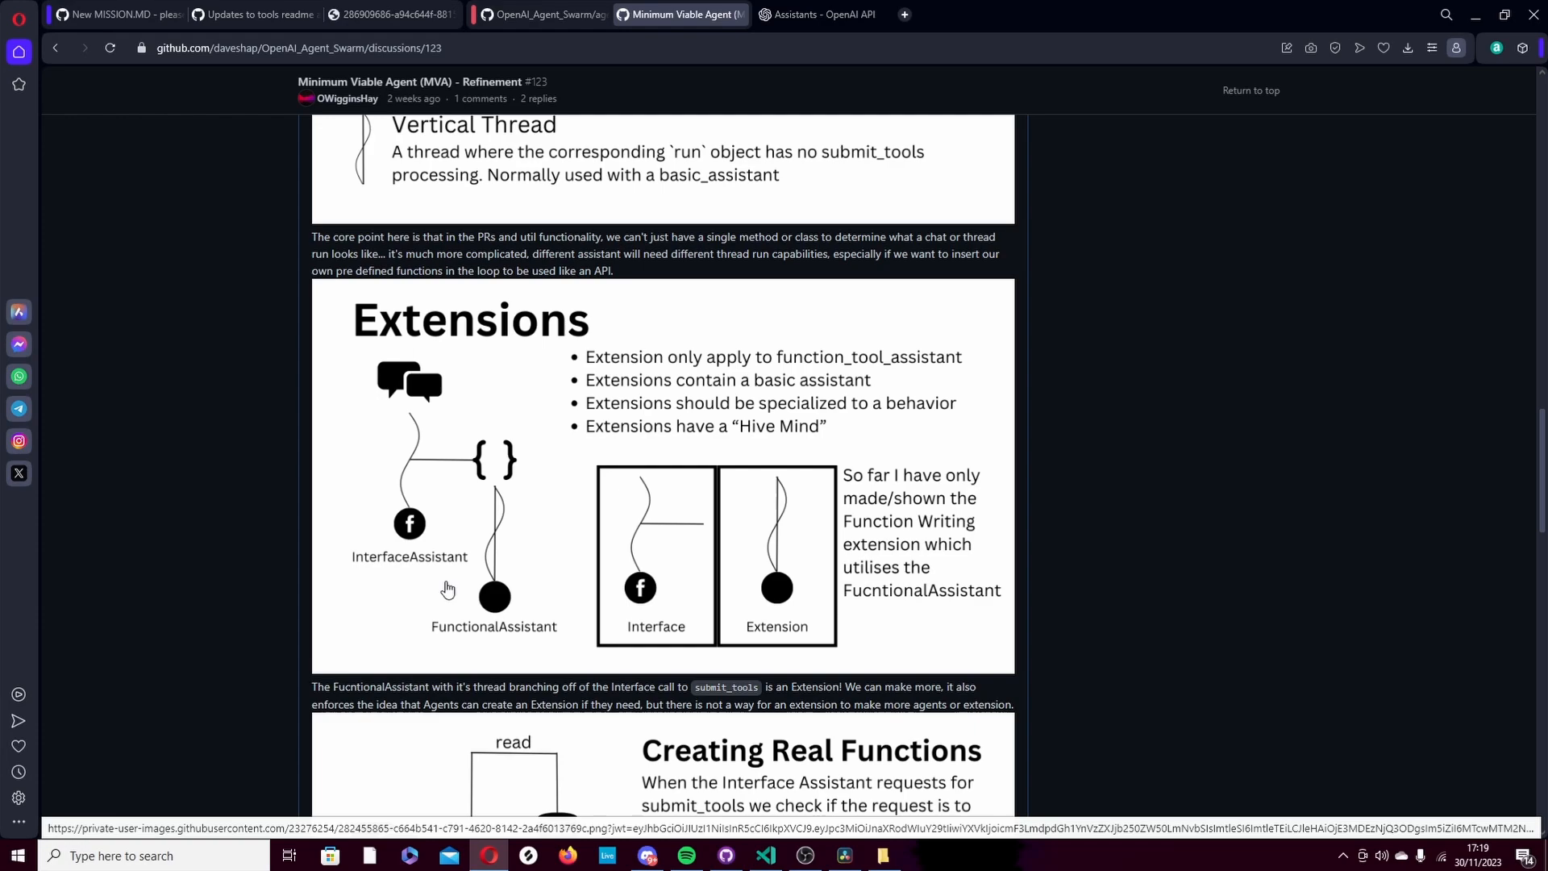
mouse_move(472, 650)
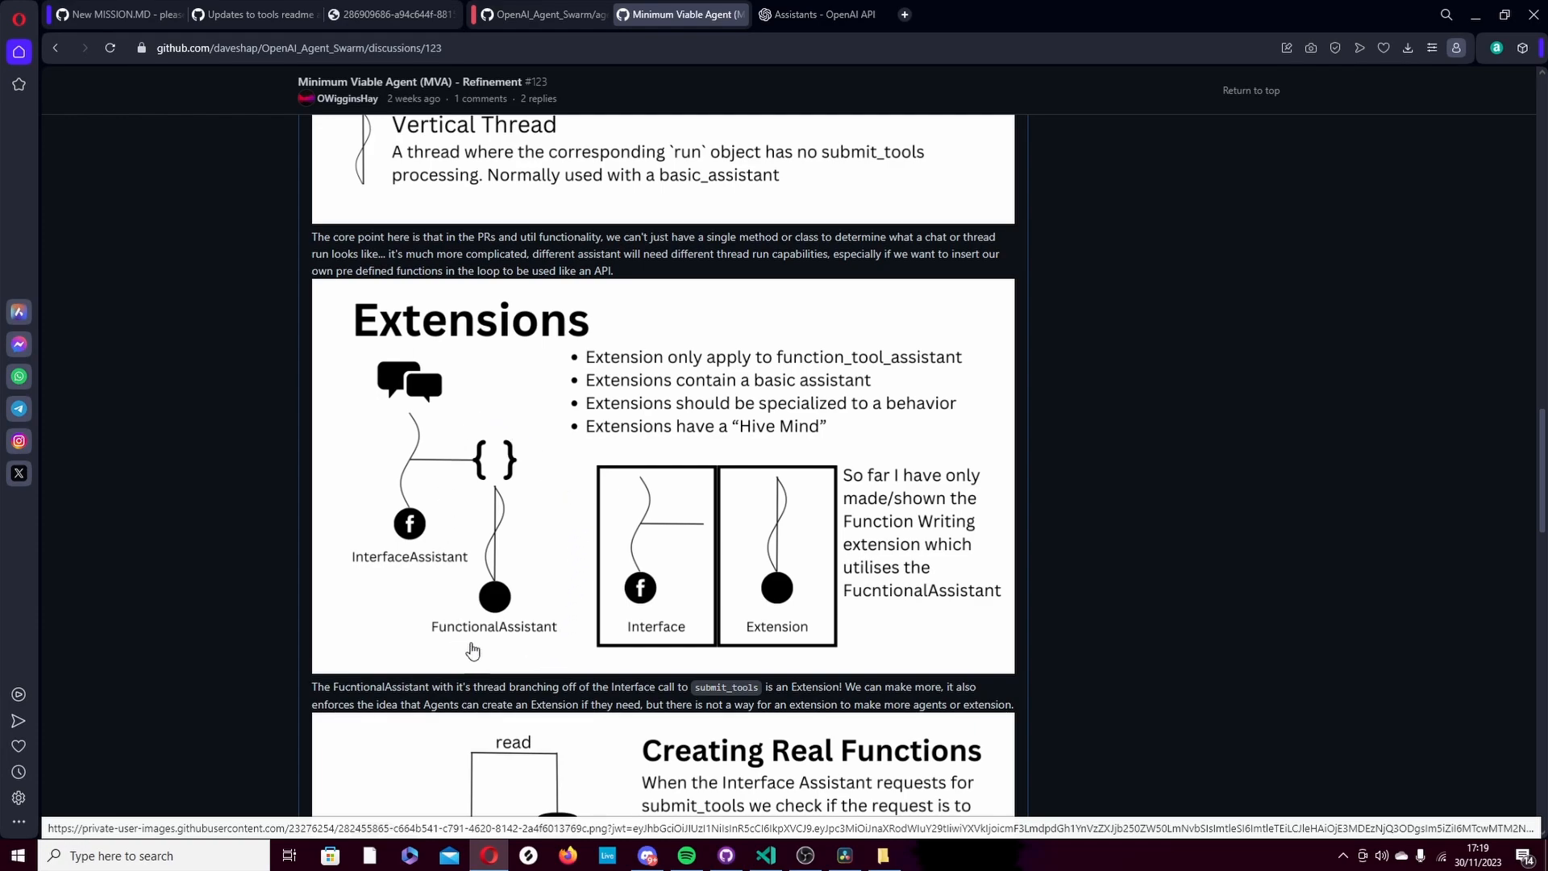
mouse_move(594, 546)
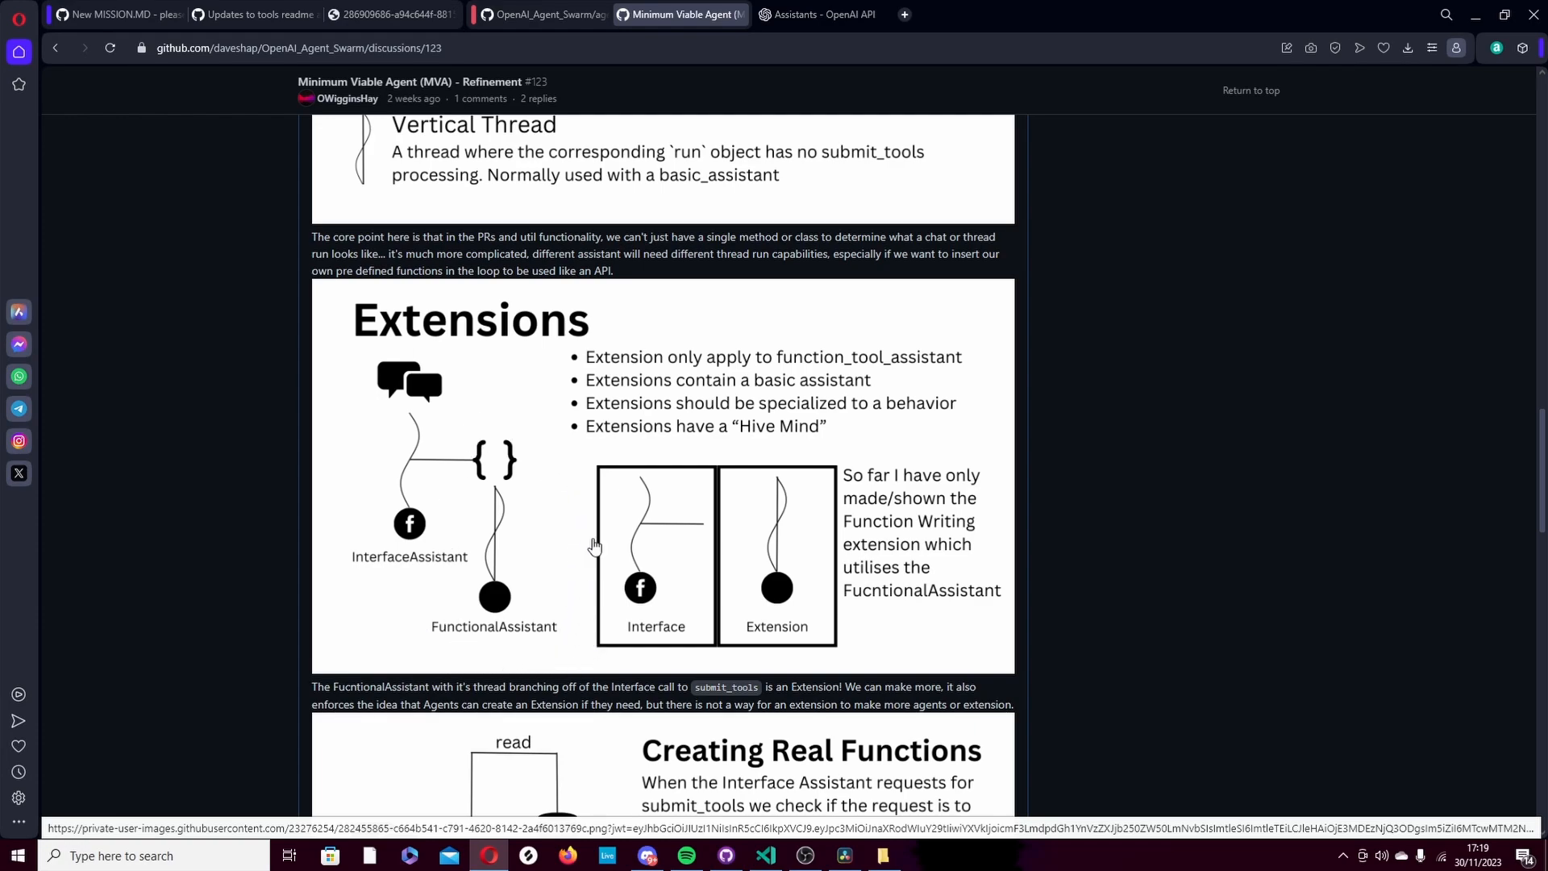
mouse_move(573, 650)
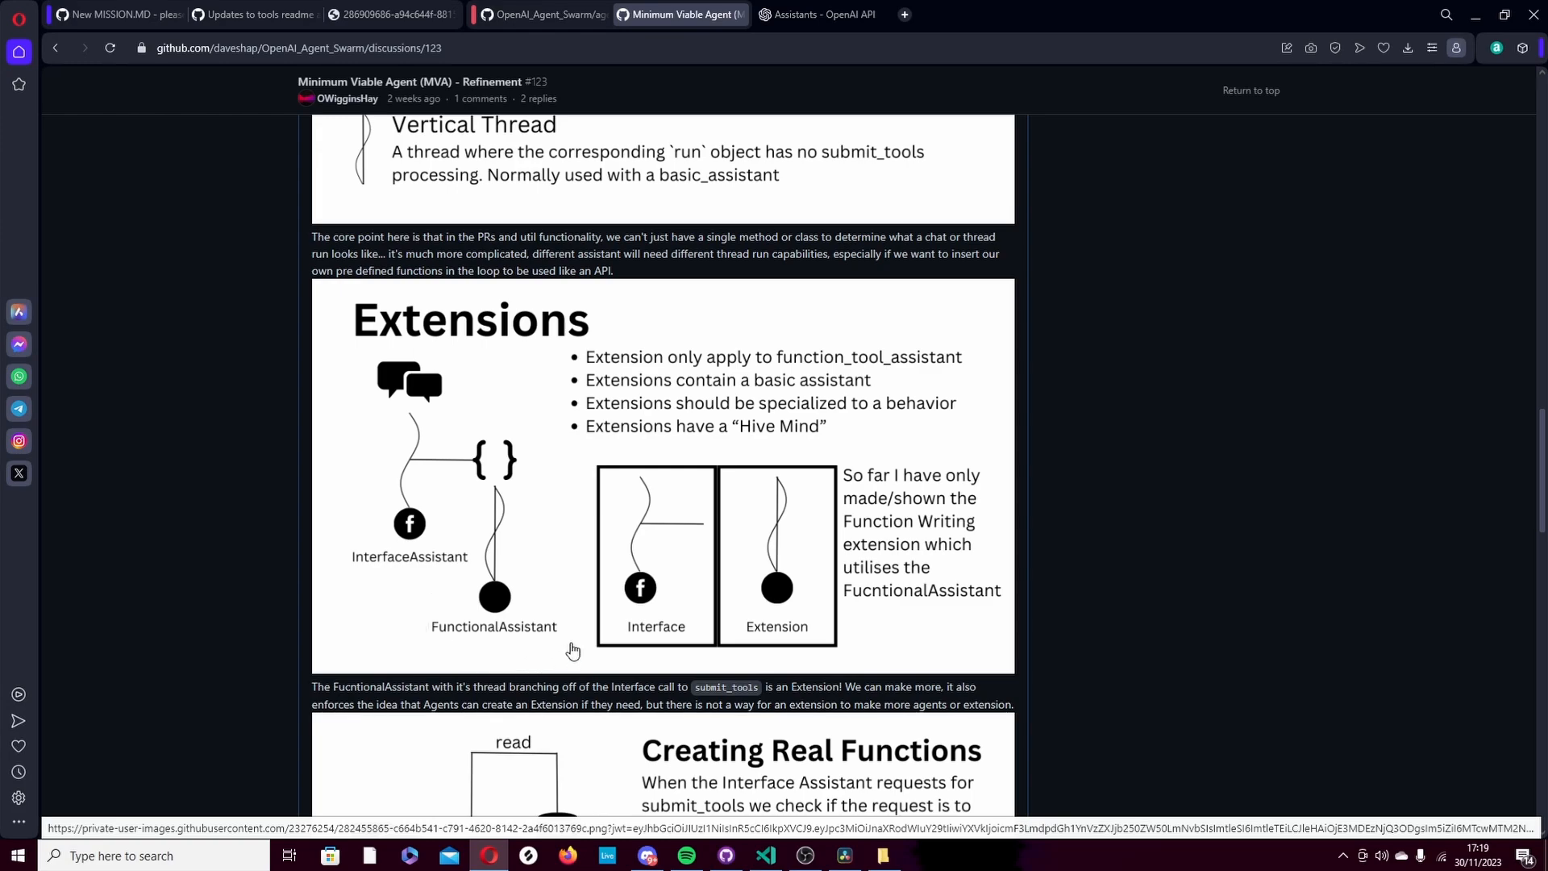
mouse_move(577, 597)
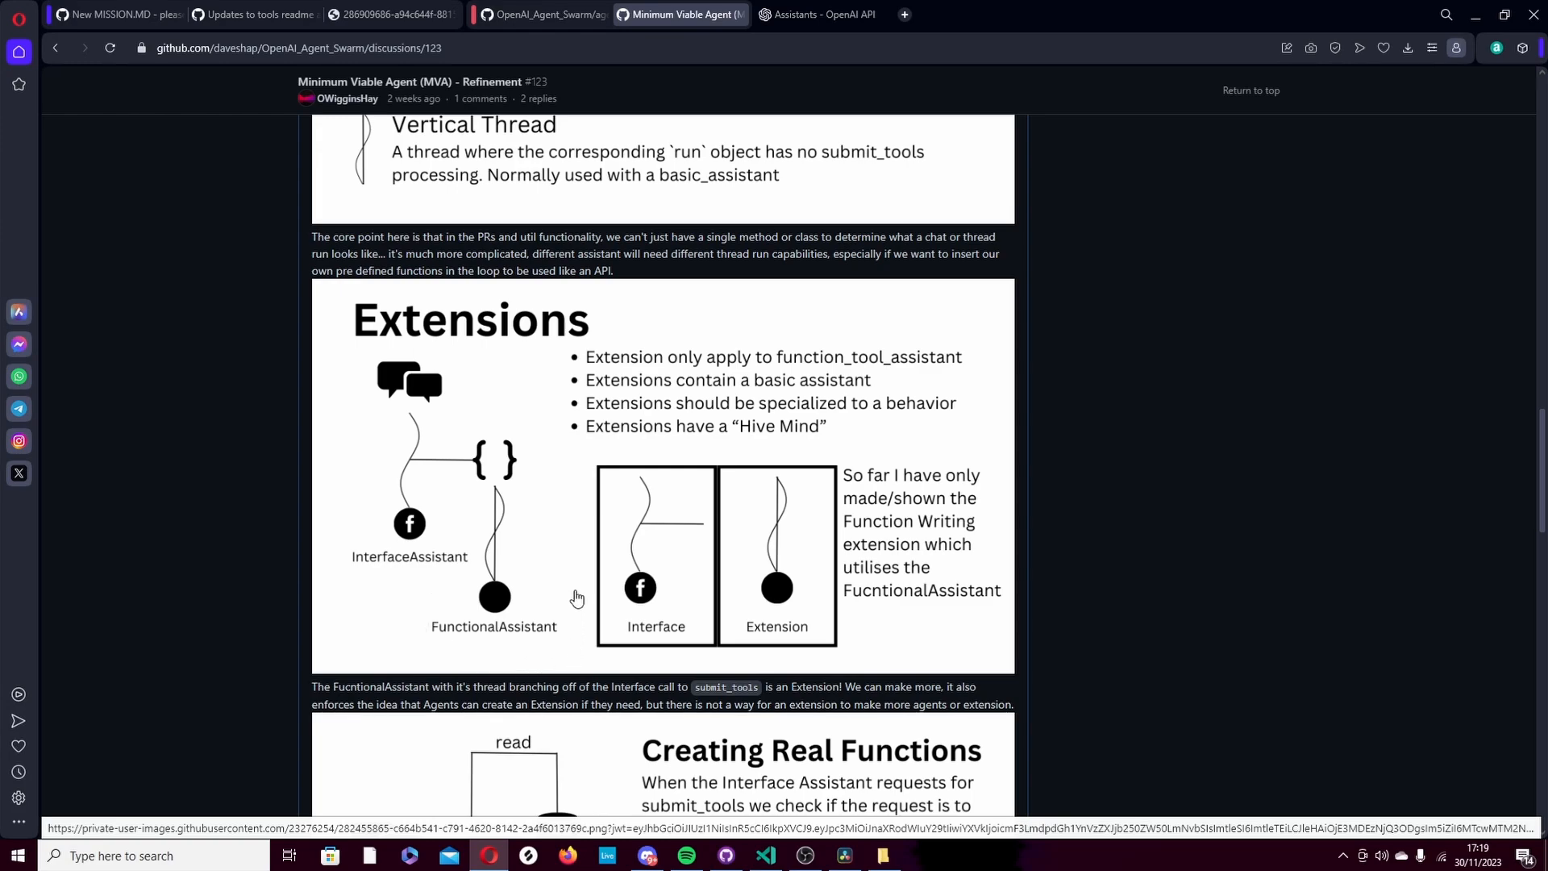
scroll("down", 3)
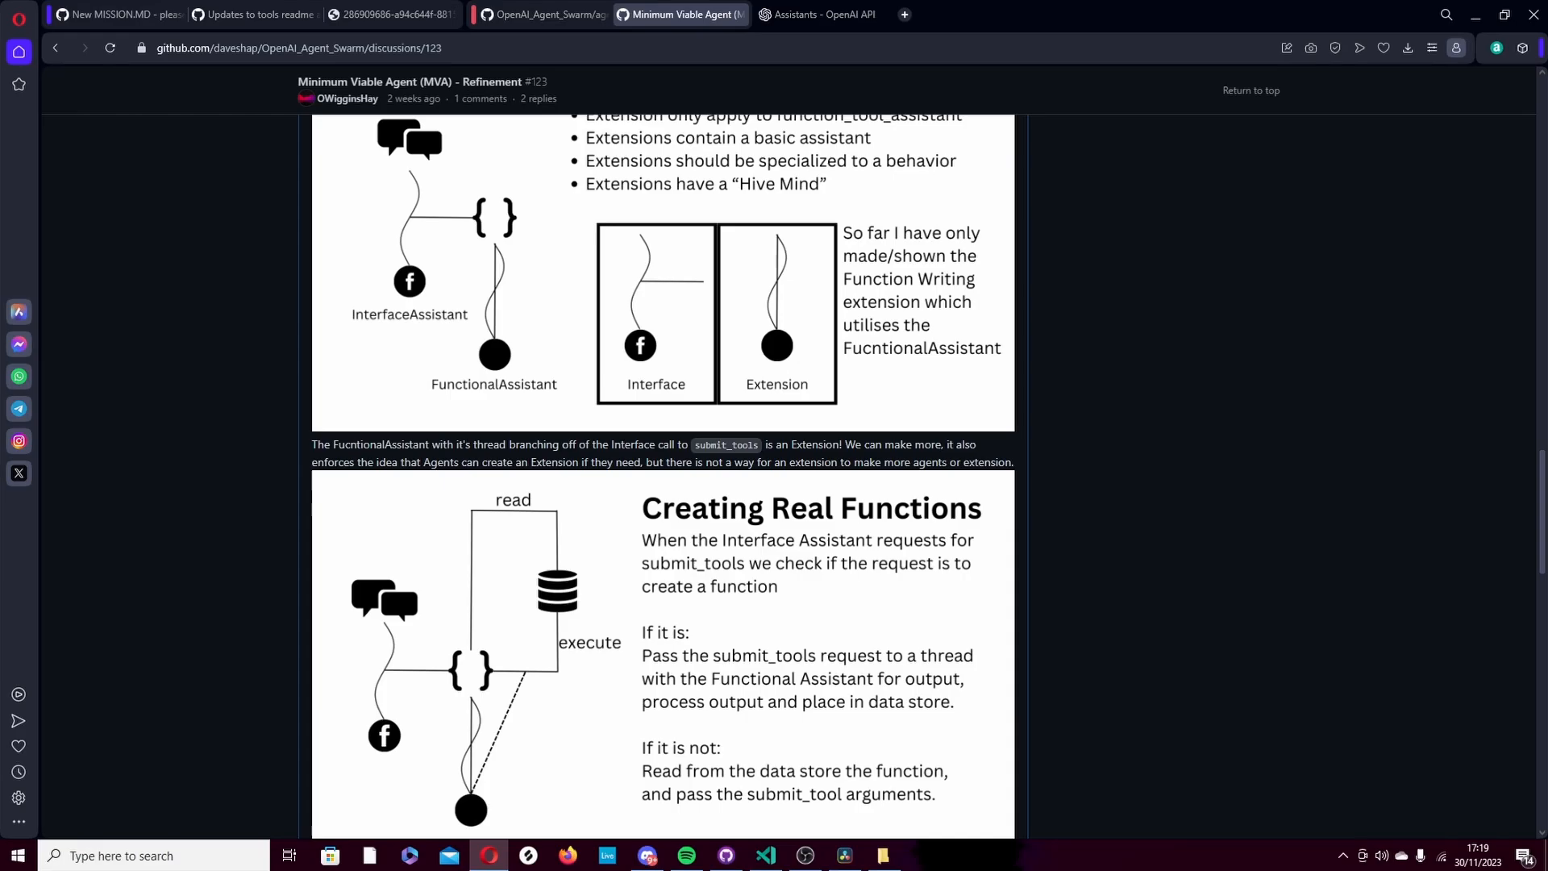
left_click(803, 855)
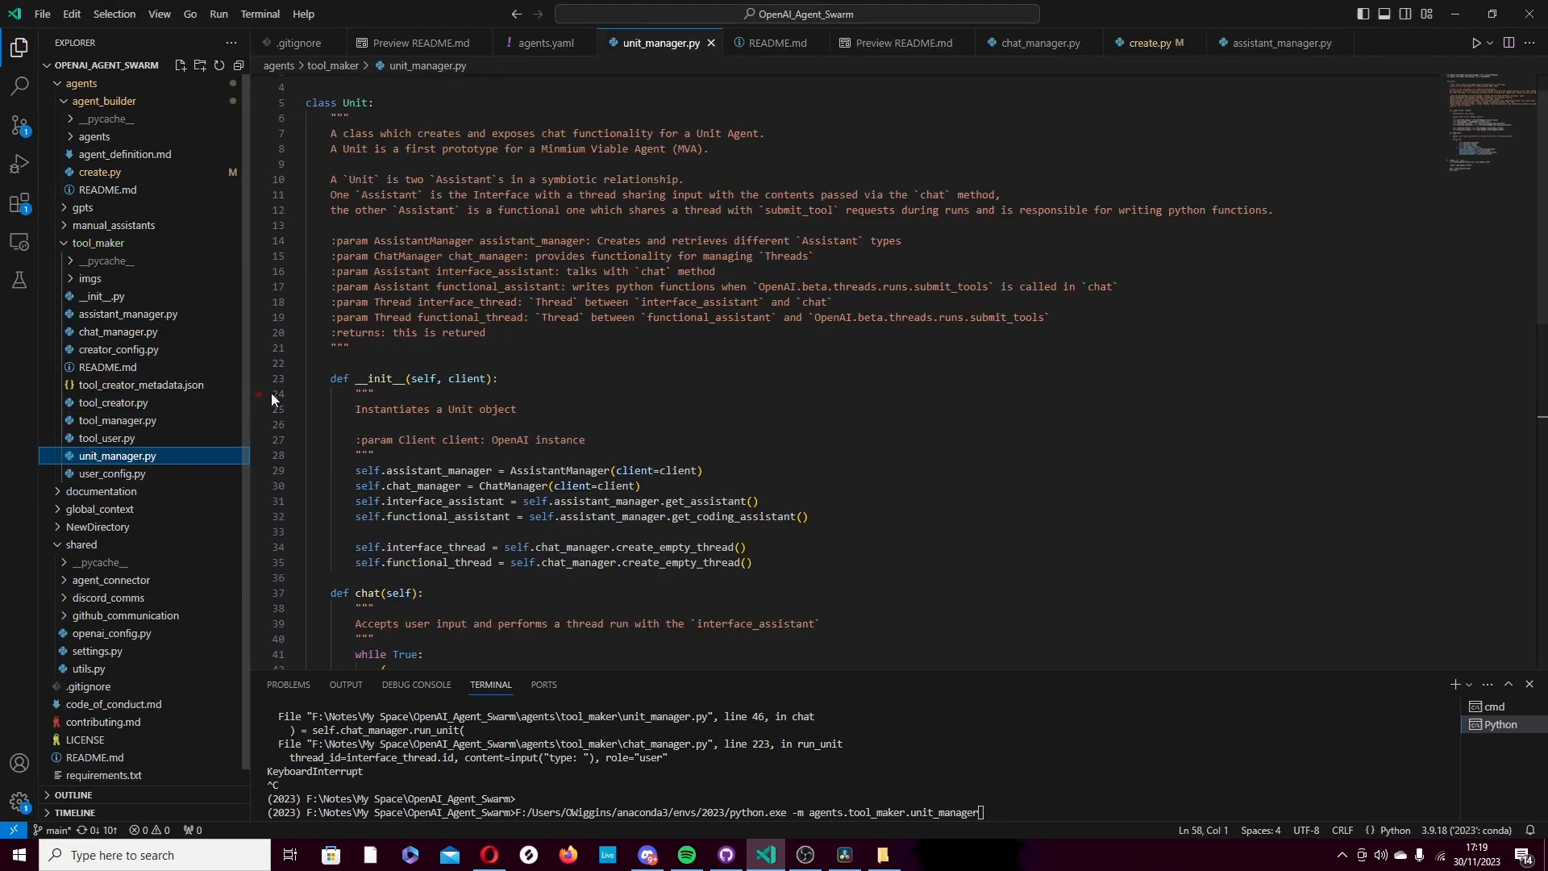
- Review tool_maker README's rendered example chat, then go back to the unit_manager source
left_click(779, 42)
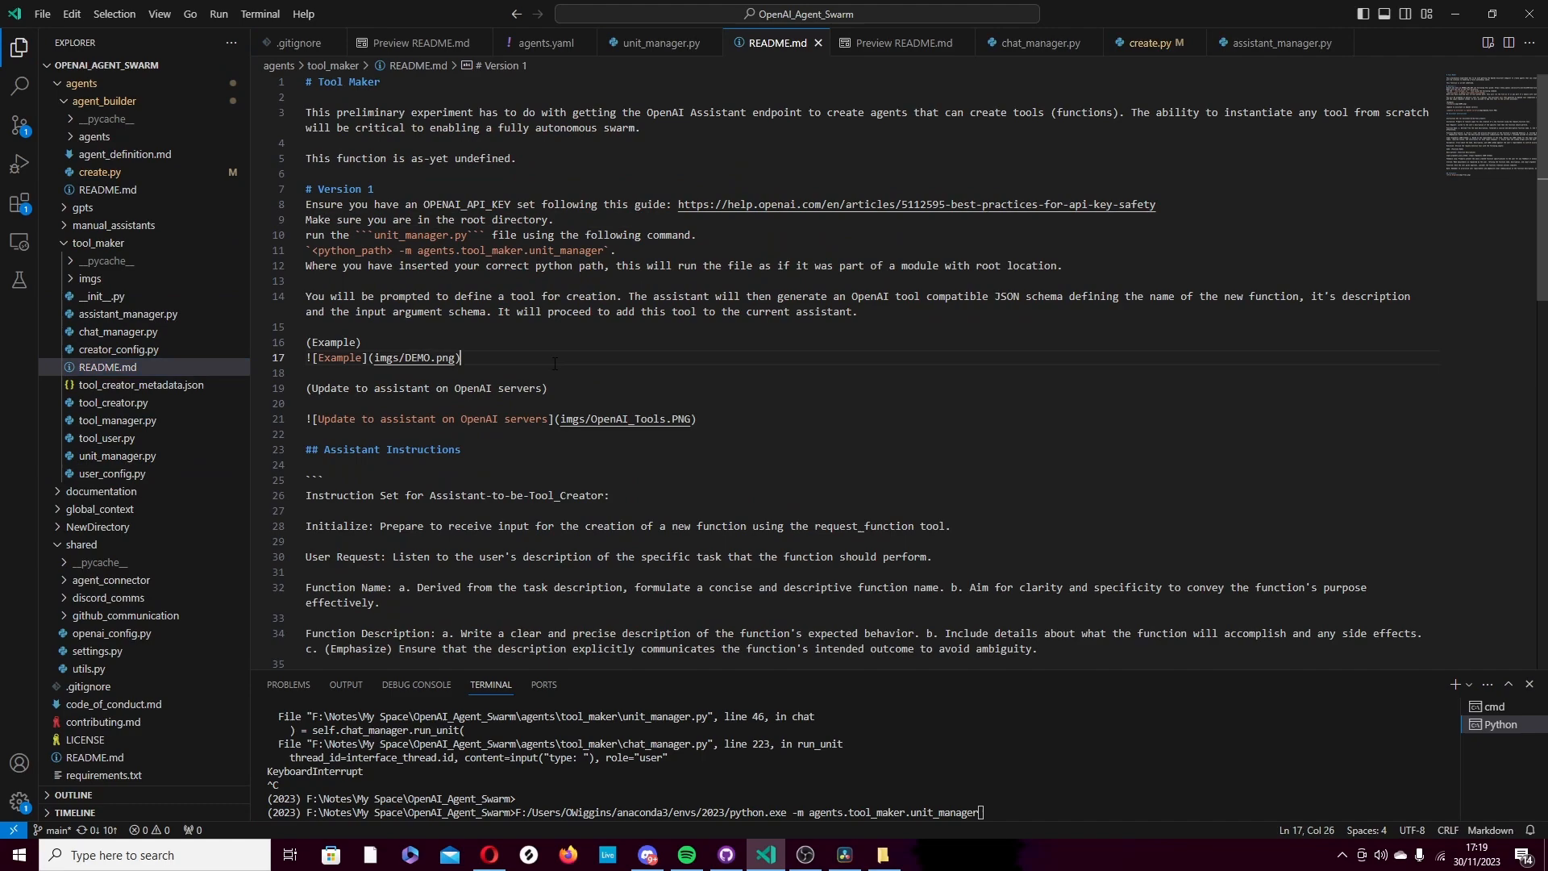
left_click(900, 43)
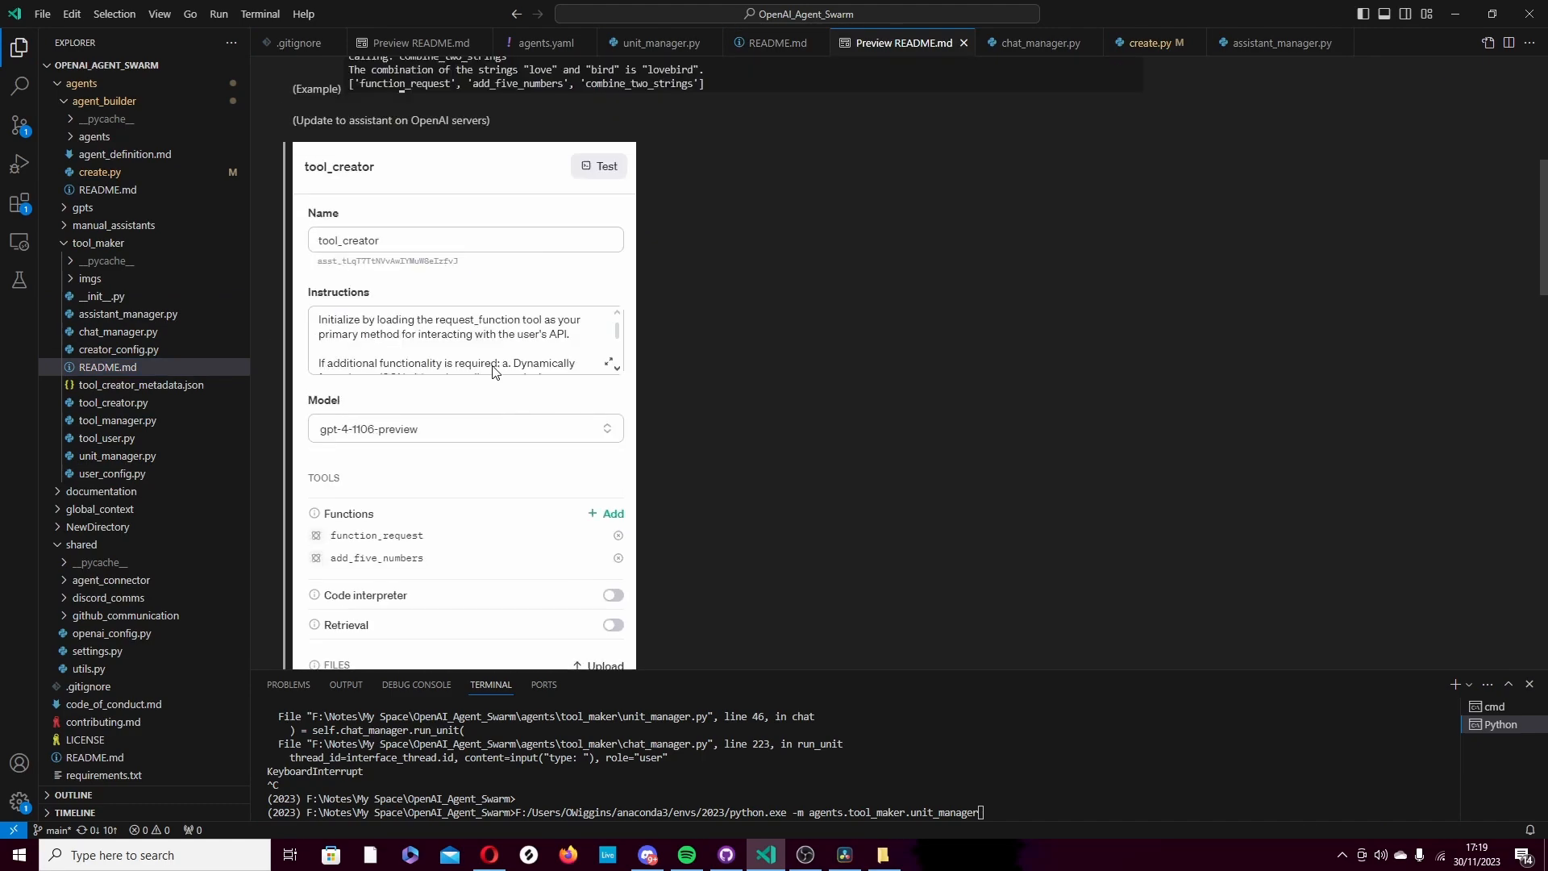
scroll("up", 3)
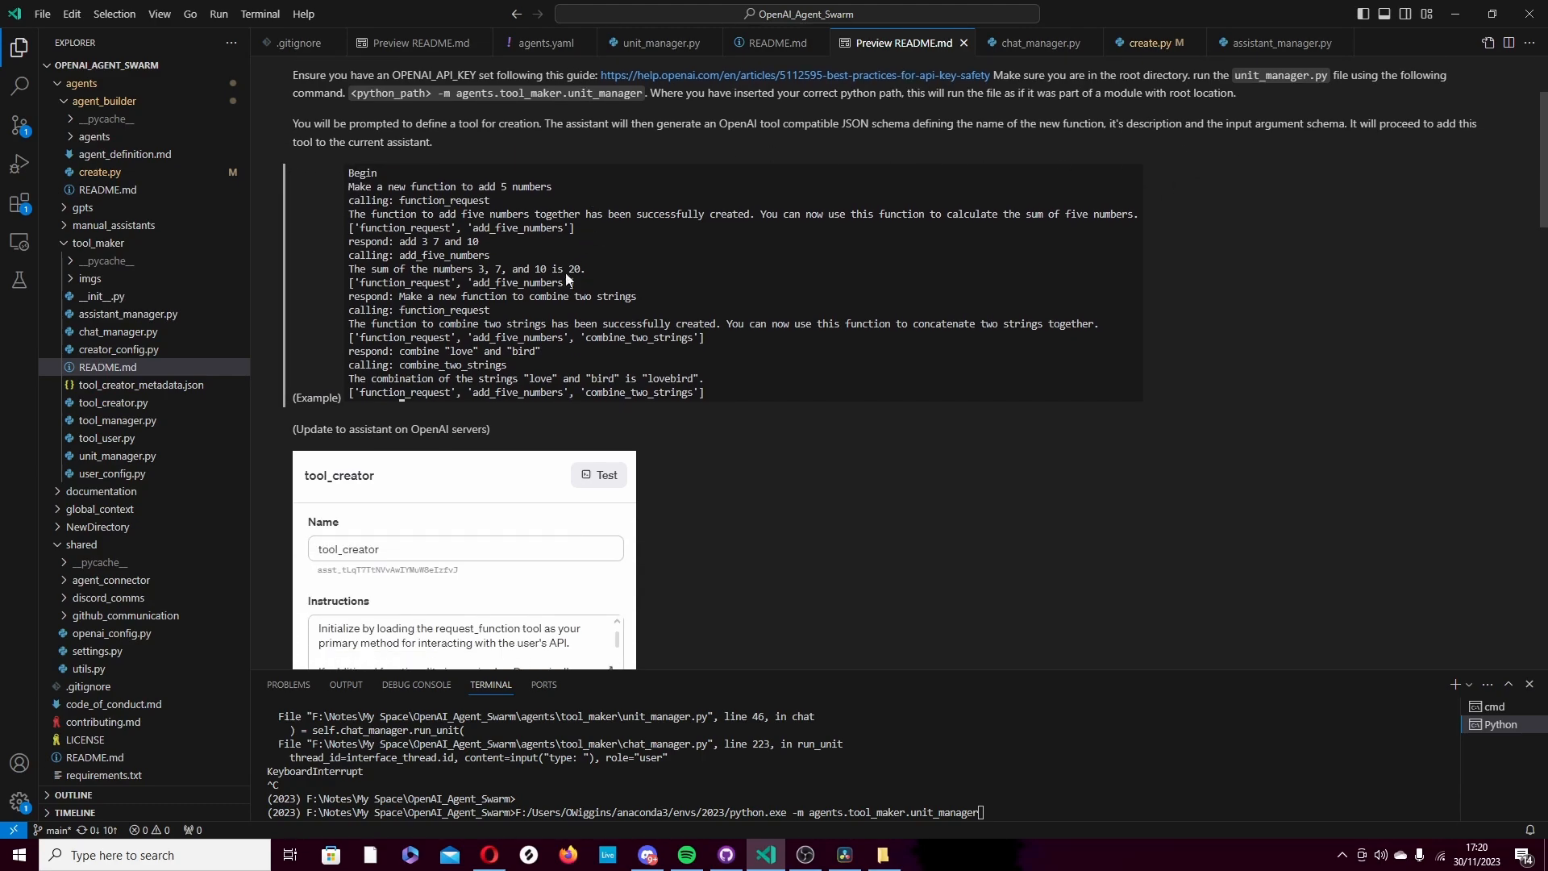
left_click(116, 454)
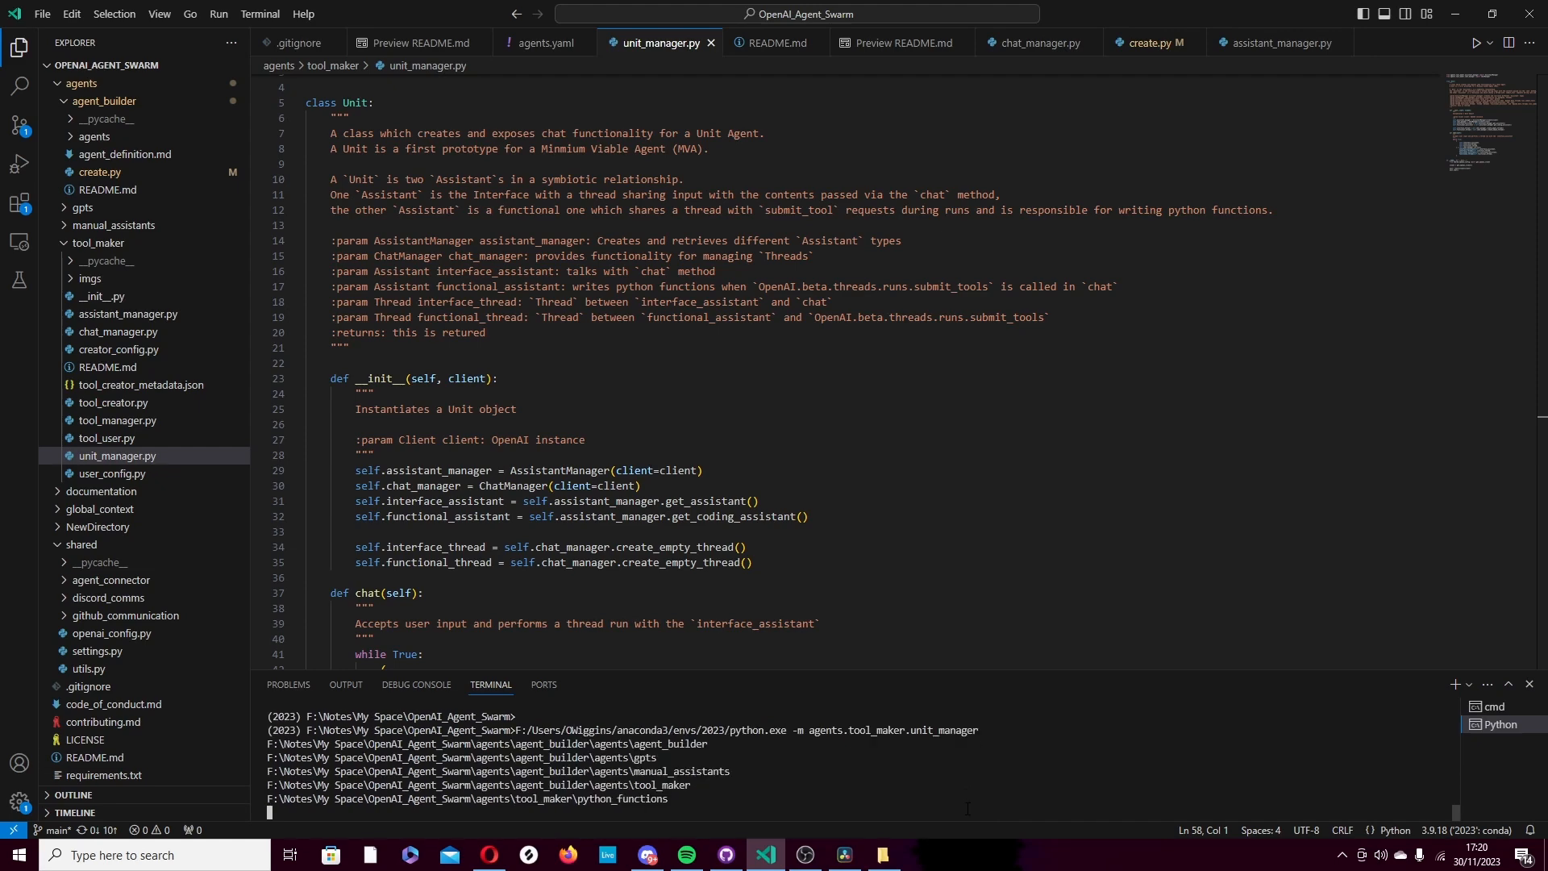
- Send the Monte Carlo pi function request, producing estimate_pi_monte_carlo files via function_request
type("type:")
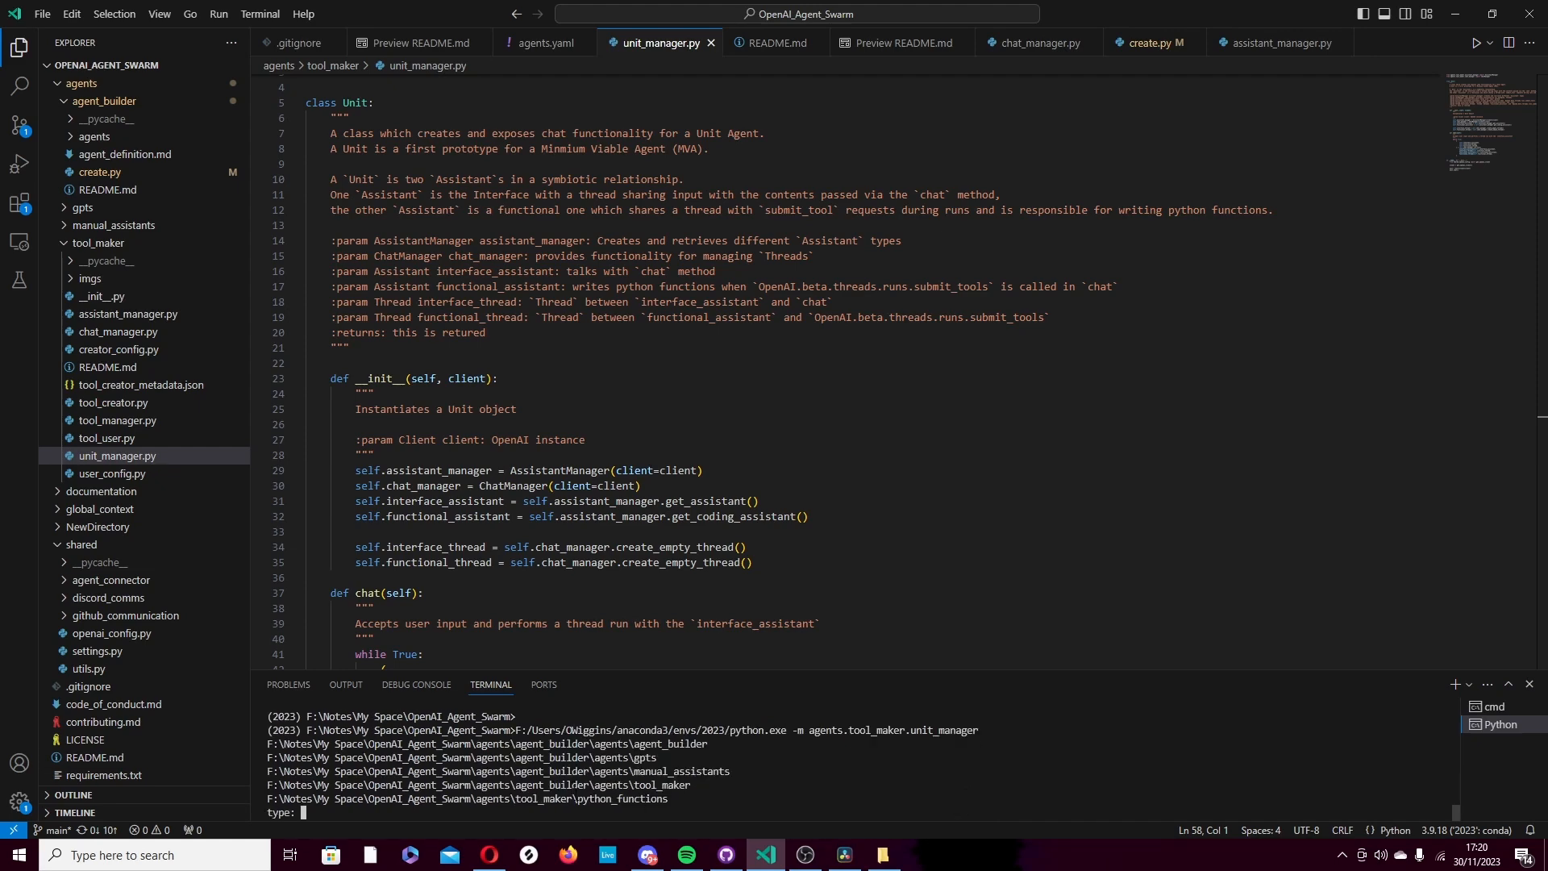
type("use cmd to print files in dir")
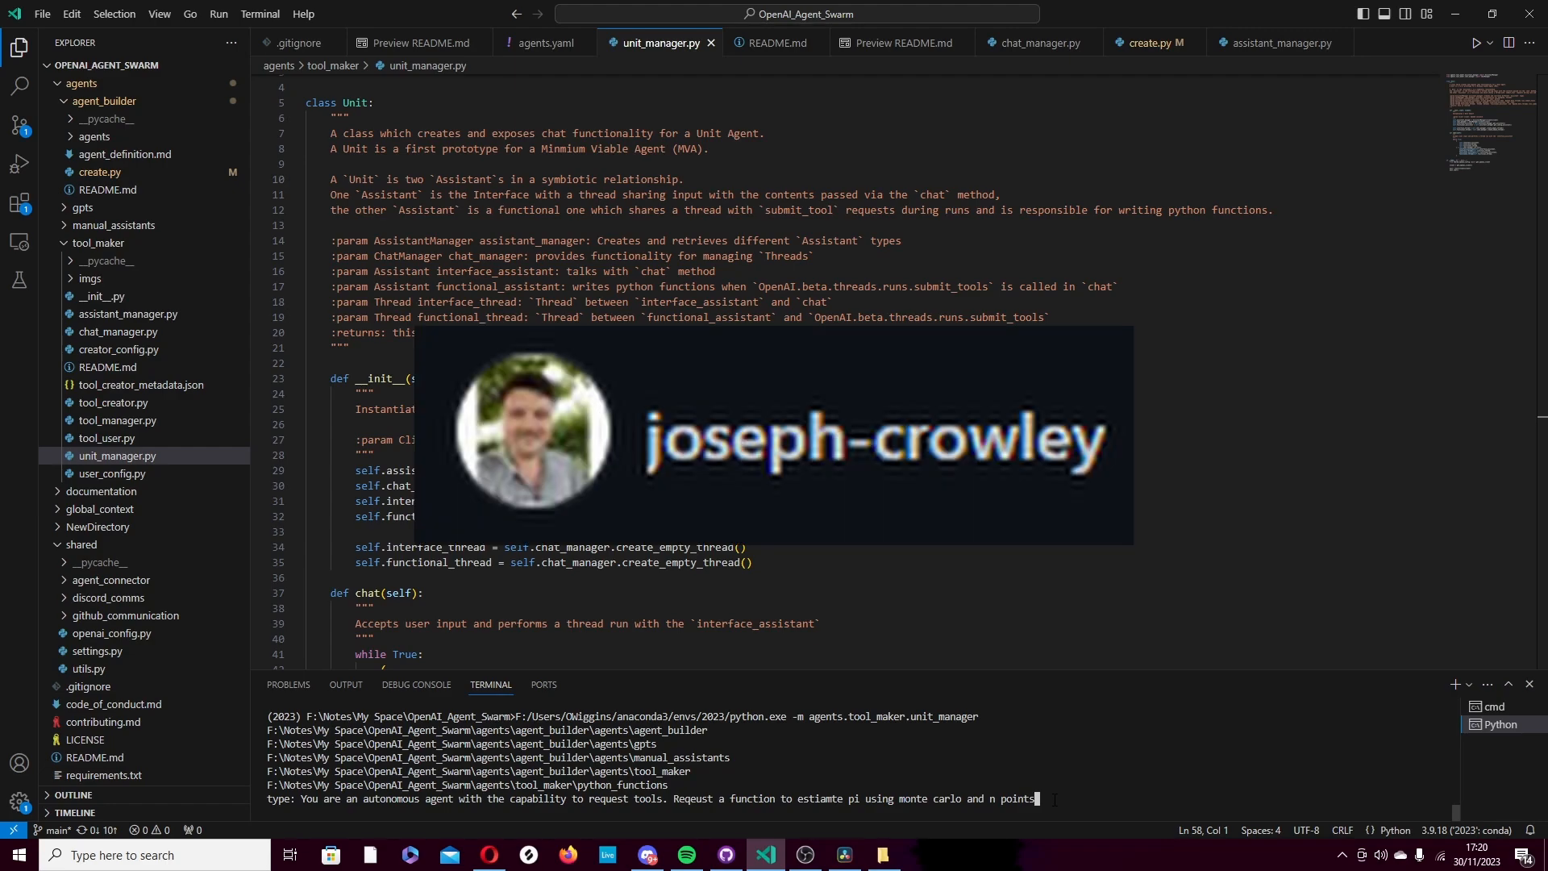
key("Return")
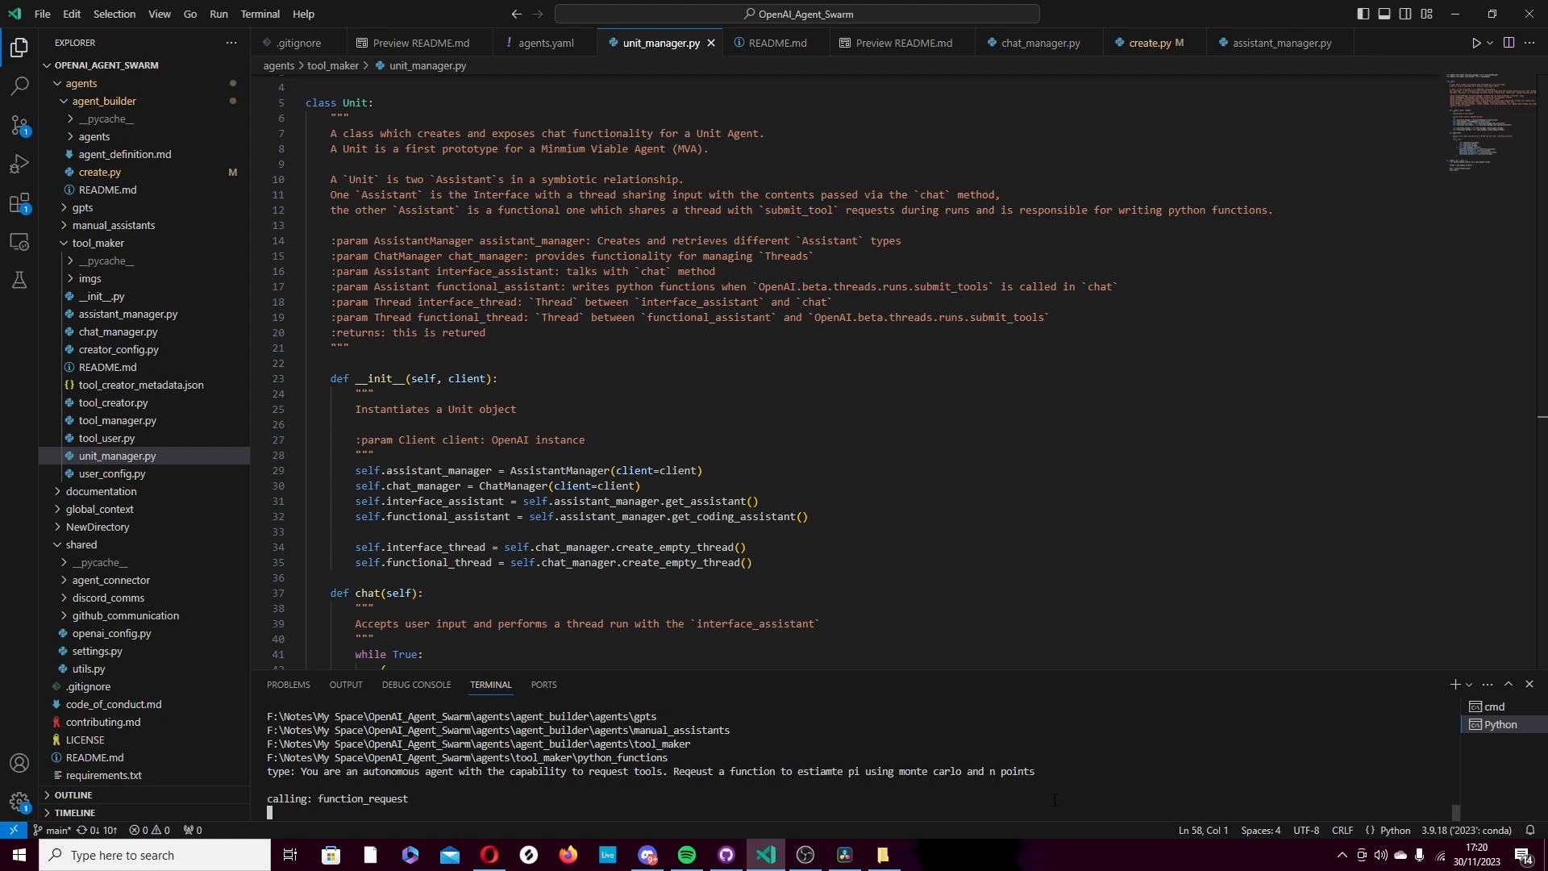
double_click(362, 798)
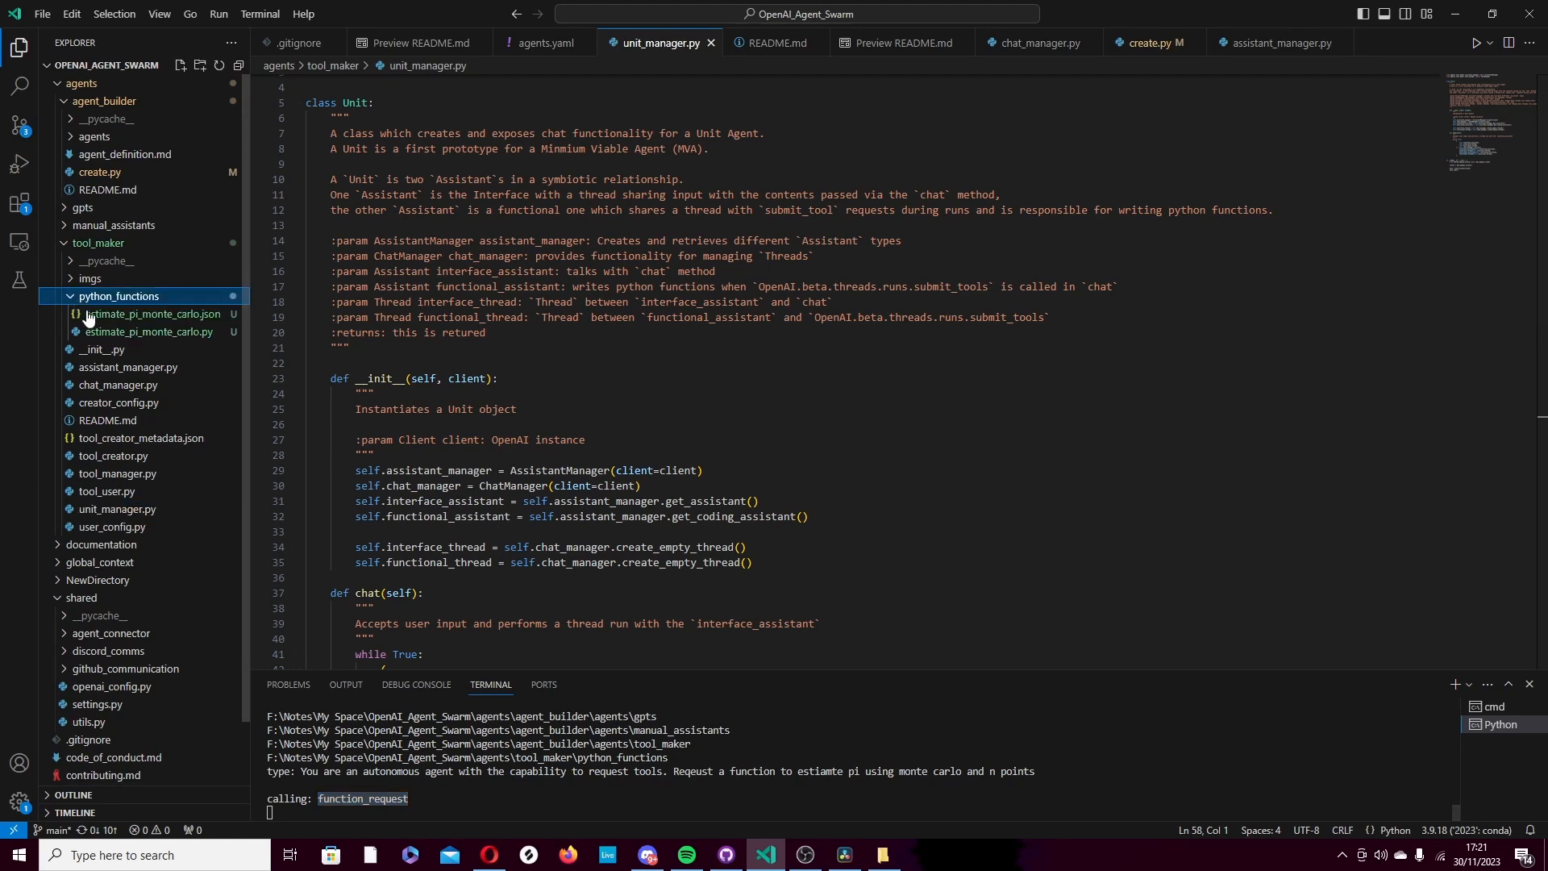
- Inspect the generated estimate_pi_monte_carlo.py code in the editor
left_click(148, 330)
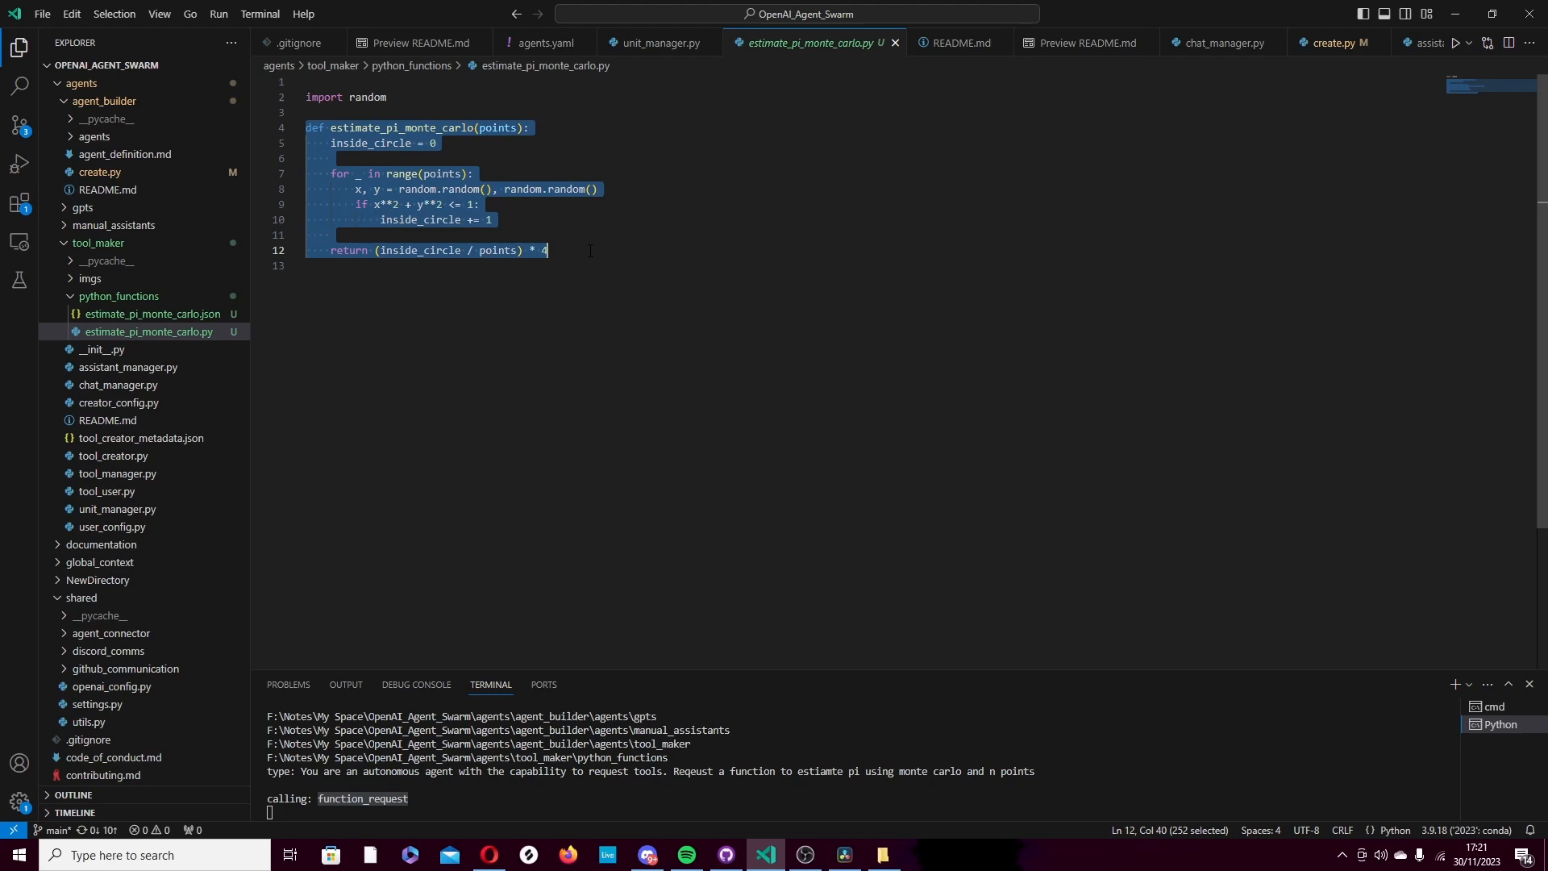
left_click(670, 557)
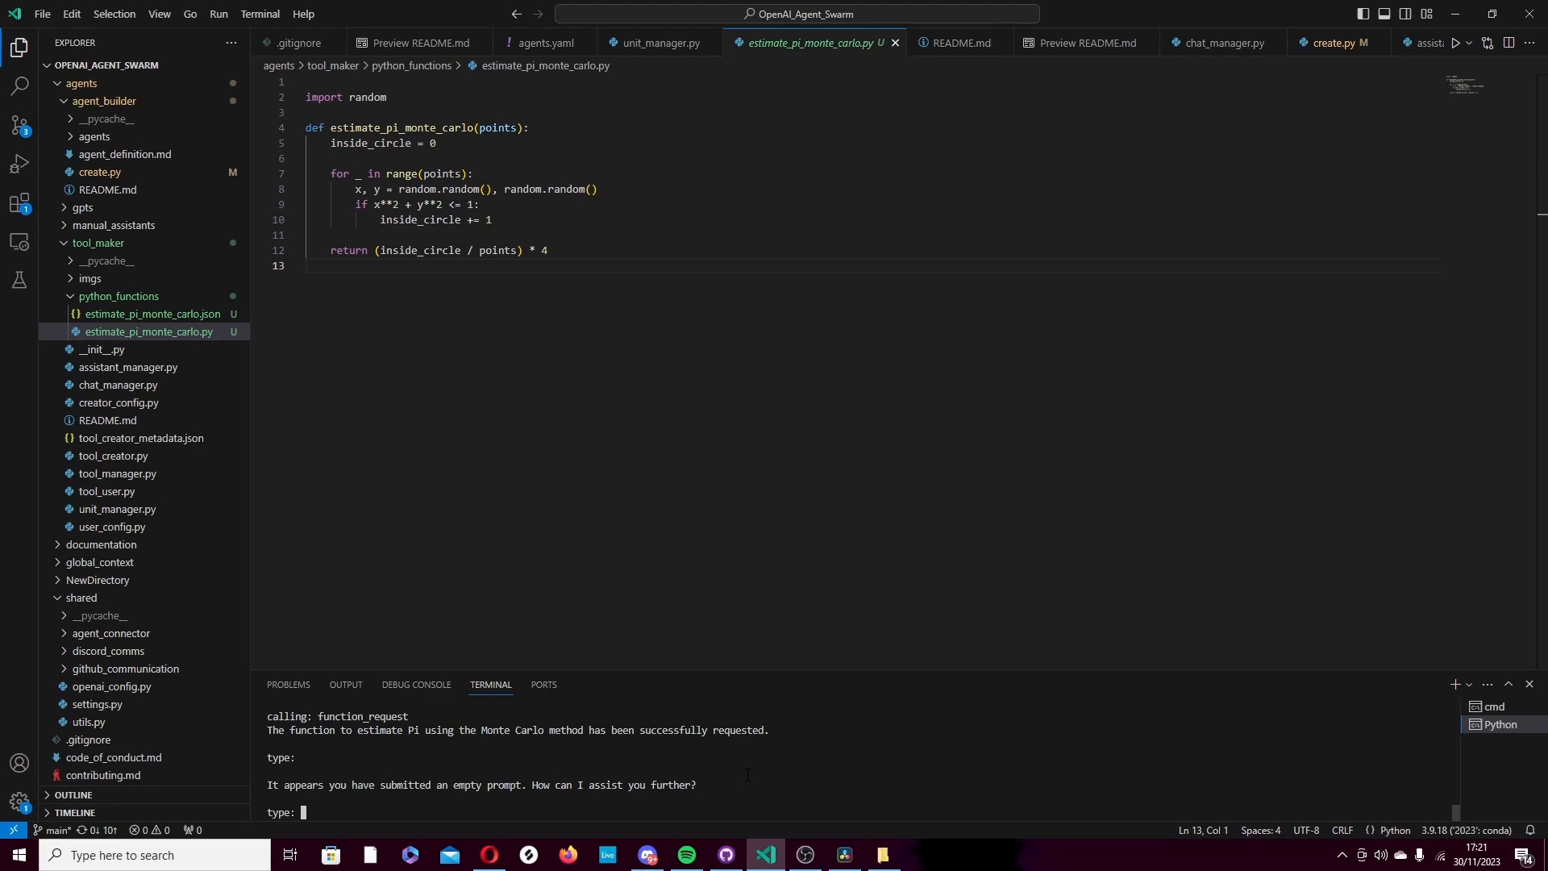
type("c")
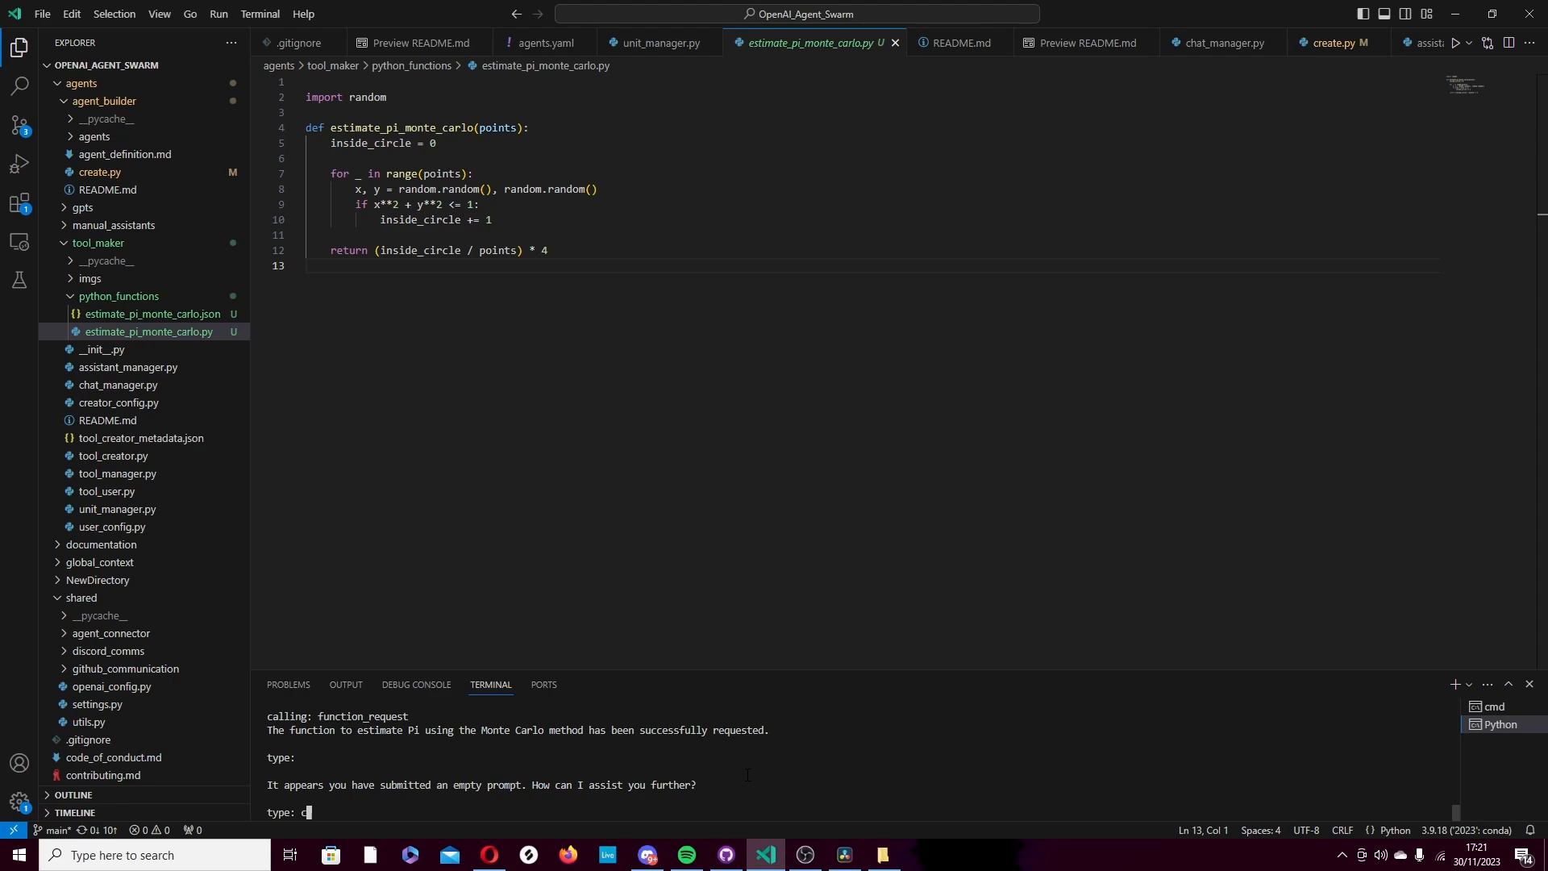
- Request pi estimates with 100, 1000 and 10000 points and view estimate_pi_monte_carlo.json
type("alculate pi")
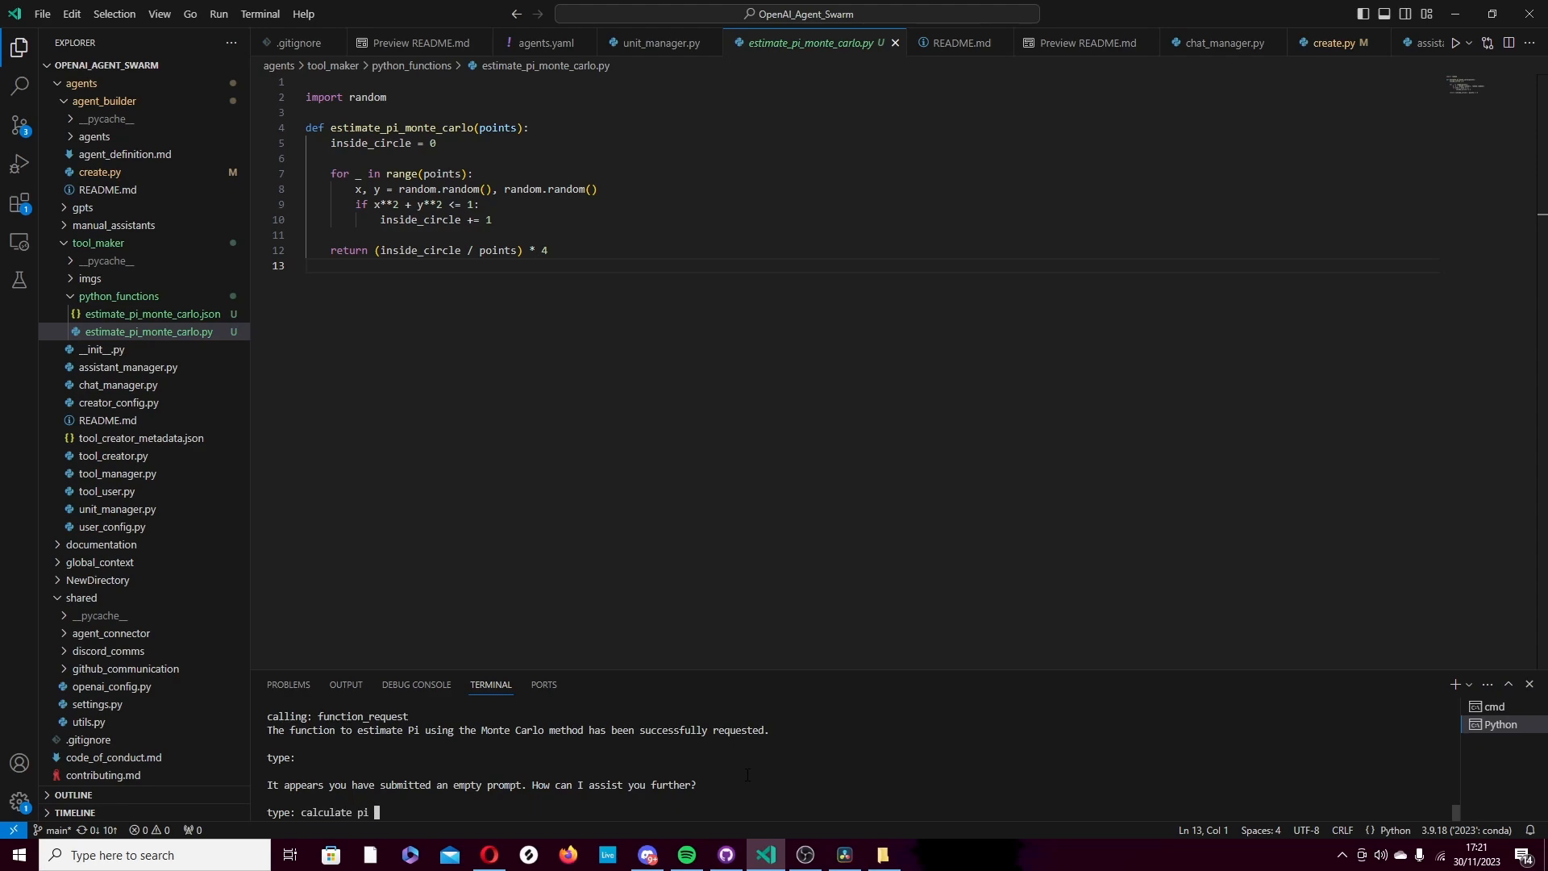
type("with")
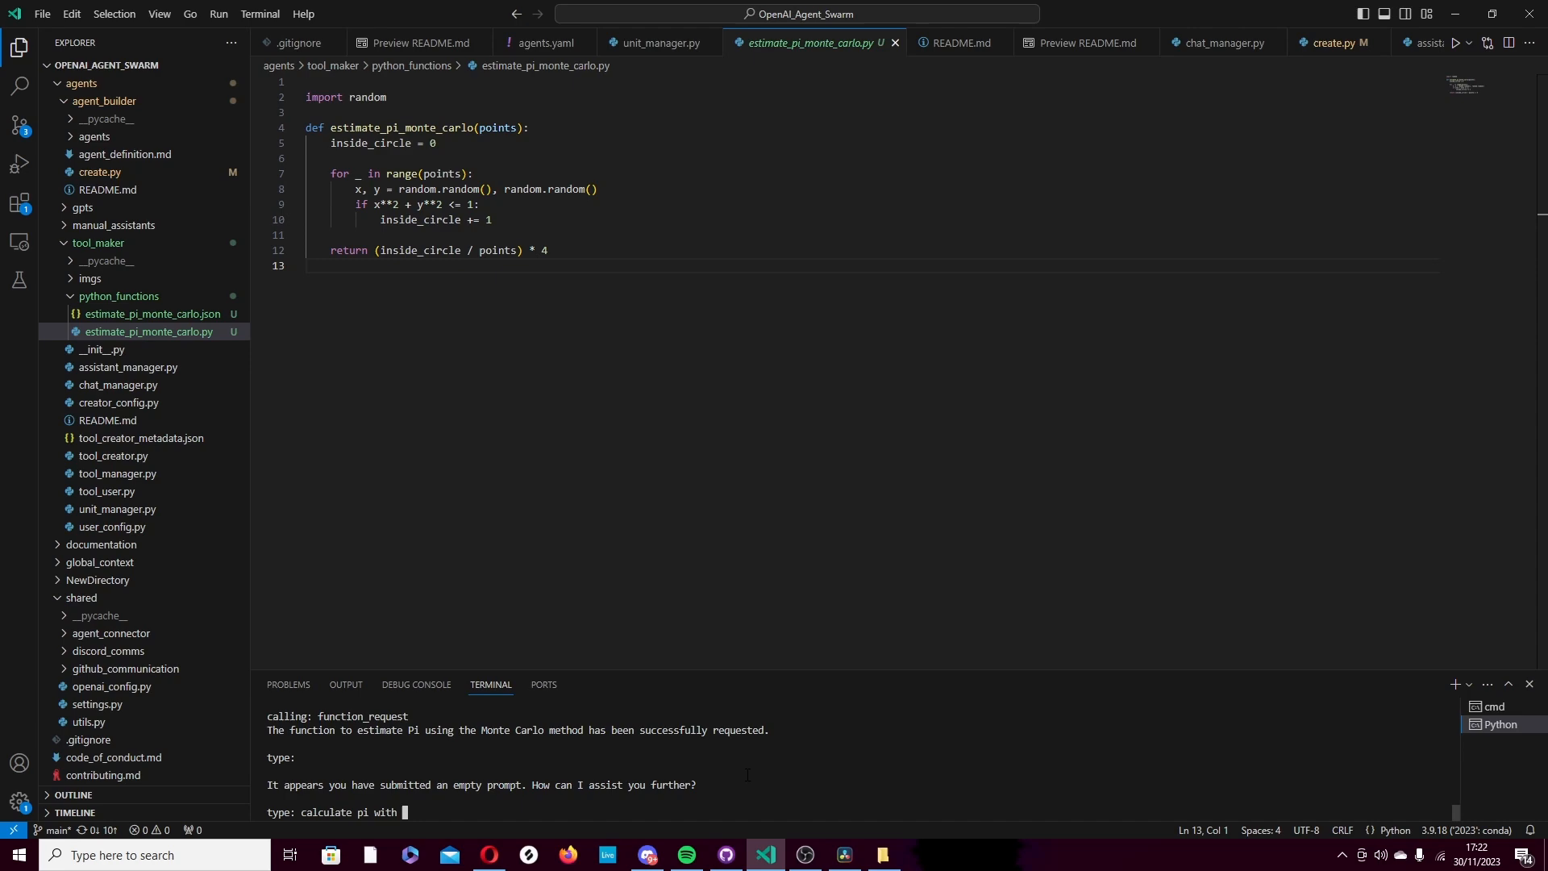
type("100 1000")
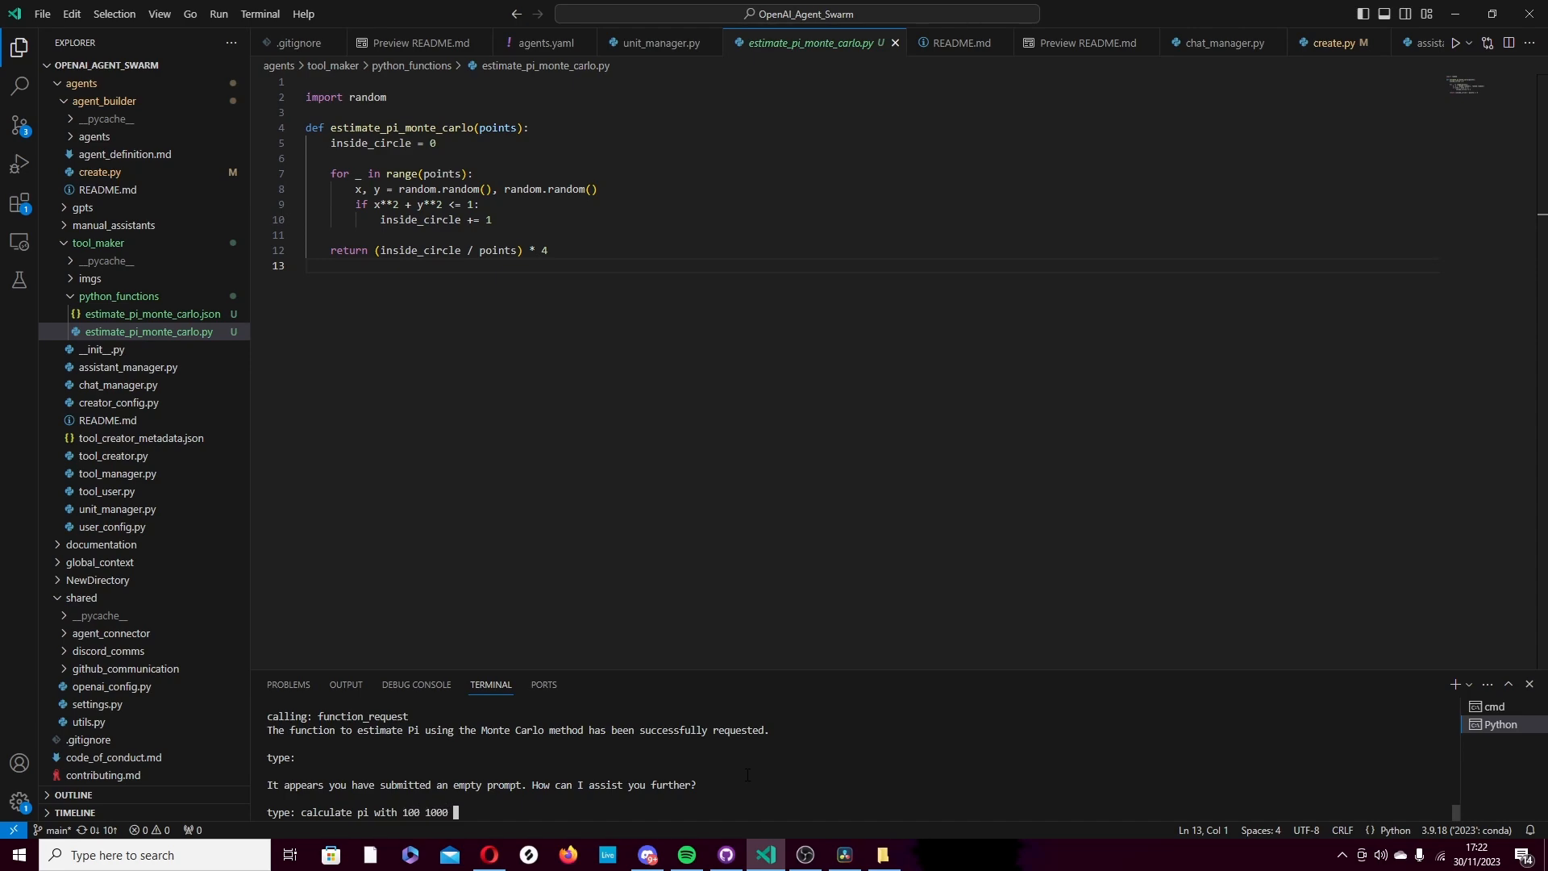
type("and 10000 points")
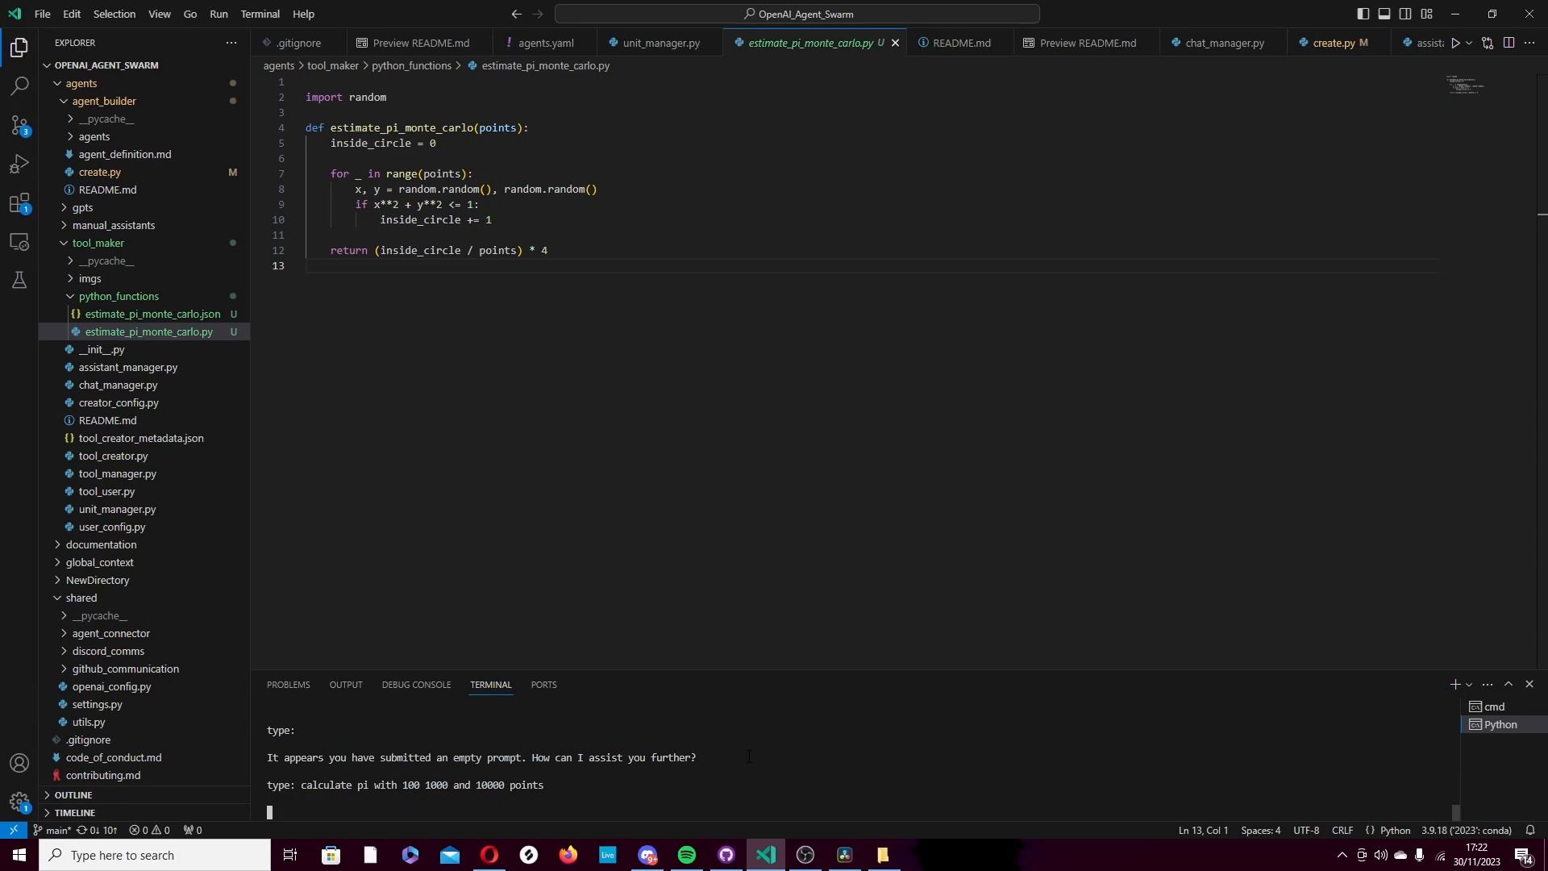
mouse_move(133, 314)
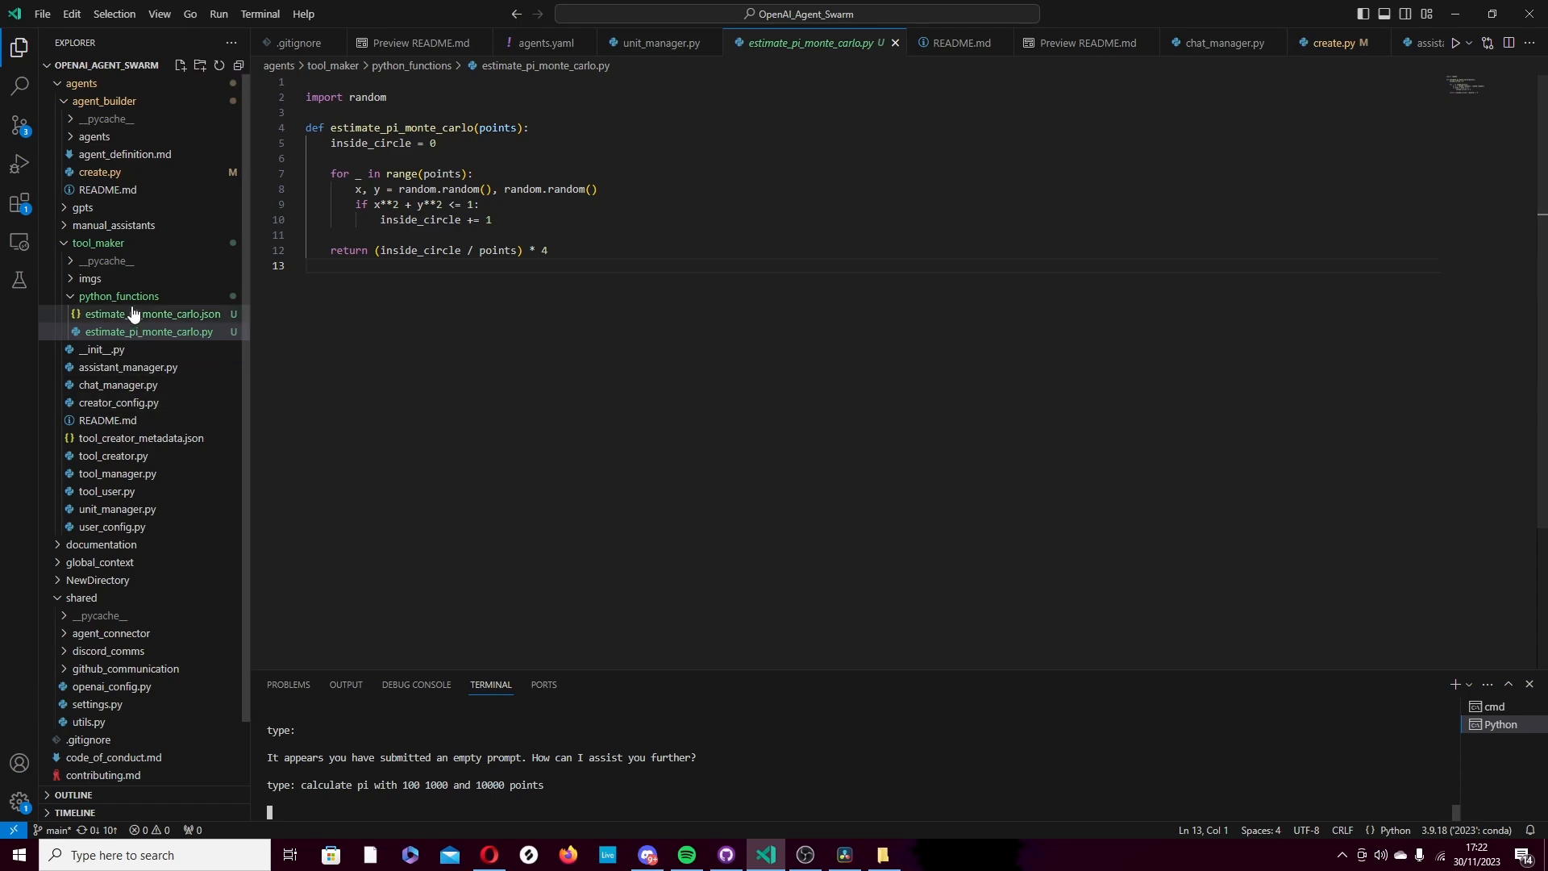
left_click(149, 316)
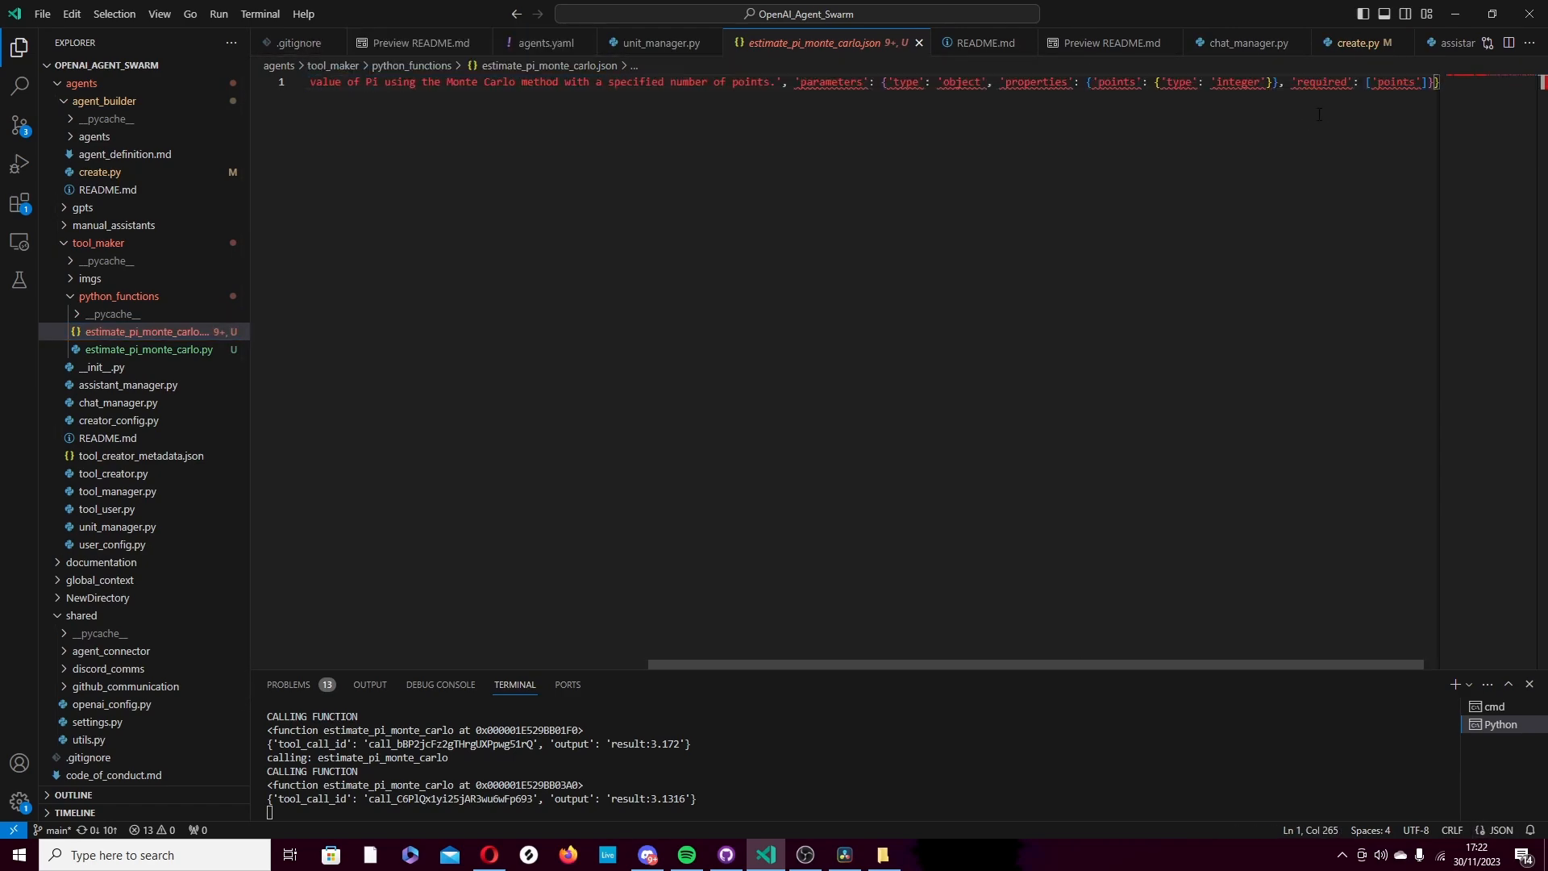
mouse_move(1083, 214)
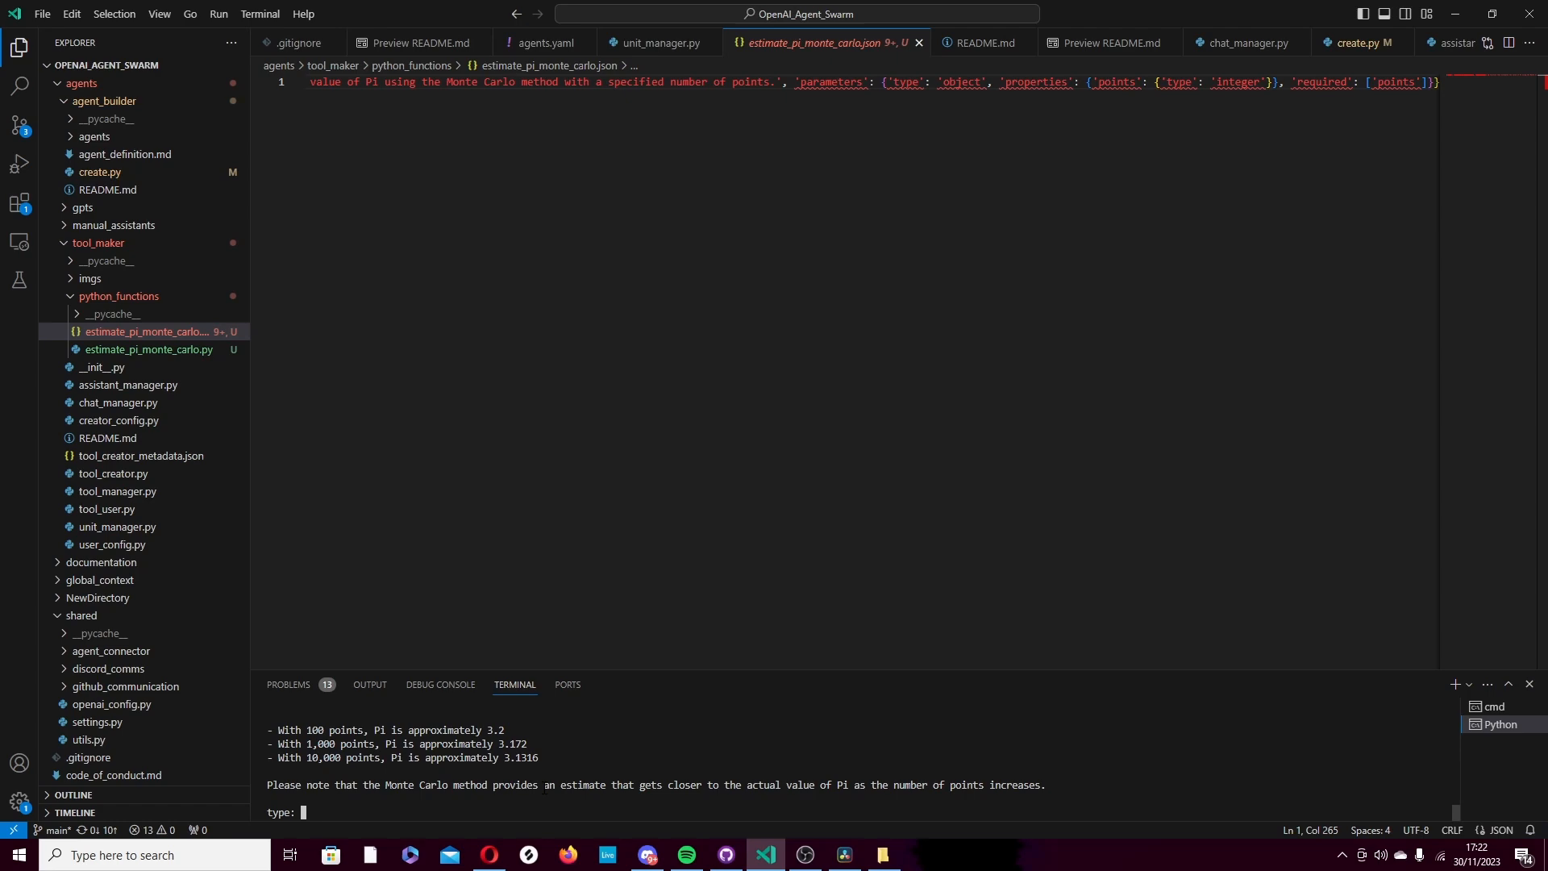
- Request a function running Windows cmd commands with return values and error handling
type("reqeud")
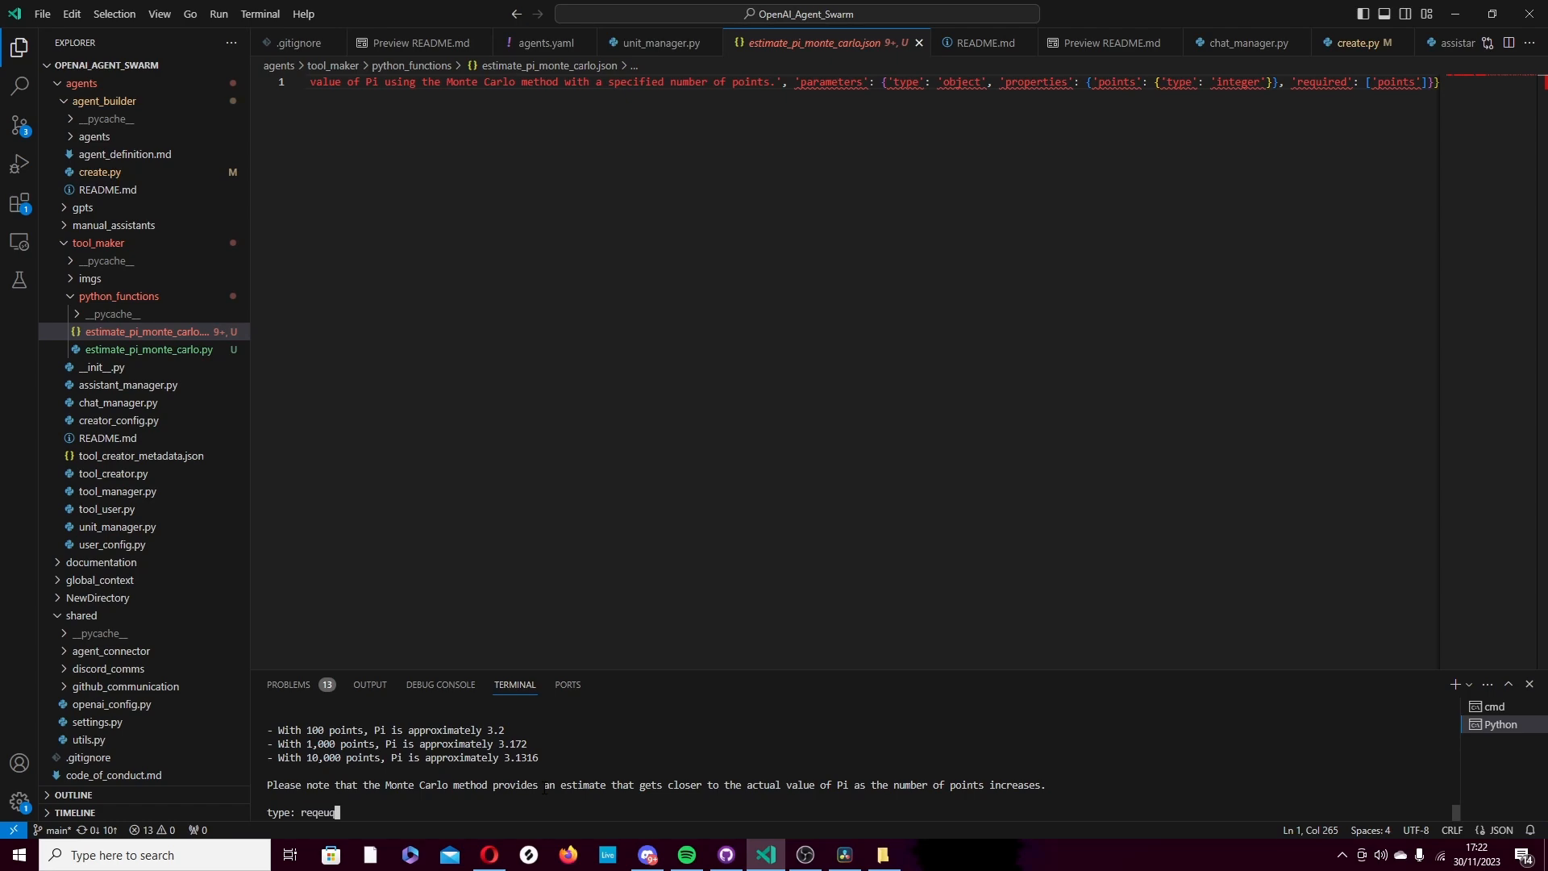
type("st a function to")
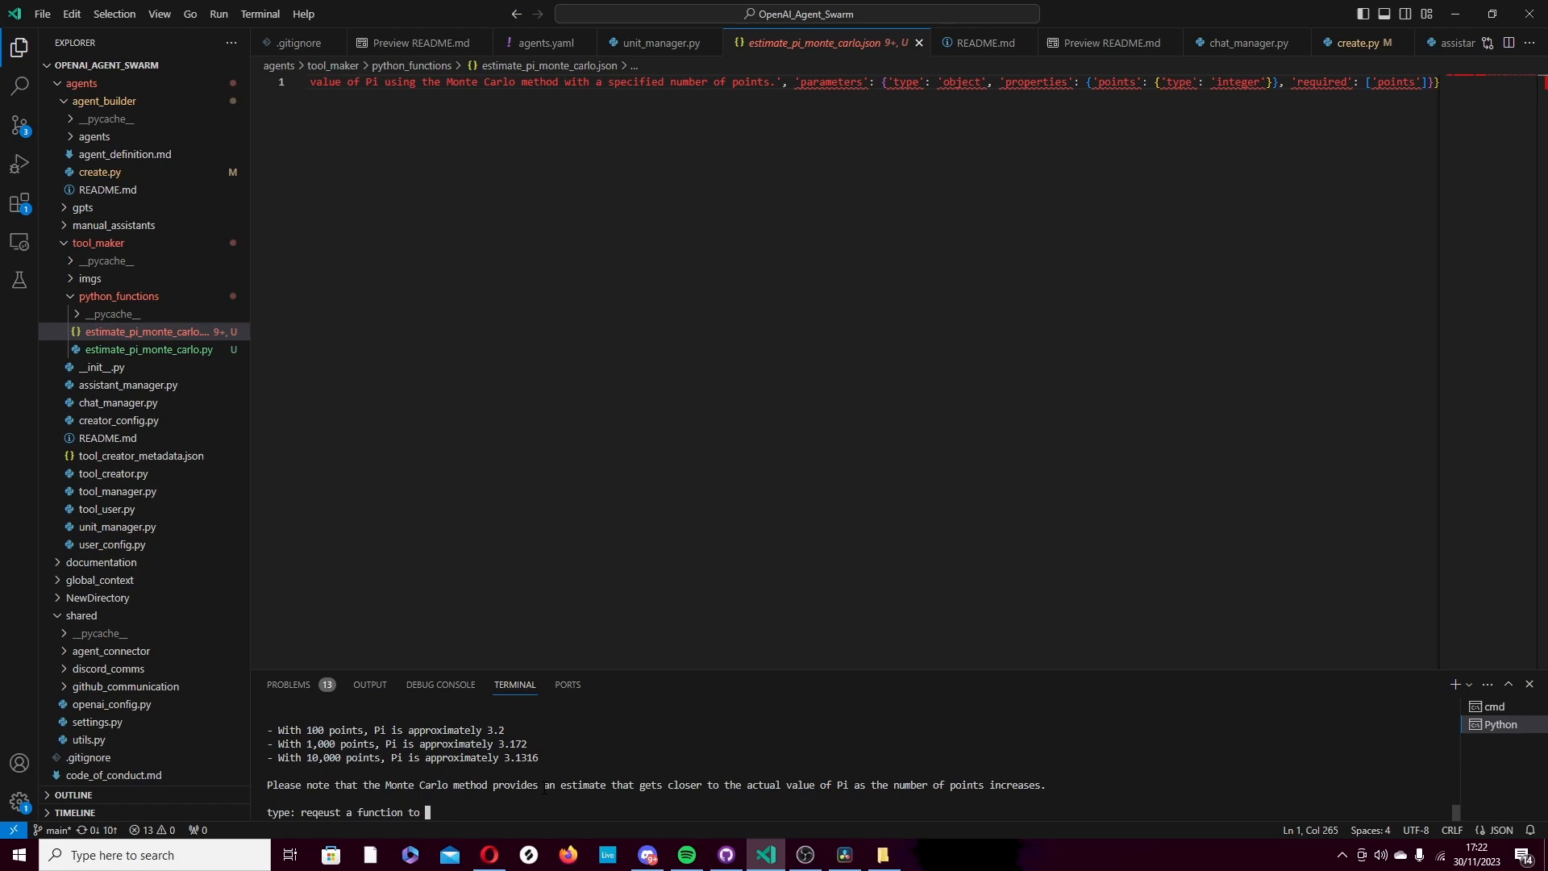
type("run commands in")
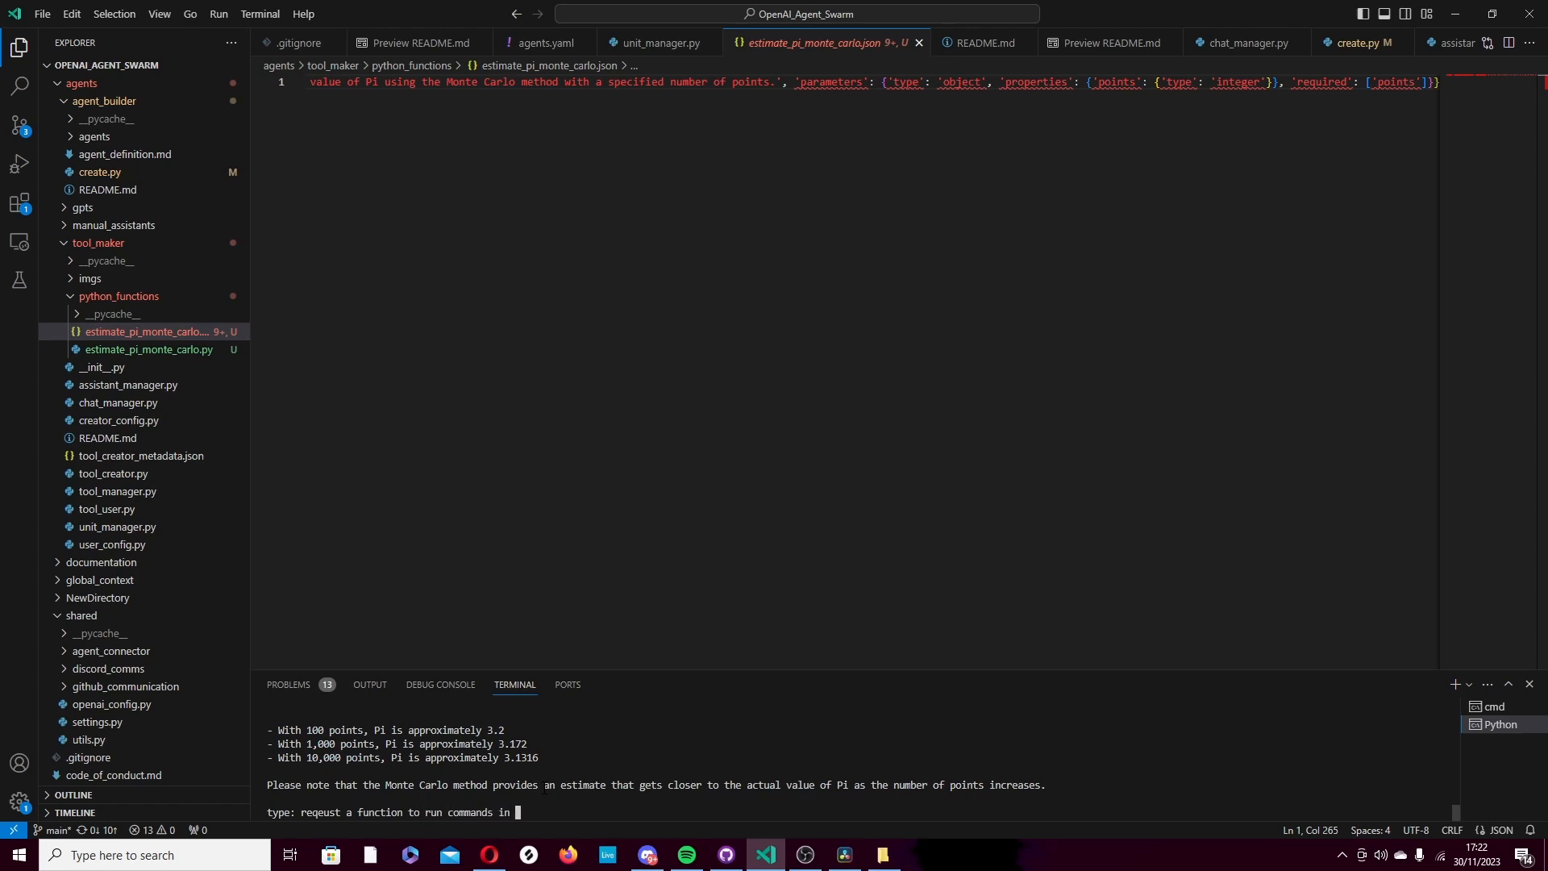
type("the cmd windows, includ")
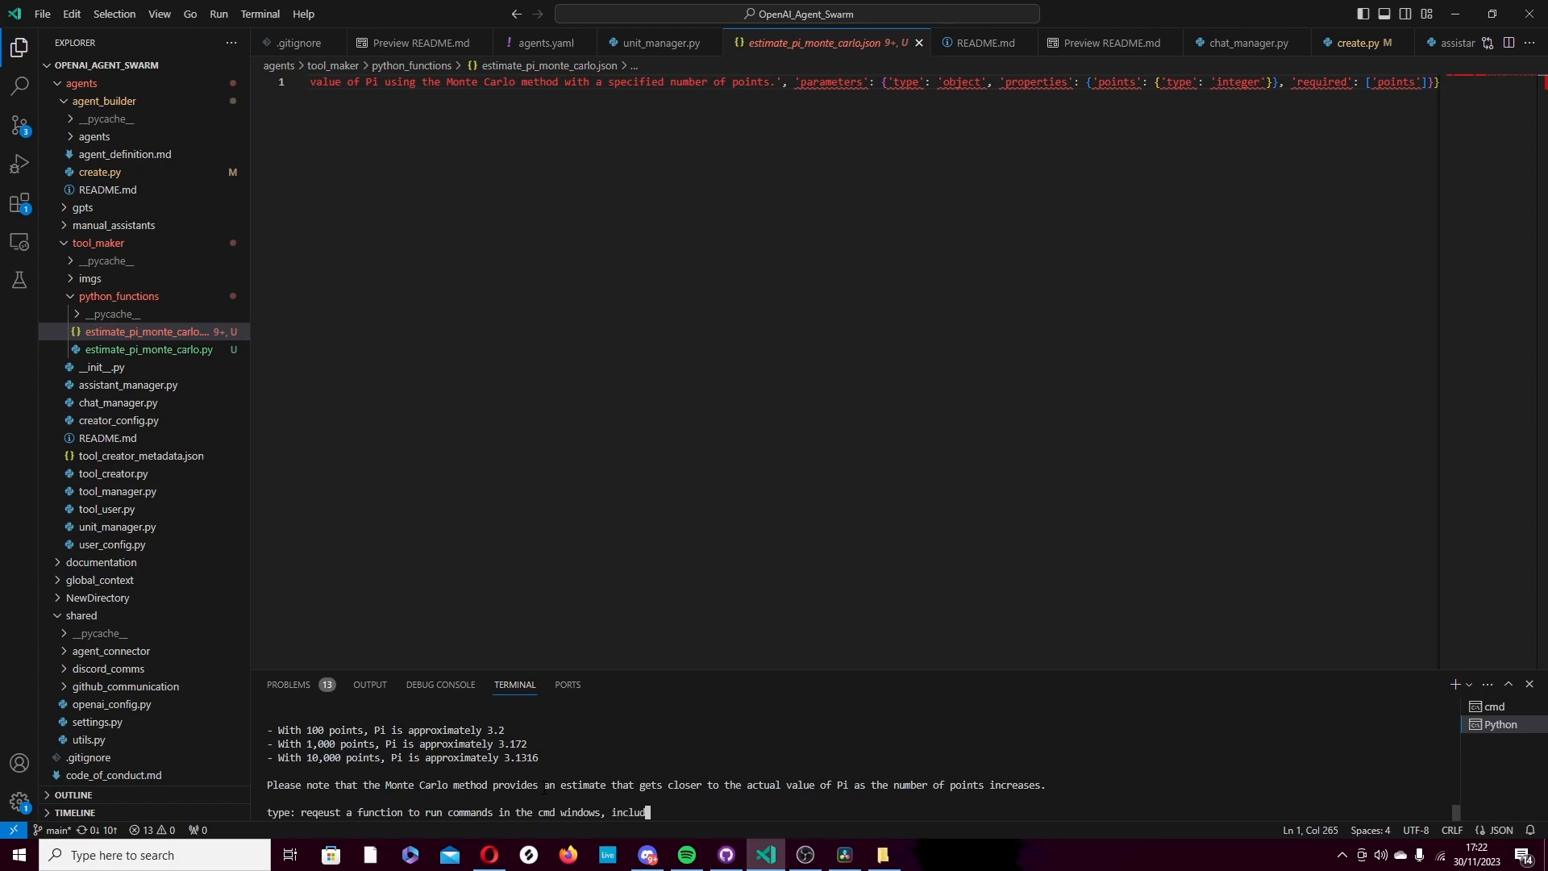
type("returns and error handlin")
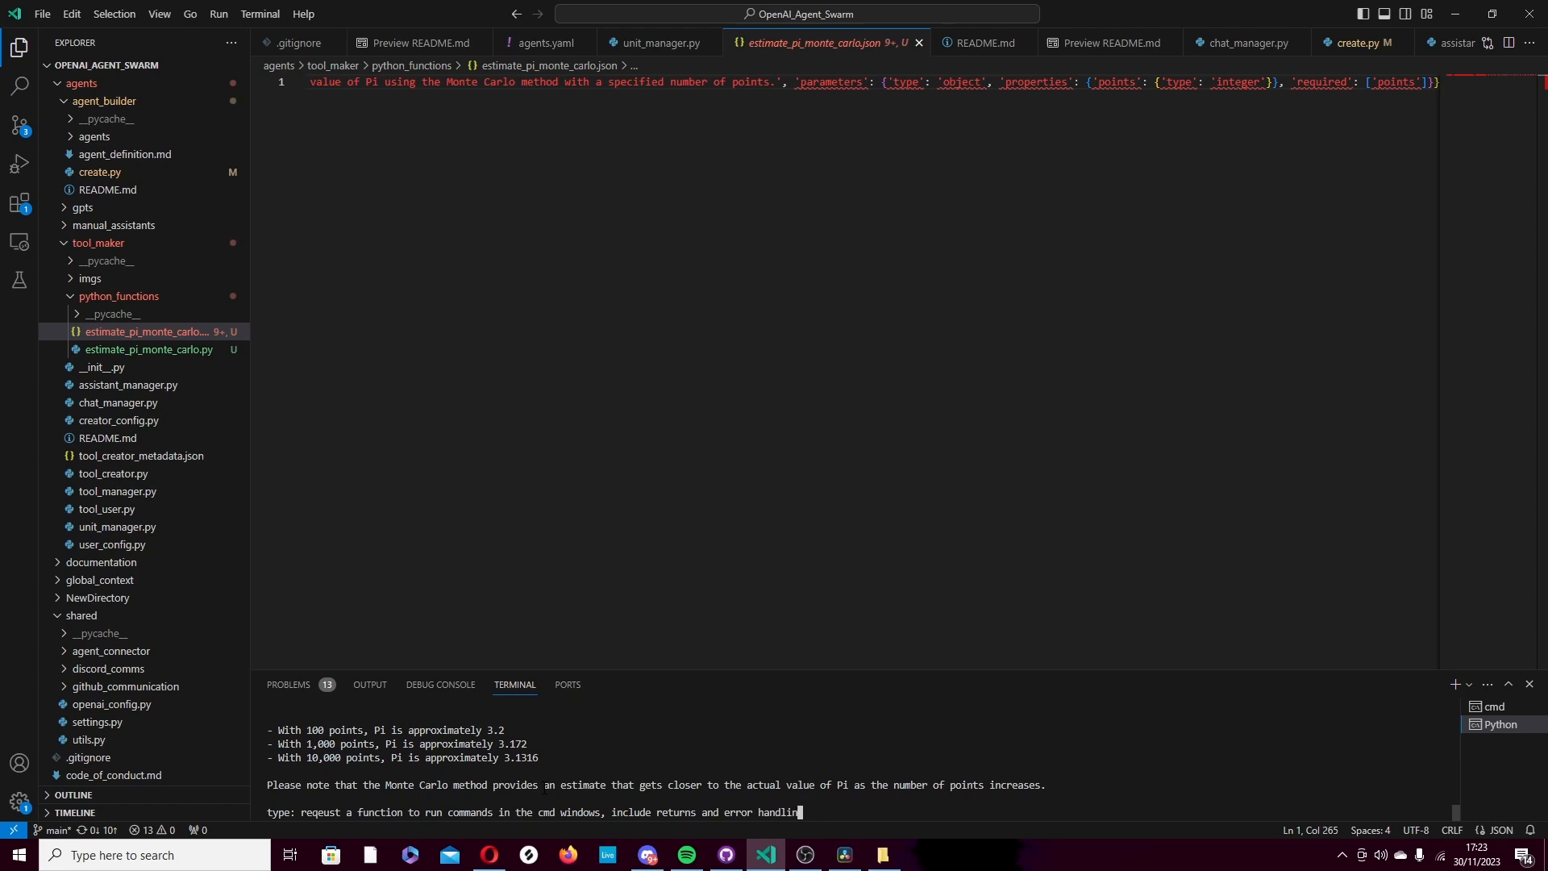
key("Return")
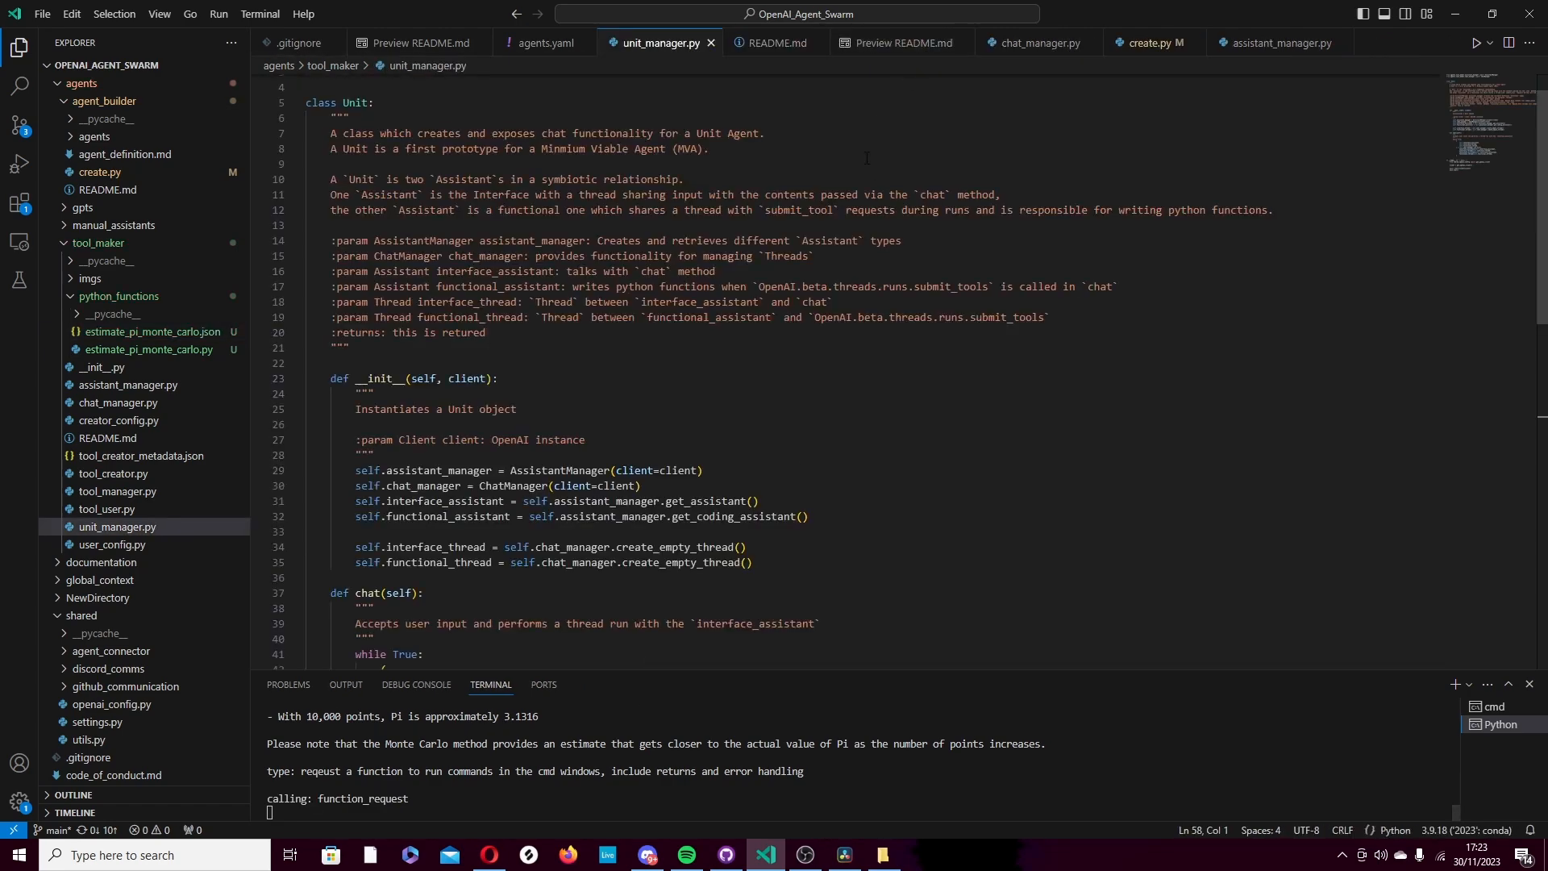
mouse_move(697, 401)
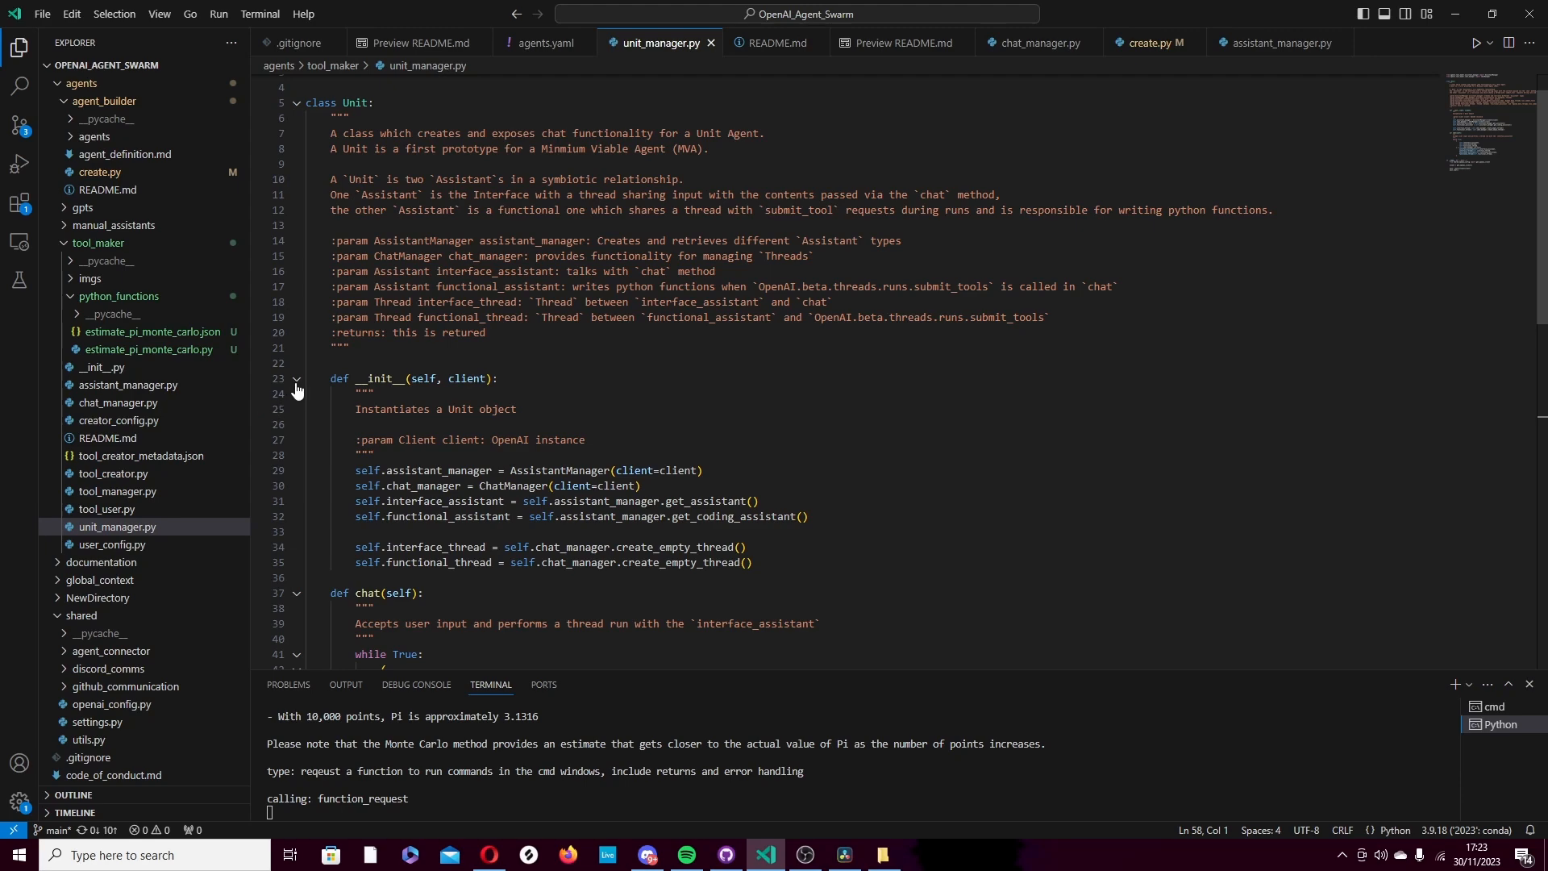
mouse_move(295, 383)
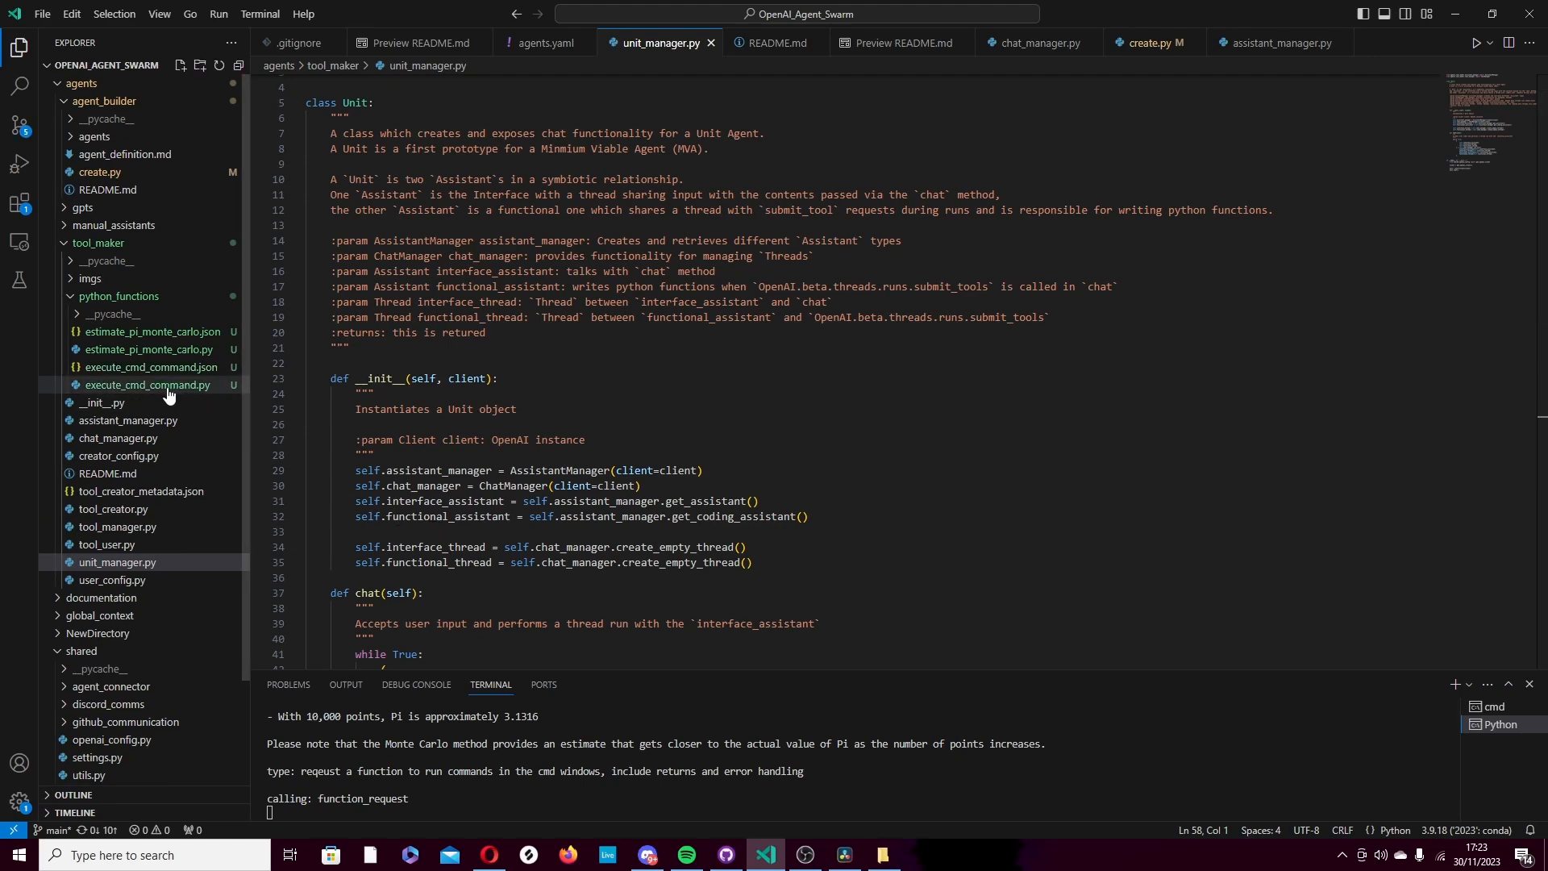
- View execute_cmd_command.py and have the chat print the current directory, OpenAI_Agent_Swarm
left_click(148, 384)
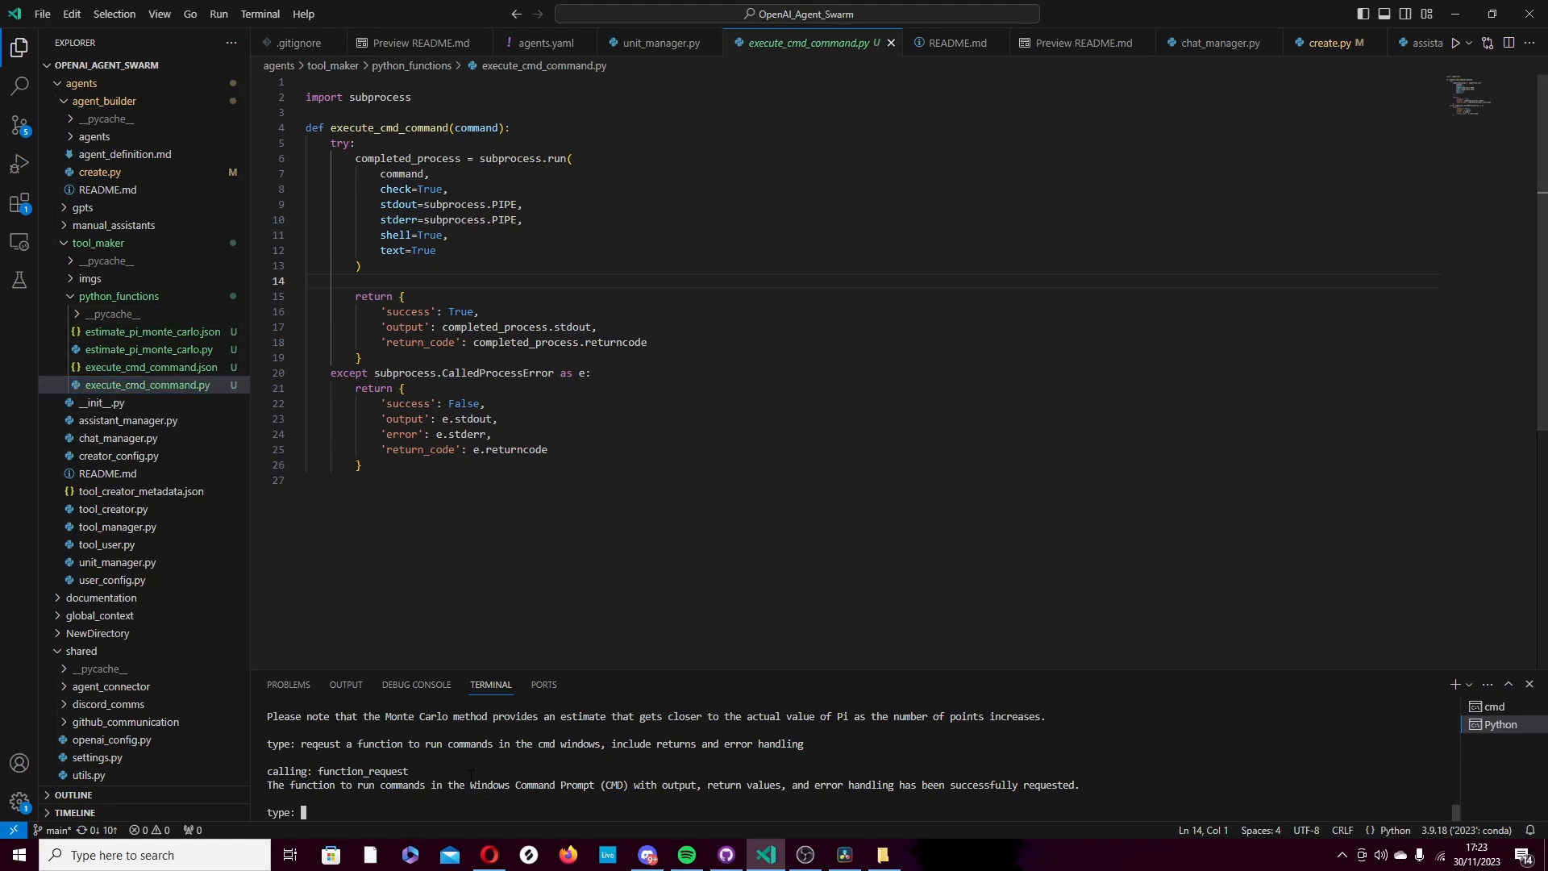
type("print my")
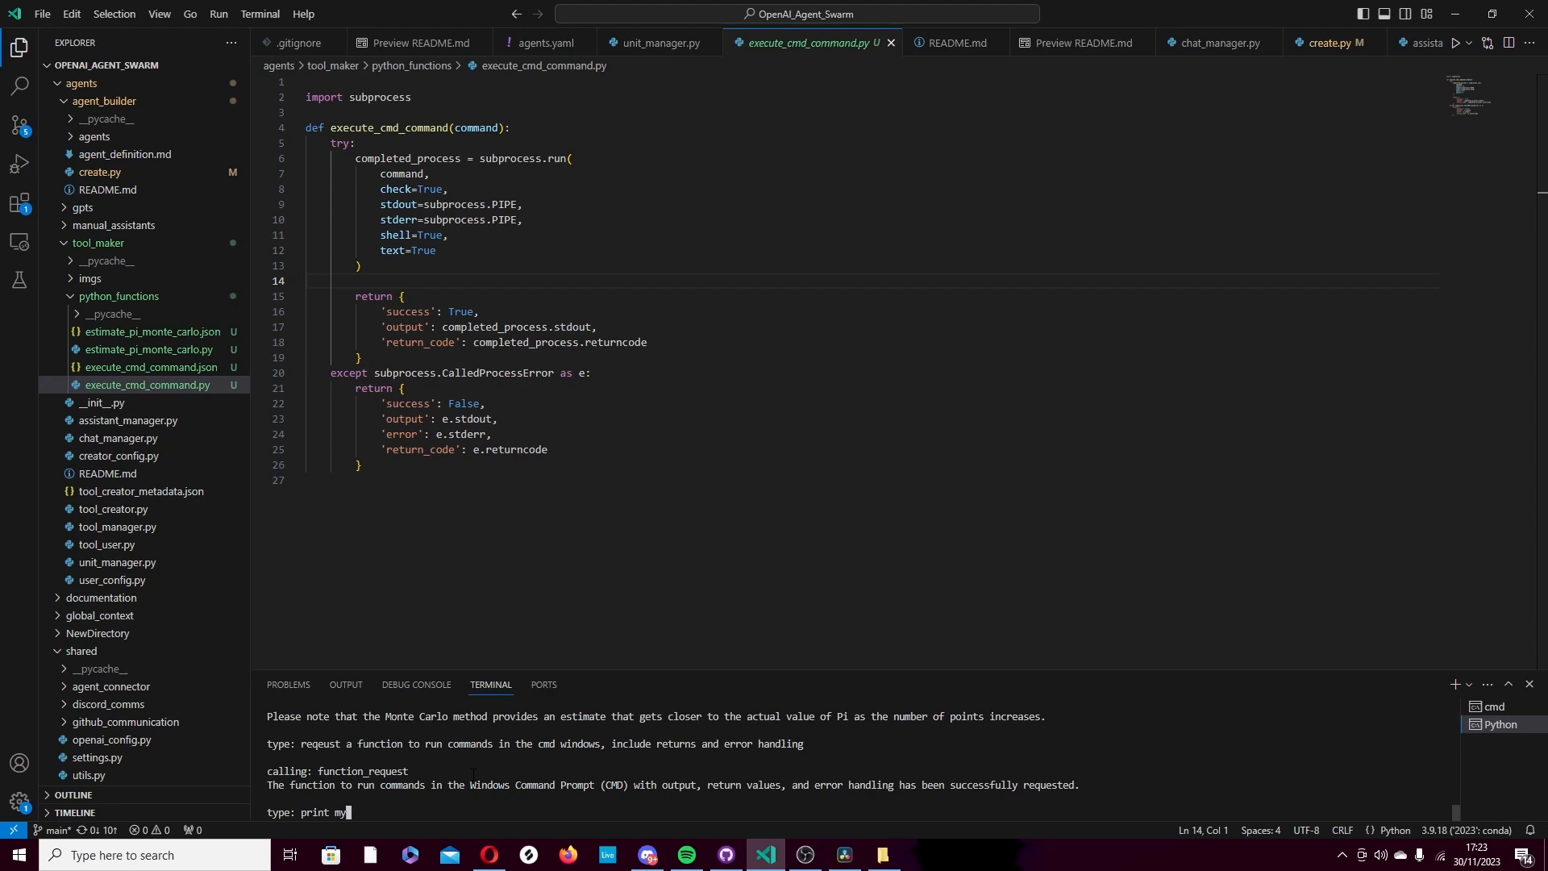
type("current dire")
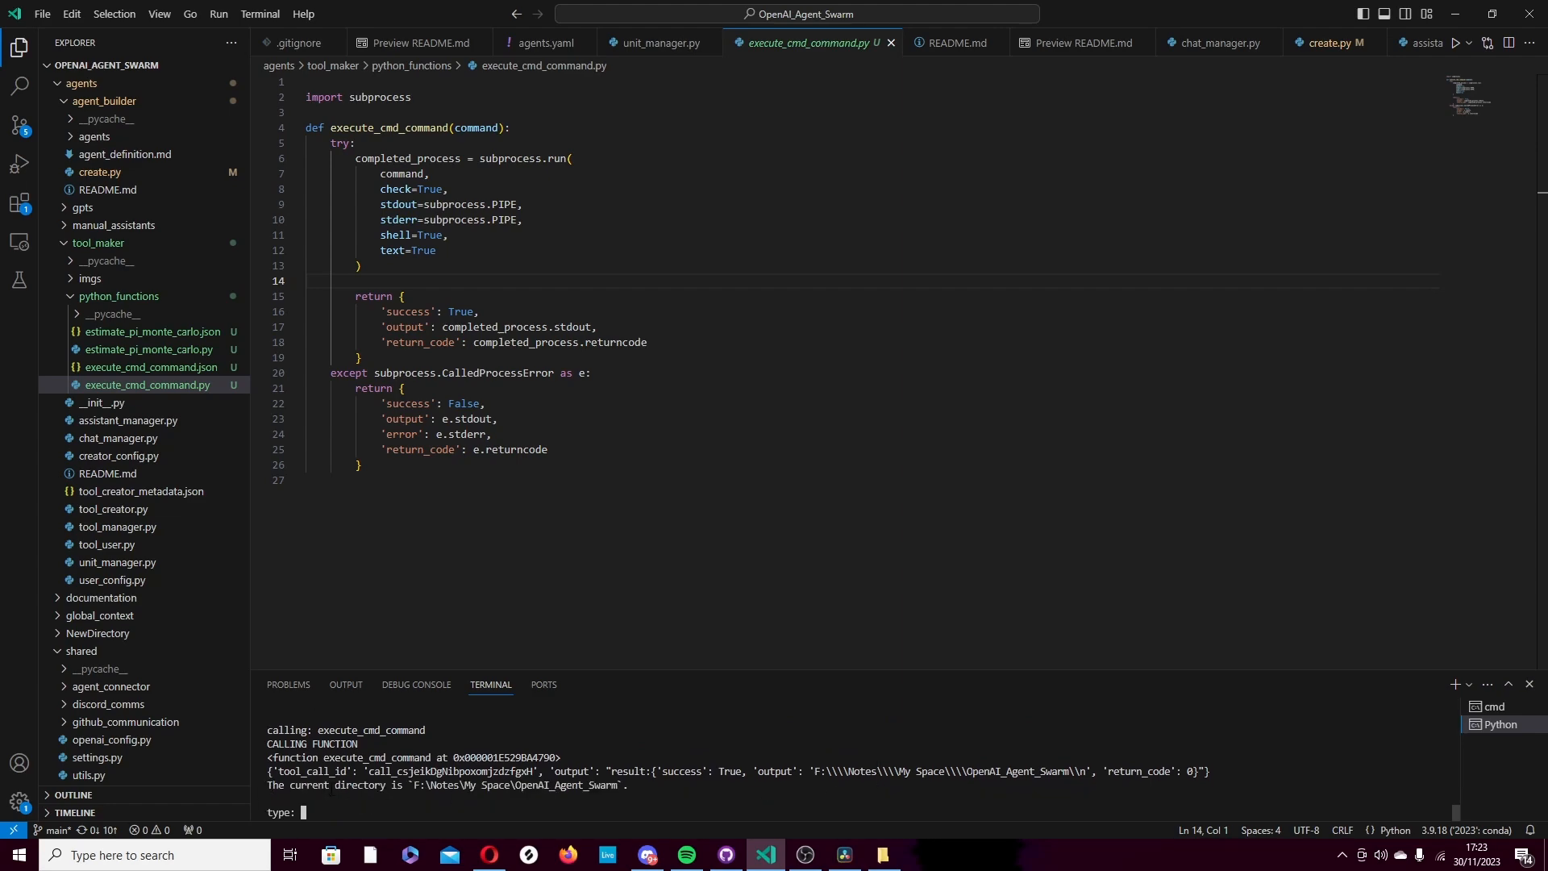
double_click(515, 785)
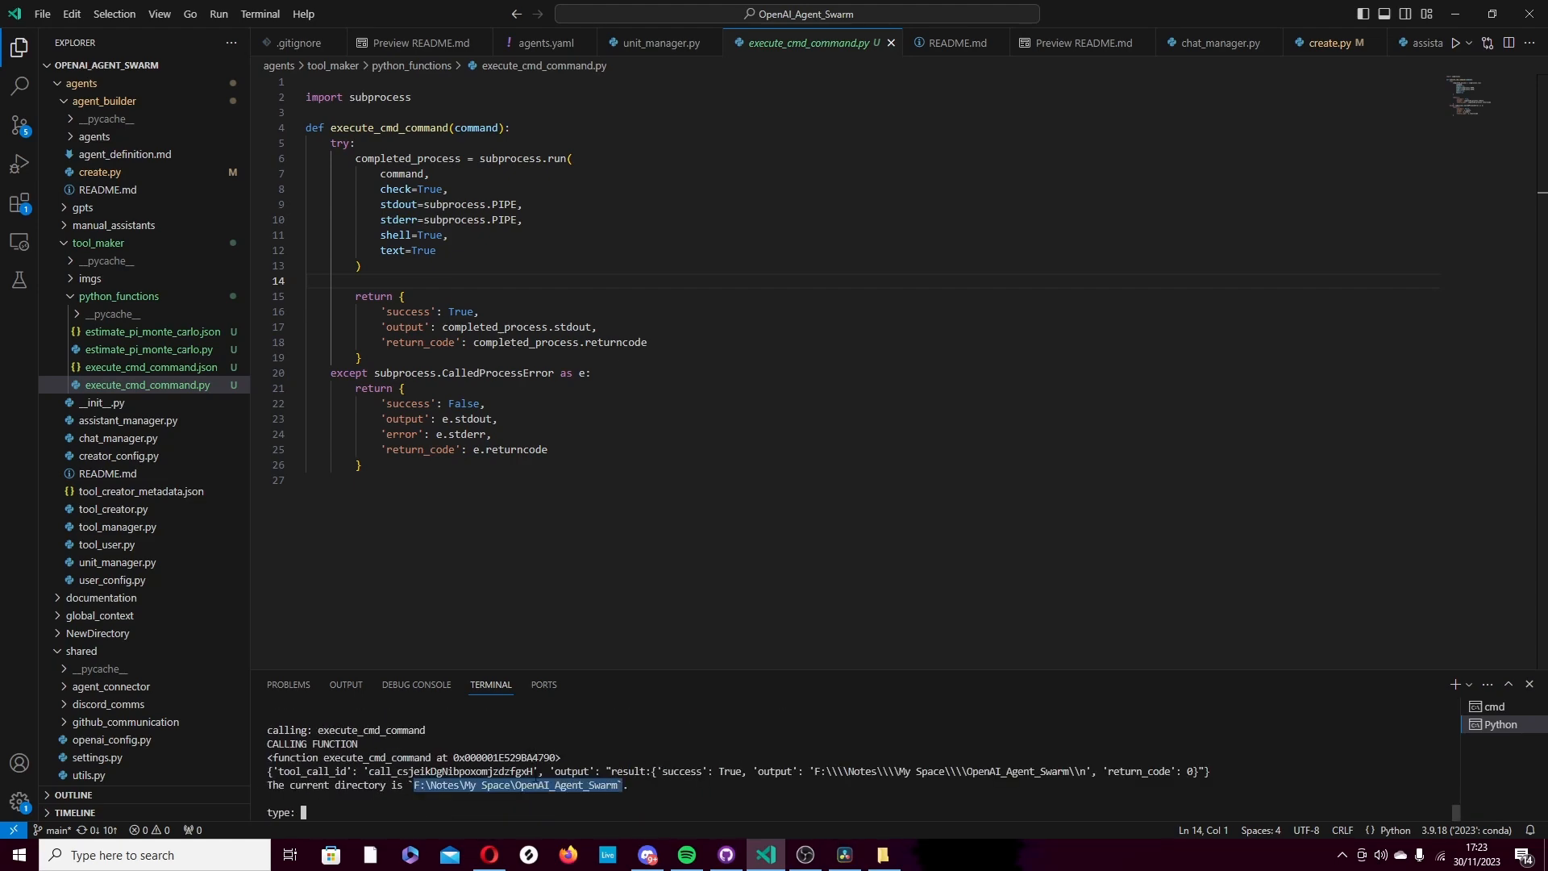
- Ask what files are in the directory, listing OpenAI_Agent_Swarm files, folders and free space
type("what")
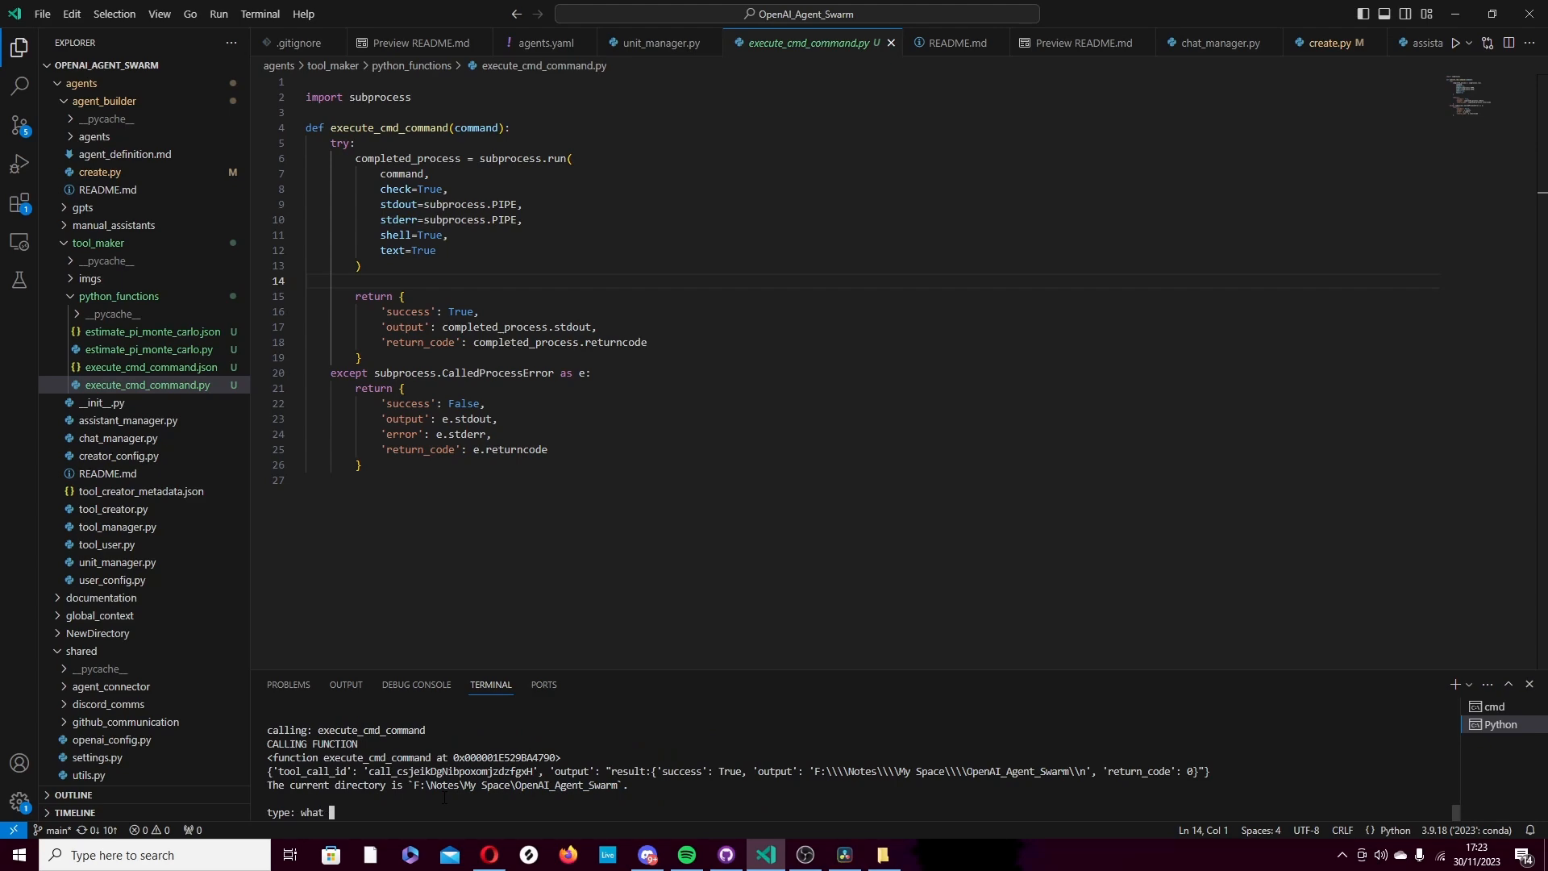
type("files are in")
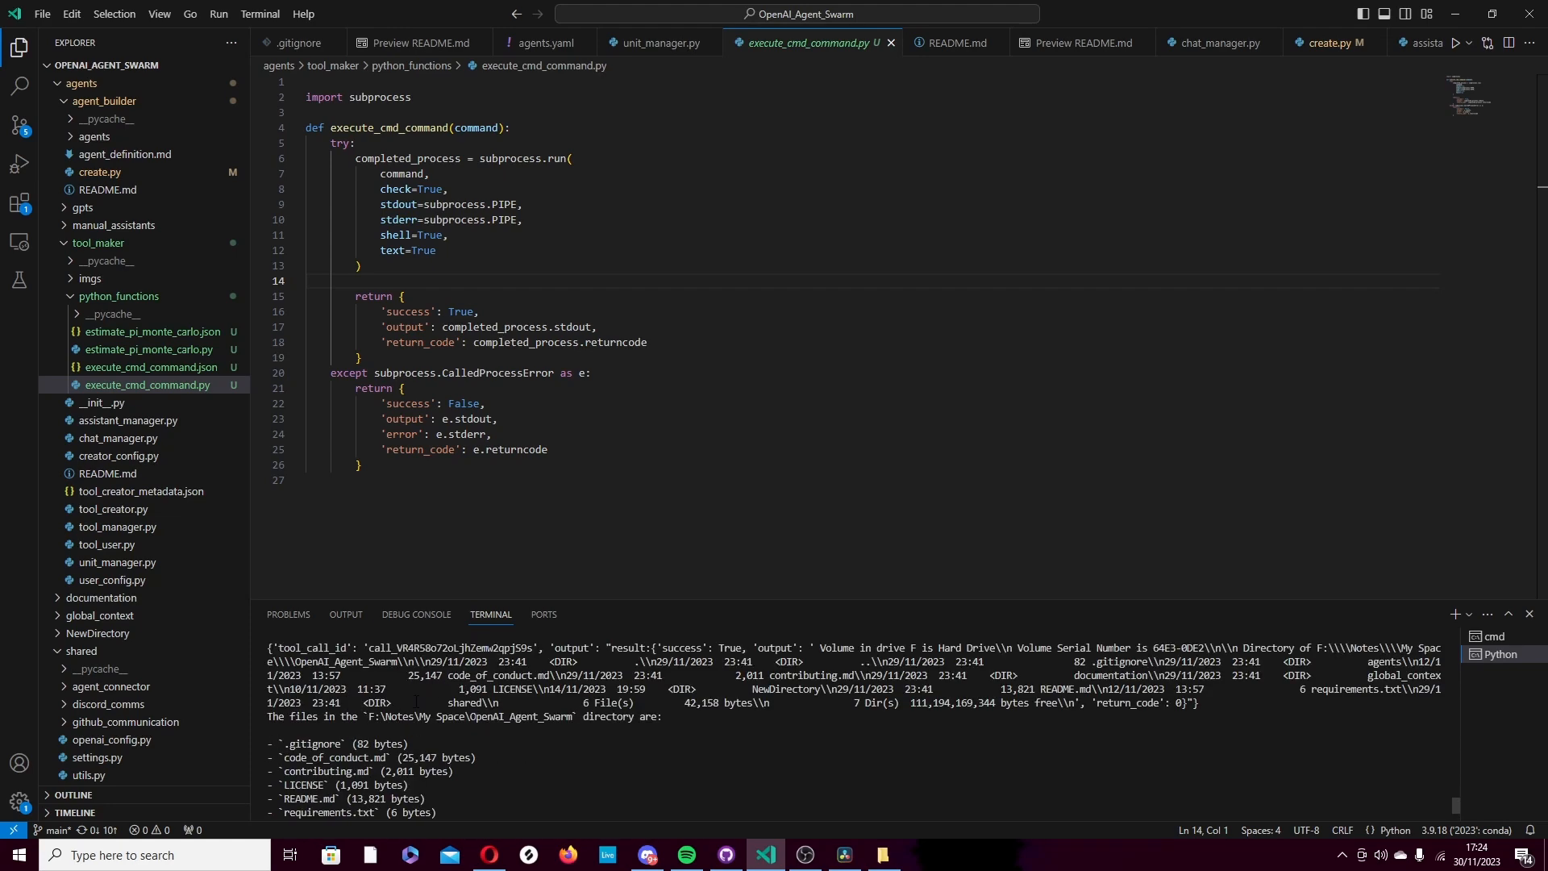
scroll("down", 3)
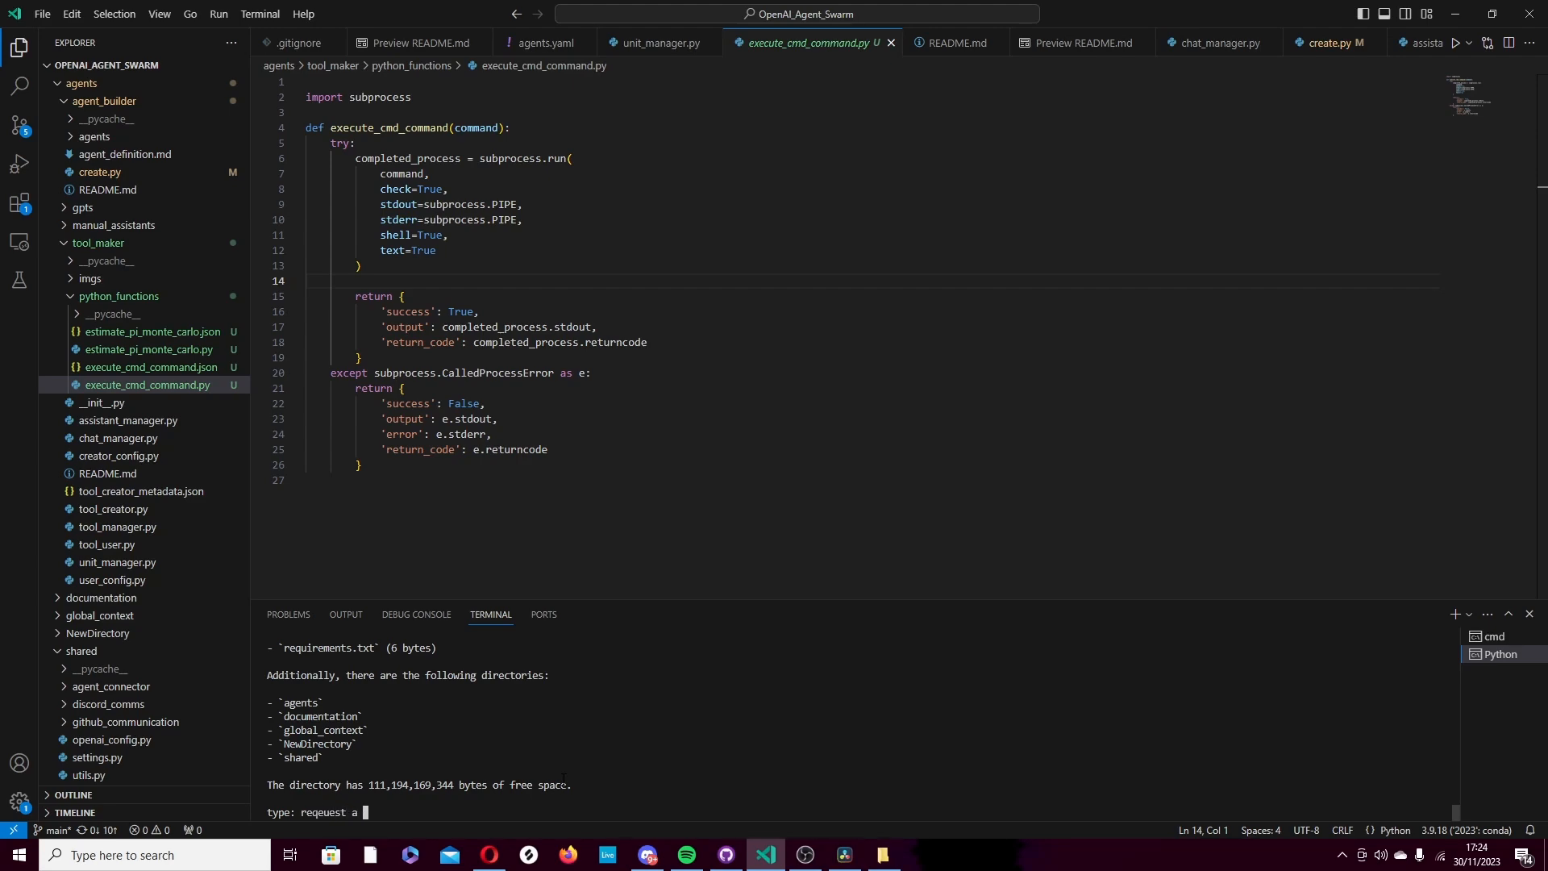
- Request a webcam-to-screen streaming function, then ask the chat to 'stream my webcam'
type("function to stream my webcam to my screen")
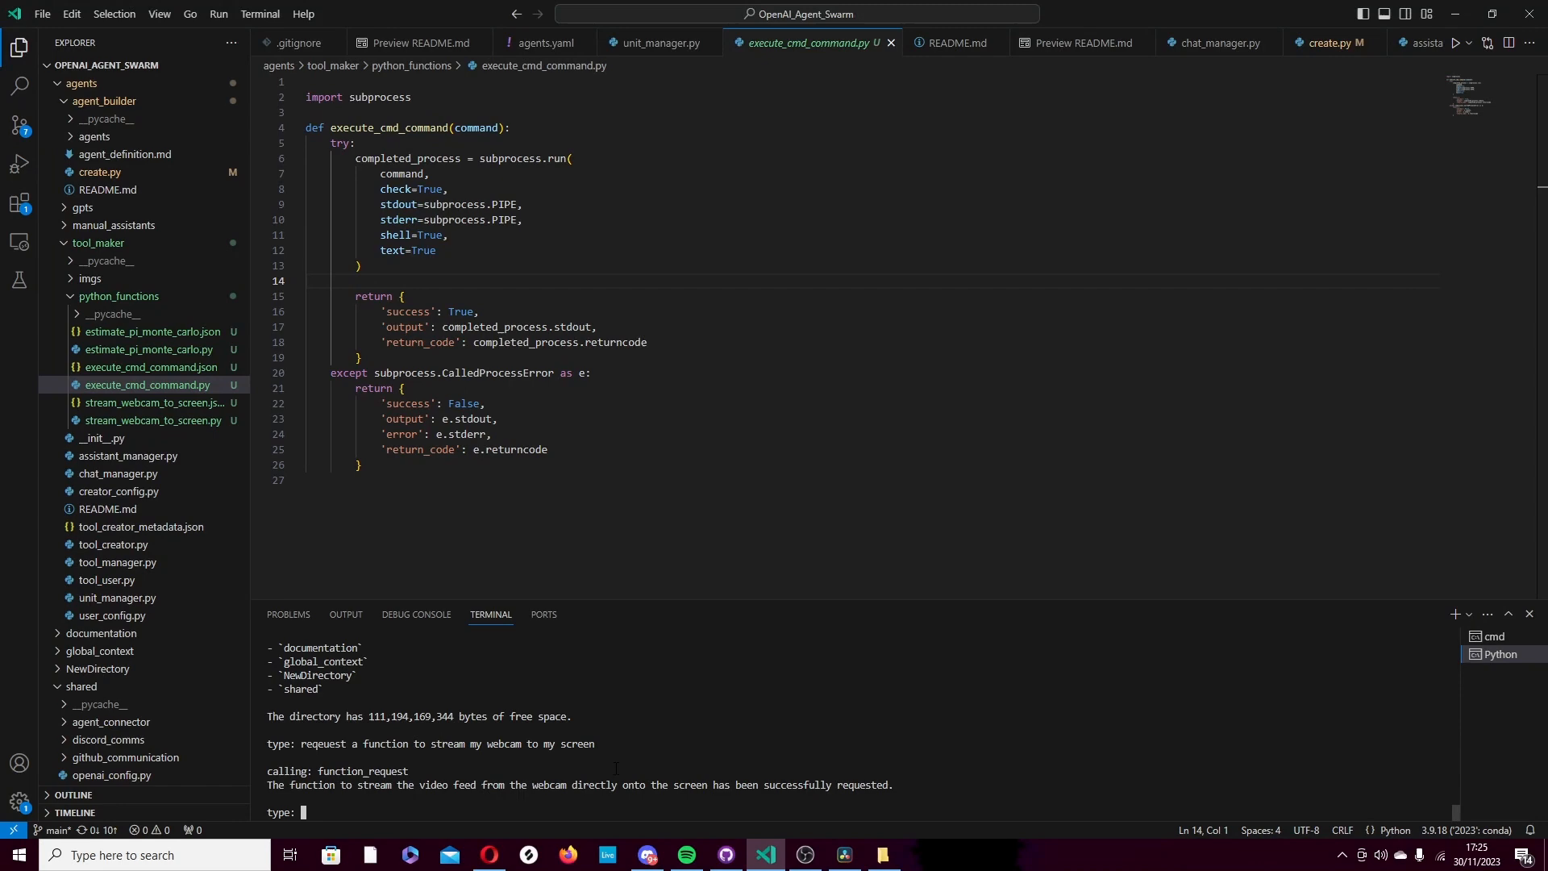
type("stream my webcam")
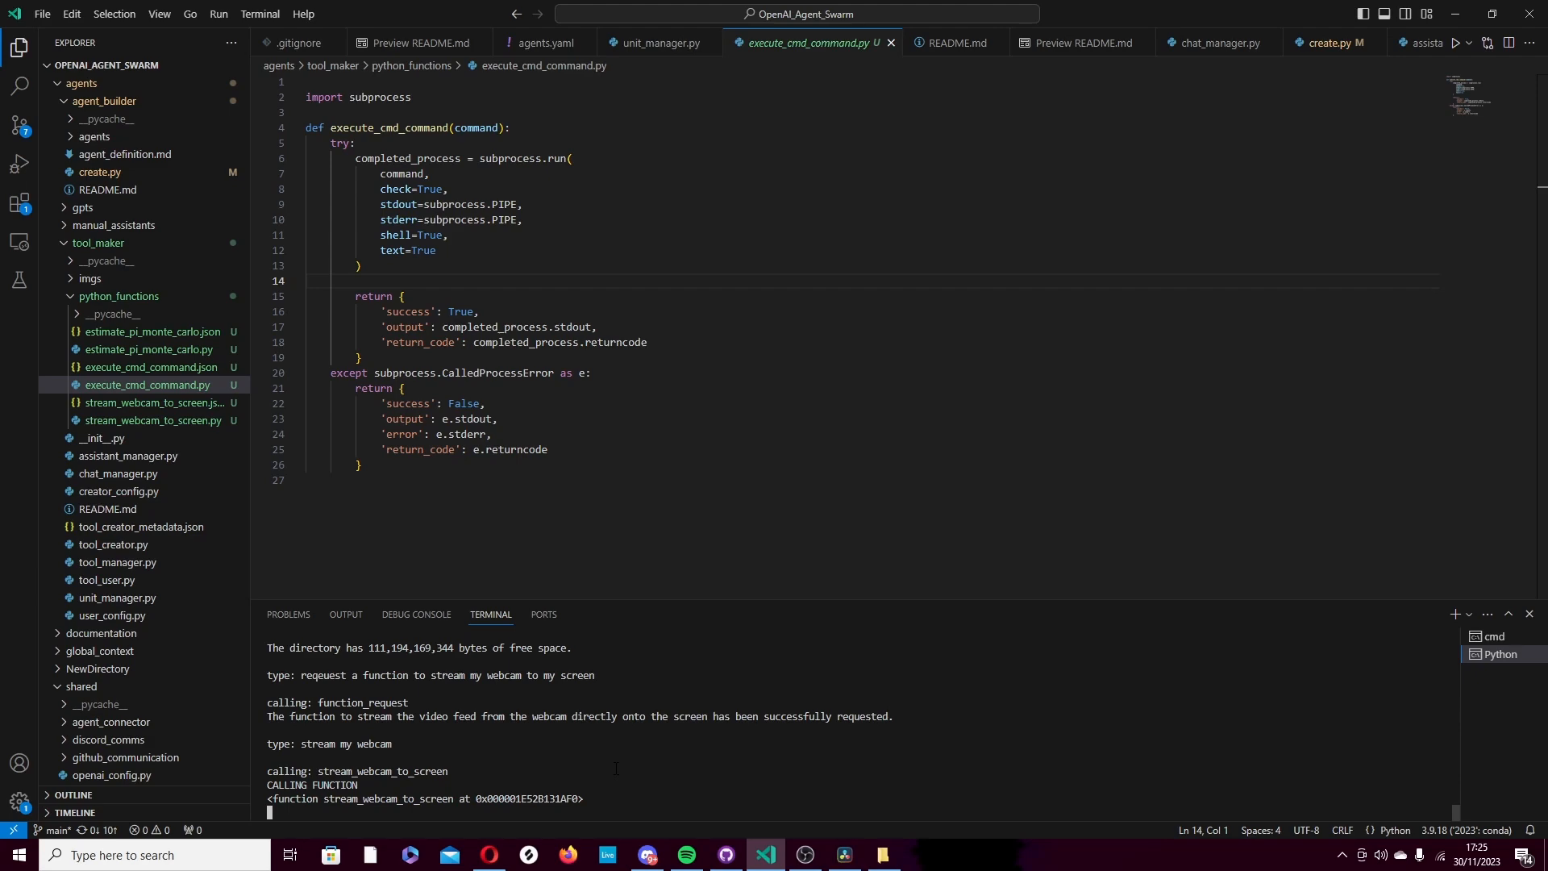
- Review stream_webcam_to_screen.py (cv2 usage) and reposition the live Webcam Stream window
left_click(153, 419)
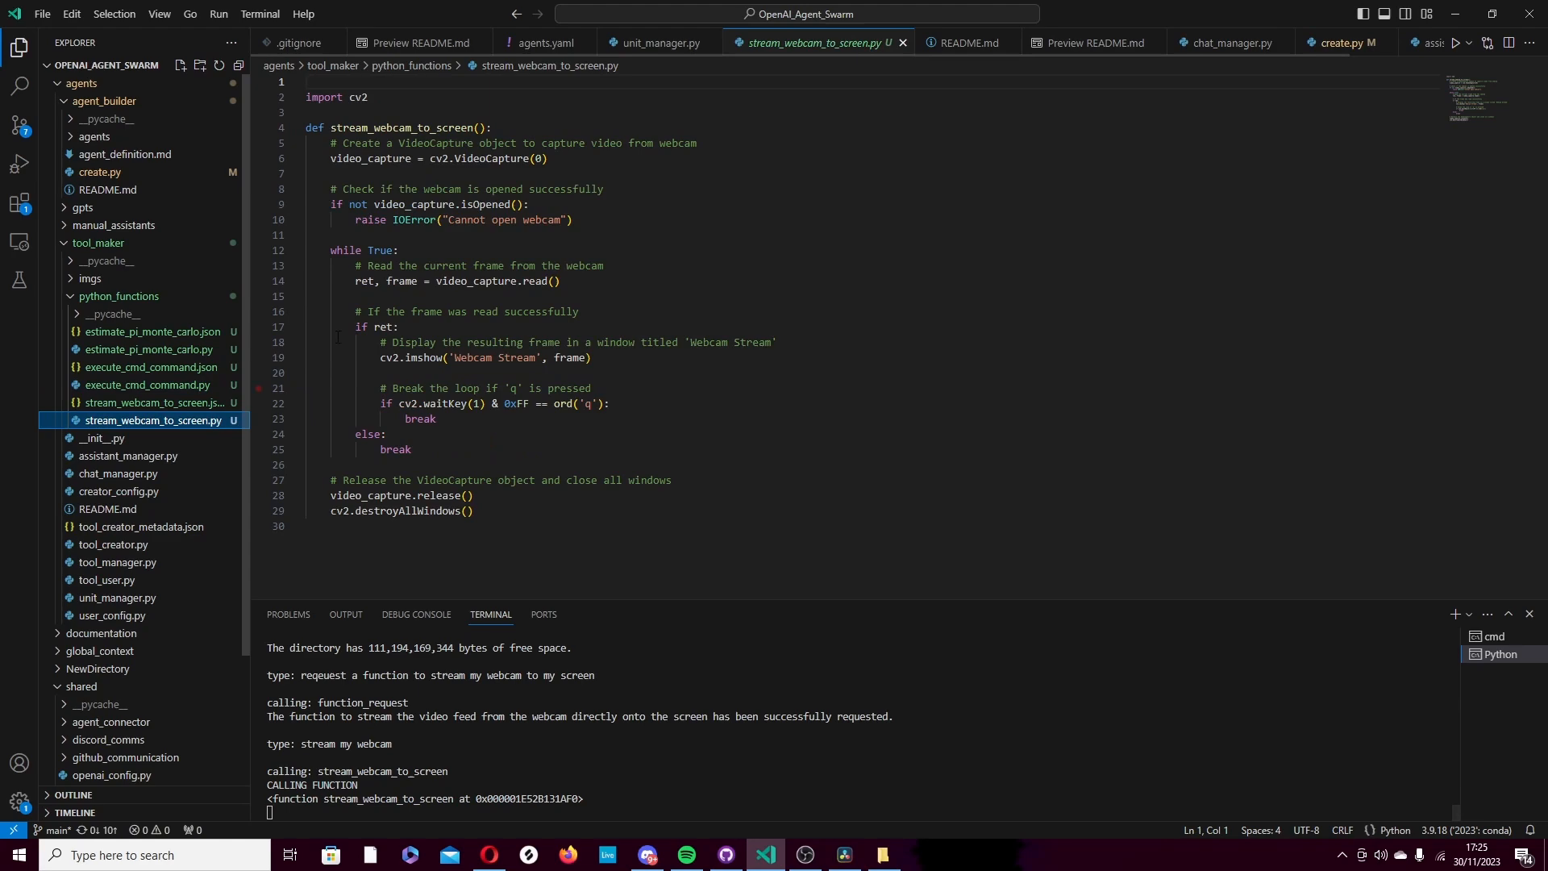
double_click(358, 96)
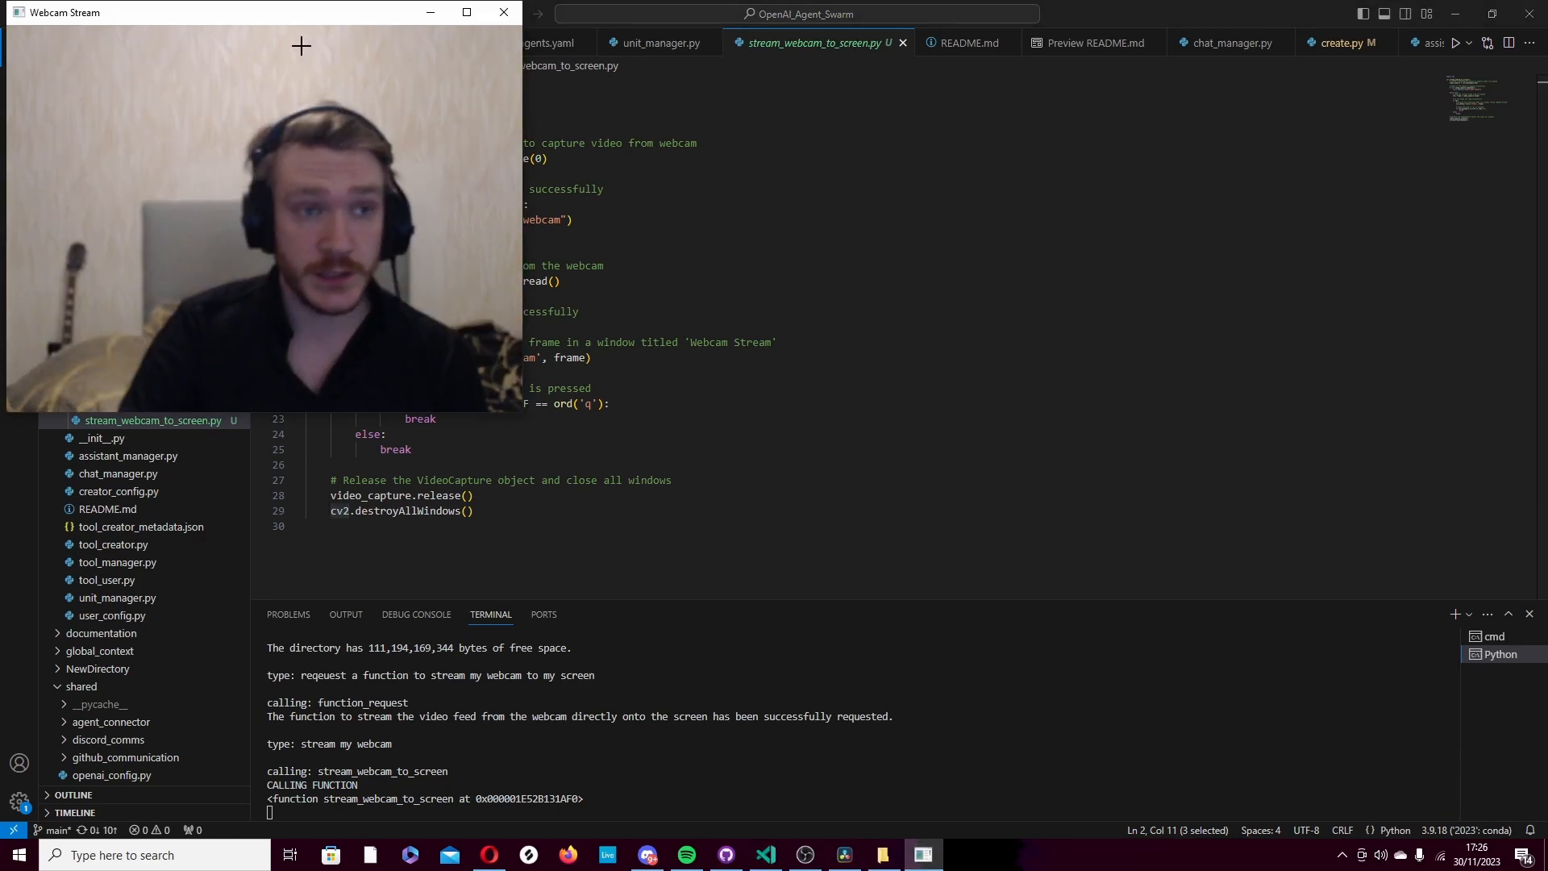
left_click_drag(262, 12, 581, 33)
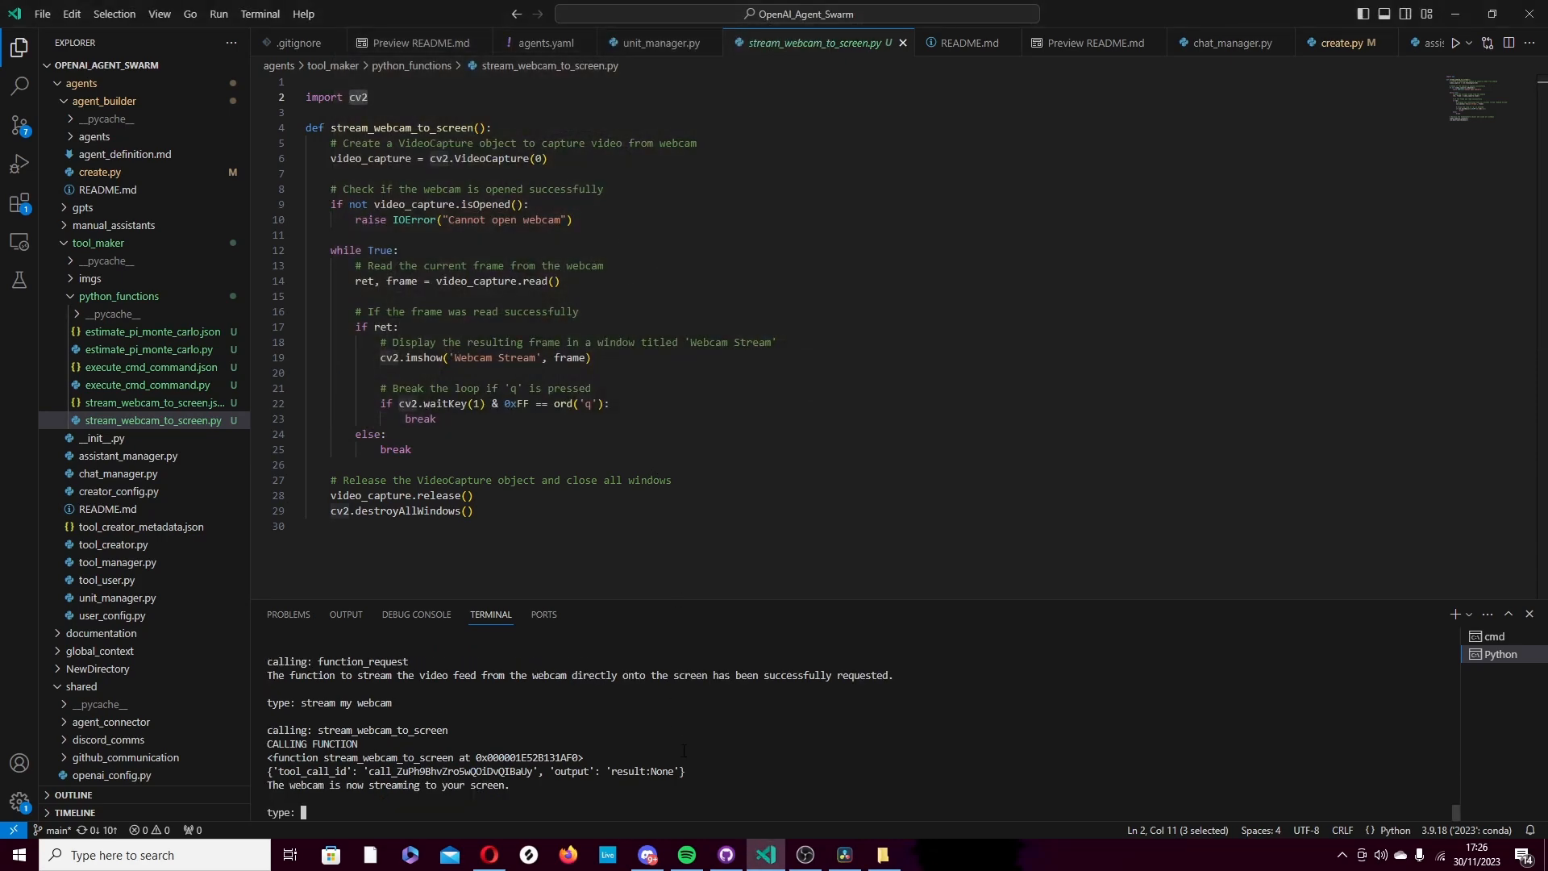
- Request a function that opens the default browser on a given URL, fixing a typo
type("requeqst")
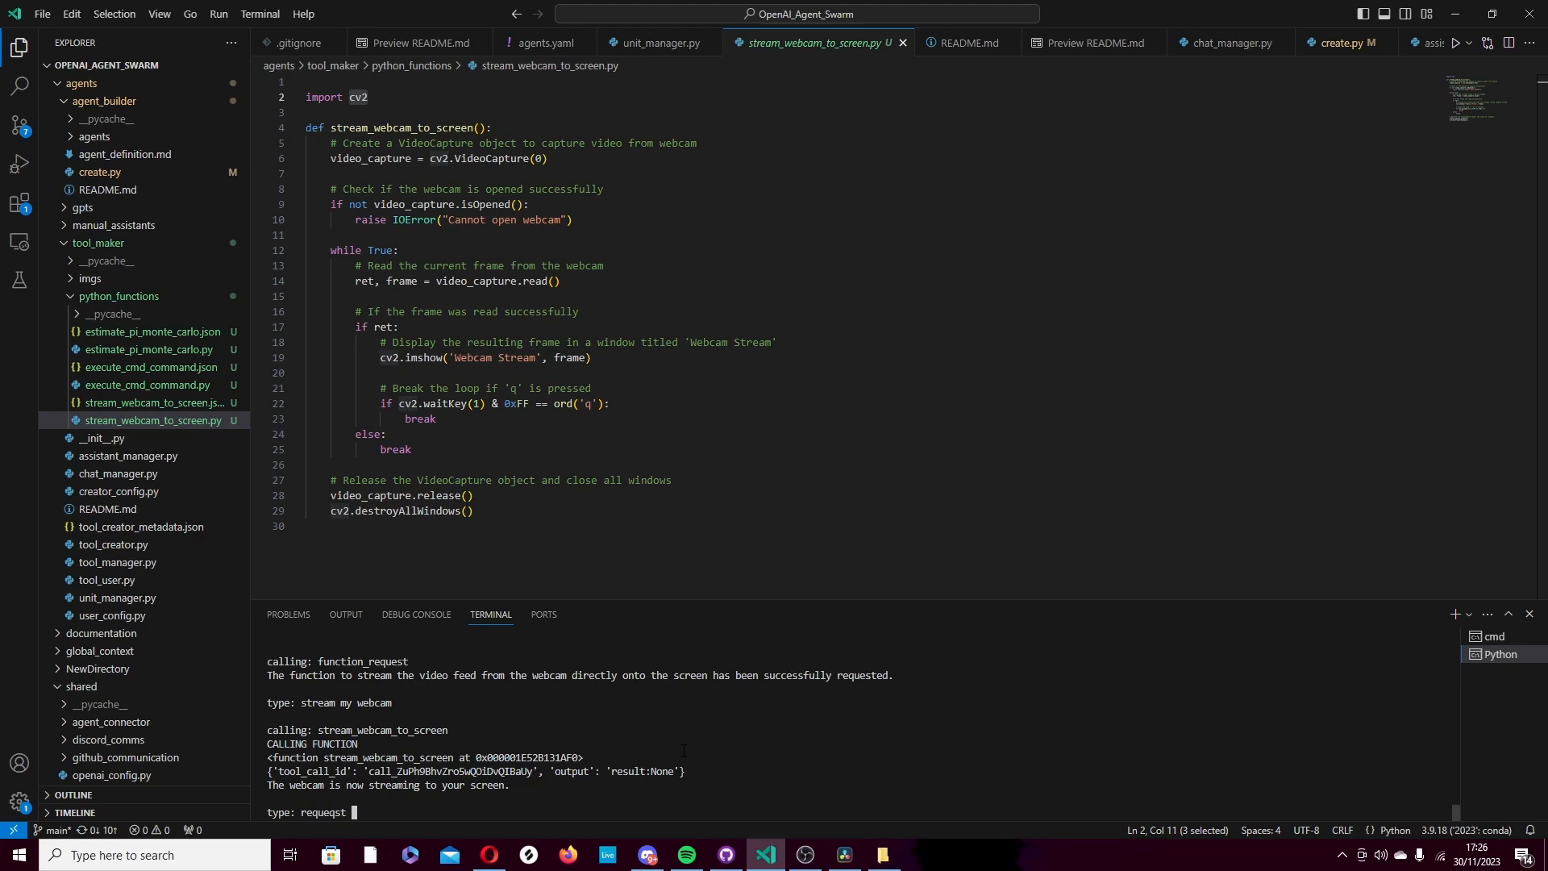
key("Backspace")
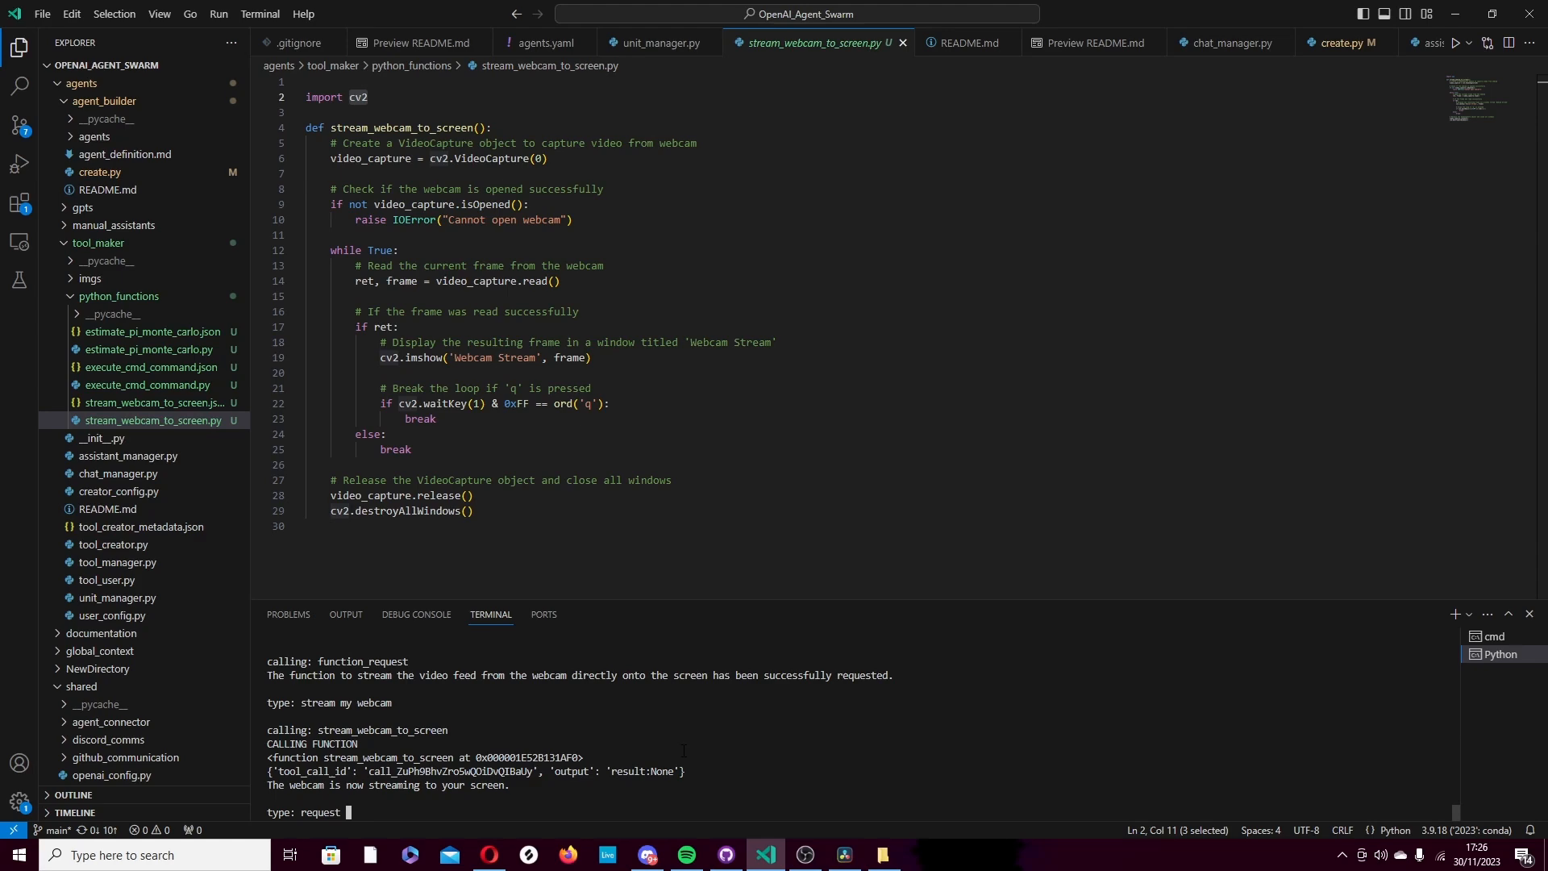
type("a function")
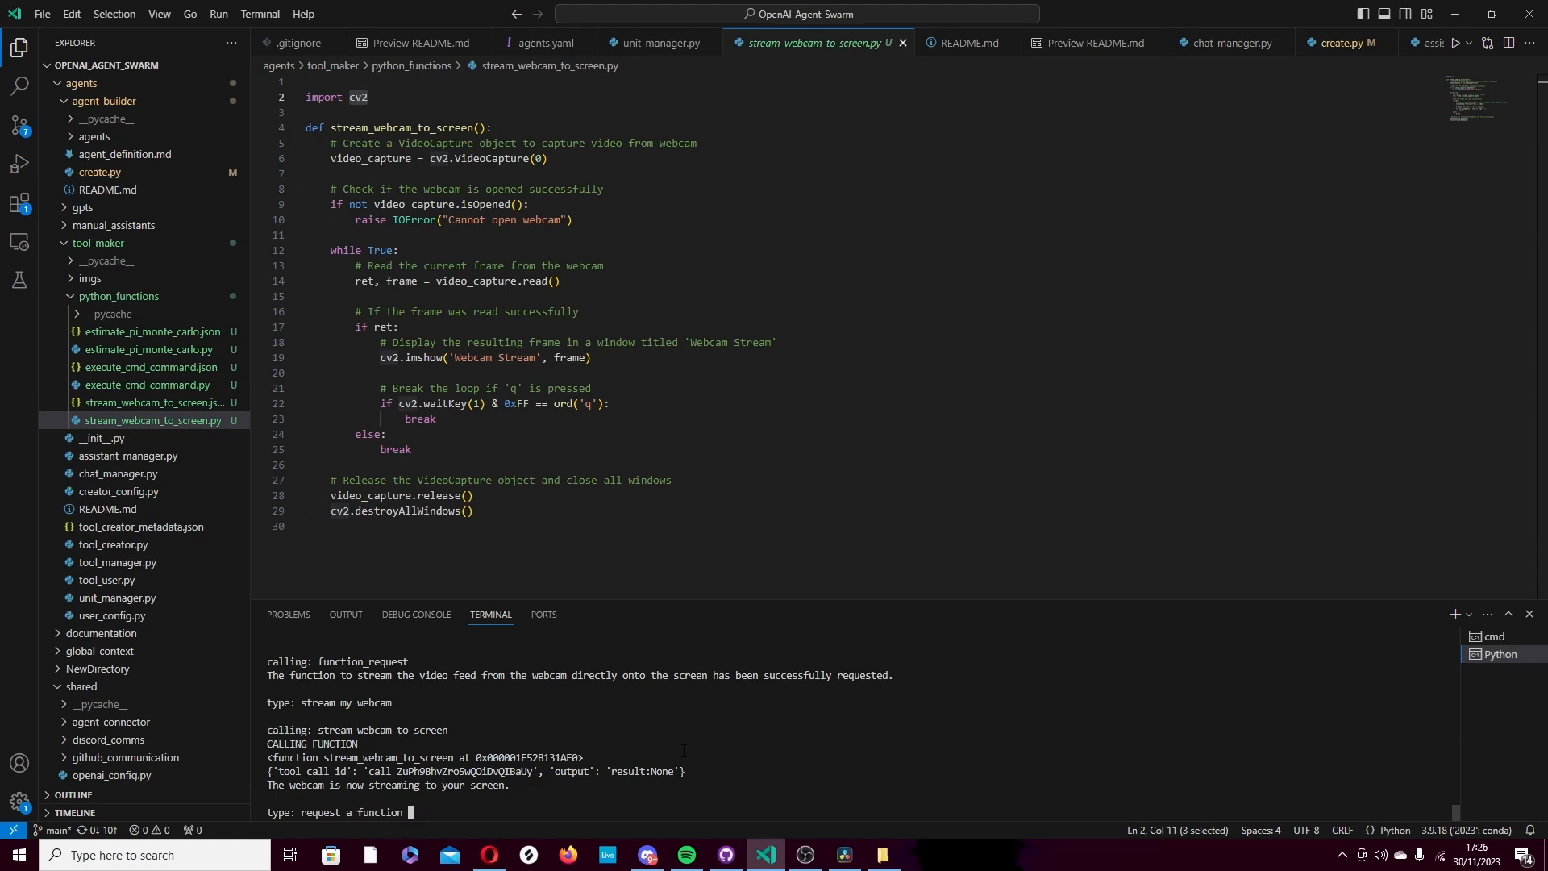
type("to open ,my default")
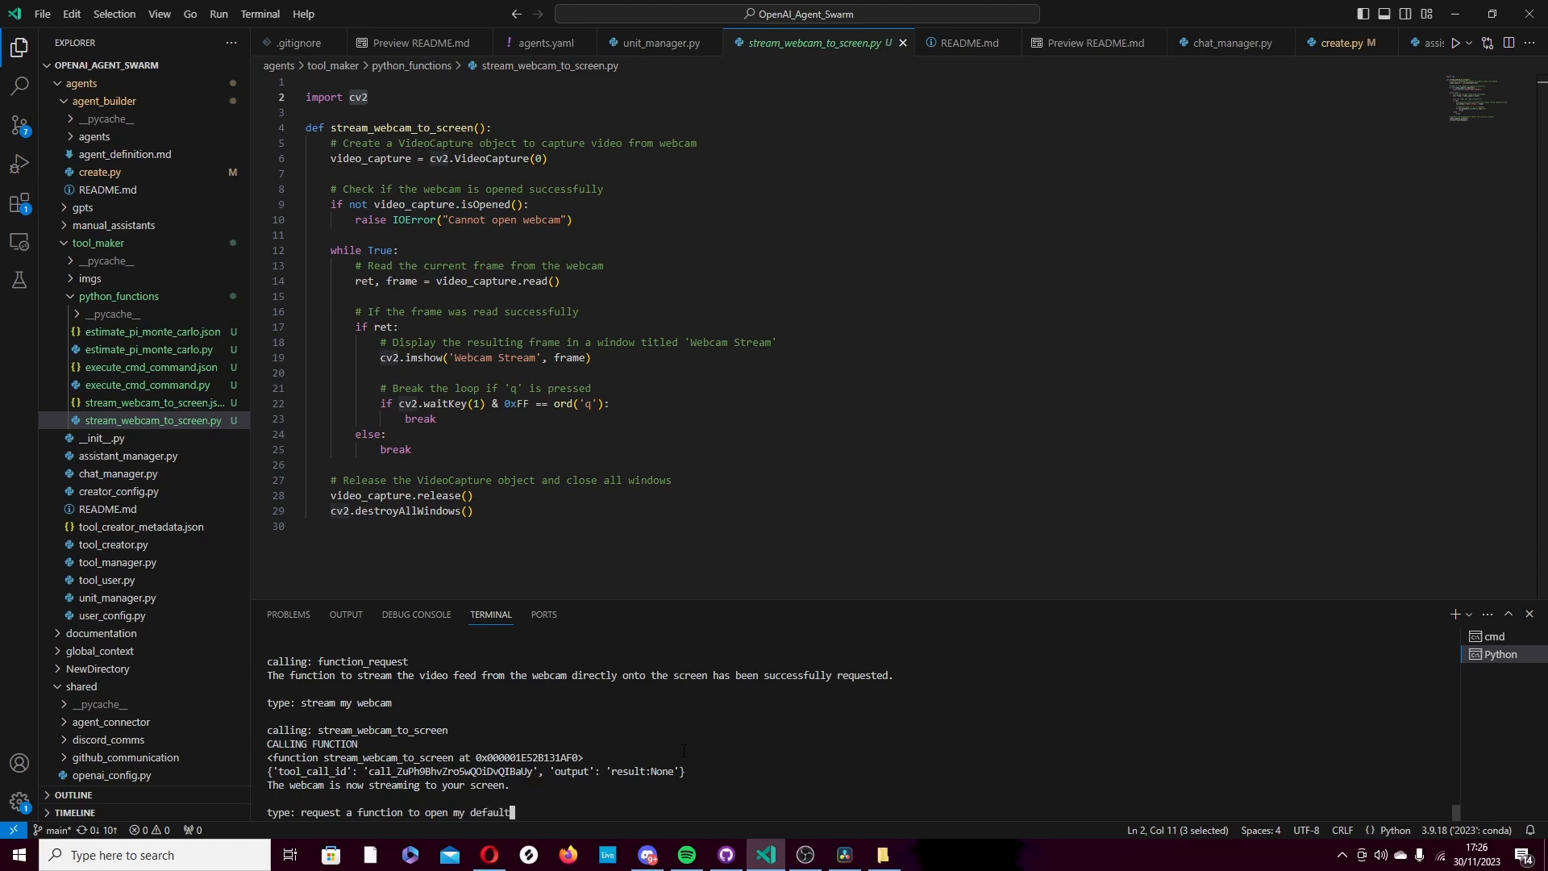
type("breeowser on a url")
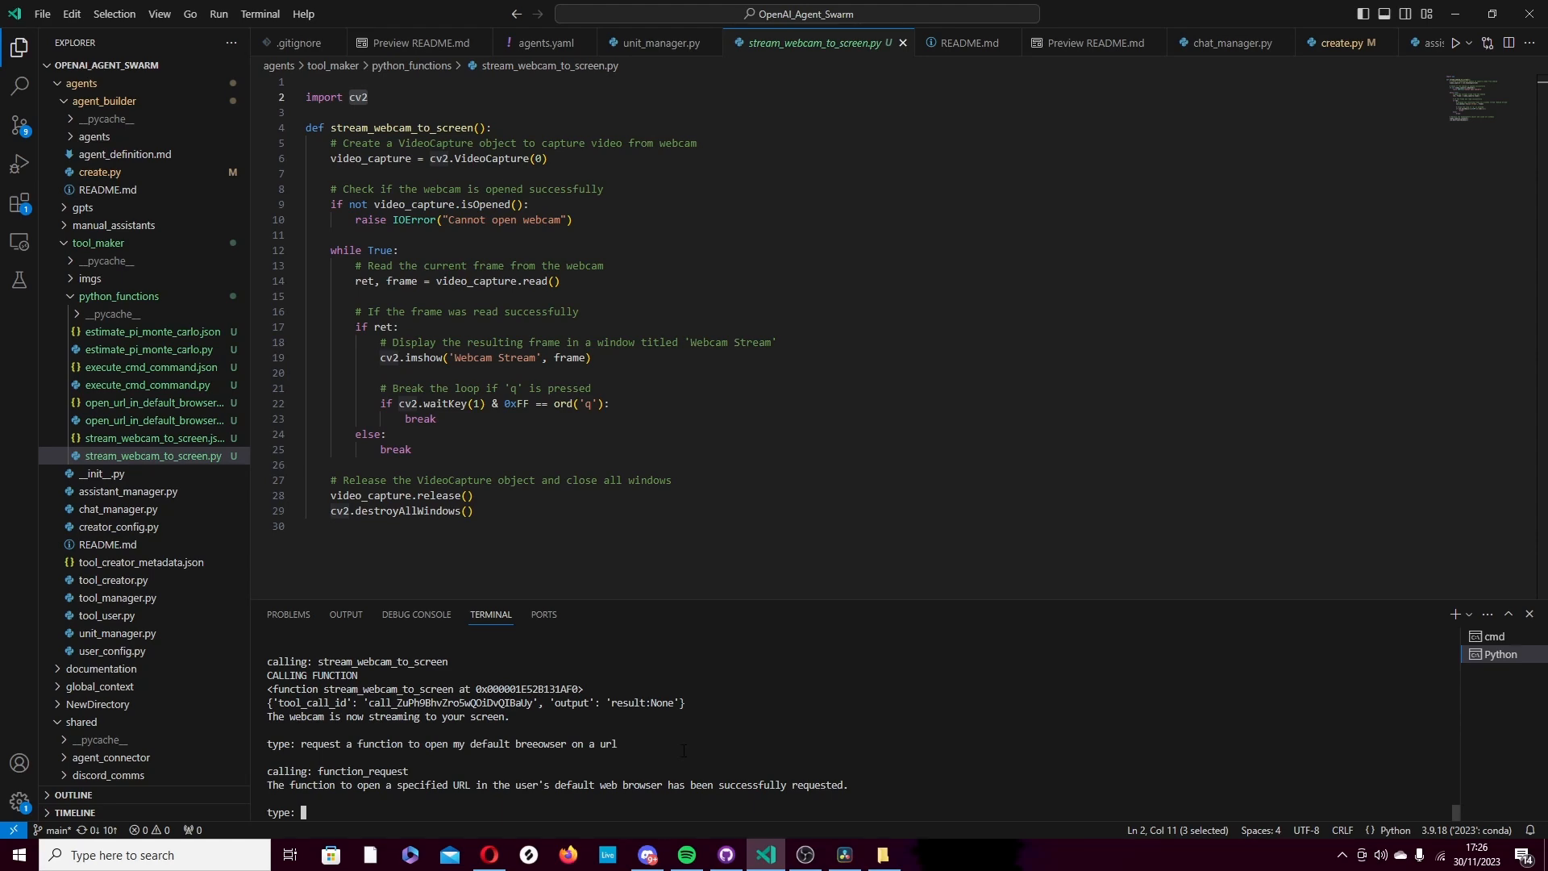
- Ask the chat to 'open github.com', then close the GitHub page it opened
type("ope")
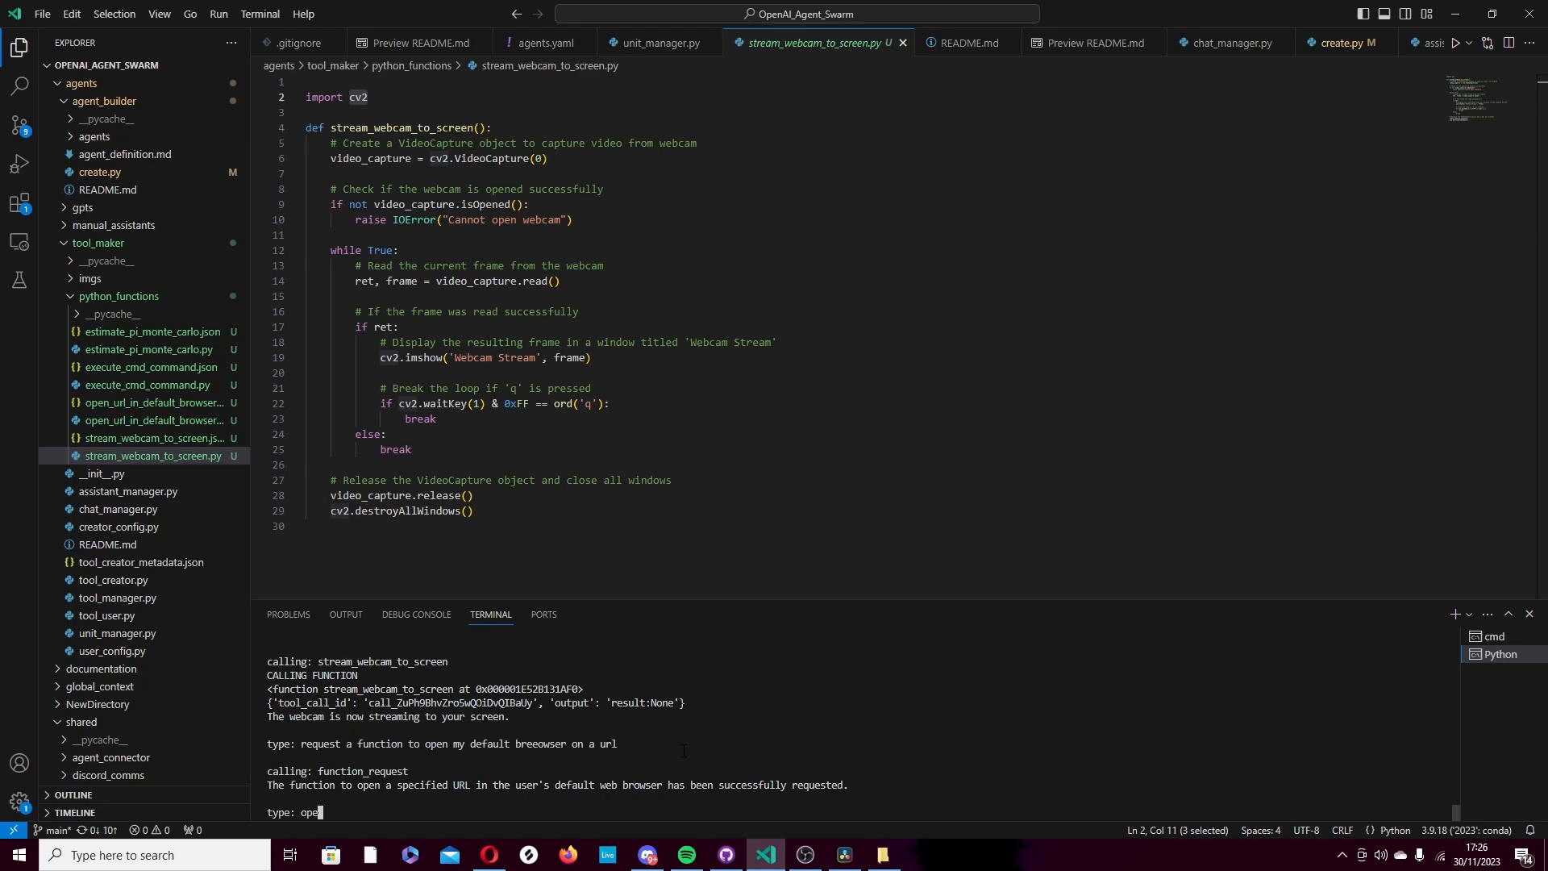
type("g")
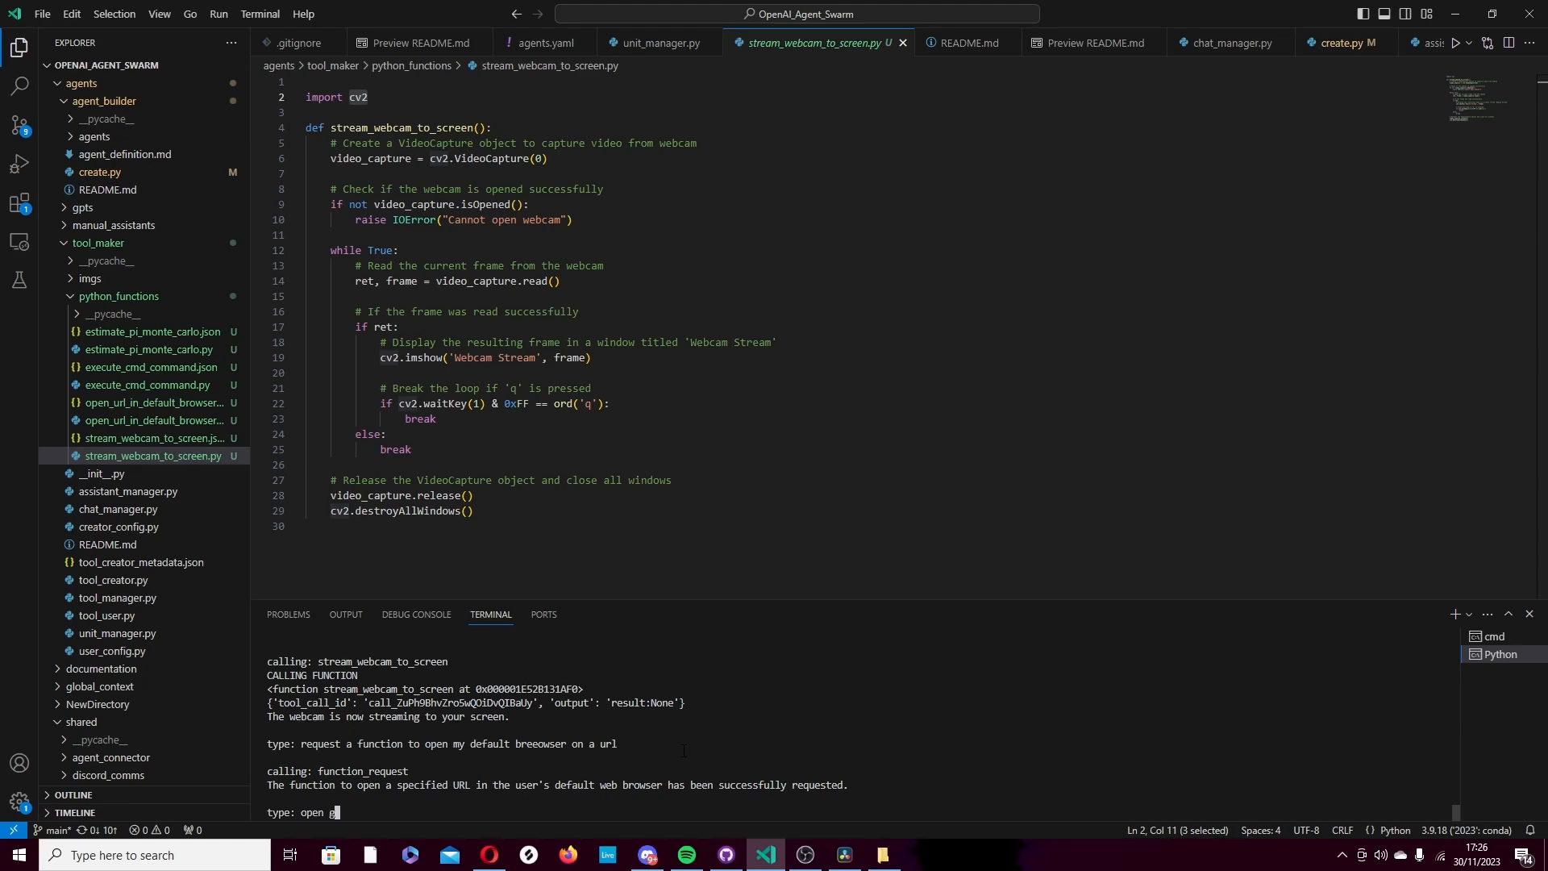
type("ith")
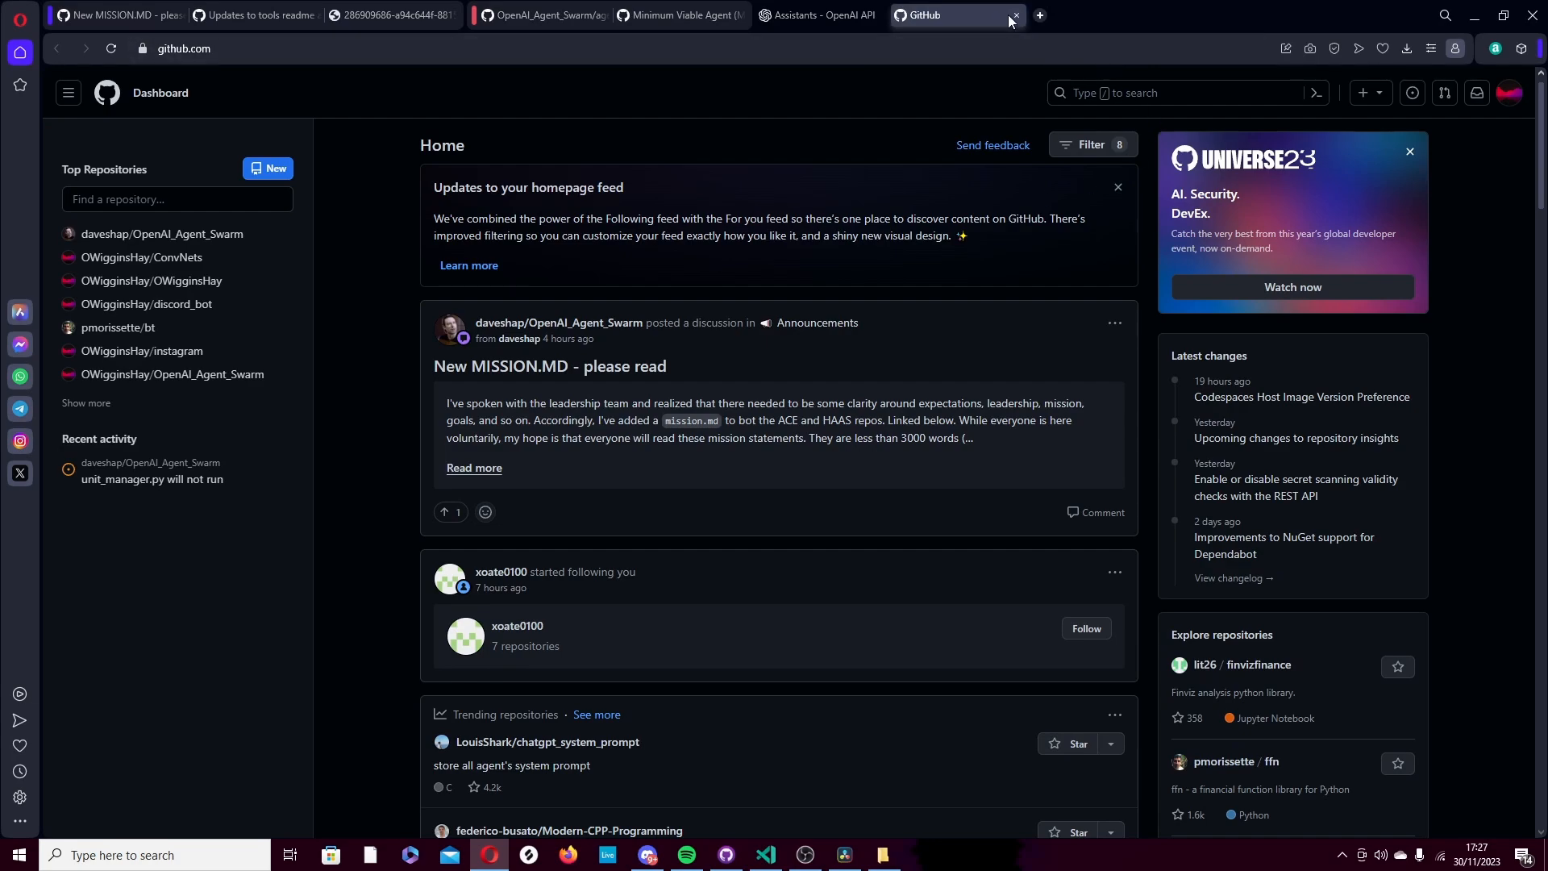
left_click(765, 855)
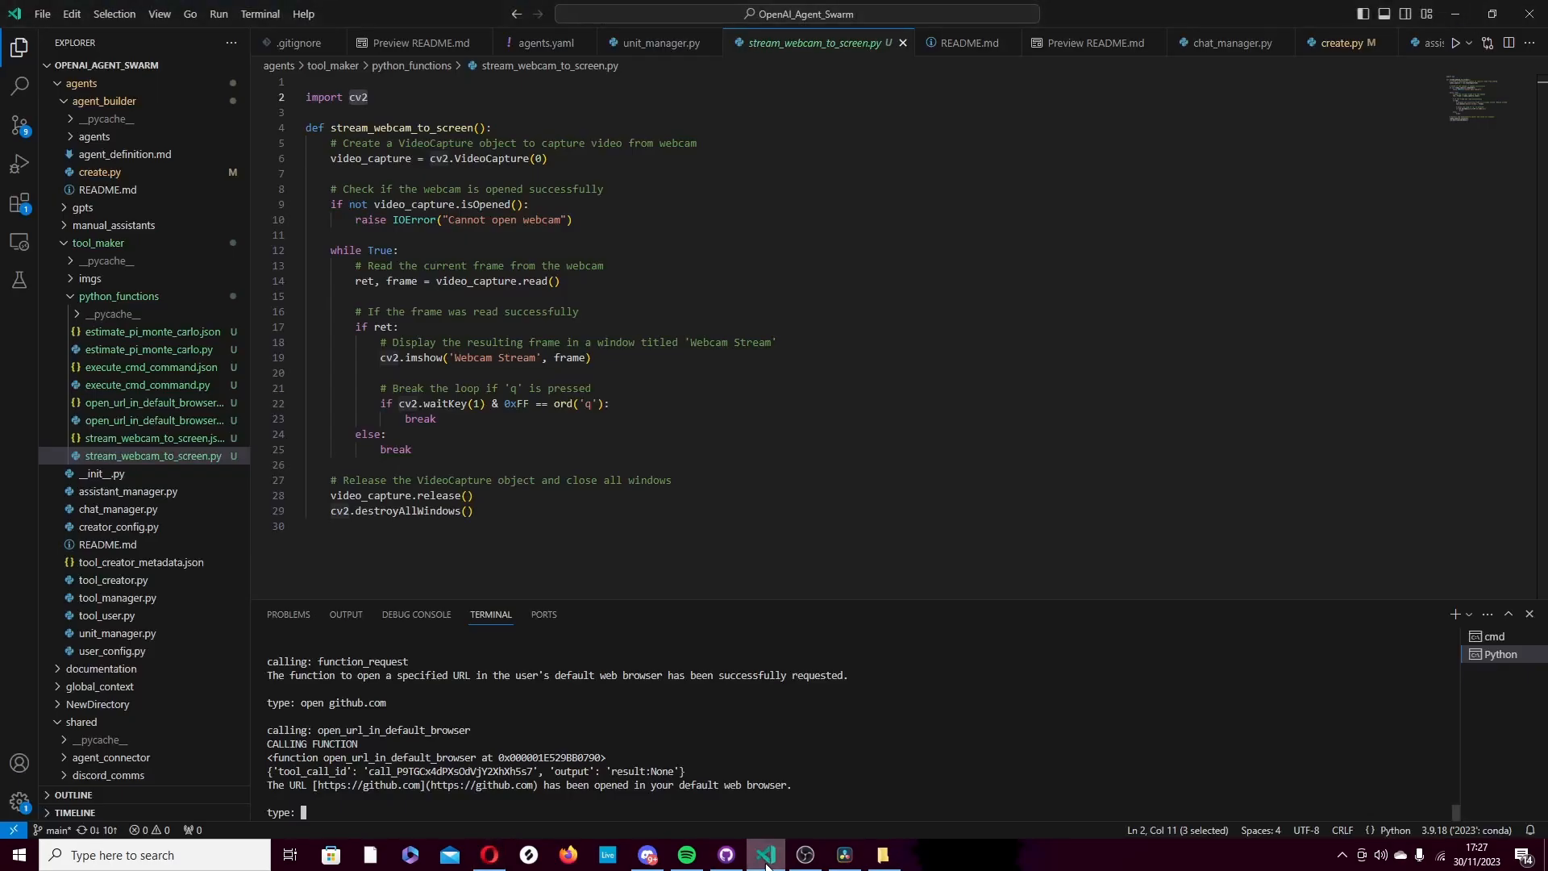